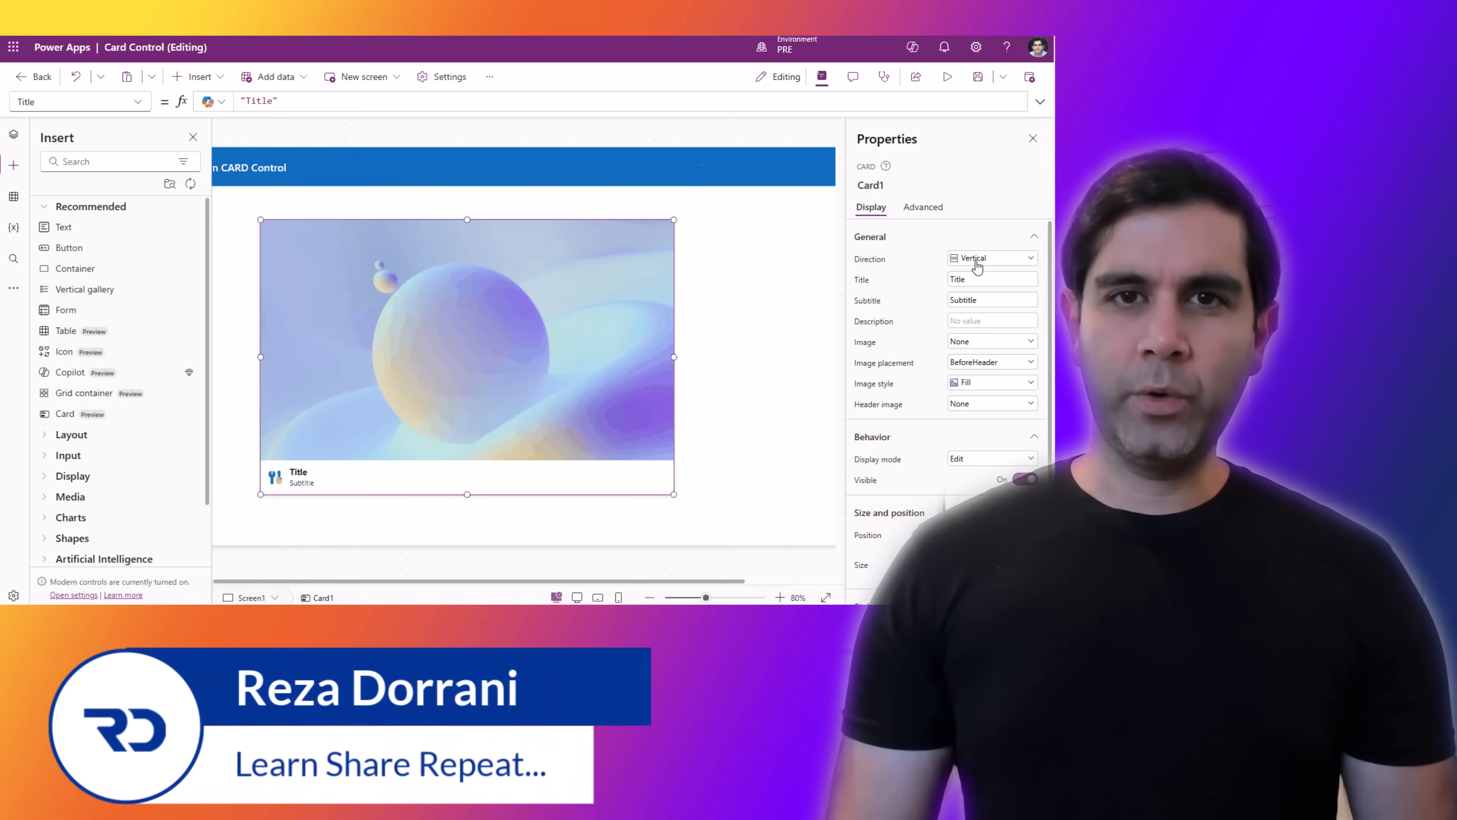
Preview the app at several device sizes including a phone, scrolling through the document card gallery
{"action": "left_click", "coordinate": [990, 257]}
{"action": "type", "text": "Card Control"}
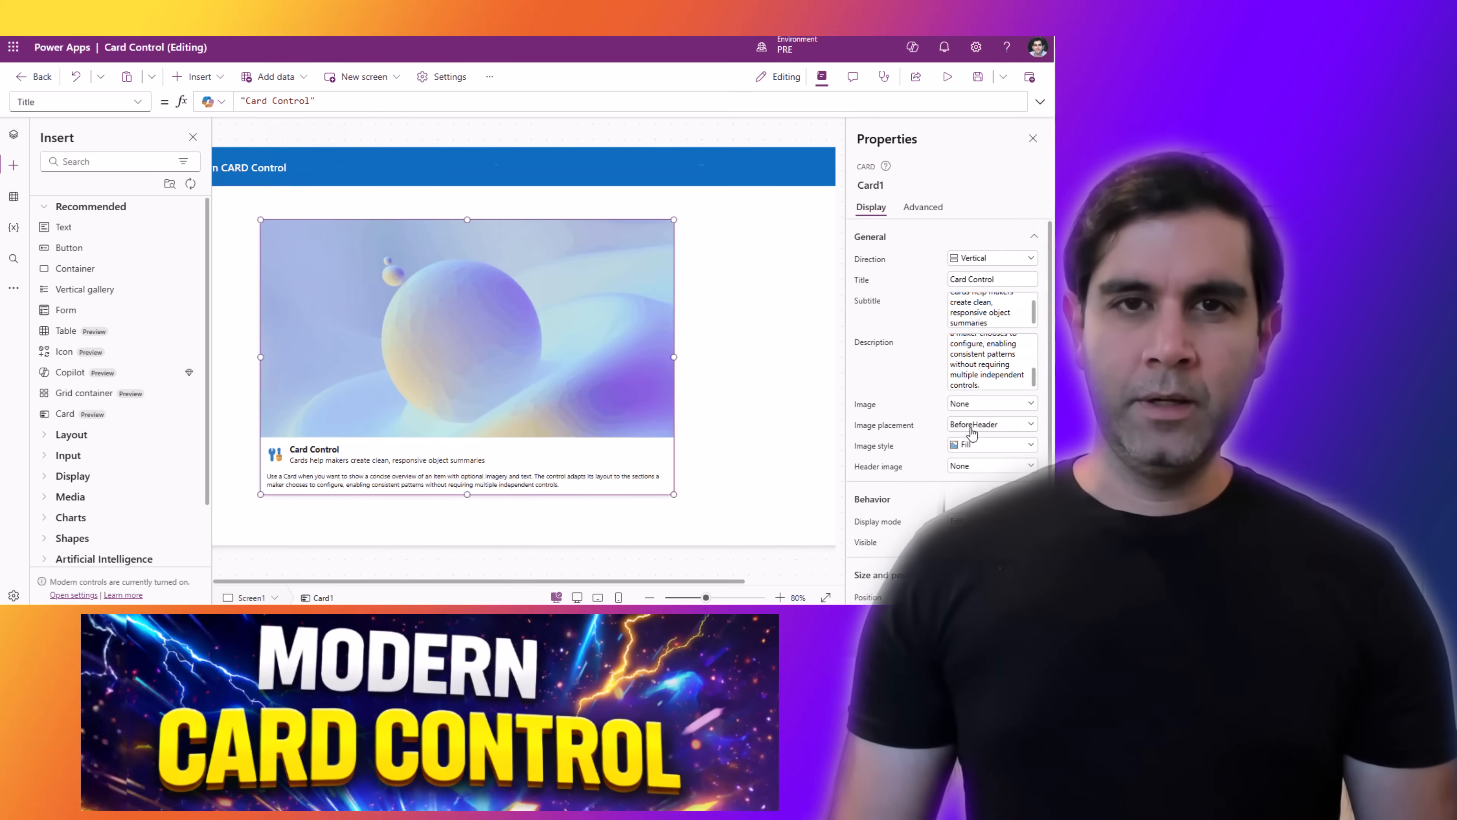
{"action": "left_click", "coordinate": [990, 423]}
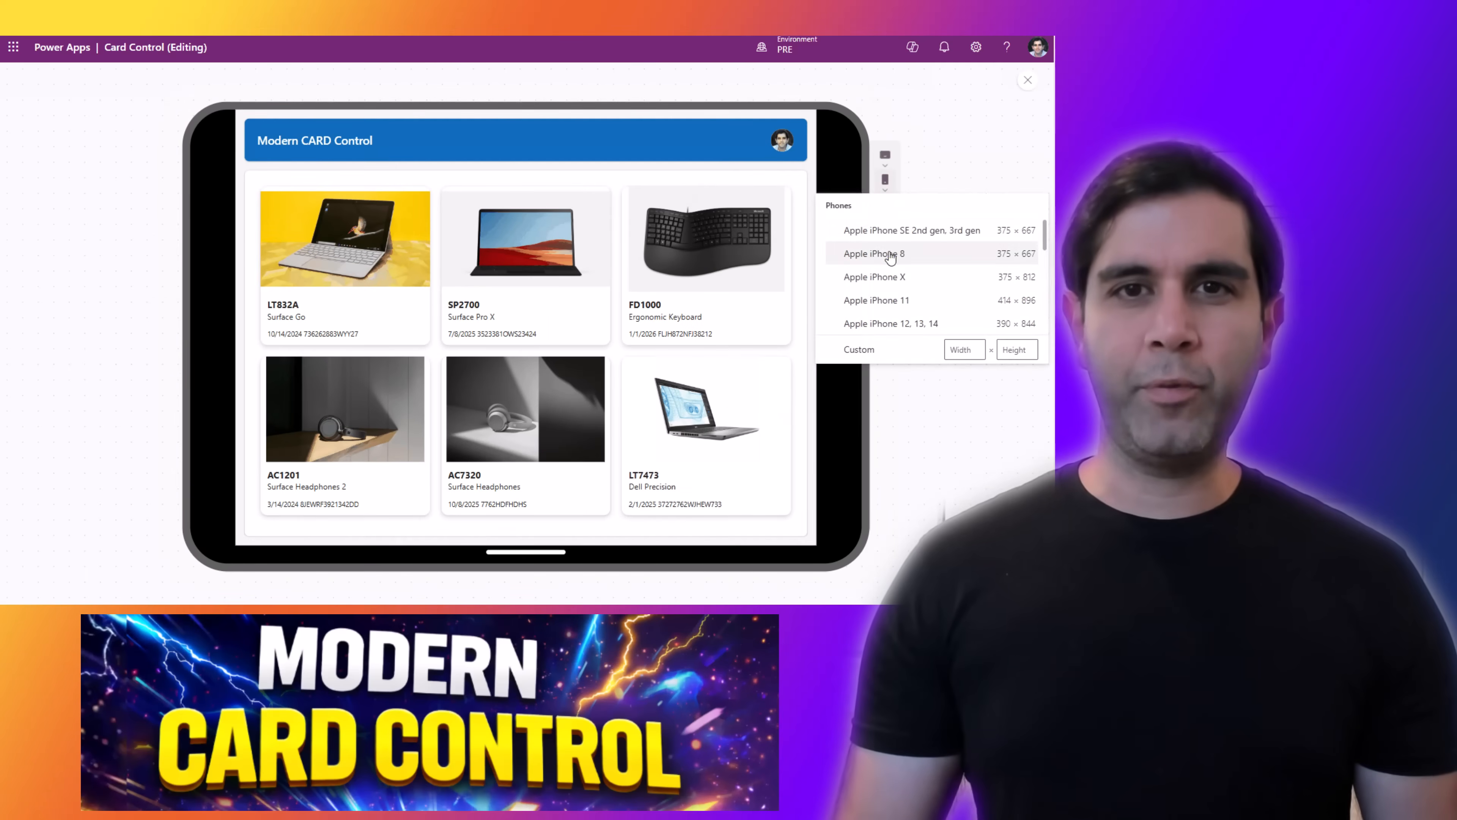
{"action": "left_click", "coordinate": [872, 253]}
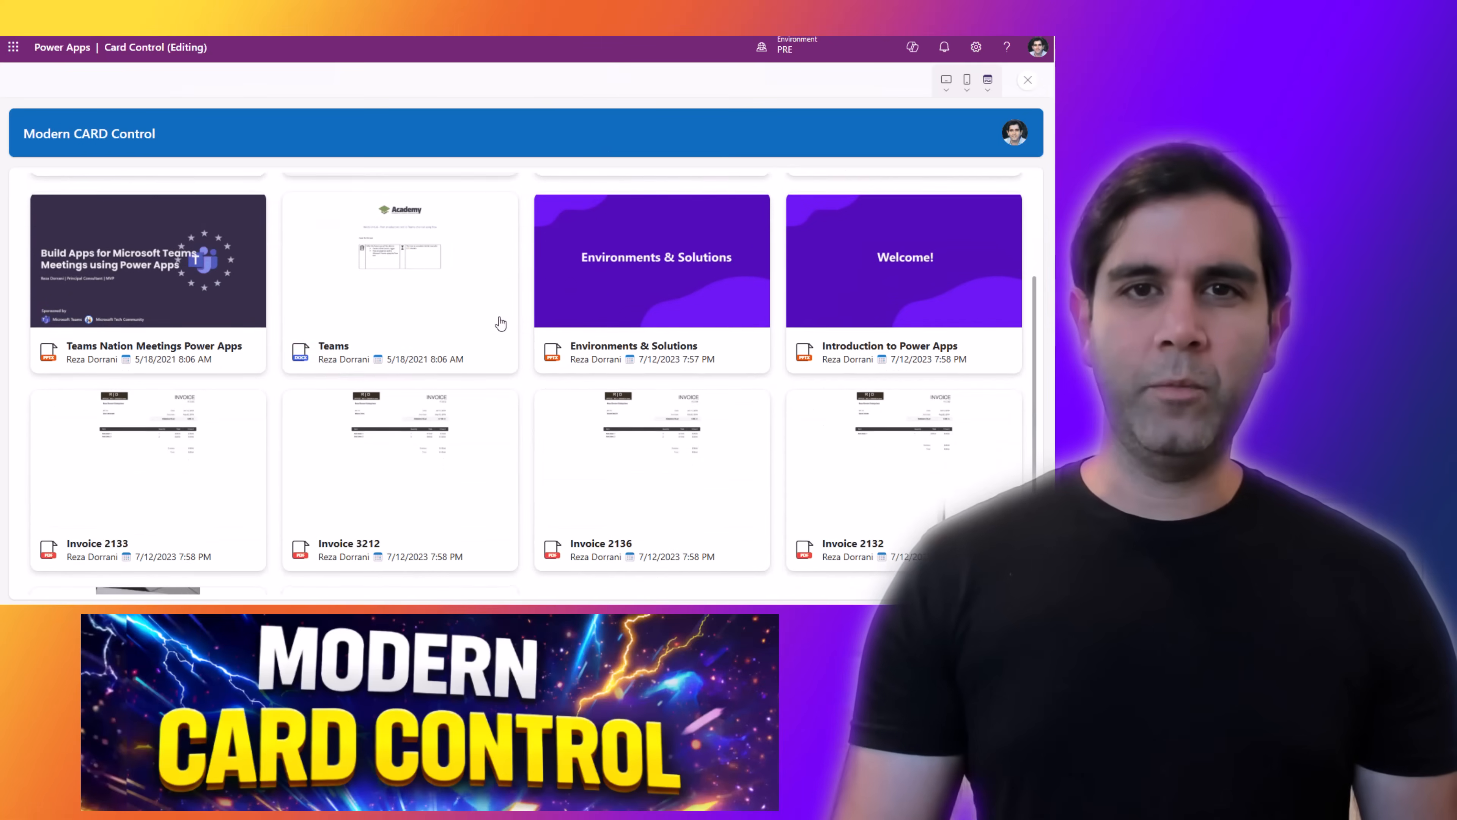
{"action": "scroll", "scroll_direction": "down", "scroll_amount": 3}
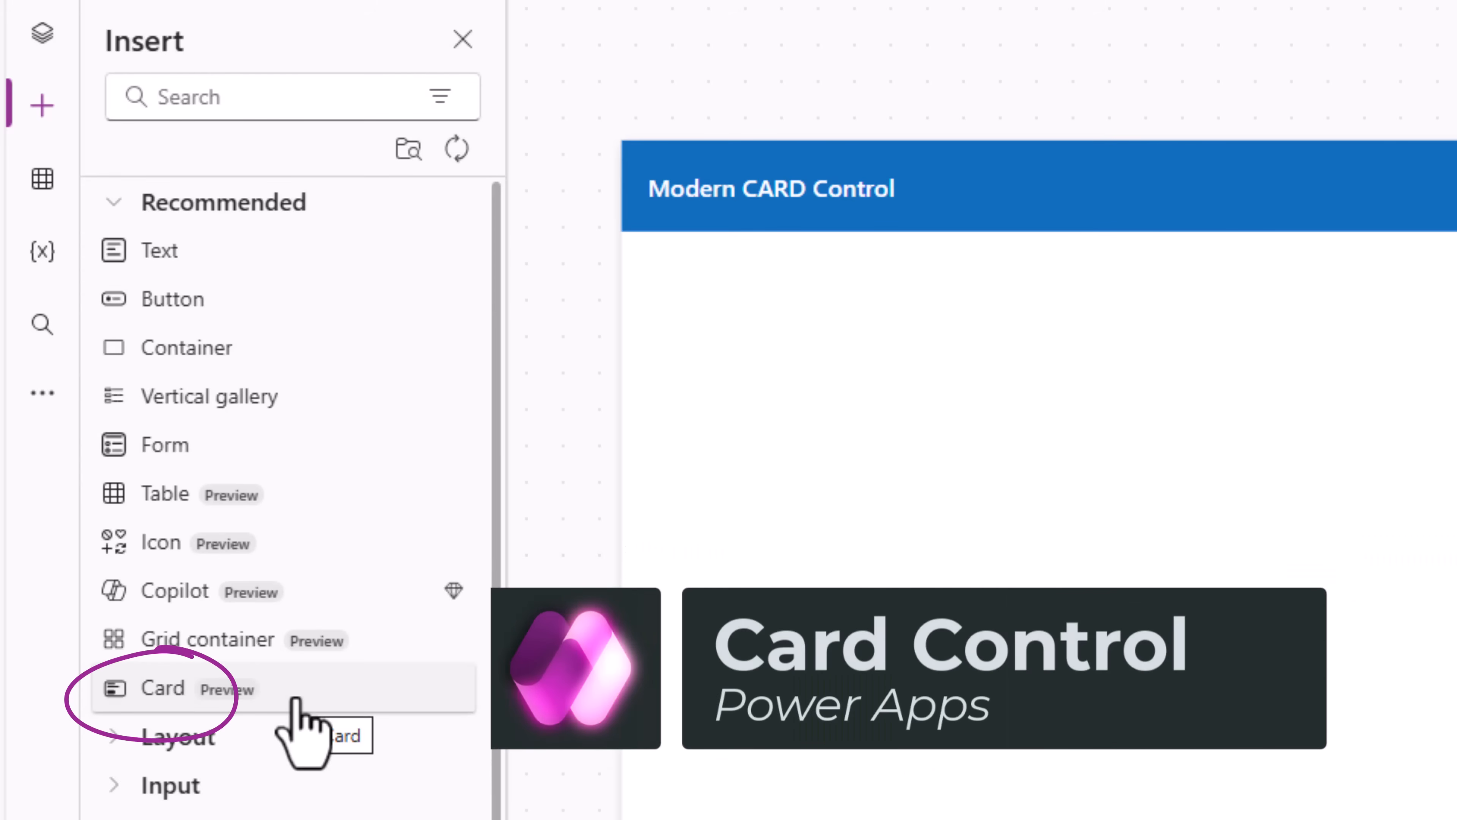
Insert a modern Card control onto the Home Screen and enlarge it below the header
{"action": "left_click", "coordinate": [165, 688]}
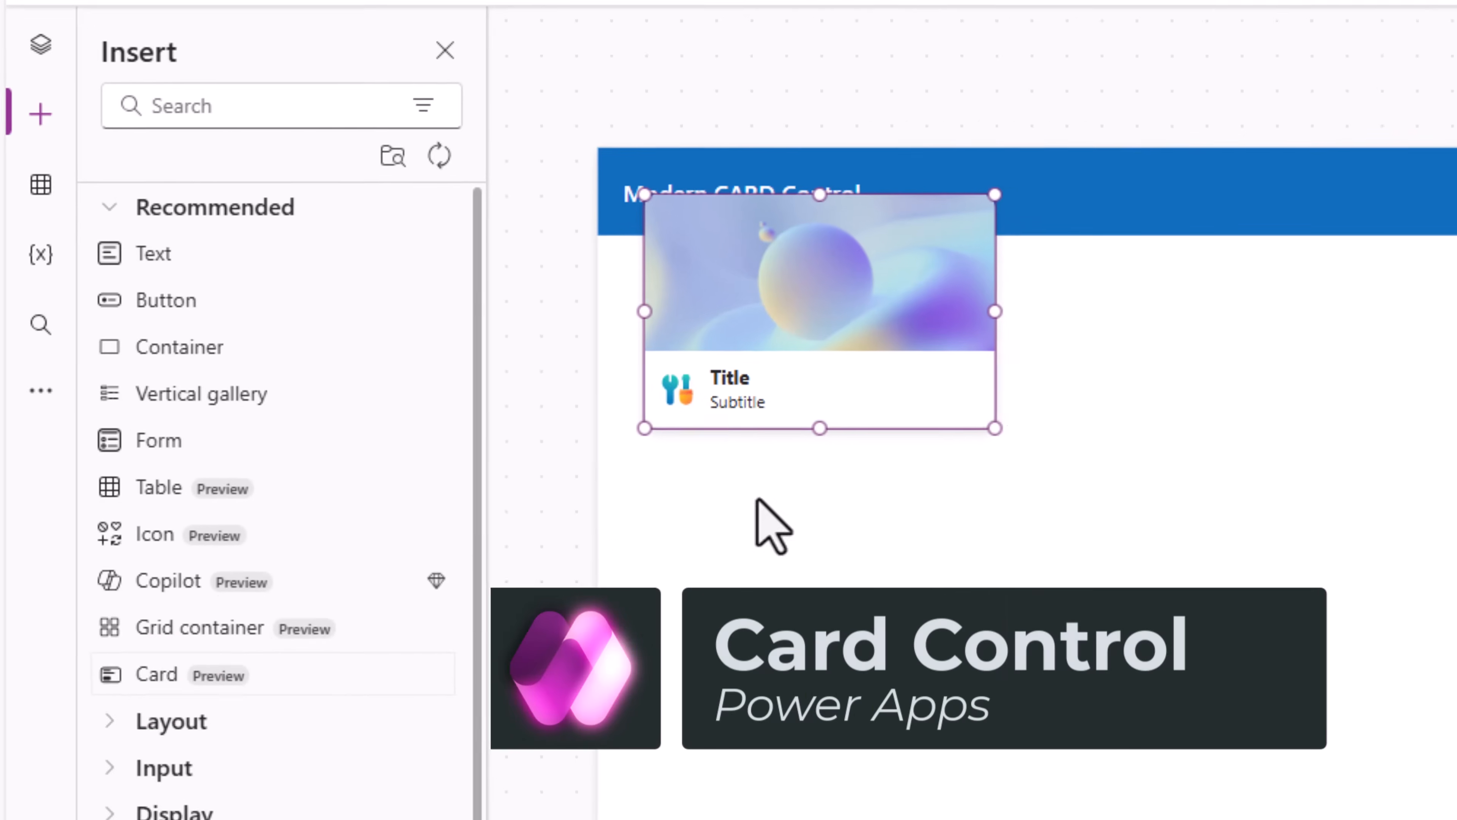
{"action": "left_click", "coordinate": [444, 51]}
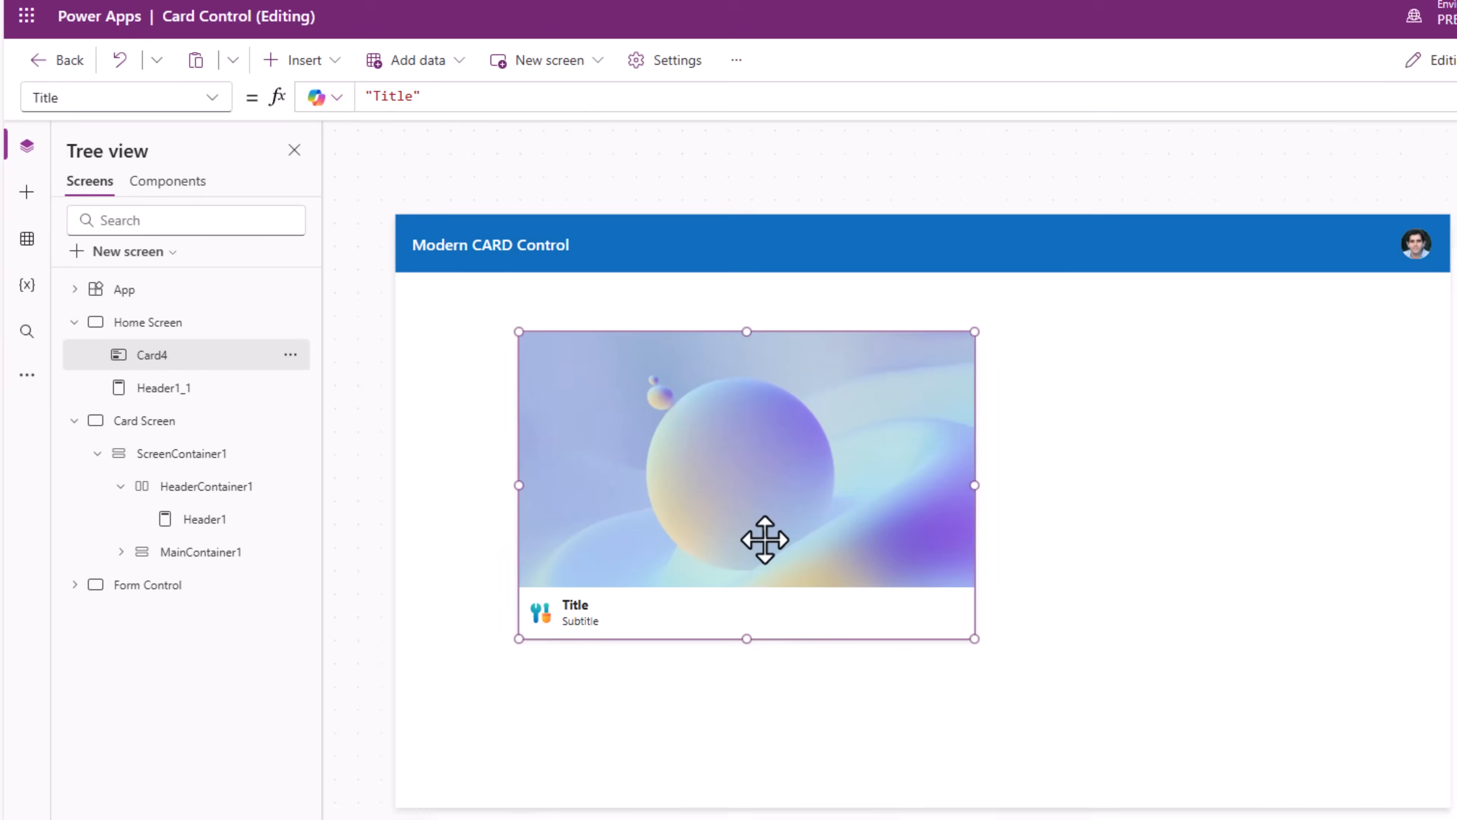
{"action": "left_click", "coordinate": [26, 178]}
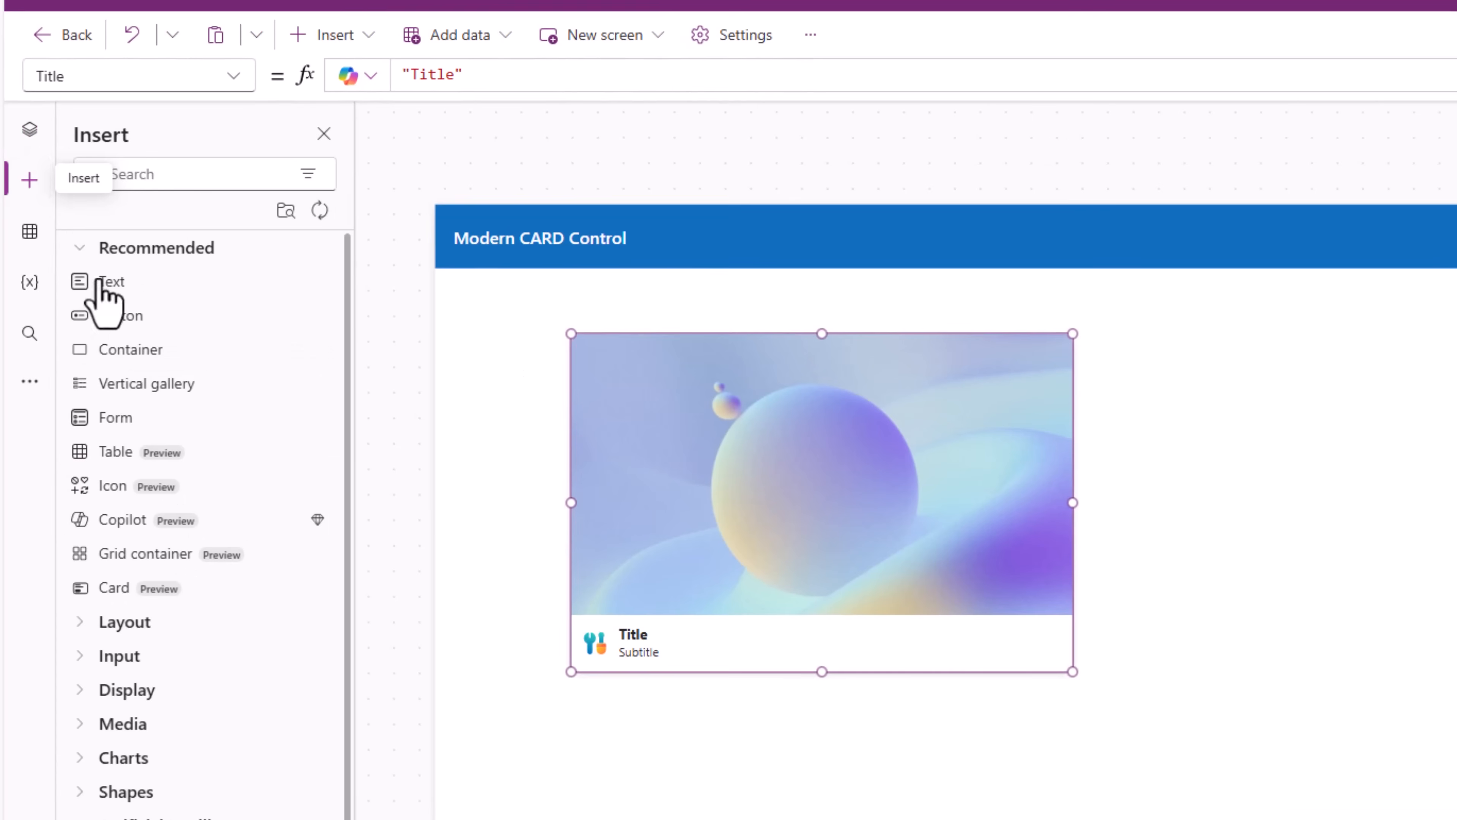
{"action": "mouse_move", "coordinate": [125, 599]}
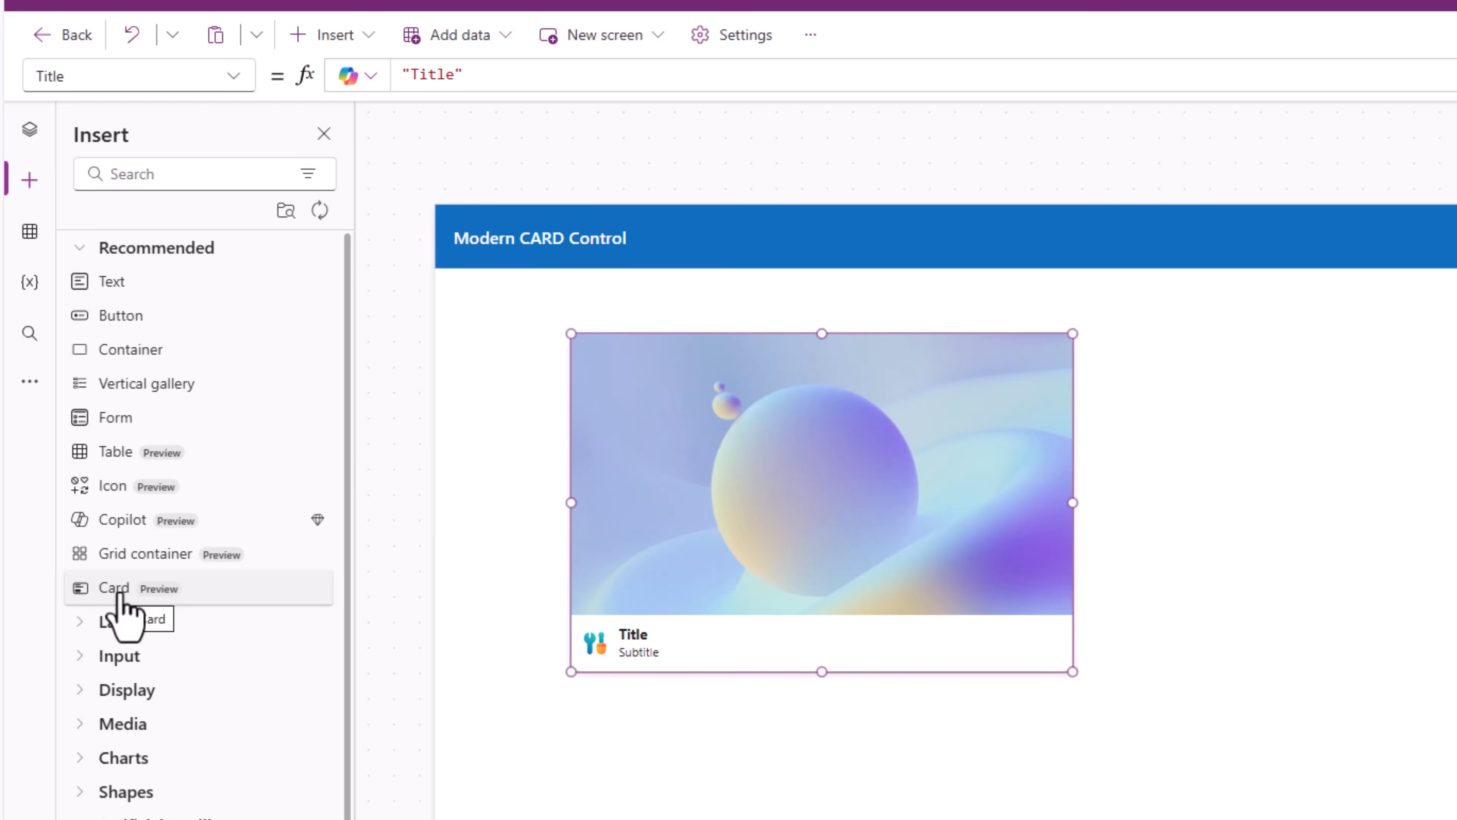
Review Settings > Updates to confirm modern controls are on, then view Support version details
{"action": "left_click", "coordinate": [733, 34]}
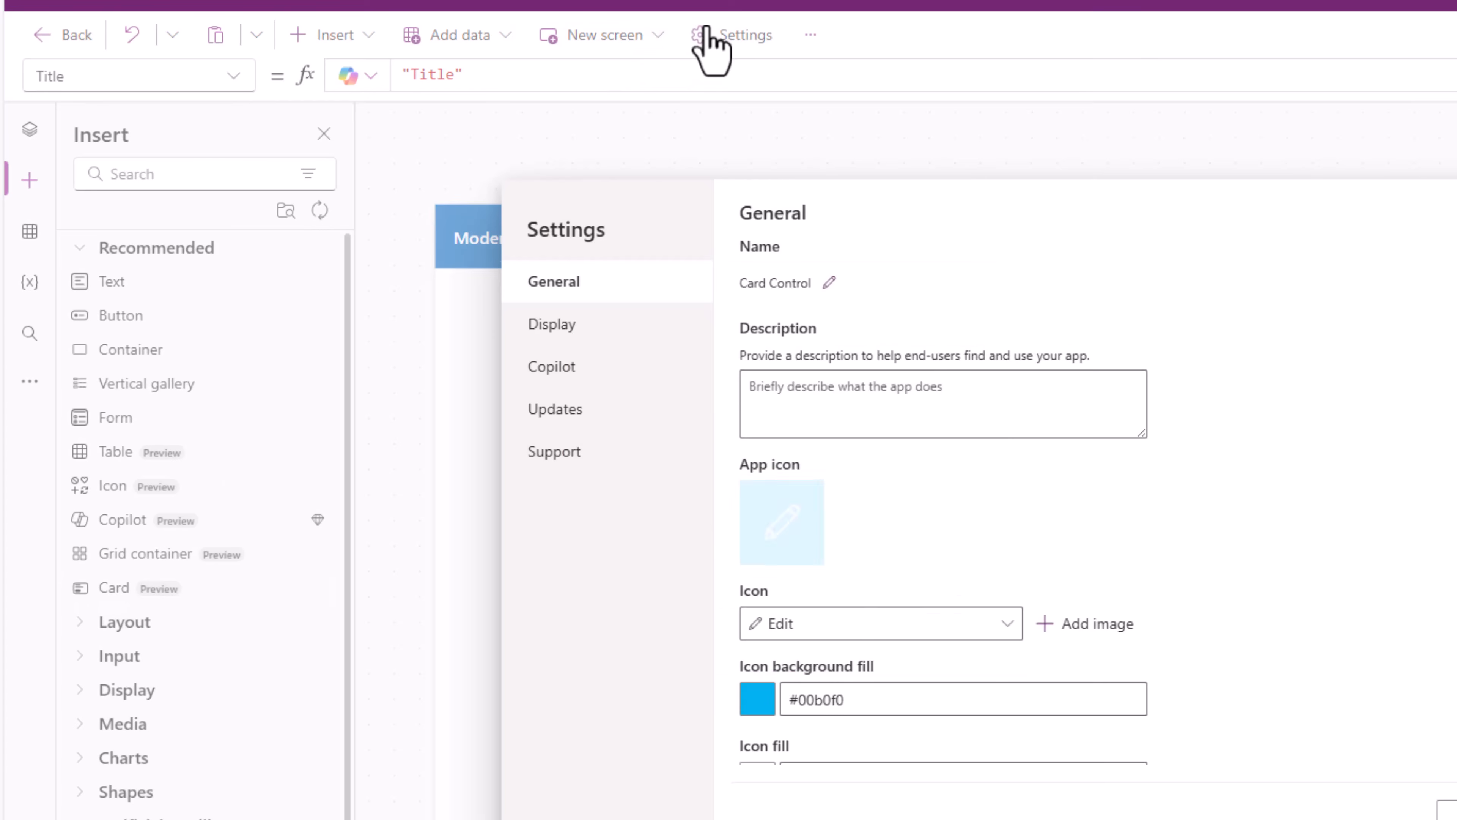
{"action": "left_click", "coordinate": [554, 409]}
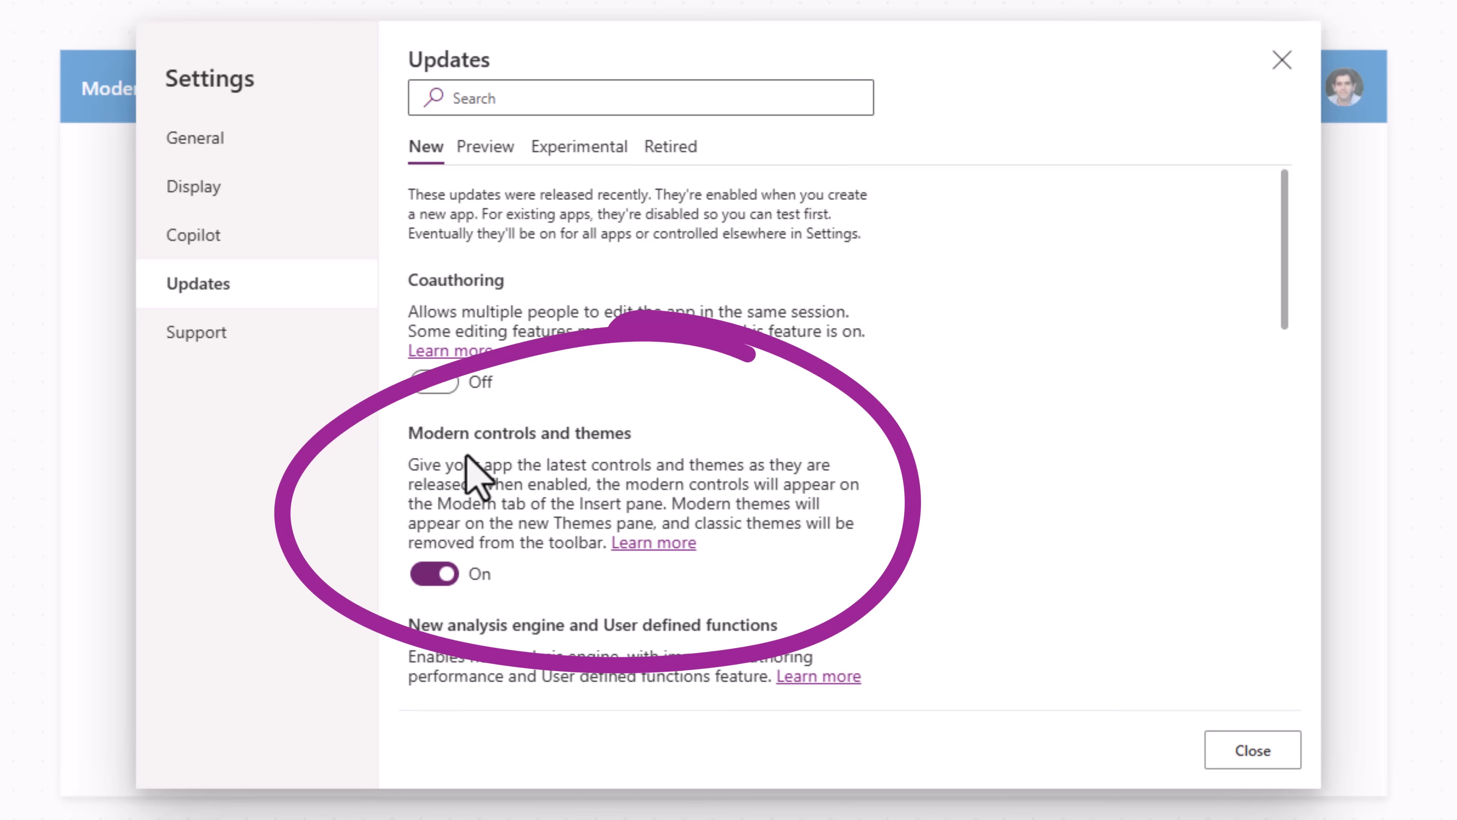
{"action": "left_click", "coordinate": [196, 331]}
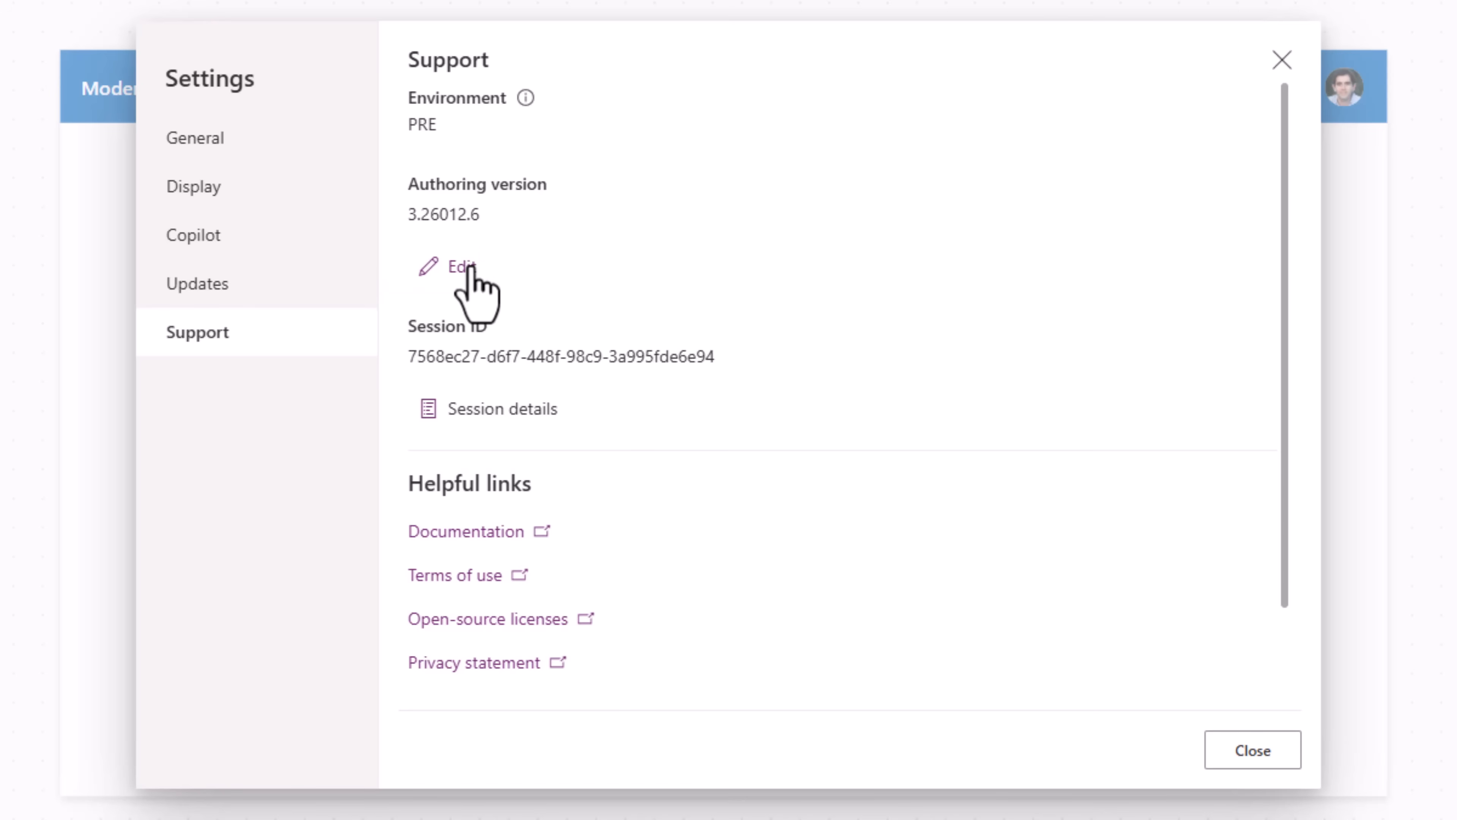
Edit the authoring version and reload the studio with that version applied
{"action": "left_click", "coordinate": [459, 267]}
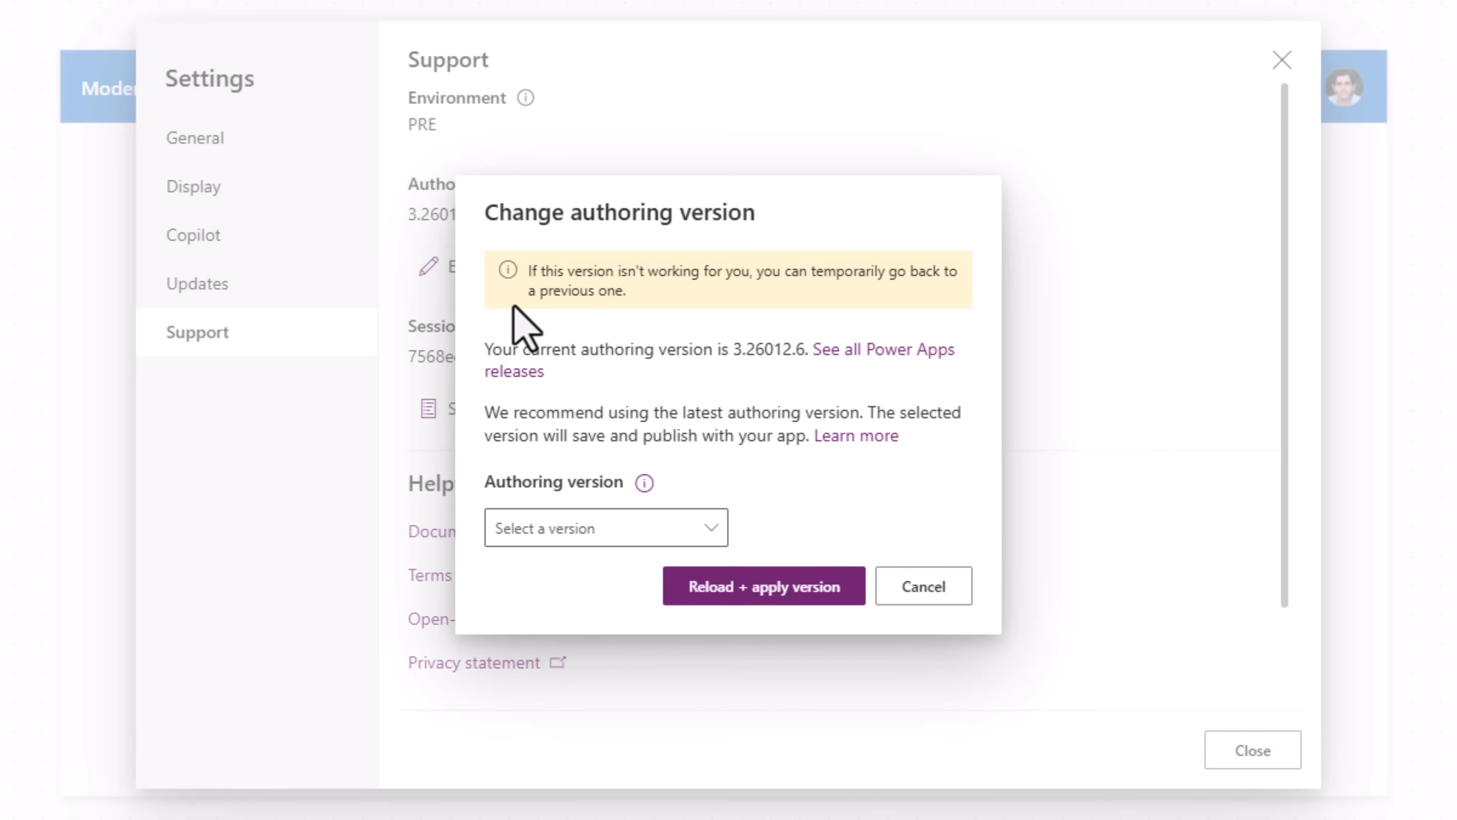
{"action": "left_click", "coordinate": [604, 527]}
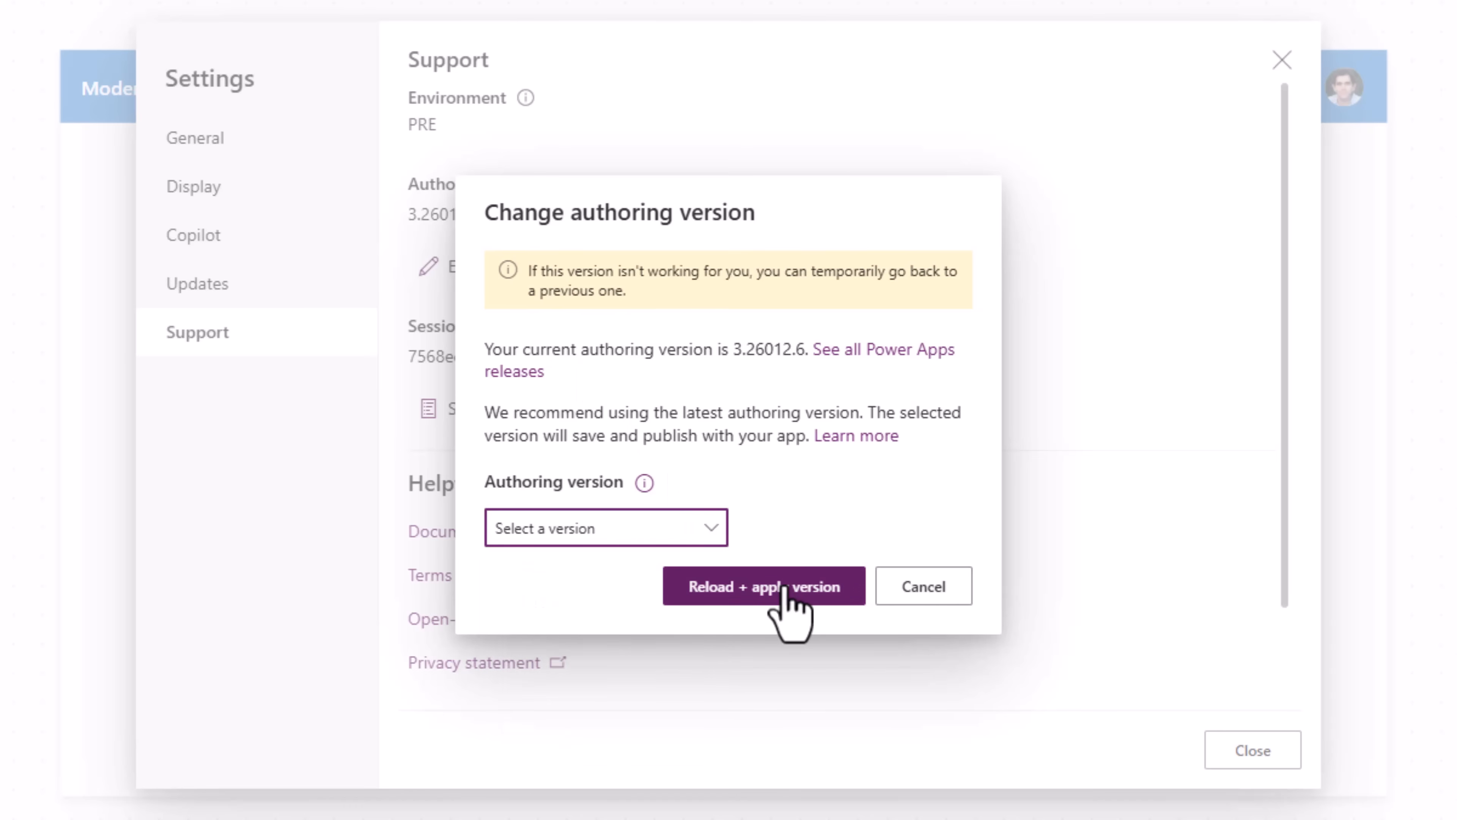
{"action": "left_click", "coordinate": [762, 585]}
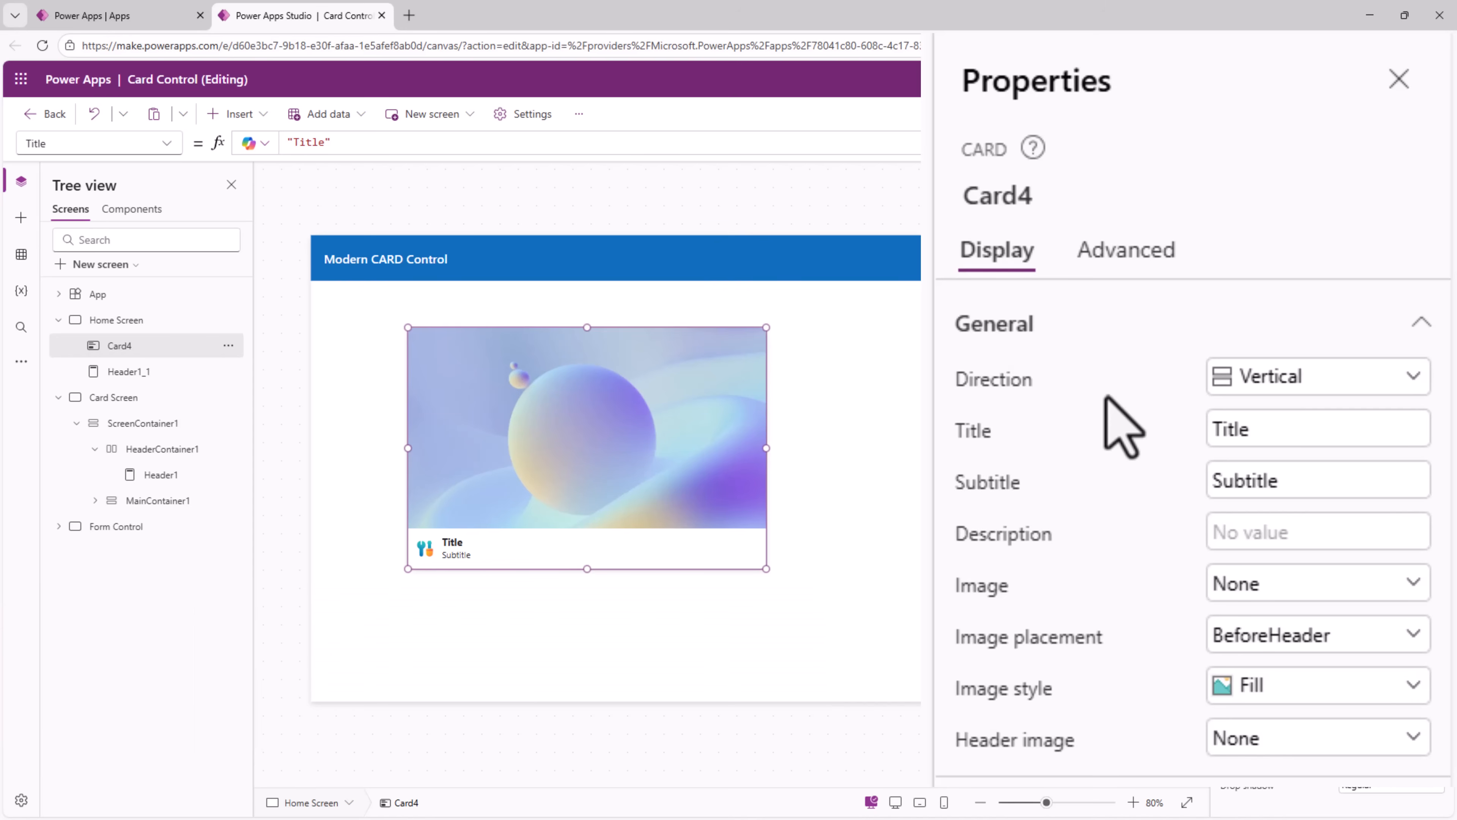
{"action": "left_click", "coordinate": [1315, 376]}
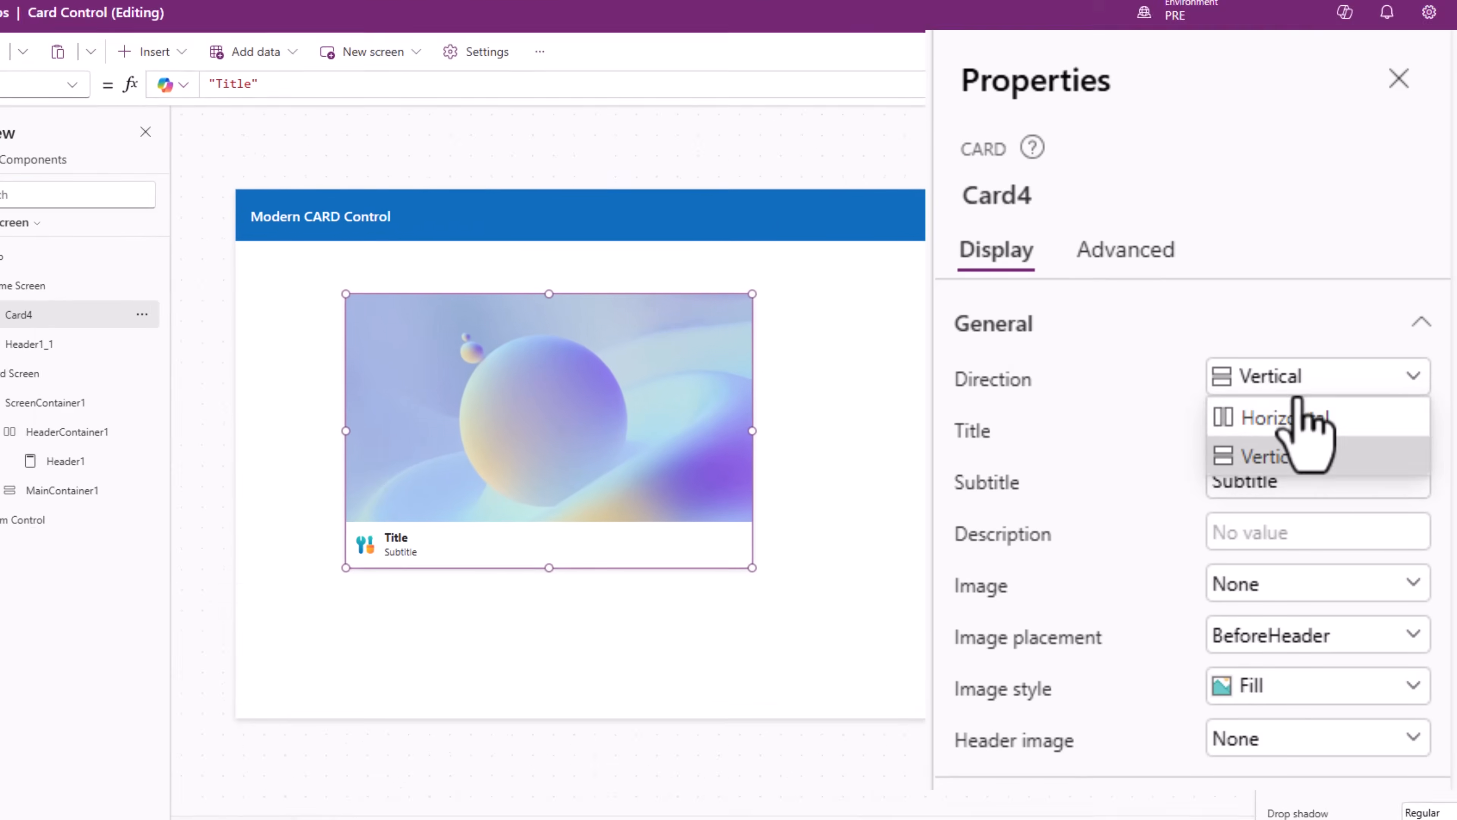
{"action": "left_click", "coordinate": [1283, 417]}
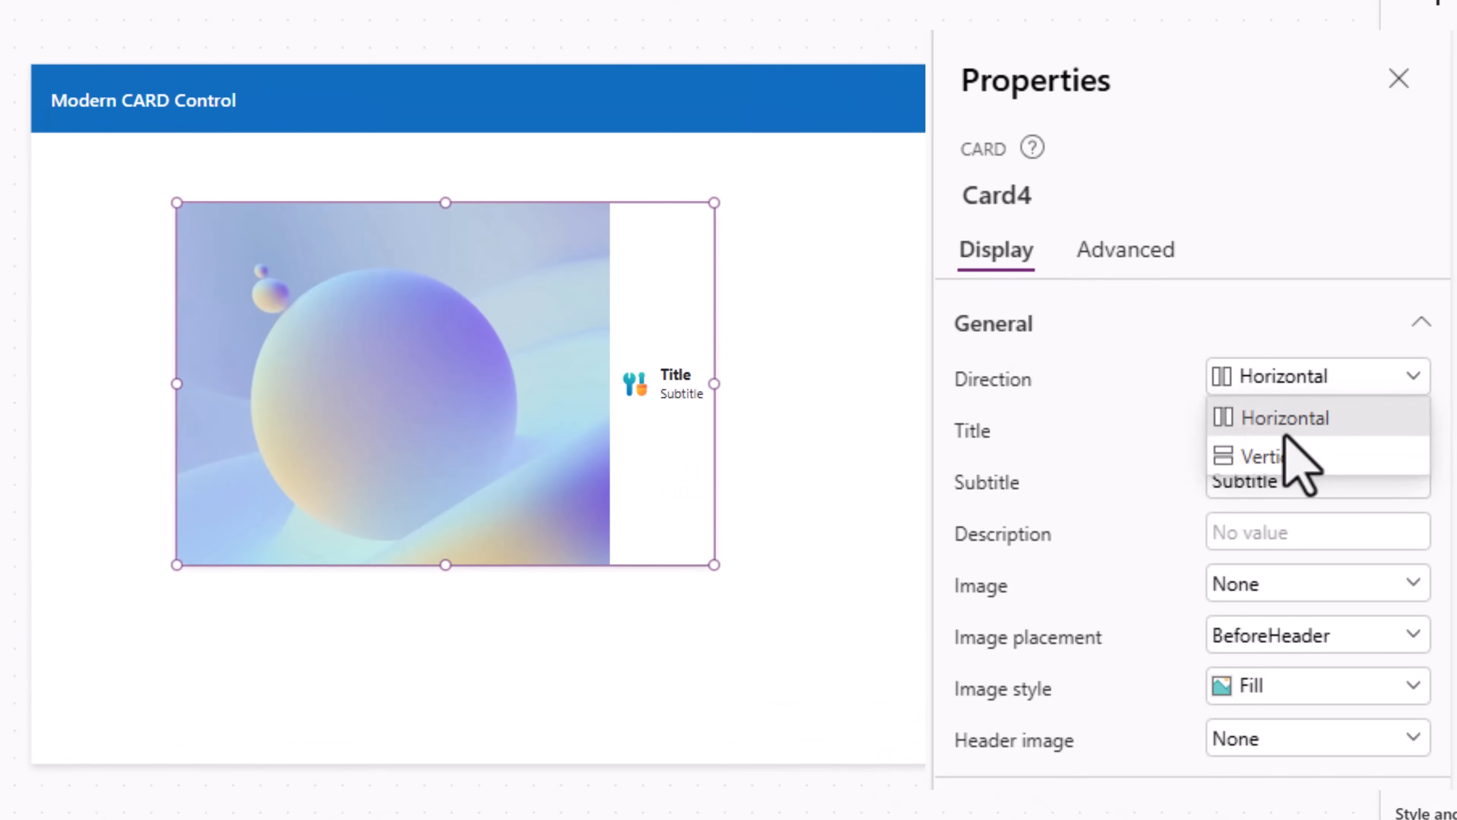
{"action": "left_click", "coordinate": [1264, 456]}
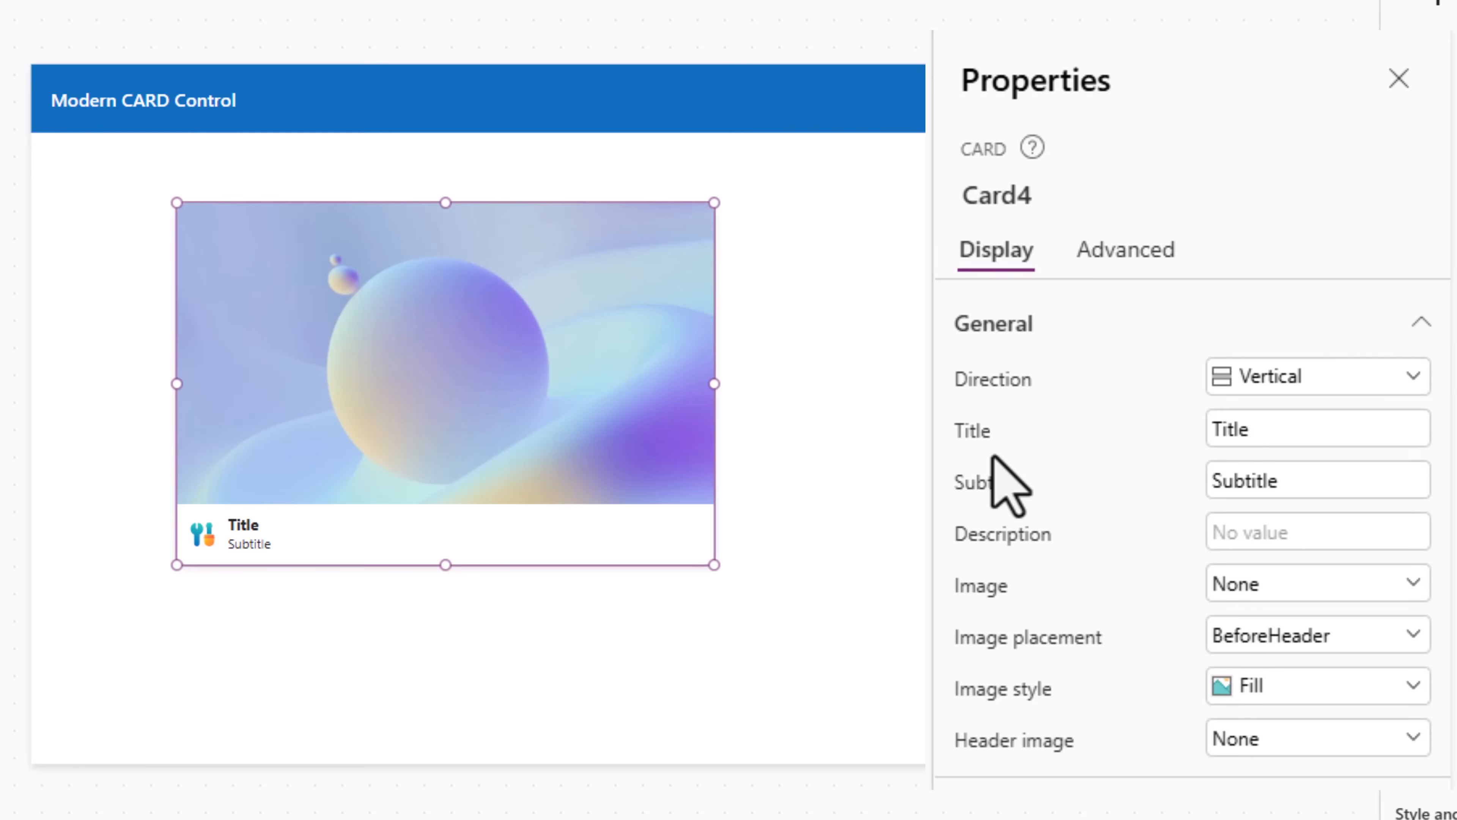
{"action": "mouse_move", "coordinate": [1003, 487]}
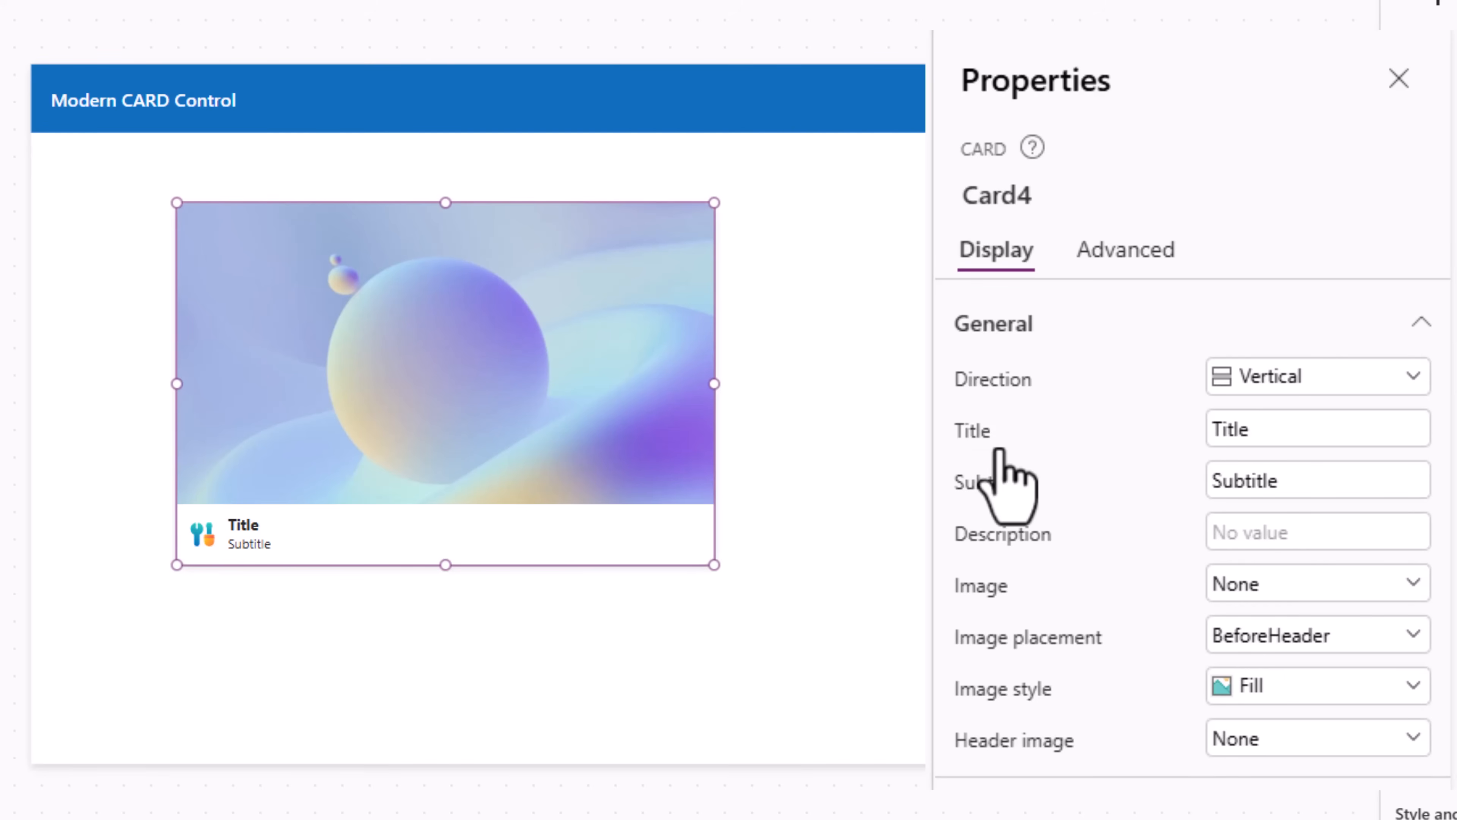
Give the card the title 'Modern Card Control' plus a subtitle and description about clean, responsive summaries
{"action": "type", "text": "Modern Card Control"}
{"action": "type", "text": "create clean, responsive object summaries"}
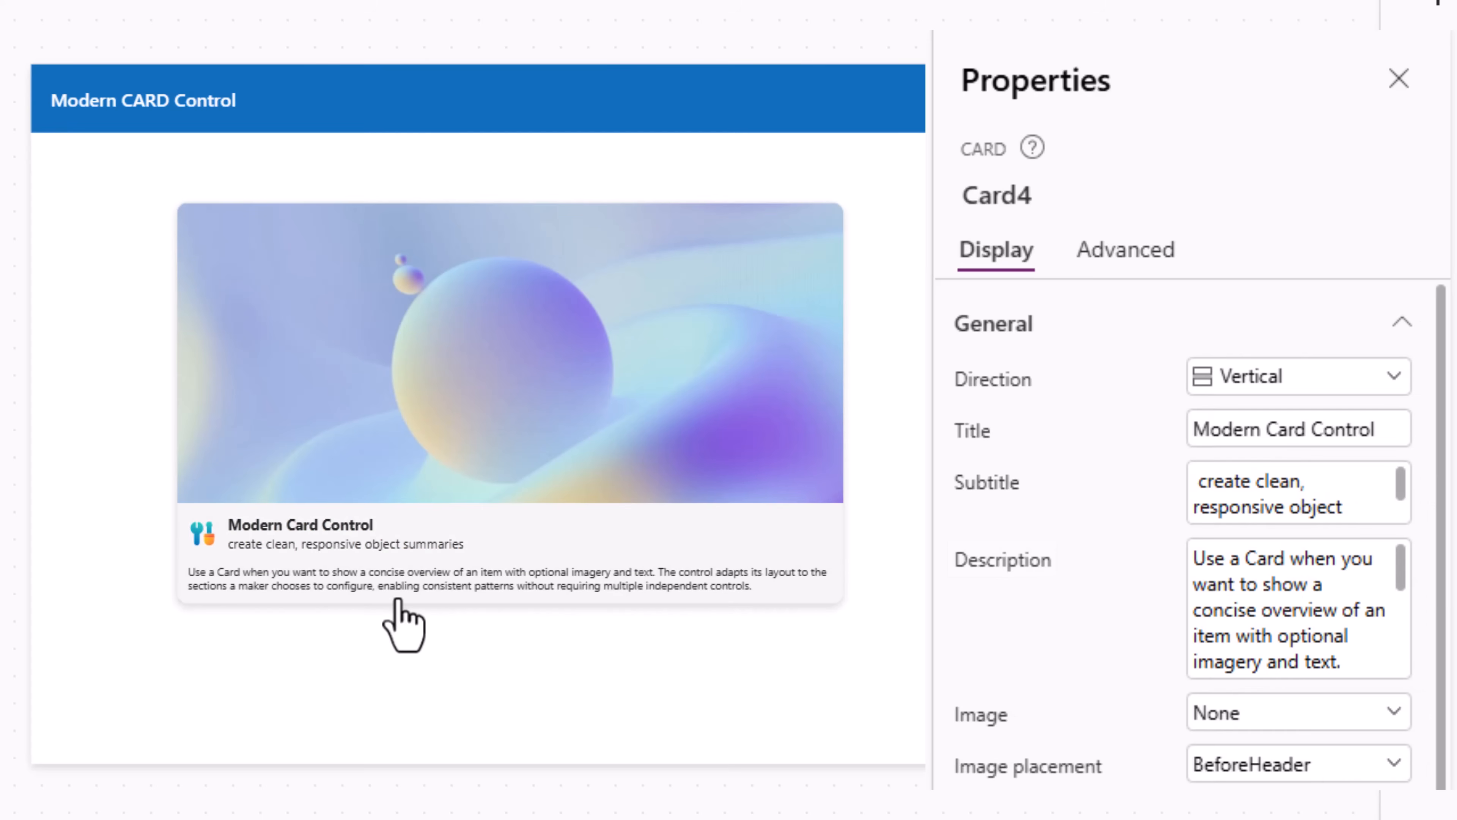
{"action": "mouse_move", "coordinate": [553, 617]}
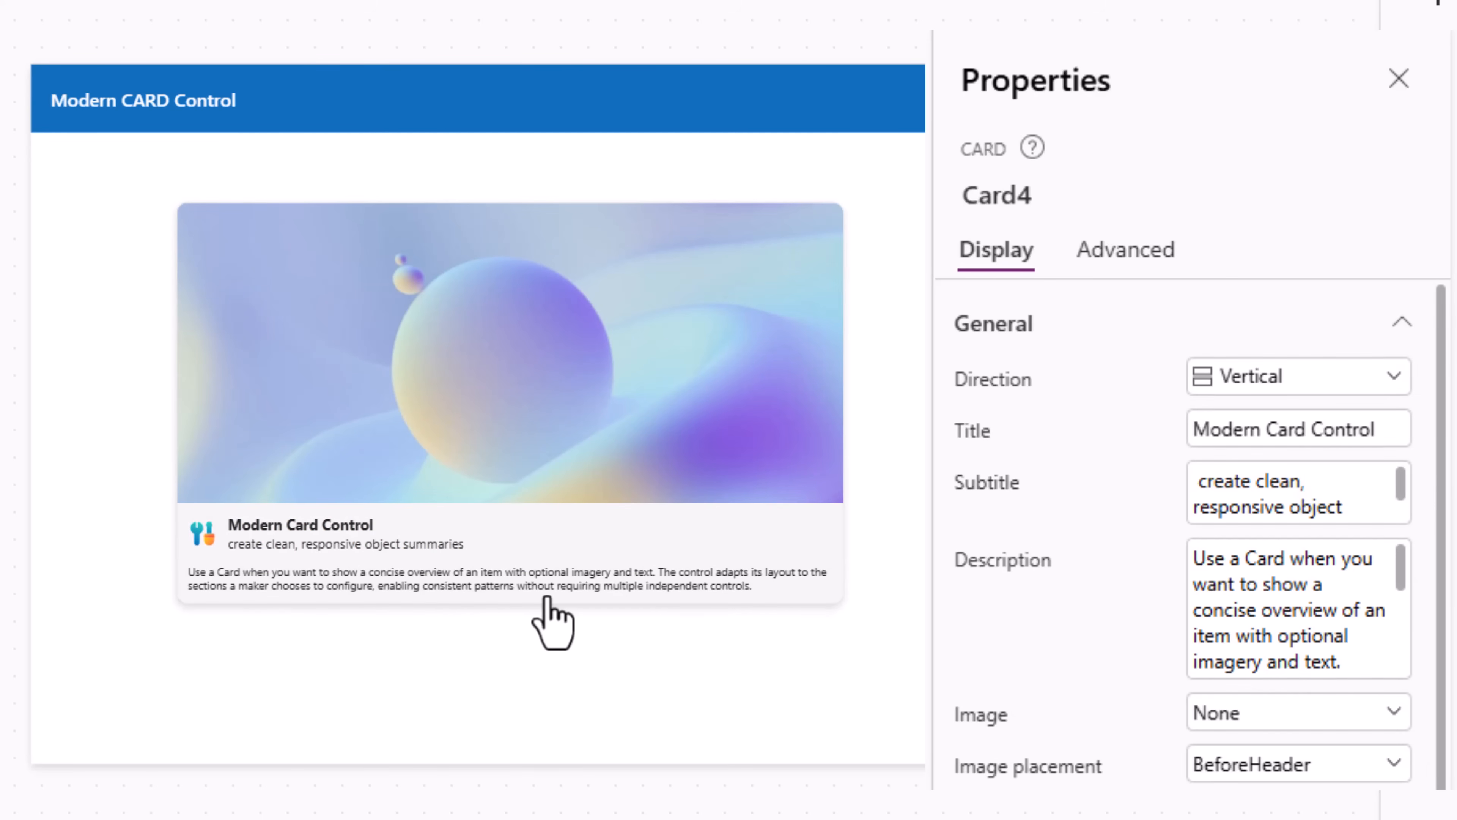
{"action": "scroll", "scroll_direction": "down", "scroll_amount": 3}
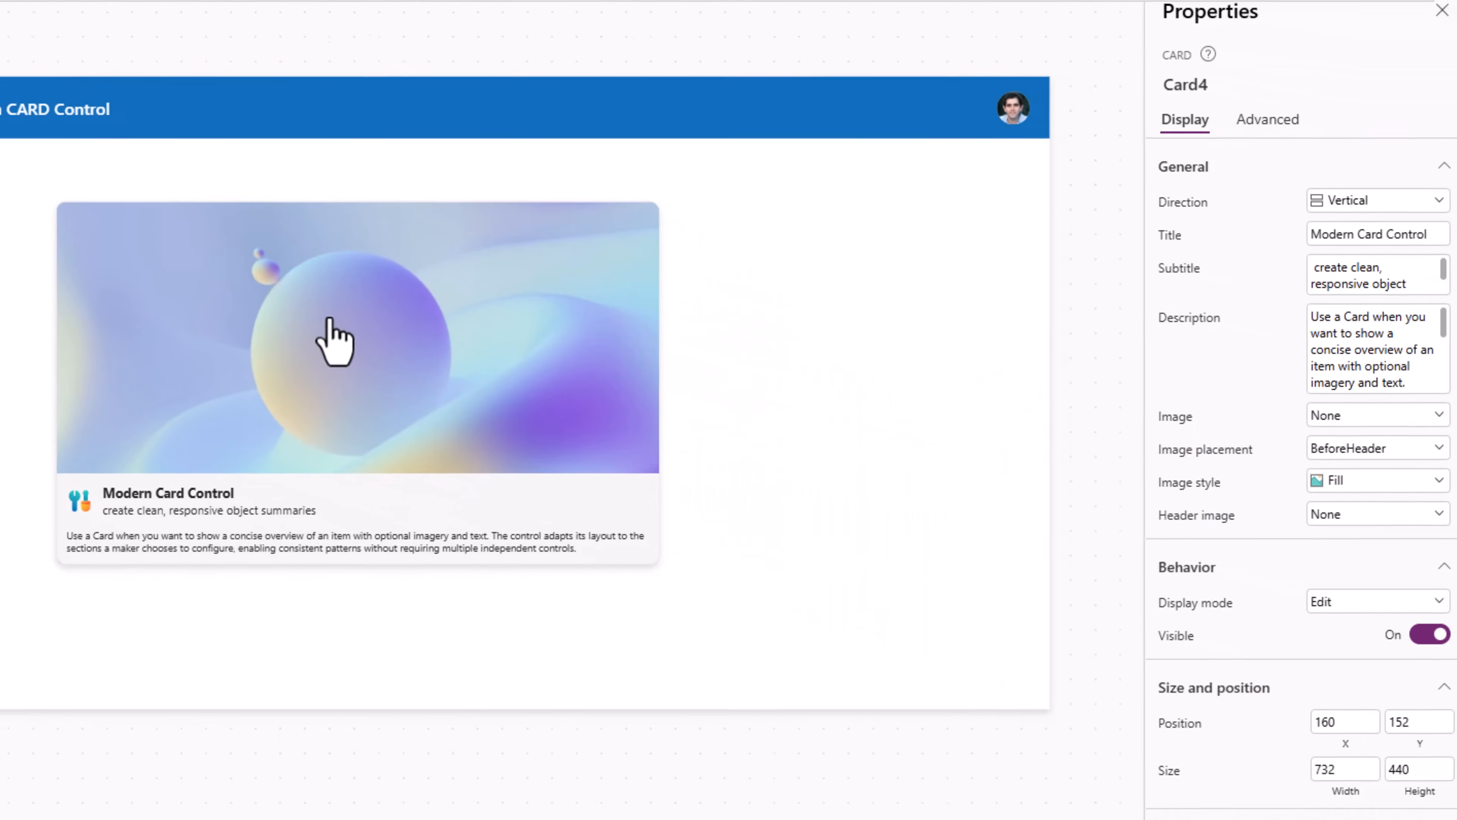
Replace the card's placeholder artwork with a stock image, then the YouTube thumbnail
{"action": "left_click", "coordinate": [1375, 414]}
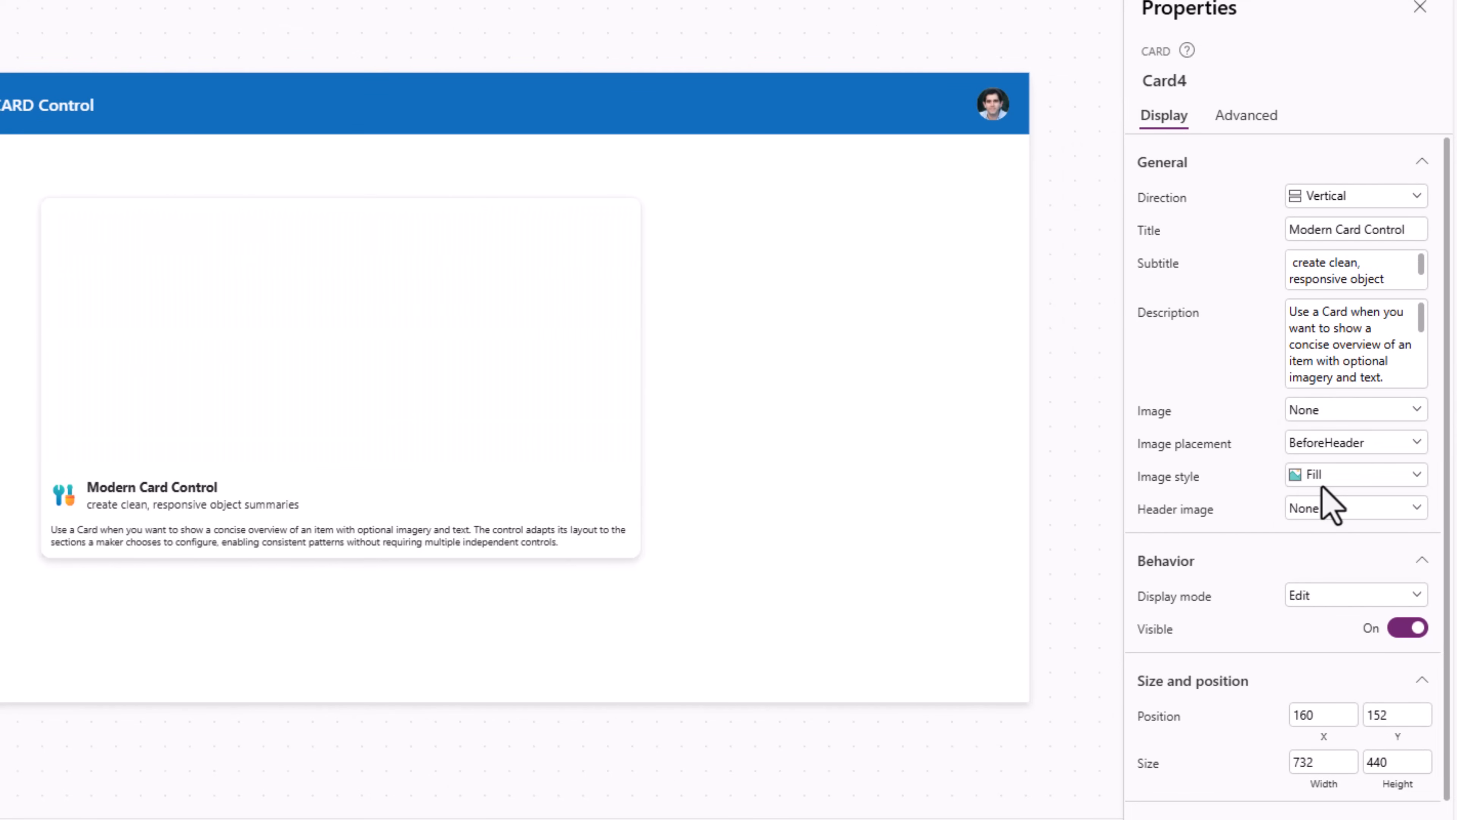
{"action": "mouse_move", "coordinate": [704, 404]}
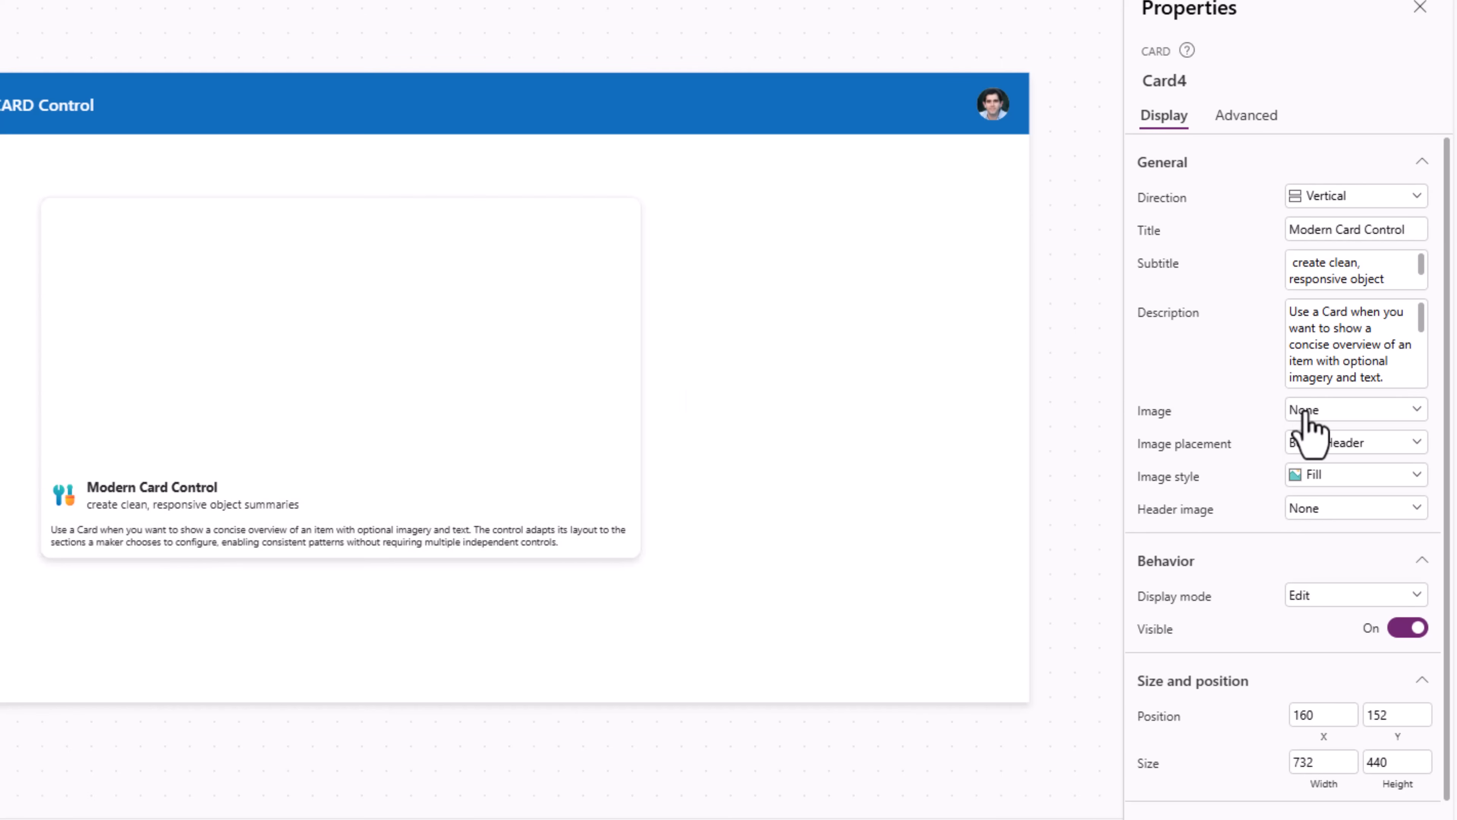
{"action": "left_click", "coordinate": [1355, 409]}
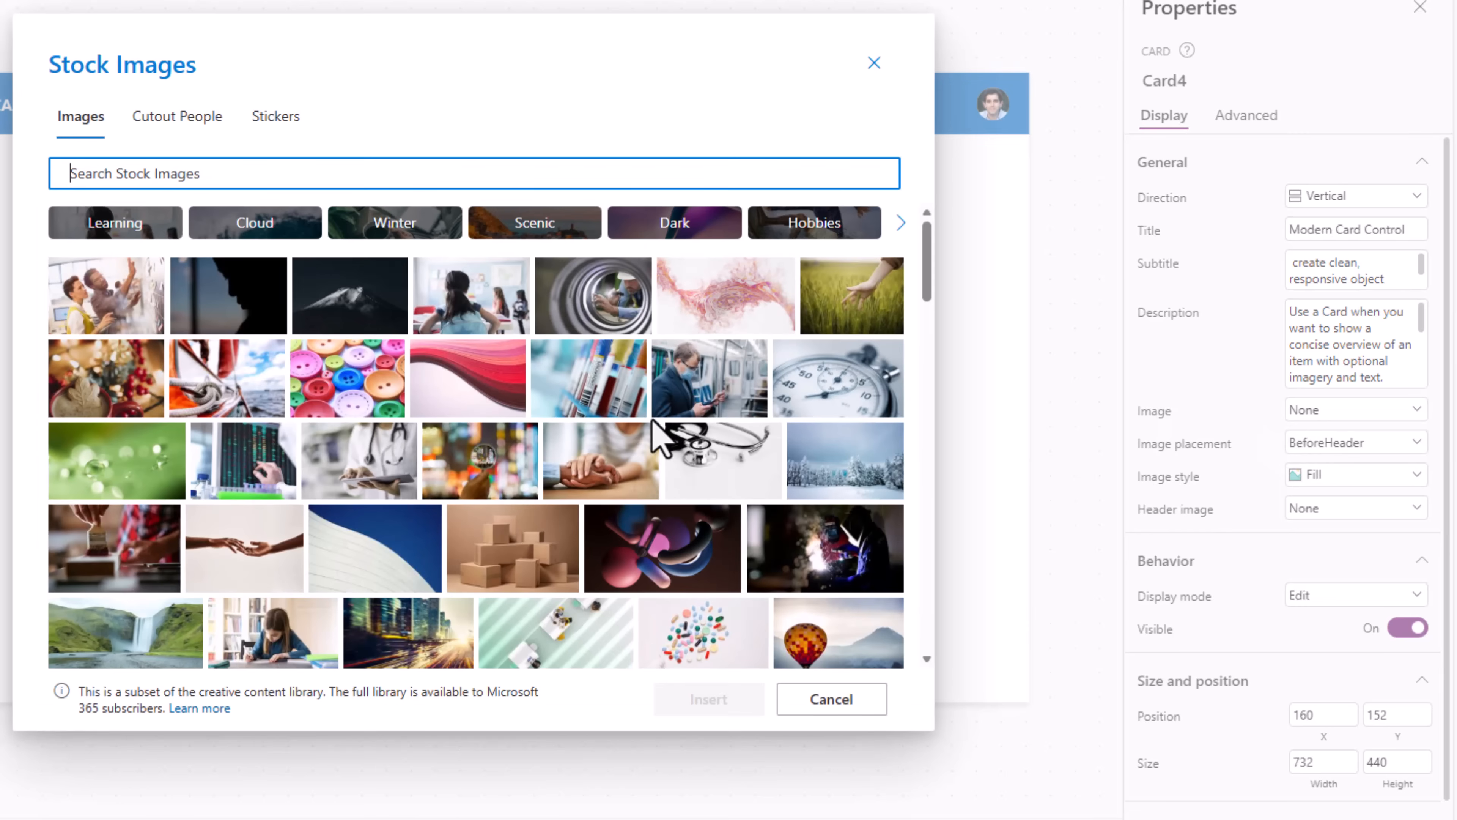
{"action": "left_click", "coordinate": [725, 294]}
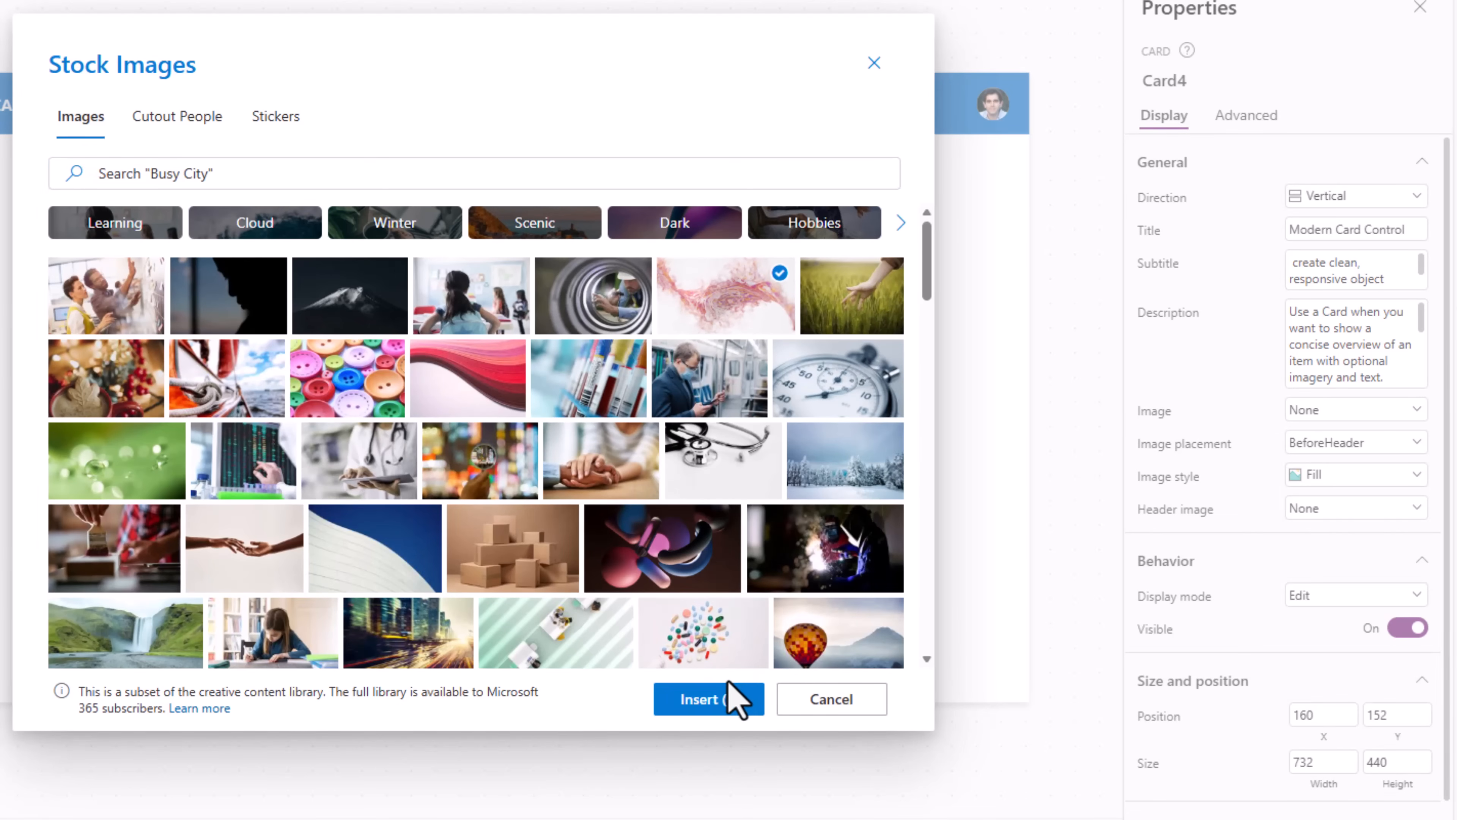
{"action": "left_click", "coordinate": [708, 699]}
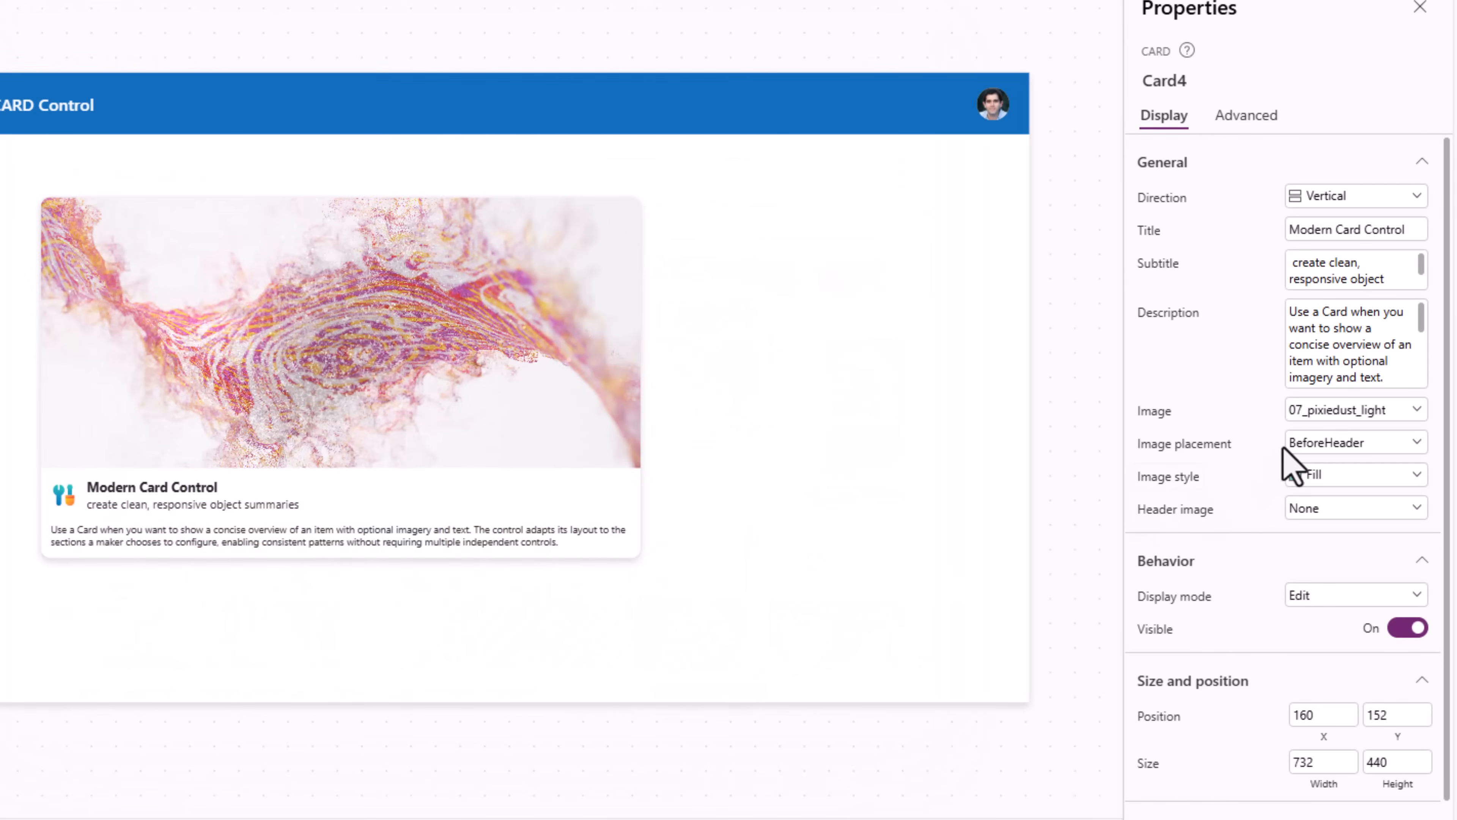
{"action": "left_click", "coordinate": [1354, 409]}
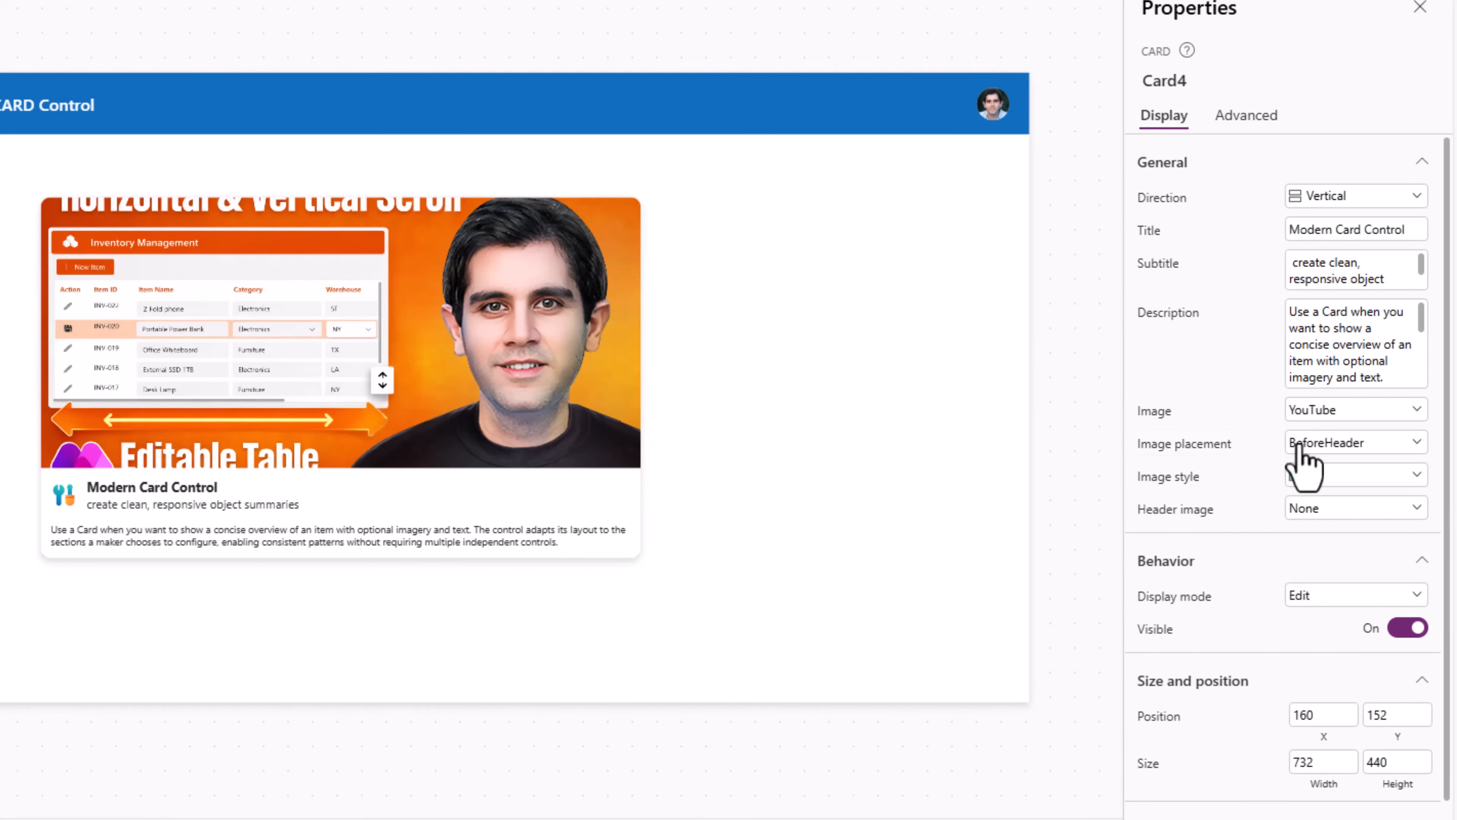
Try image placement AfterHeader, return it to BeforeHeader, and set image style to Fit
{"action": "left_click", "coordinate": [1352, 442]}
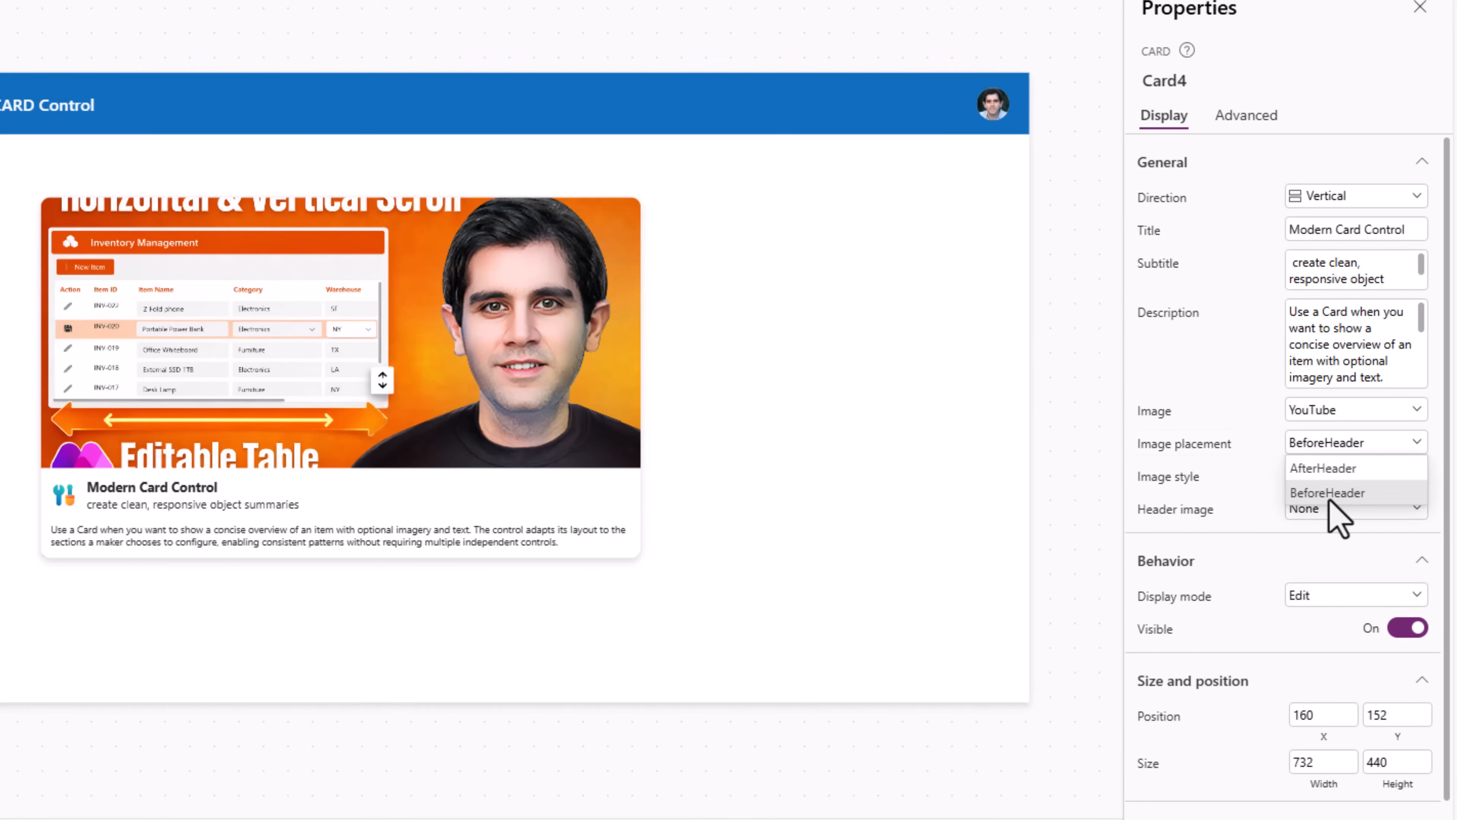
{"action": "left_click", "coordinate": [1323, 467]}
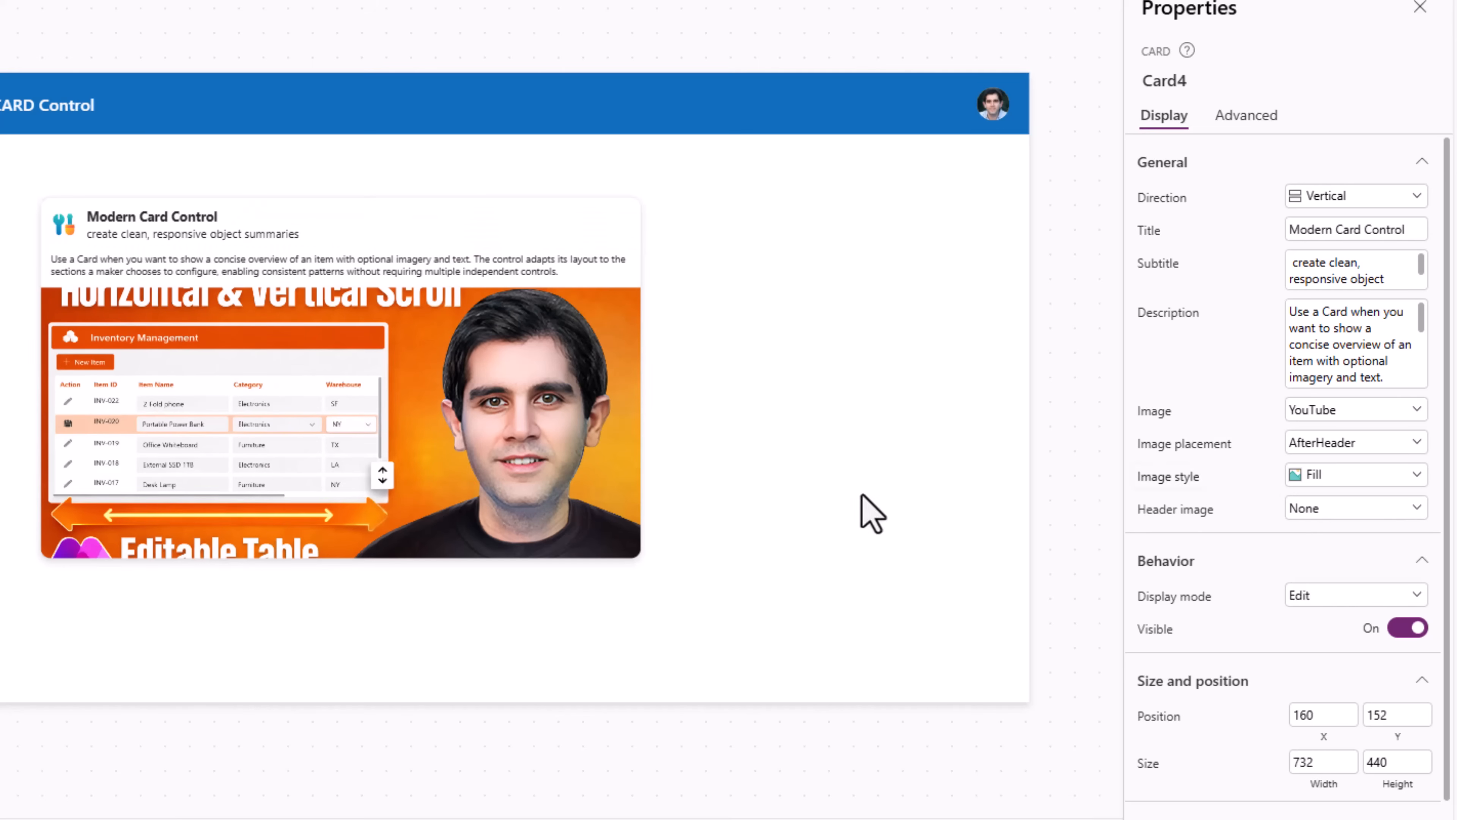
{"action": "mouse_move", "coordinate": [1063, 483]}
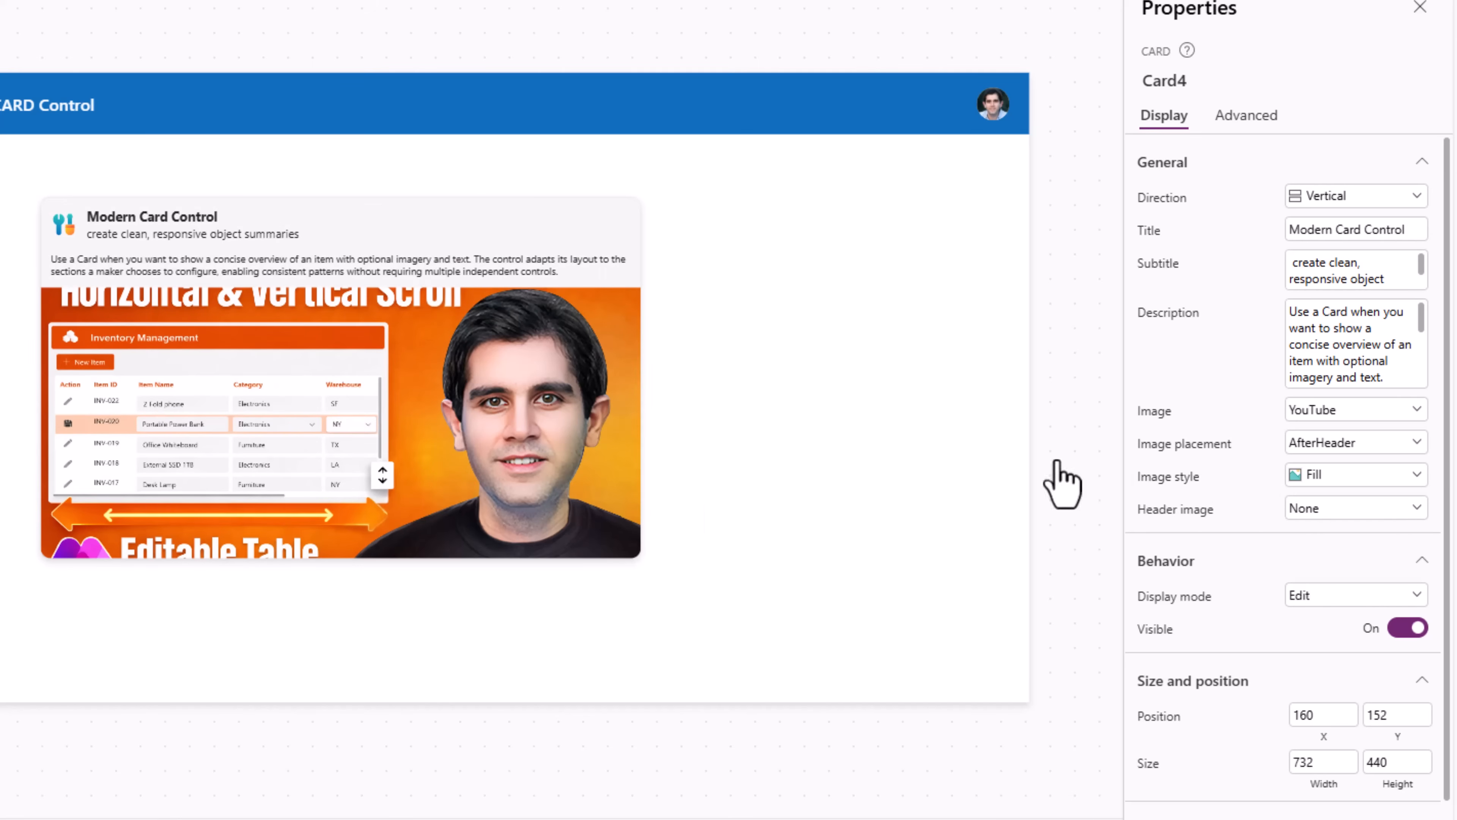
{"action": "left_click", "coordinate": [1354, 442]}
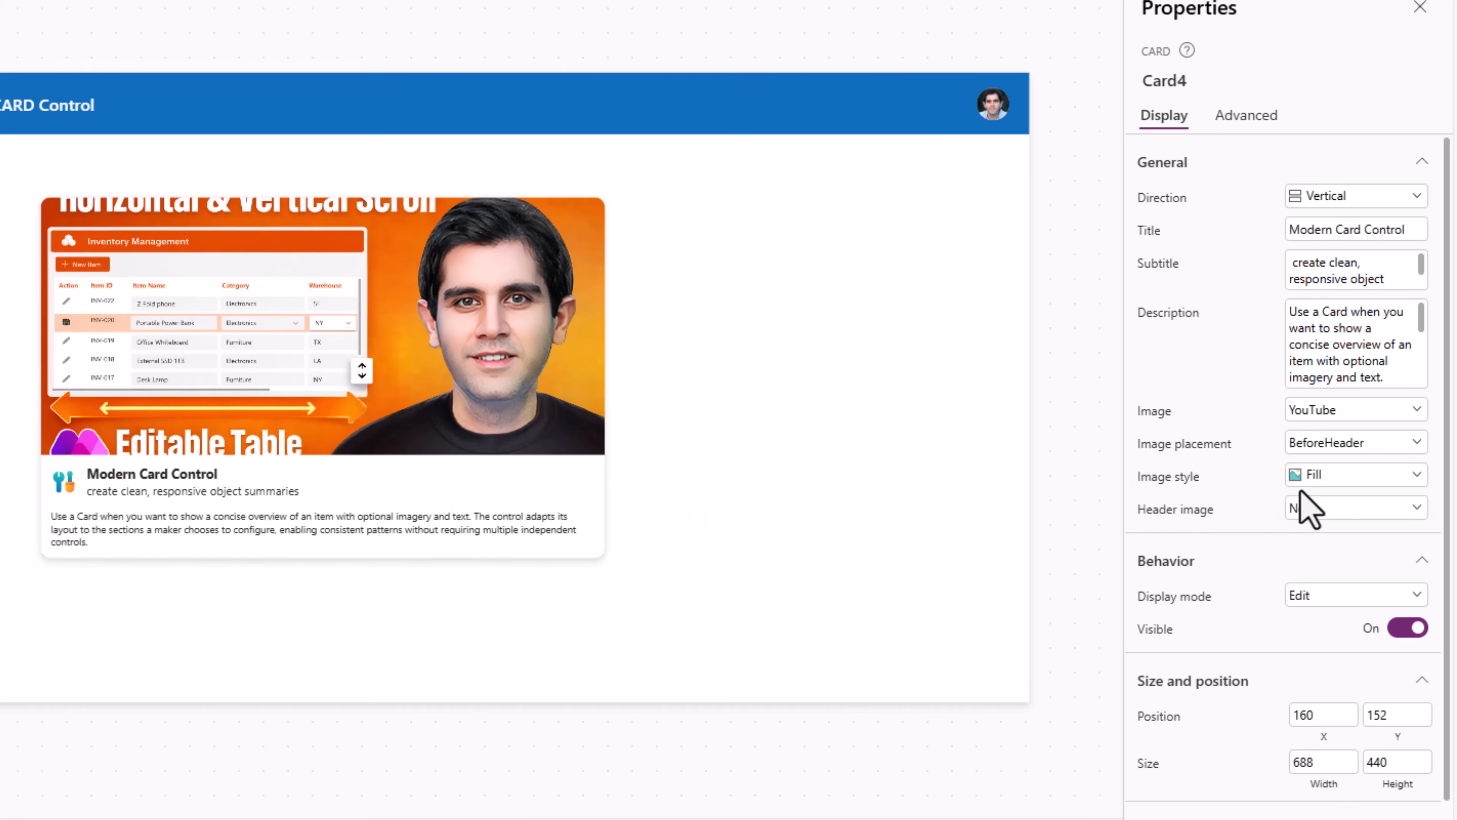
{"action": "mouse_move", "coordinate": [1245, 504]}
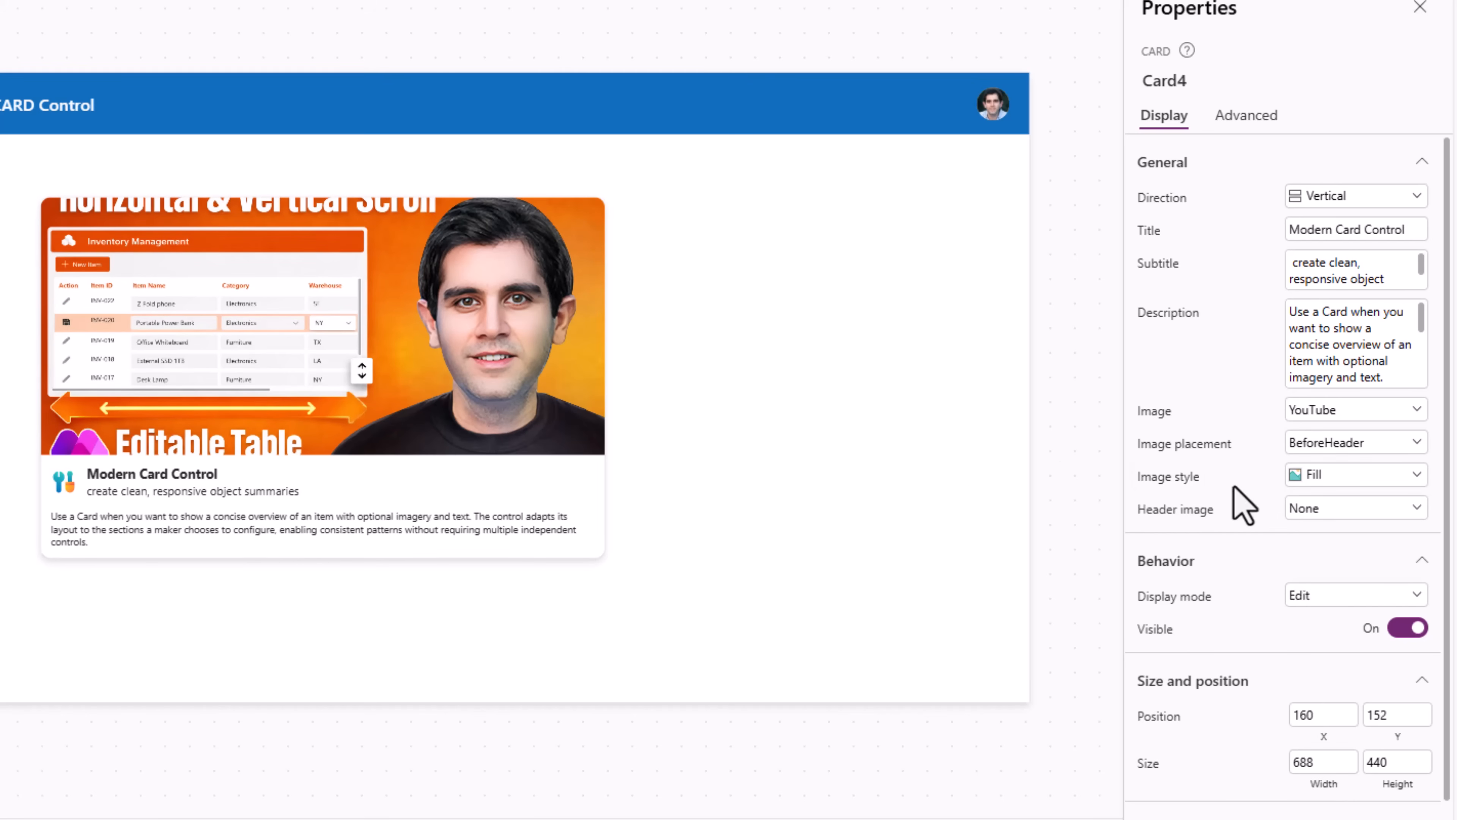
{"action": "mouse_move", "coordinate": [1327, 494]}
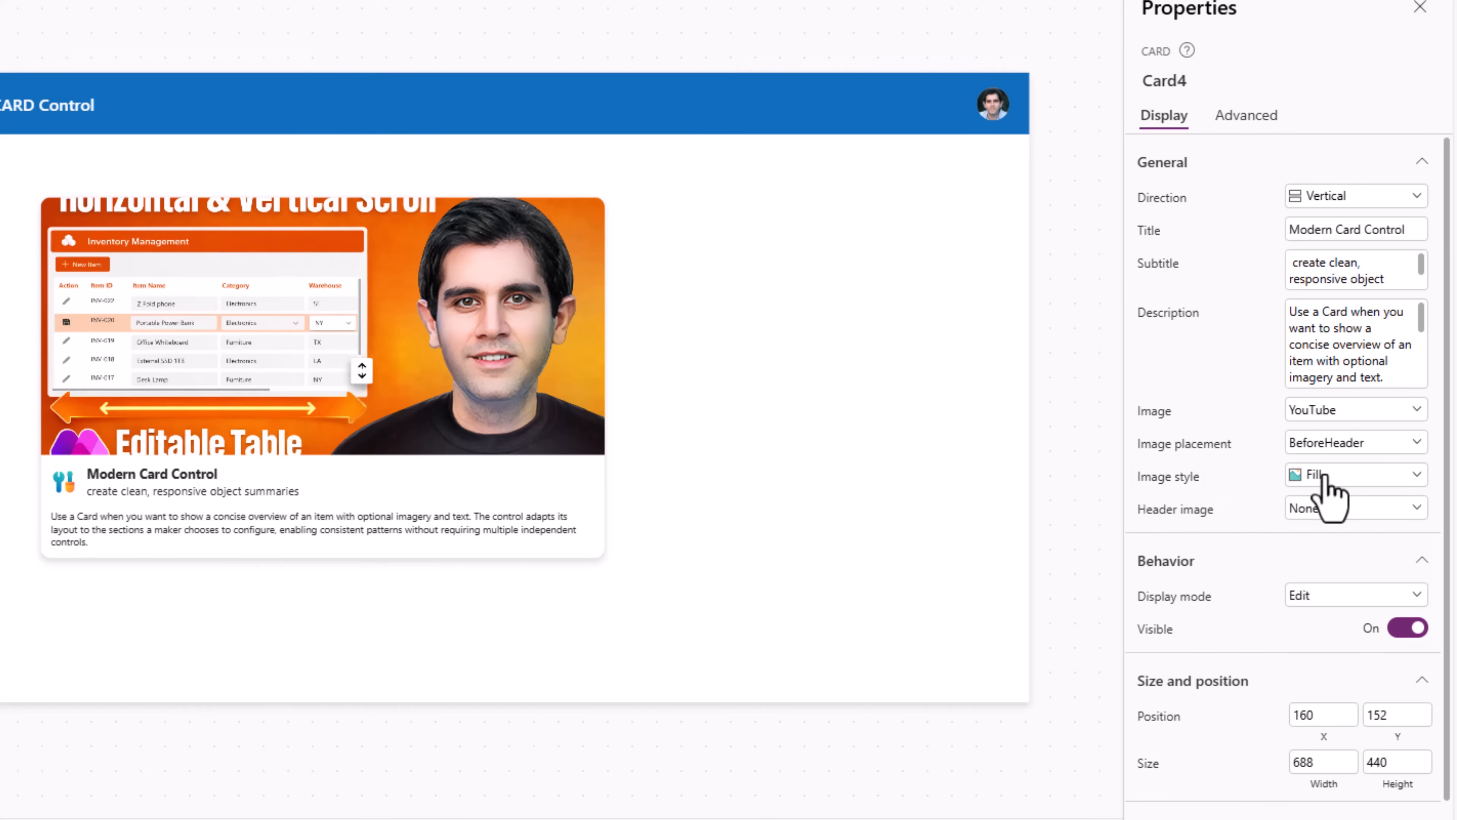
{"action": "left_click", "coordinate": [1353, 475]}
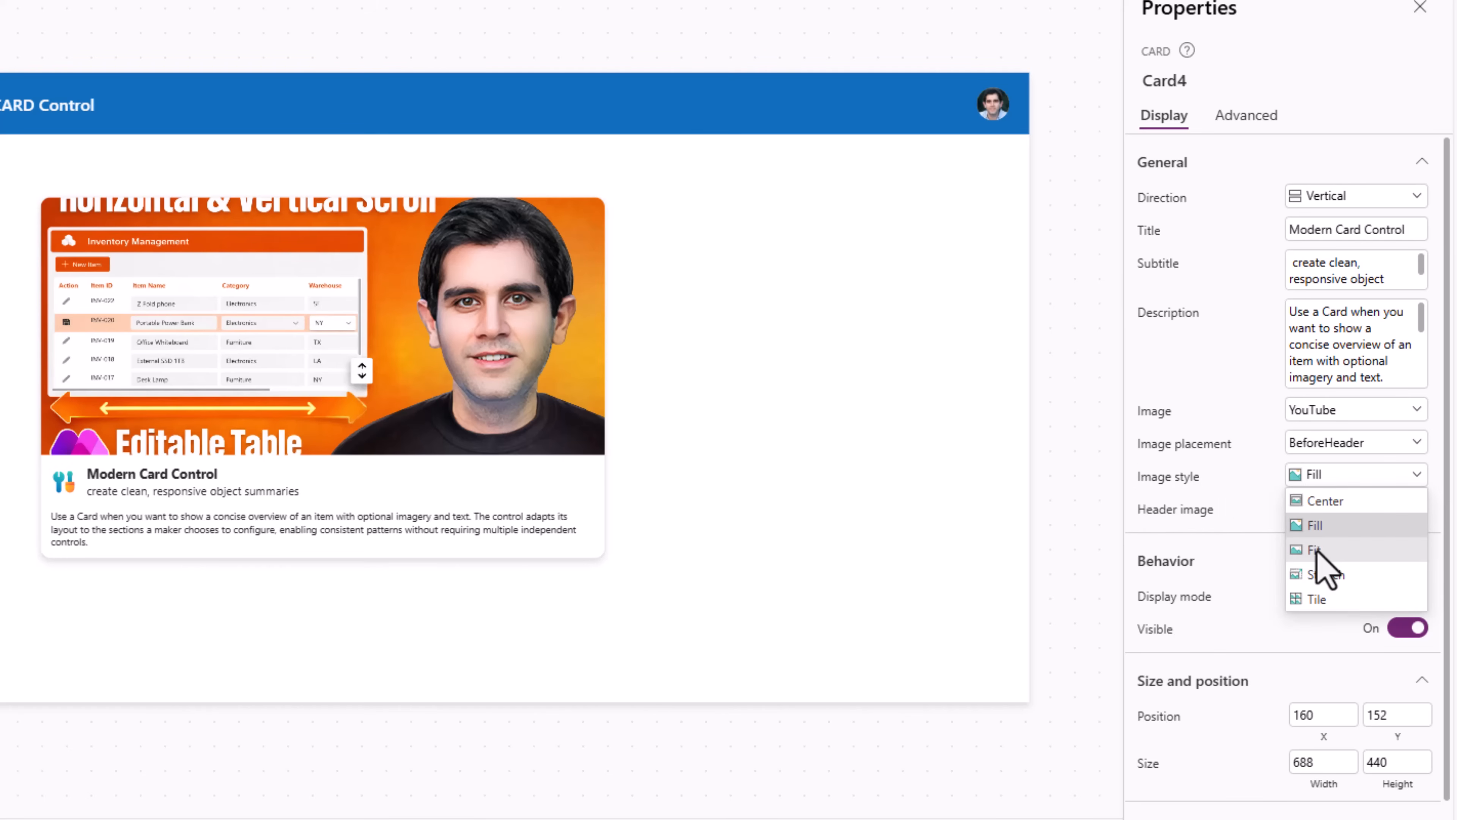
{"action": "left_click", "coordinate": [1313, 549]}
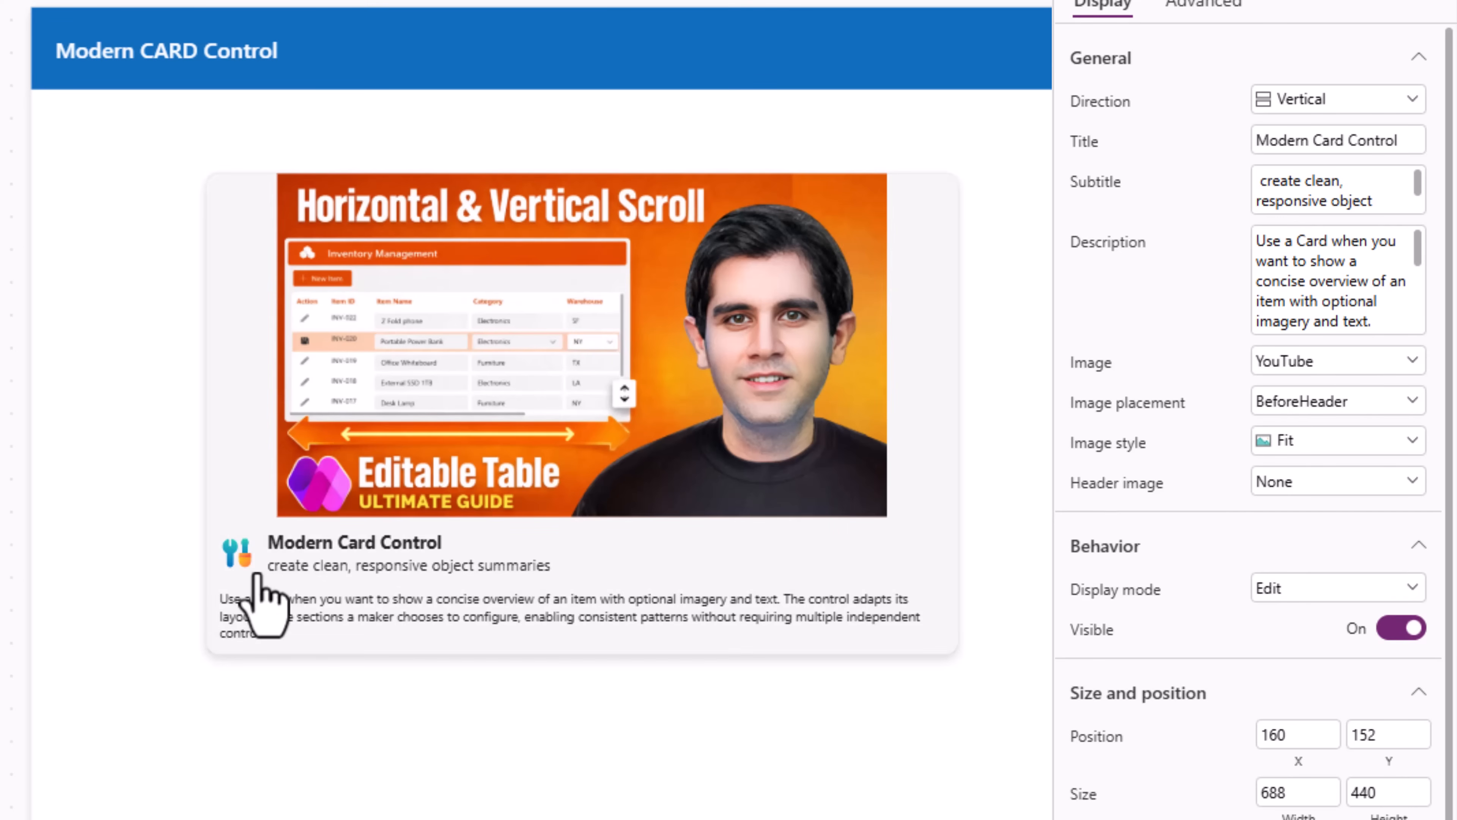
{"action": "mouse_move", "coordinate": [322, 581]}
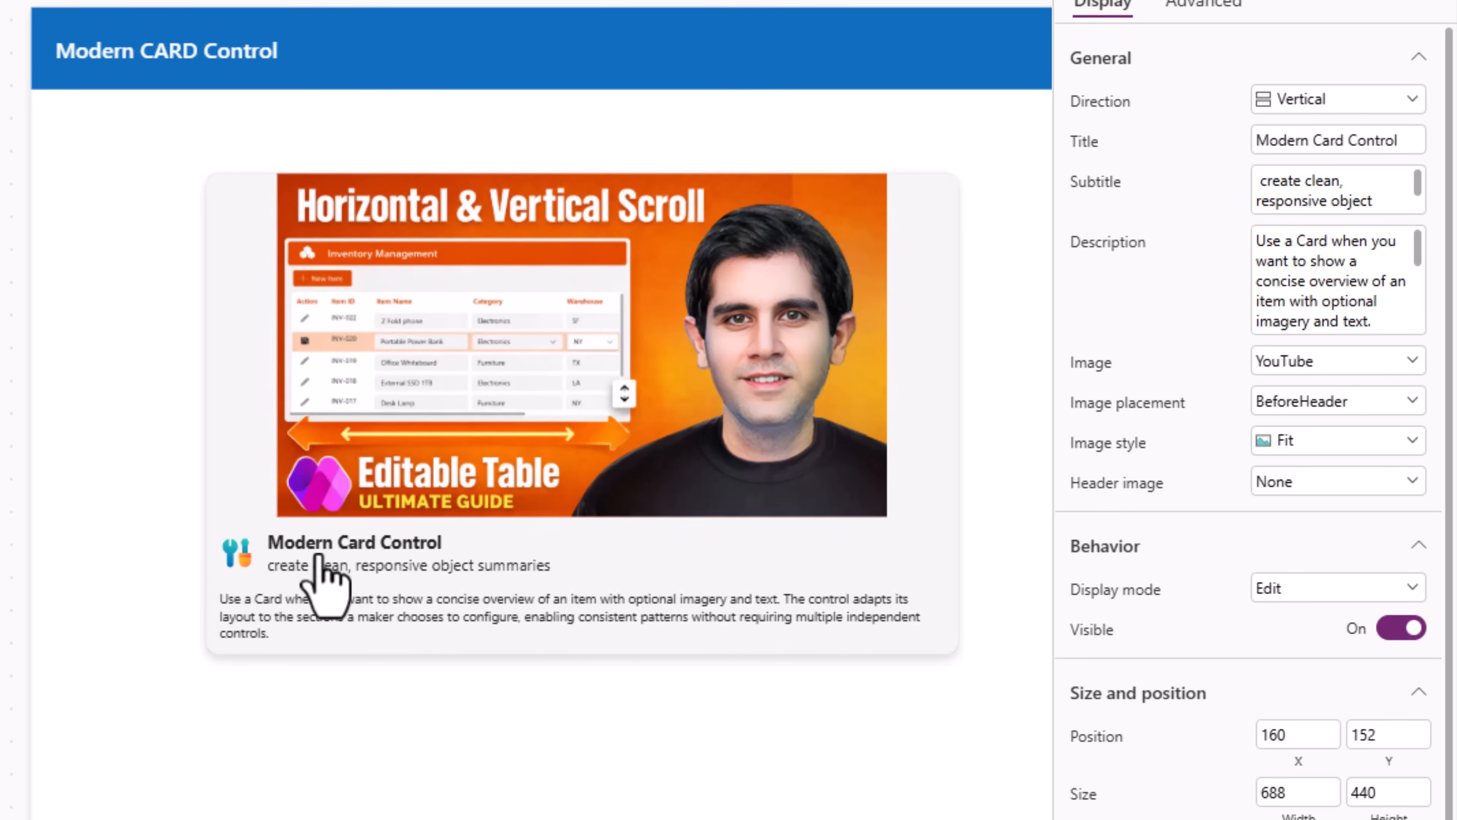
Set the card's header image to the 'inv logo' media file
{"action": "left_click", "coordinate": [1337, 480]}
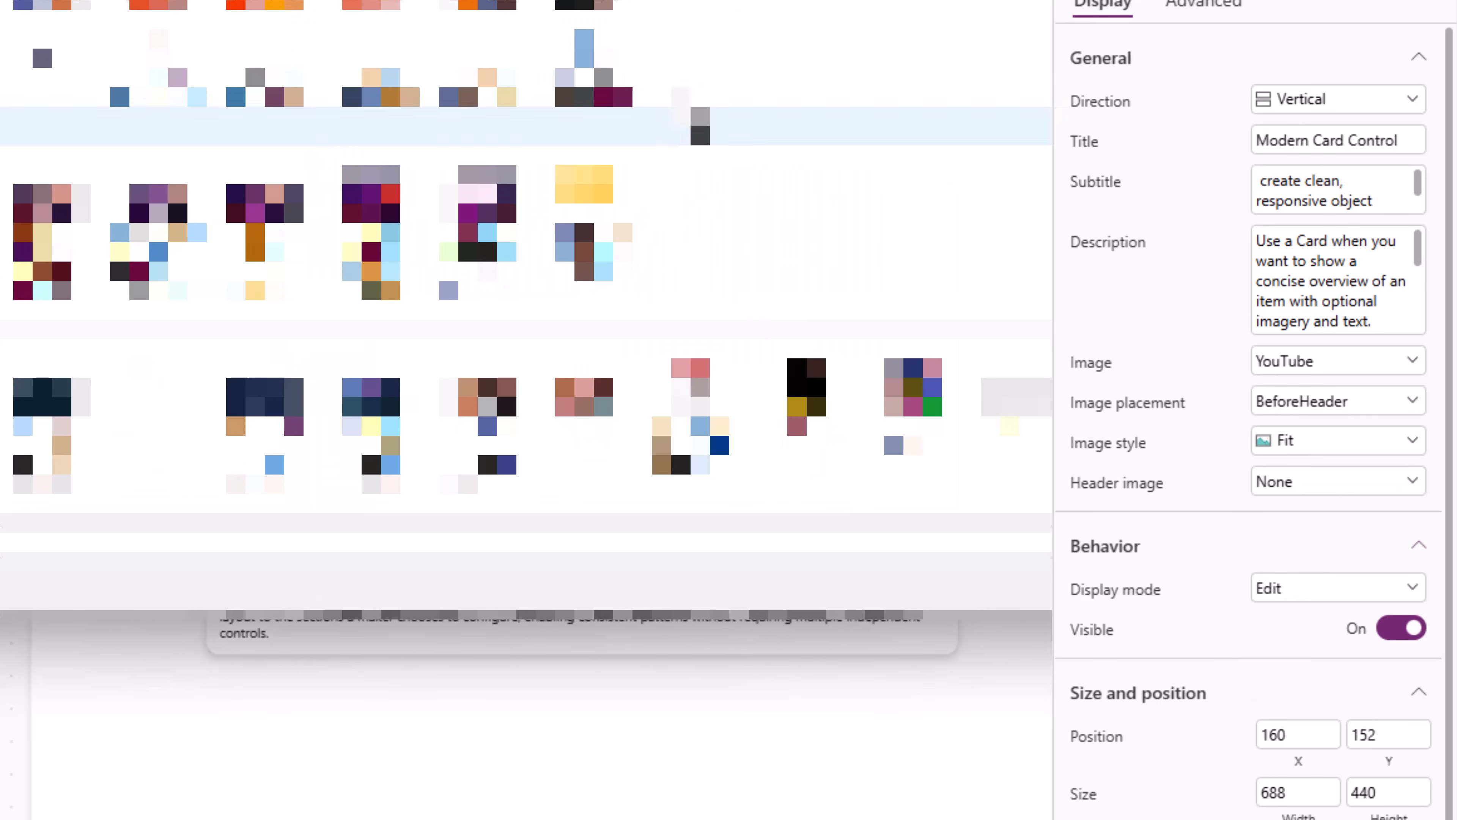
{"action": "left_click", "coordinate": [1336, 481]}
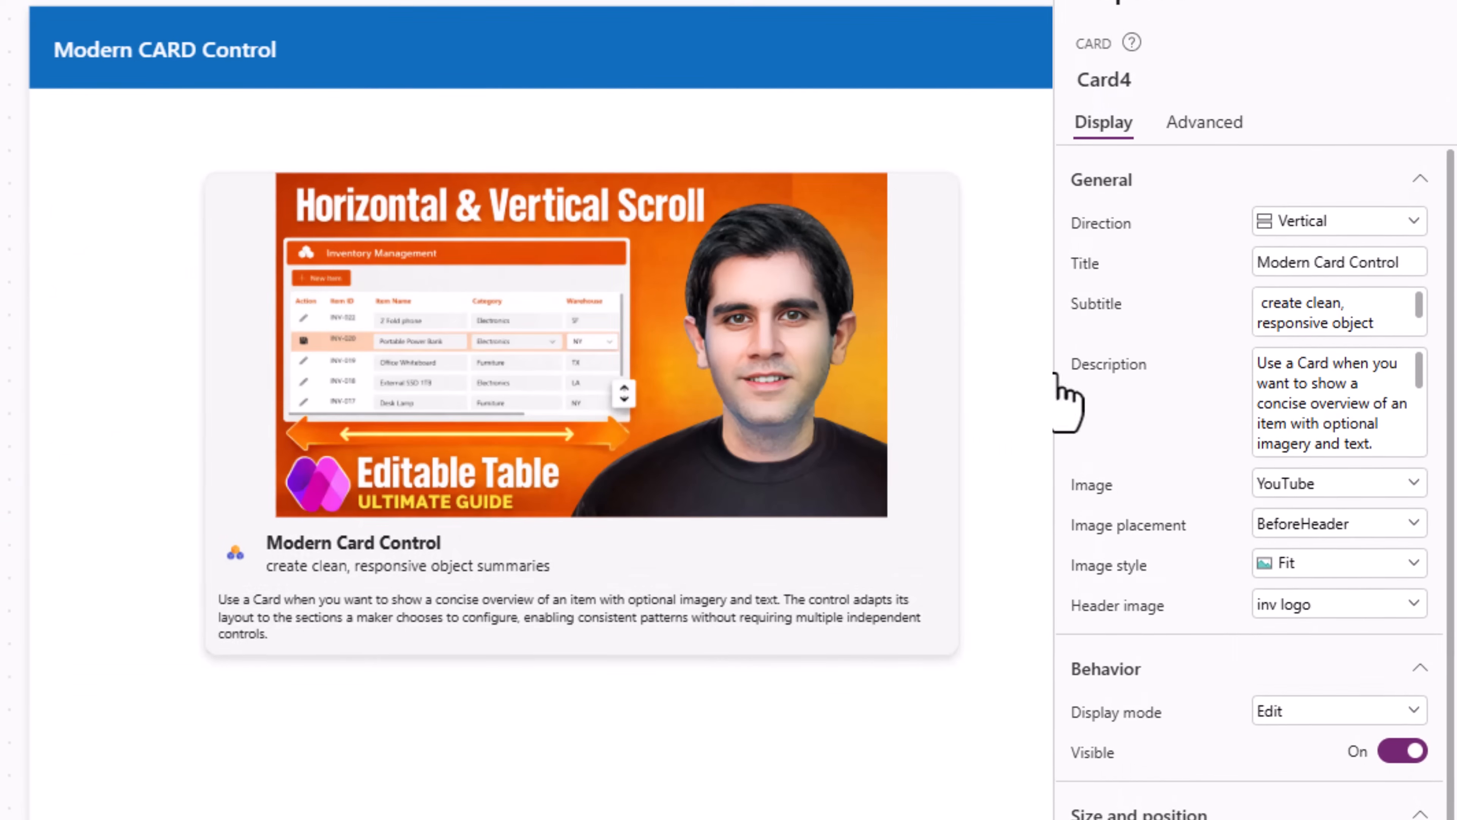
Show Card4's Advanced properties listing HeaderImage 'inv logo' and Image YouTube
{"action": "left_click", "coordinate": [1202, 122]}
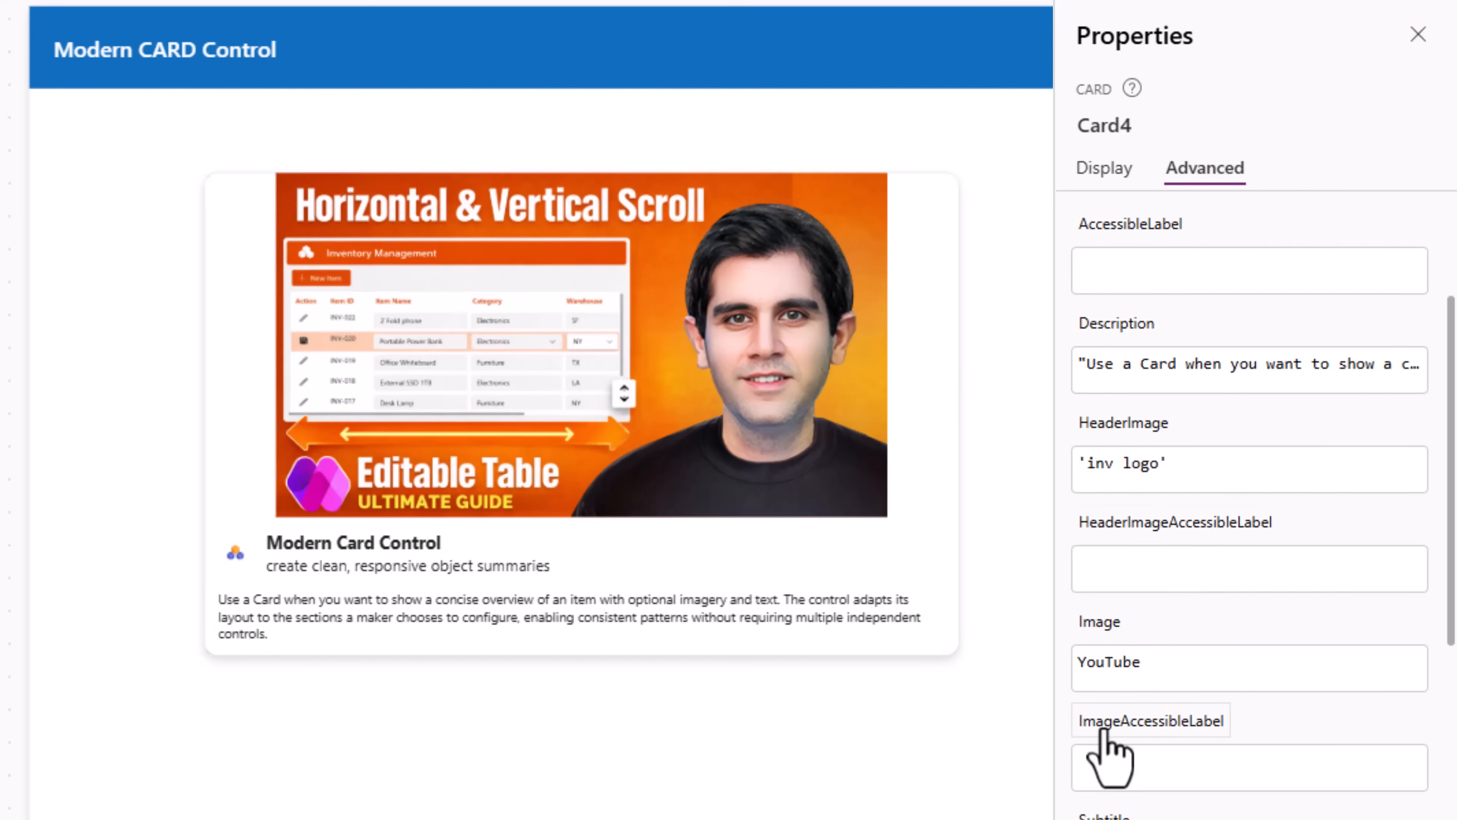
{"action": "mouse_move", "coordinate": [1226, 753]}
{"action": "type", "text": "Notify(\"Card is clickable\","}
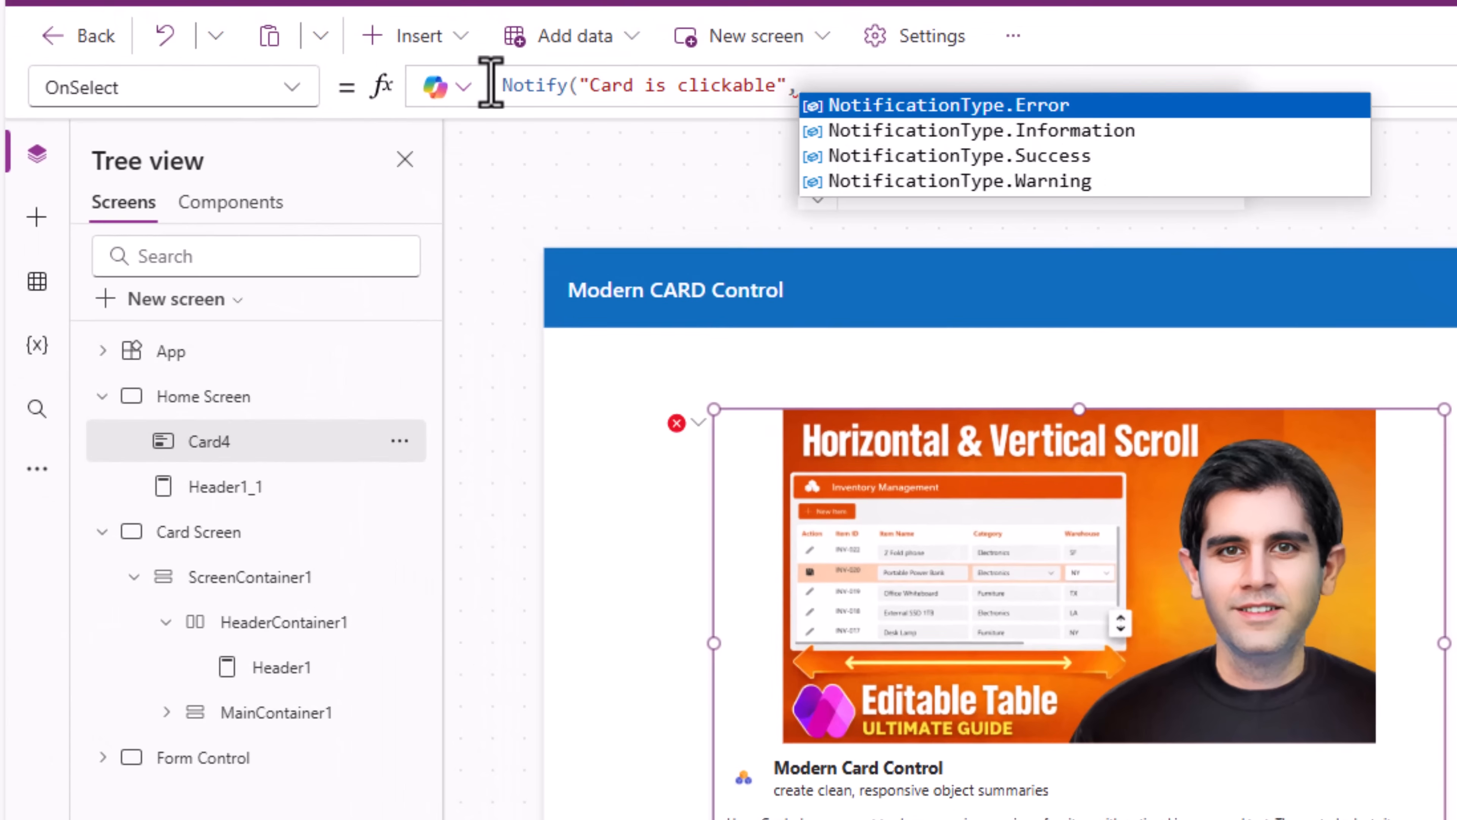
Set OnSelect to Notify("Card is clickable", NotificationType.Success, 3000) and test it in preview
{"action": "type", "text": "NotificationType.Success,3000)"}
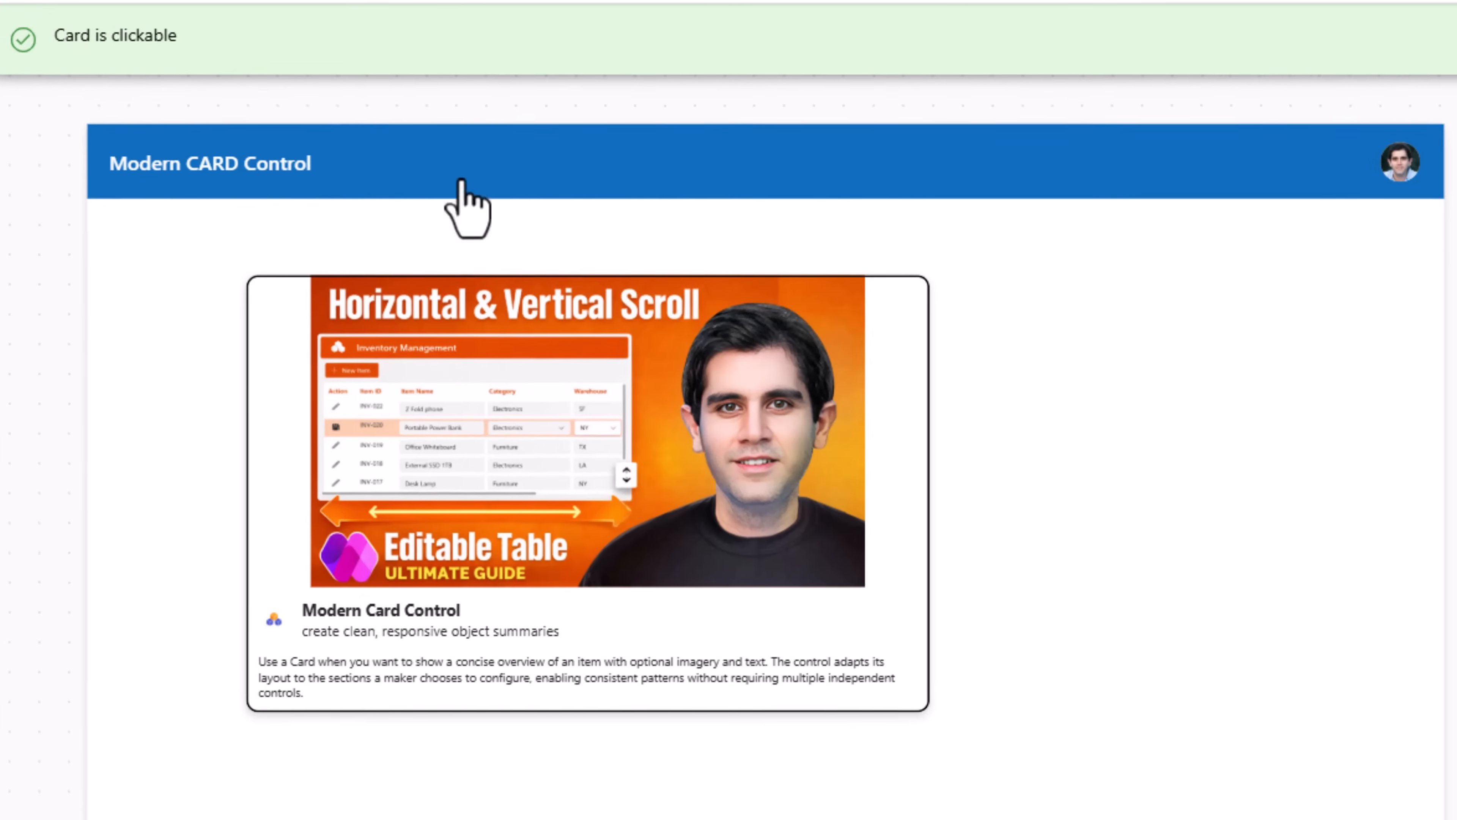
Exit preview and try the card's display mode as View and Disabled before restoring Edit
{"action": "left_click", "coordinate": [585, 432]}
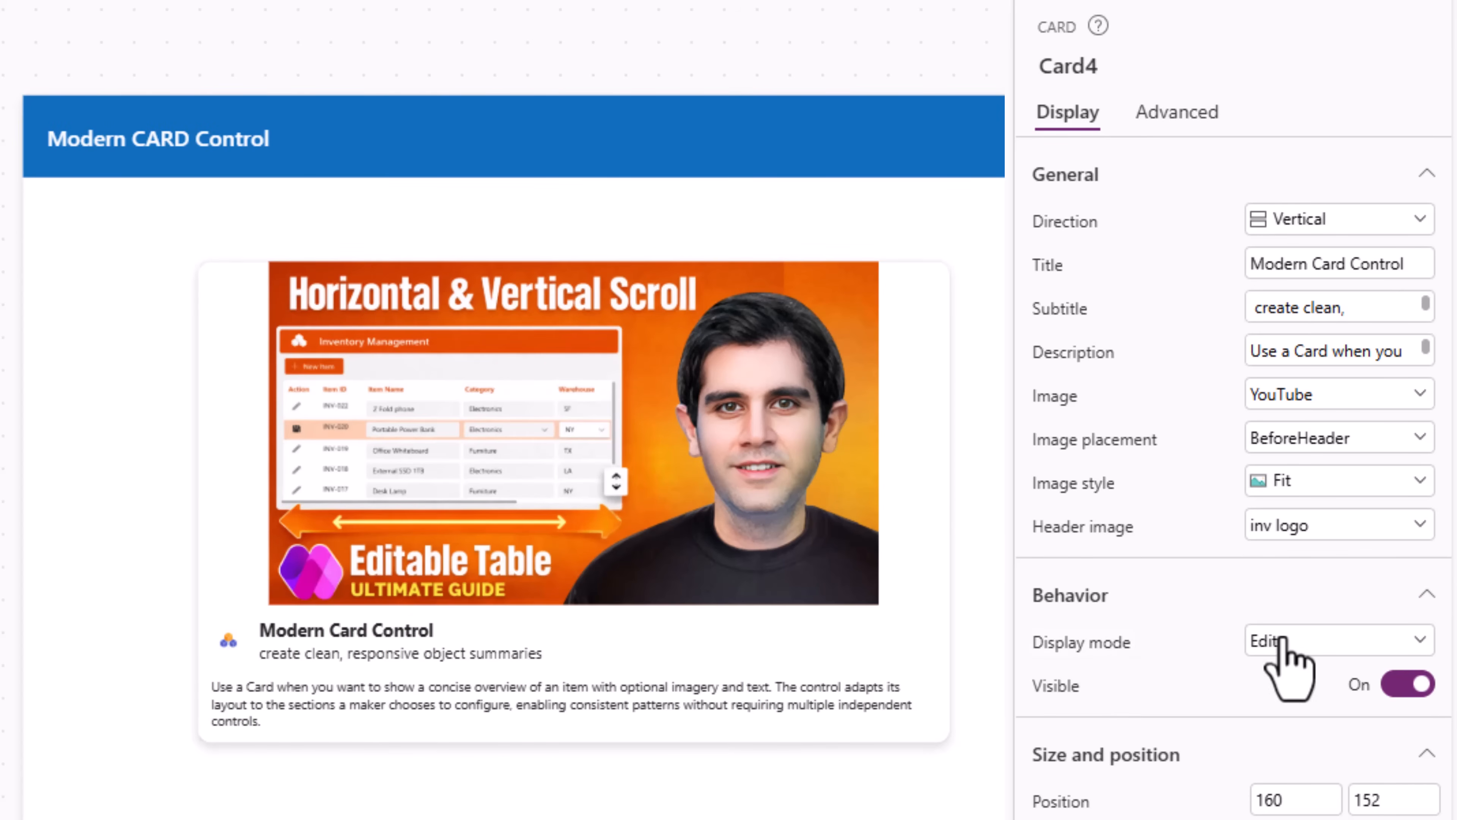
{"action": "left_click", "coordinate": [1328, 639]}
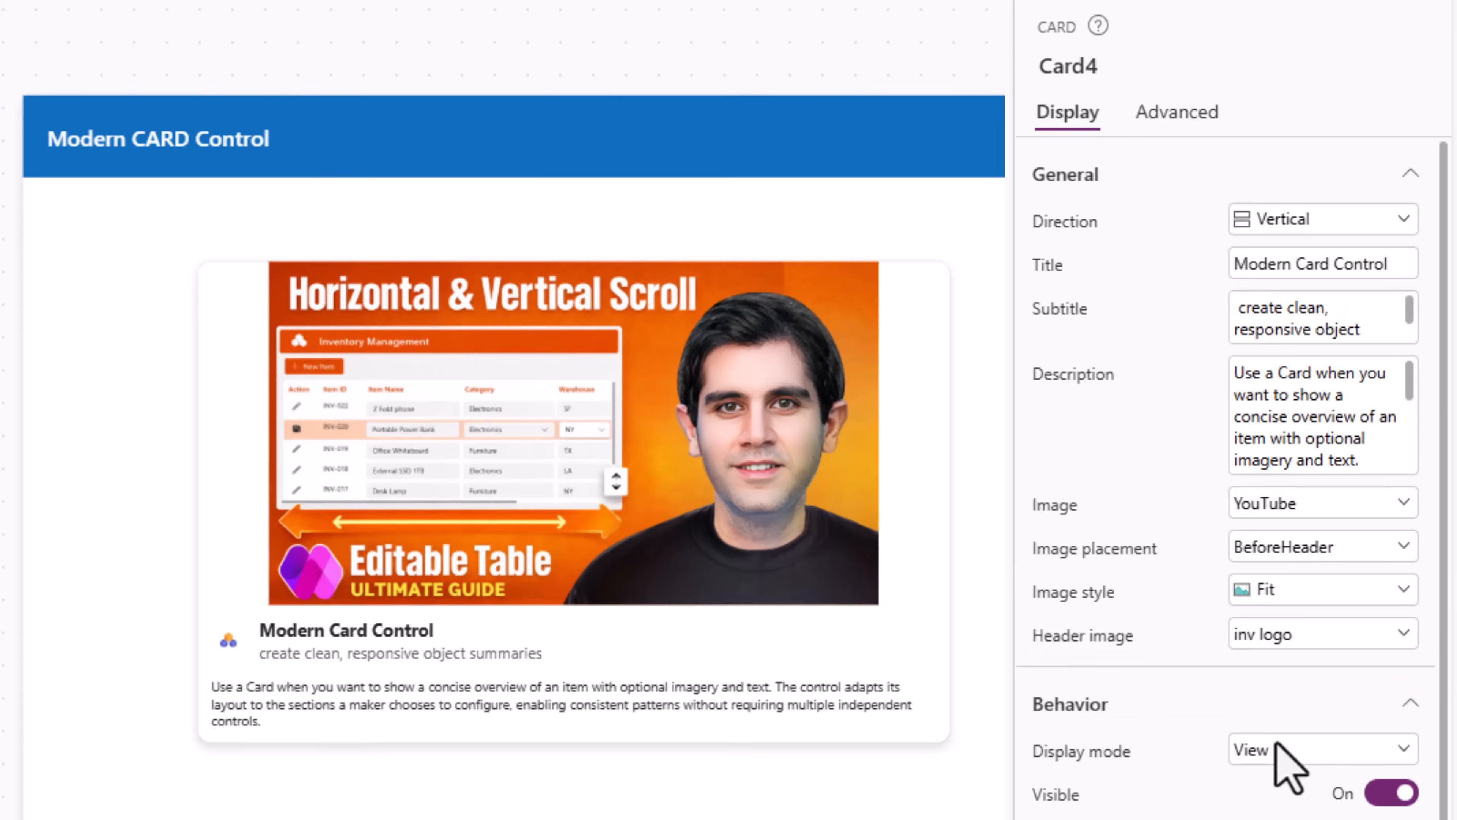
{"action": "scroll", "scroll_direction": "down", "scroll_amount": 3}
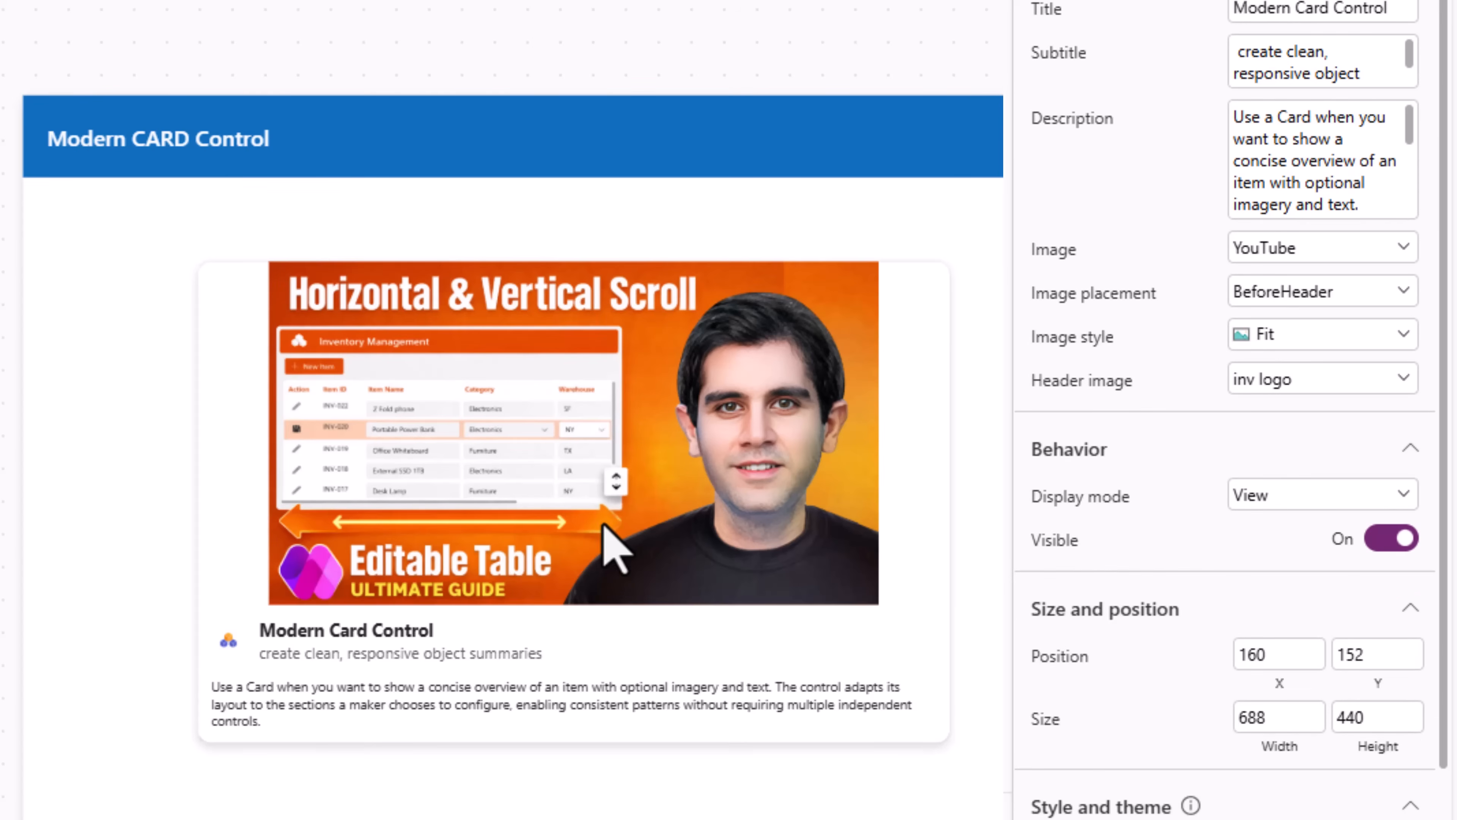
{"action": "left_click", "coordinate": [1320, 494]}
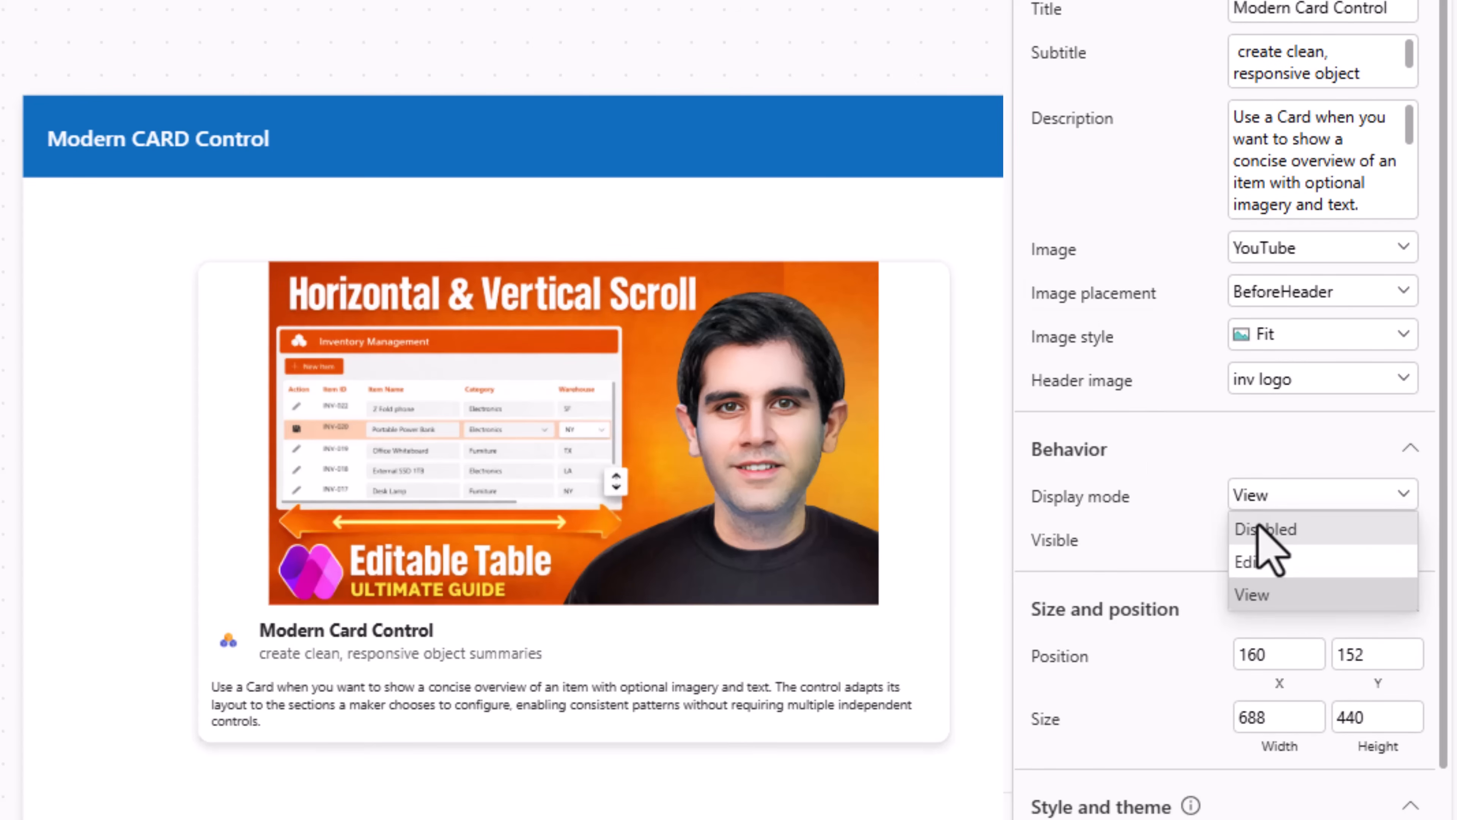
{"action": "left_click", "coordinate": [1265, 529]}
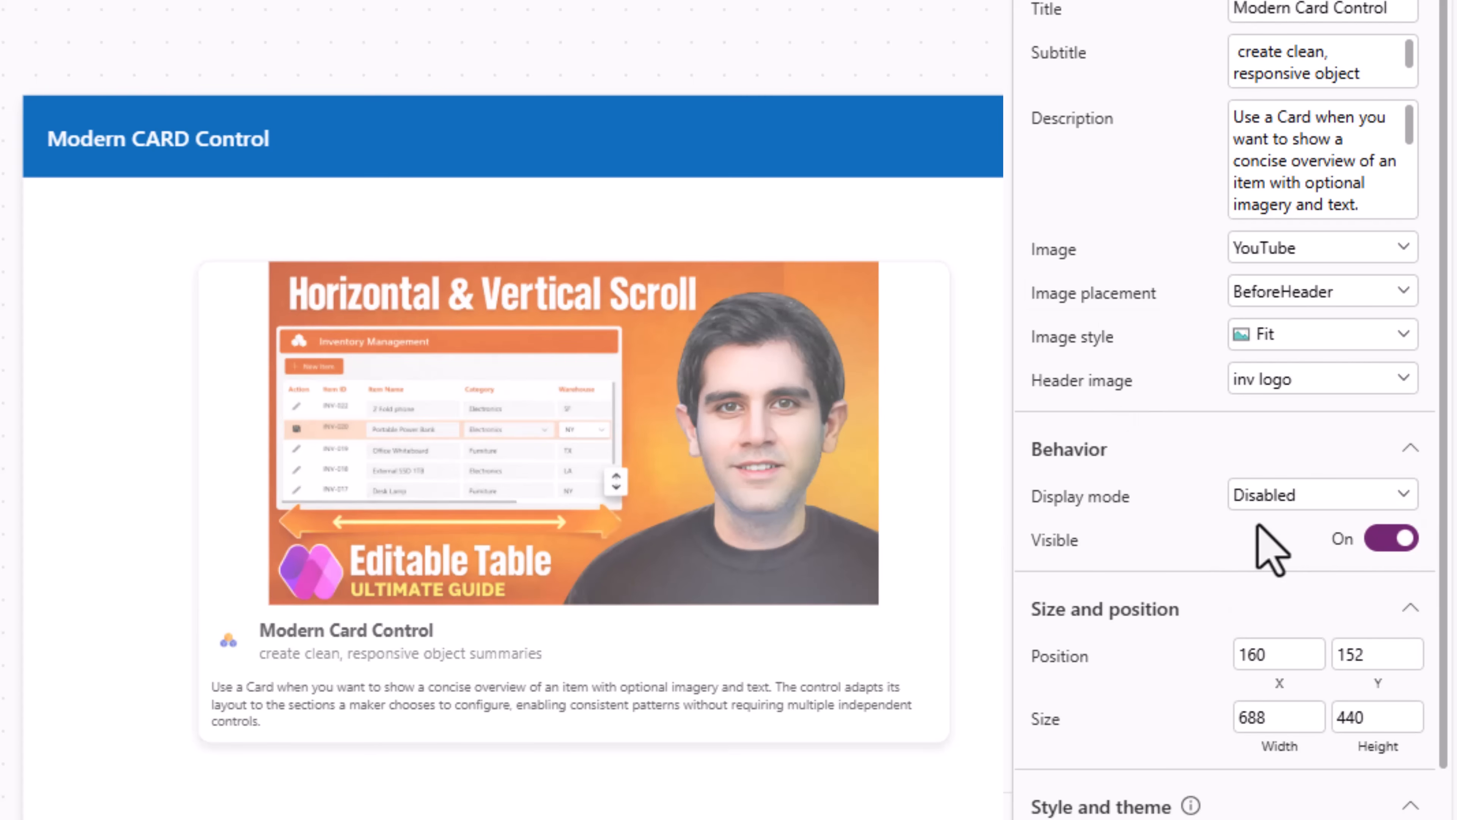
{"action": "left_click", "coordinate": [1320, 494]}
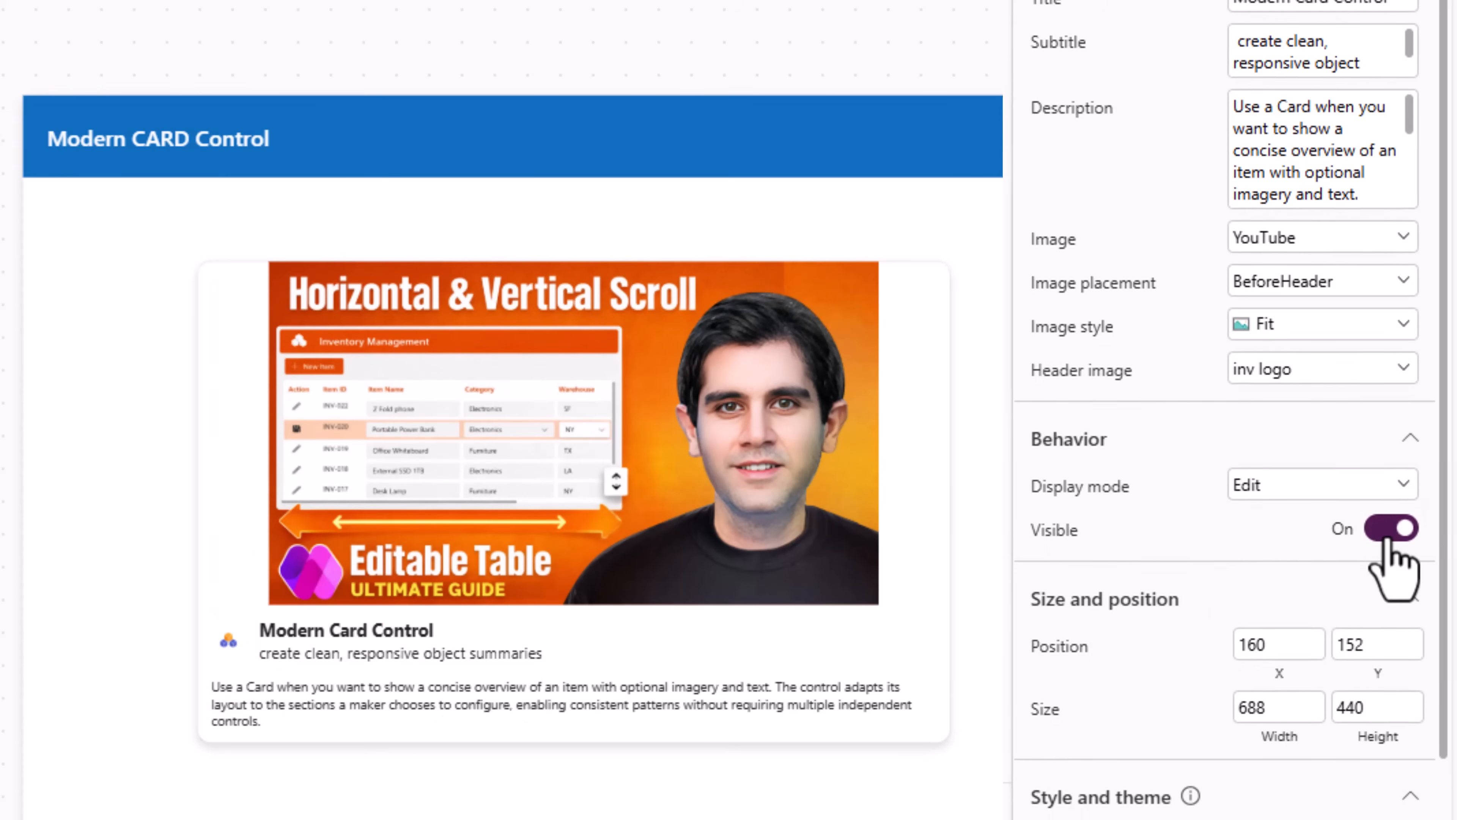
{"action": "scroll", "scroll_direction": "down", "scroll_amount": 3}
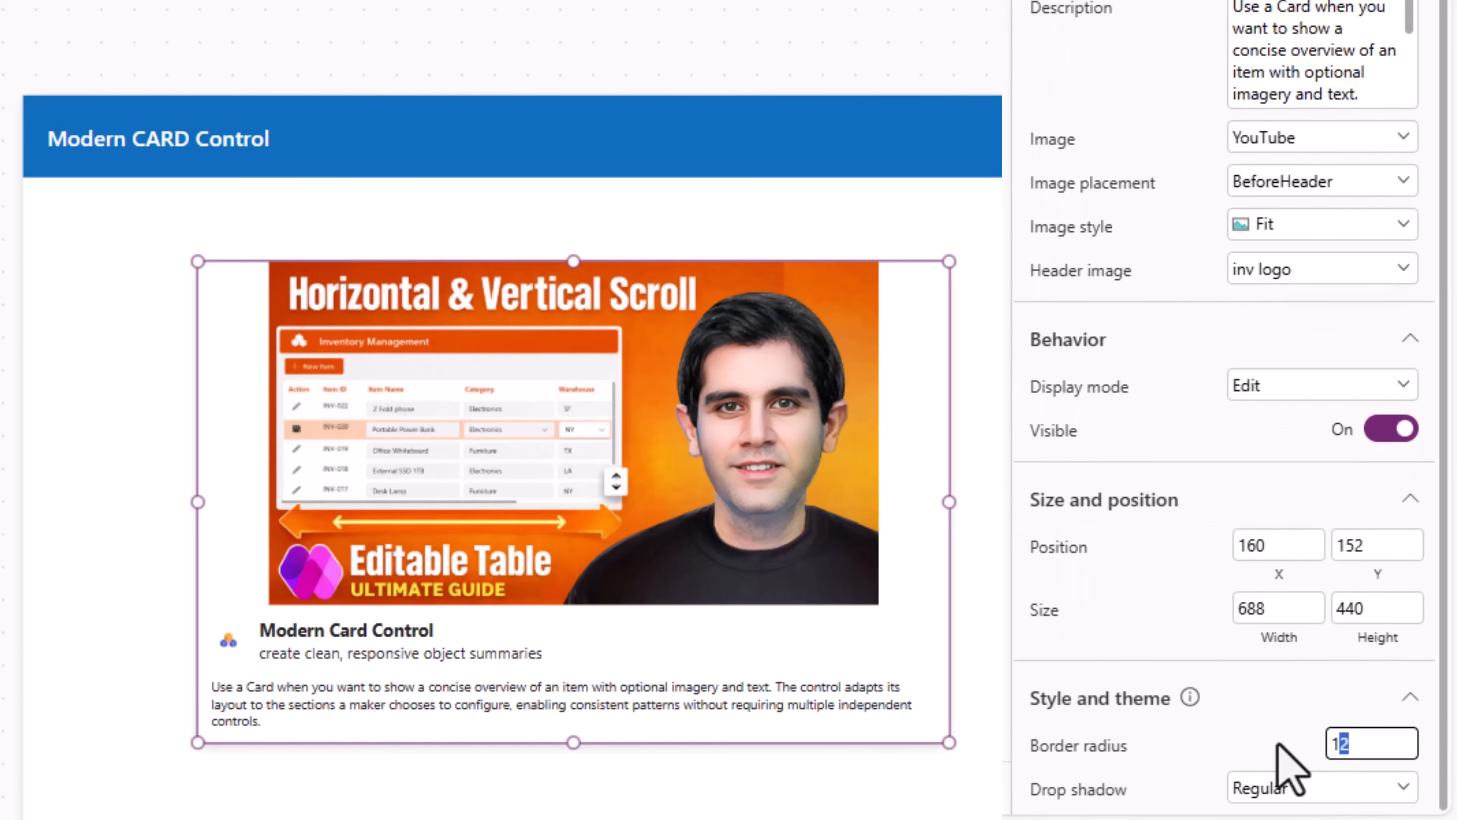
Set the card's border radius to 15 and pick a drop shadow level
{"action": "type", "text": "25"}
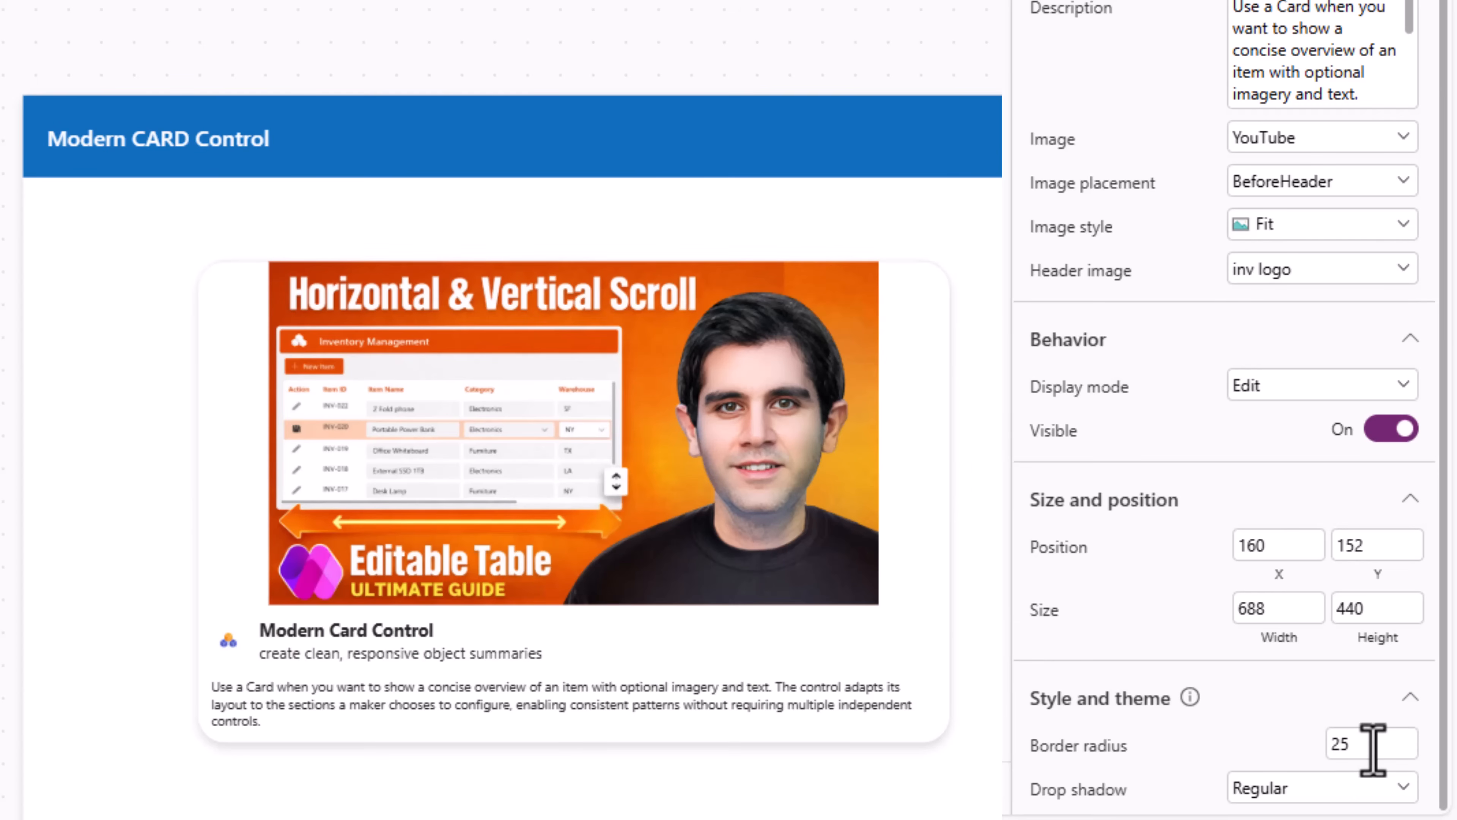
{"action": "type", "text": "15"}
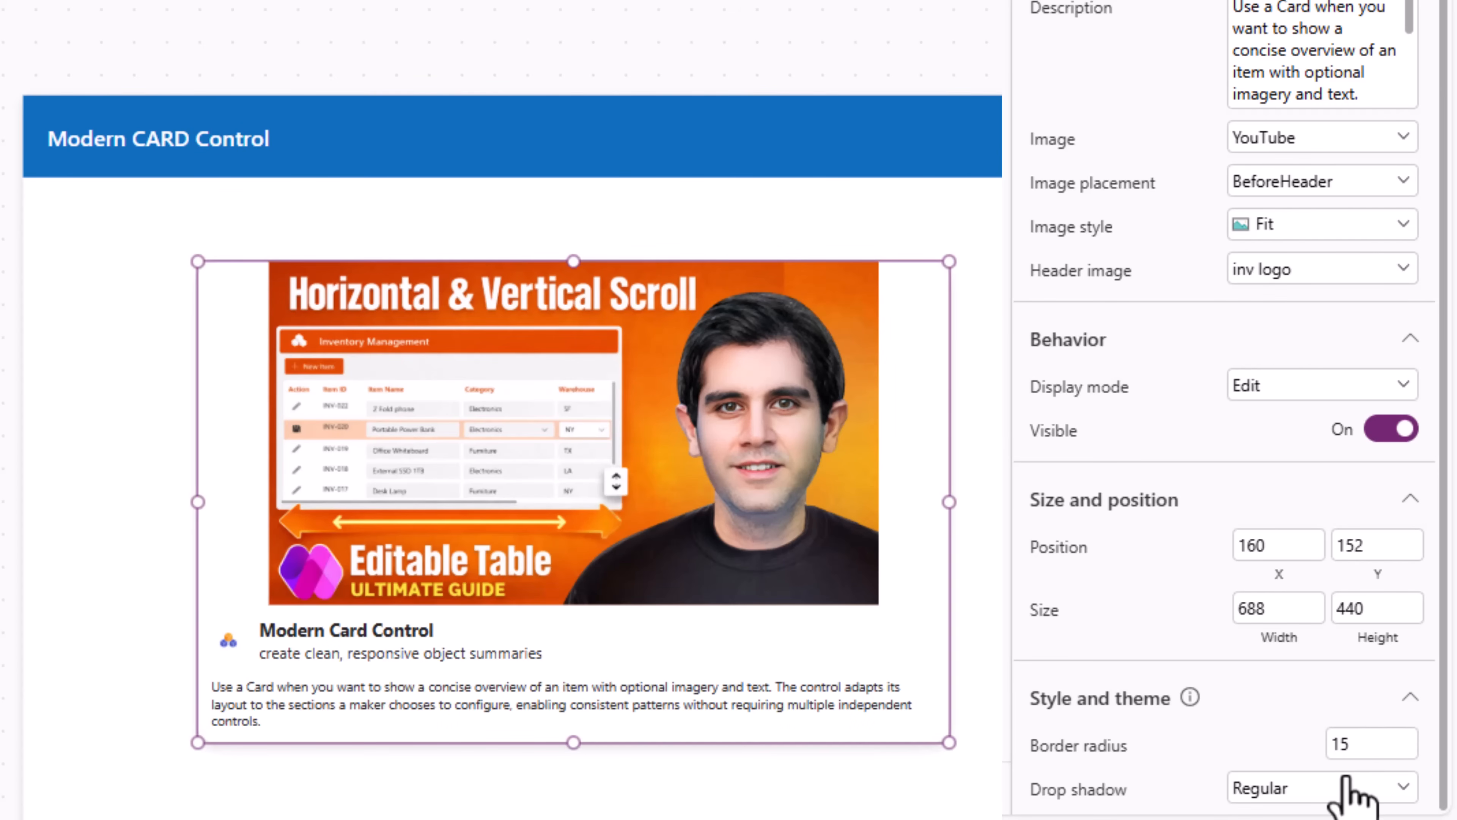
{"action": "left_click", "coordinate": [1320, 786]}
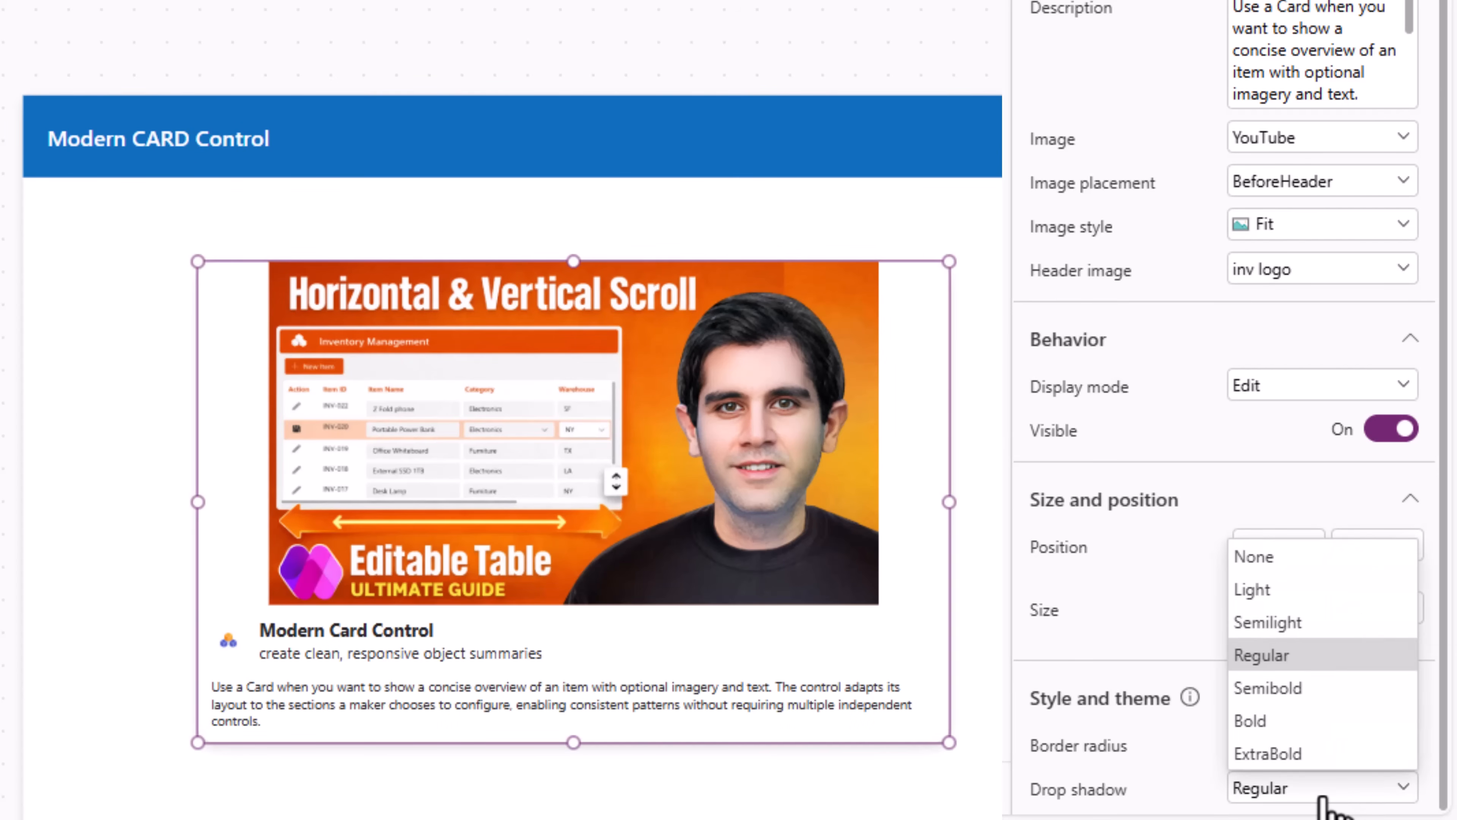
{"action": "left_click", "coordinate": [1250, 720]}
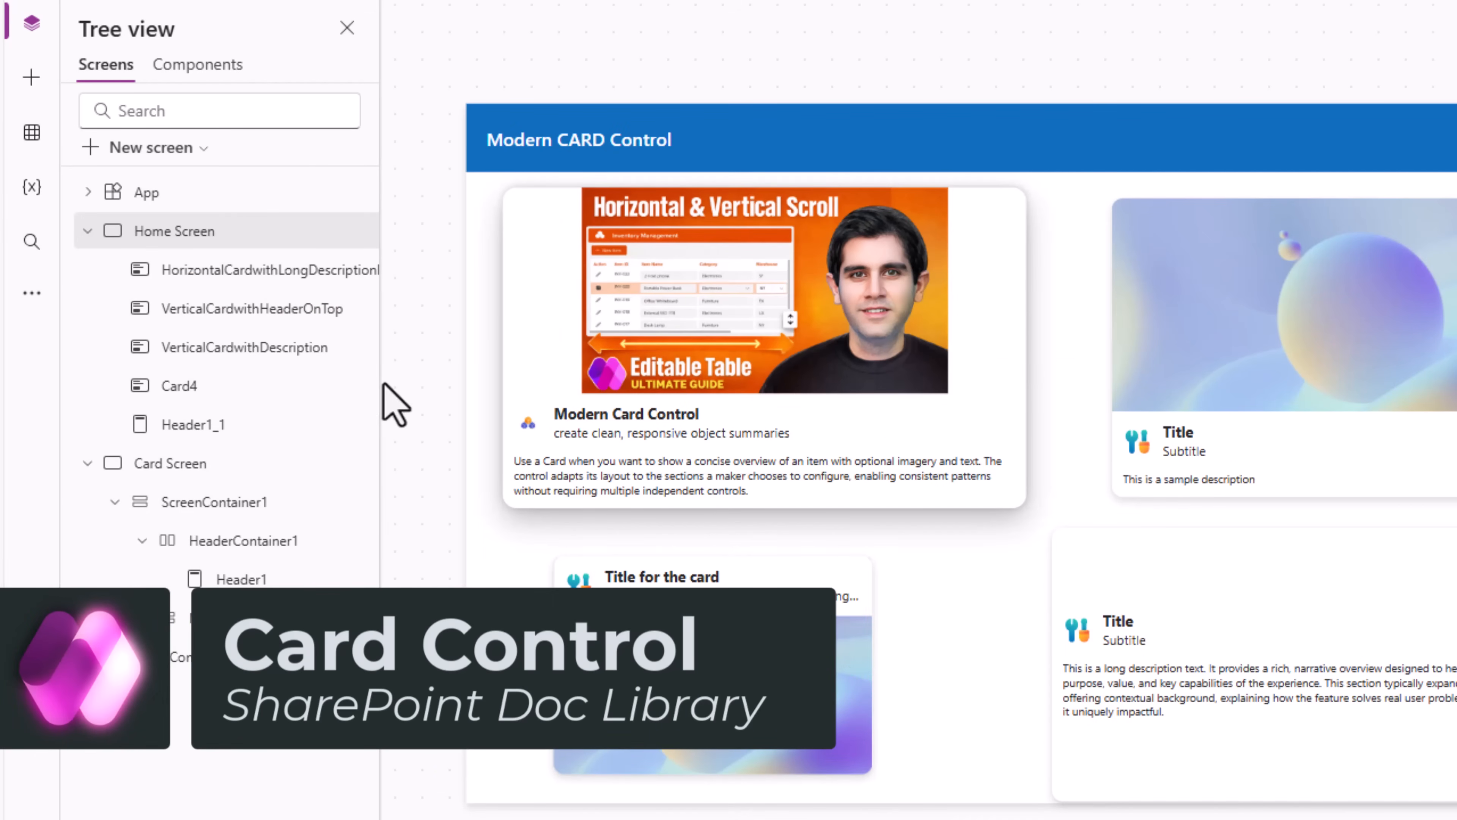
Create a new Screen2 with header and main containers
{"action": "left_click", "coordinate": [141, 147]}
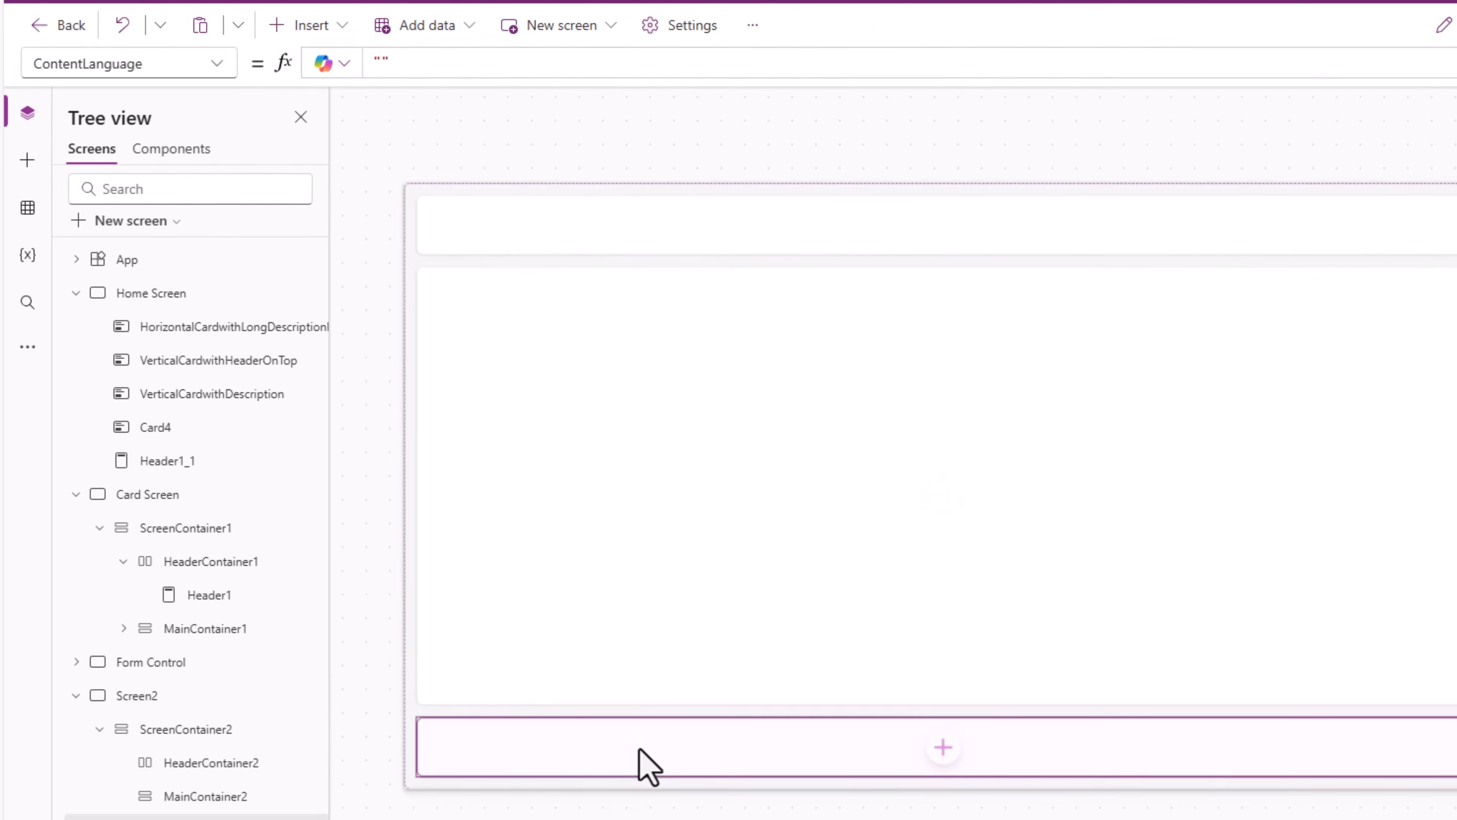
Insert a Header control reading Modern CARD Control into HeaderContainer2
{"action": "left_click", "coordinate": [941, 223]}
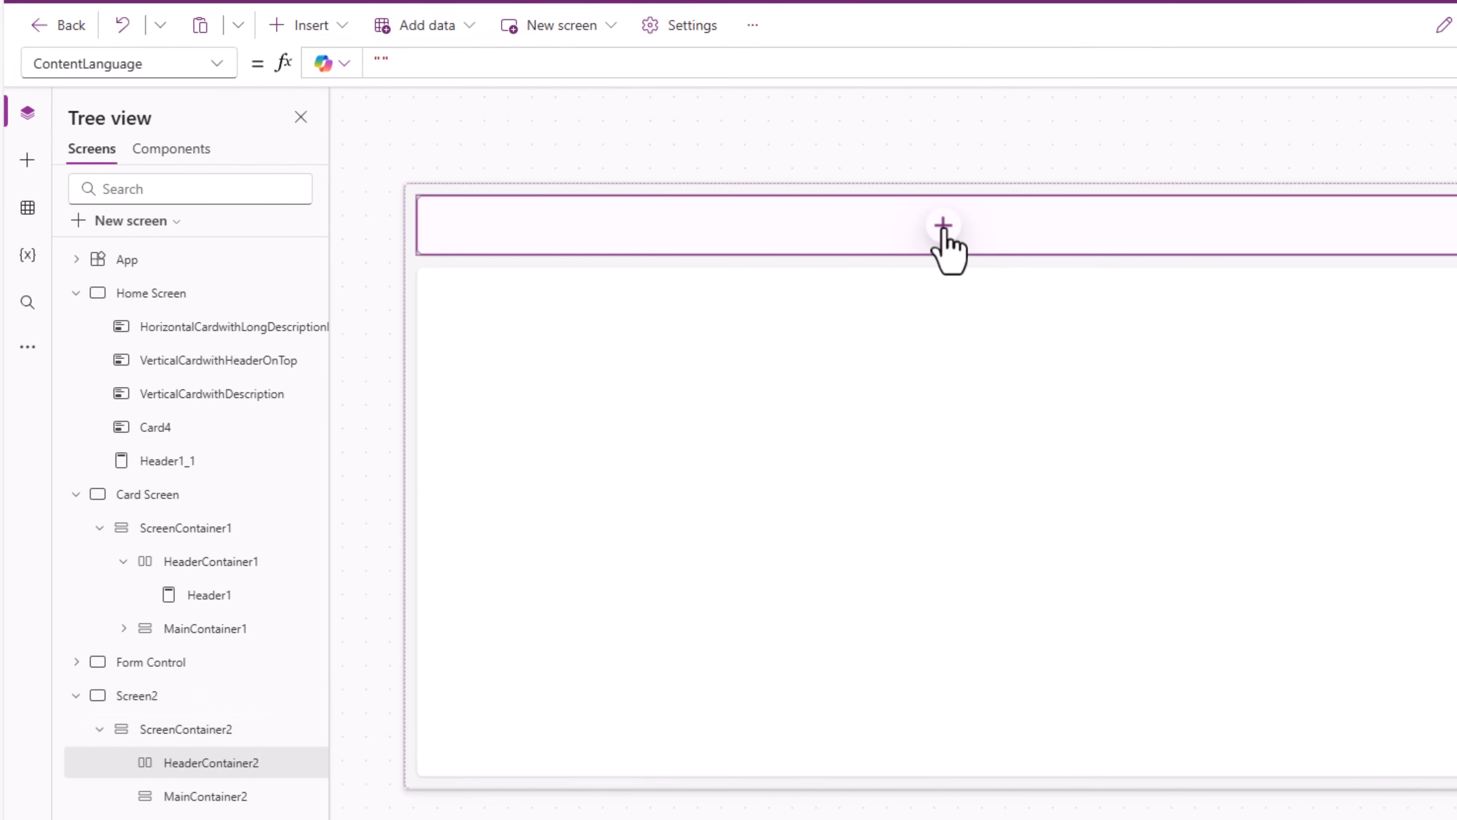
{"action": "left_click", "coordinate": [941, 224]}
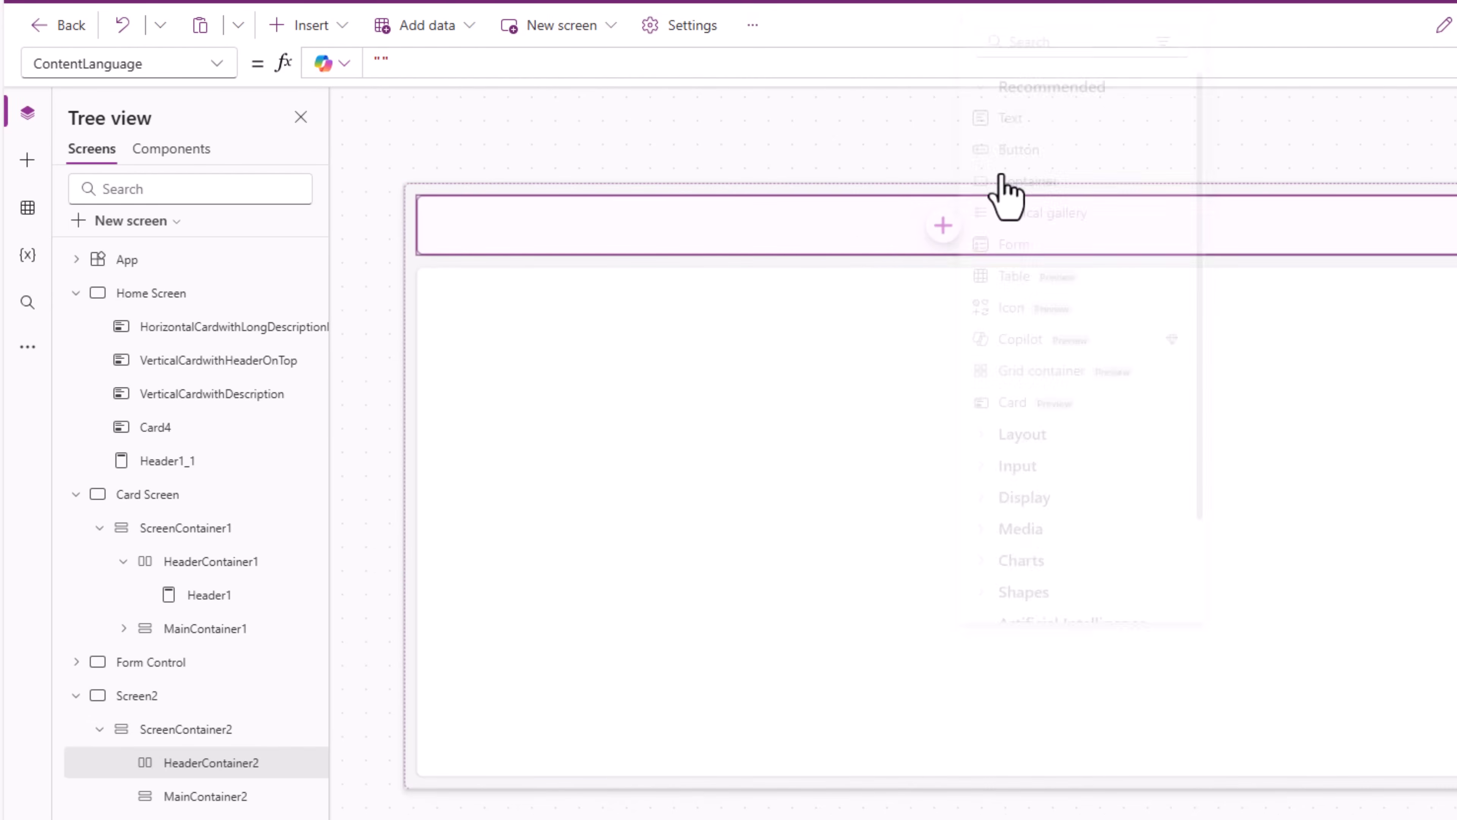
{"action": "type", "text": "header"}
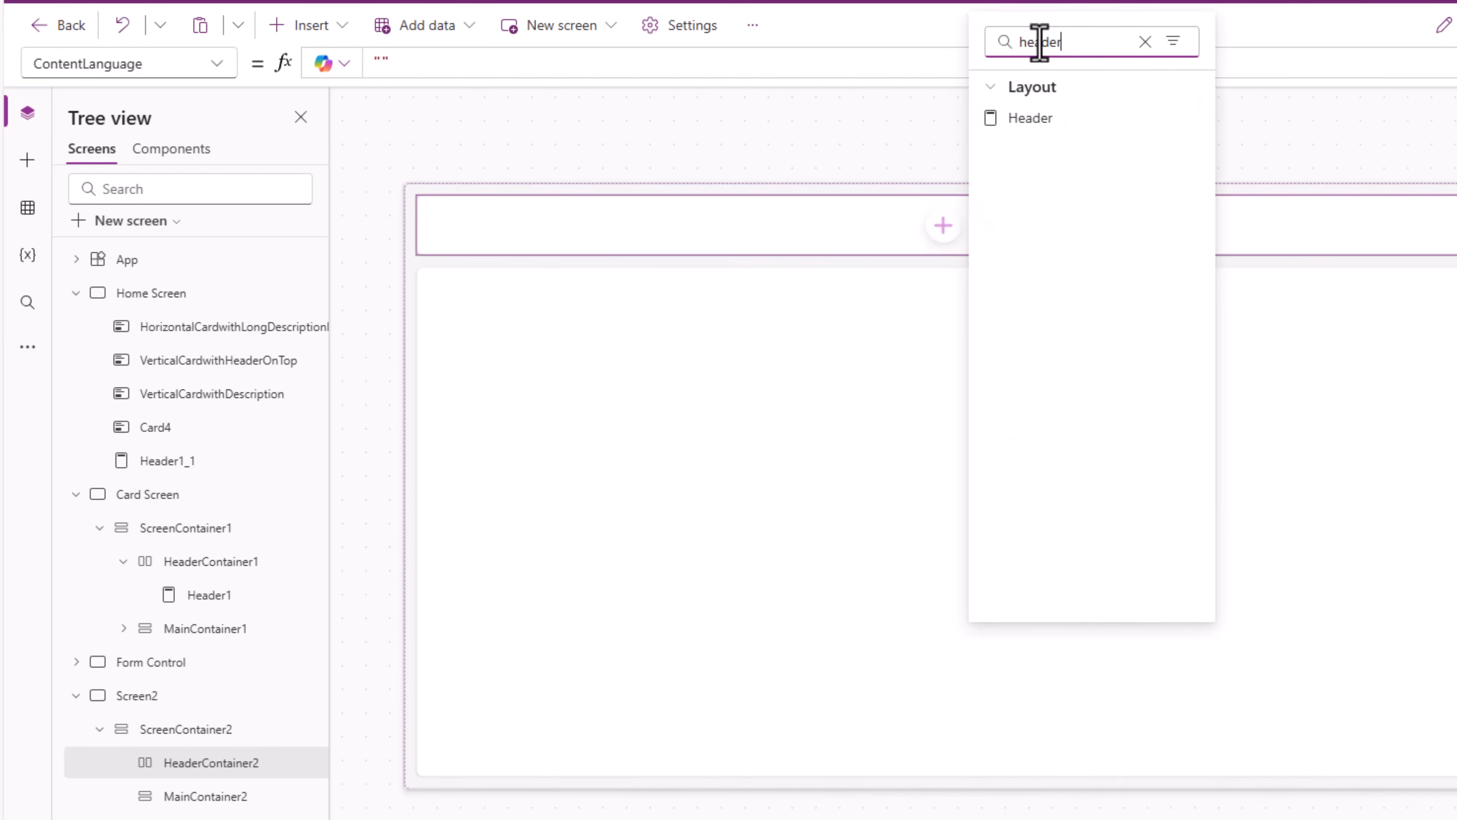
{"action": "left_click", "coordinate": [1030, 119]}
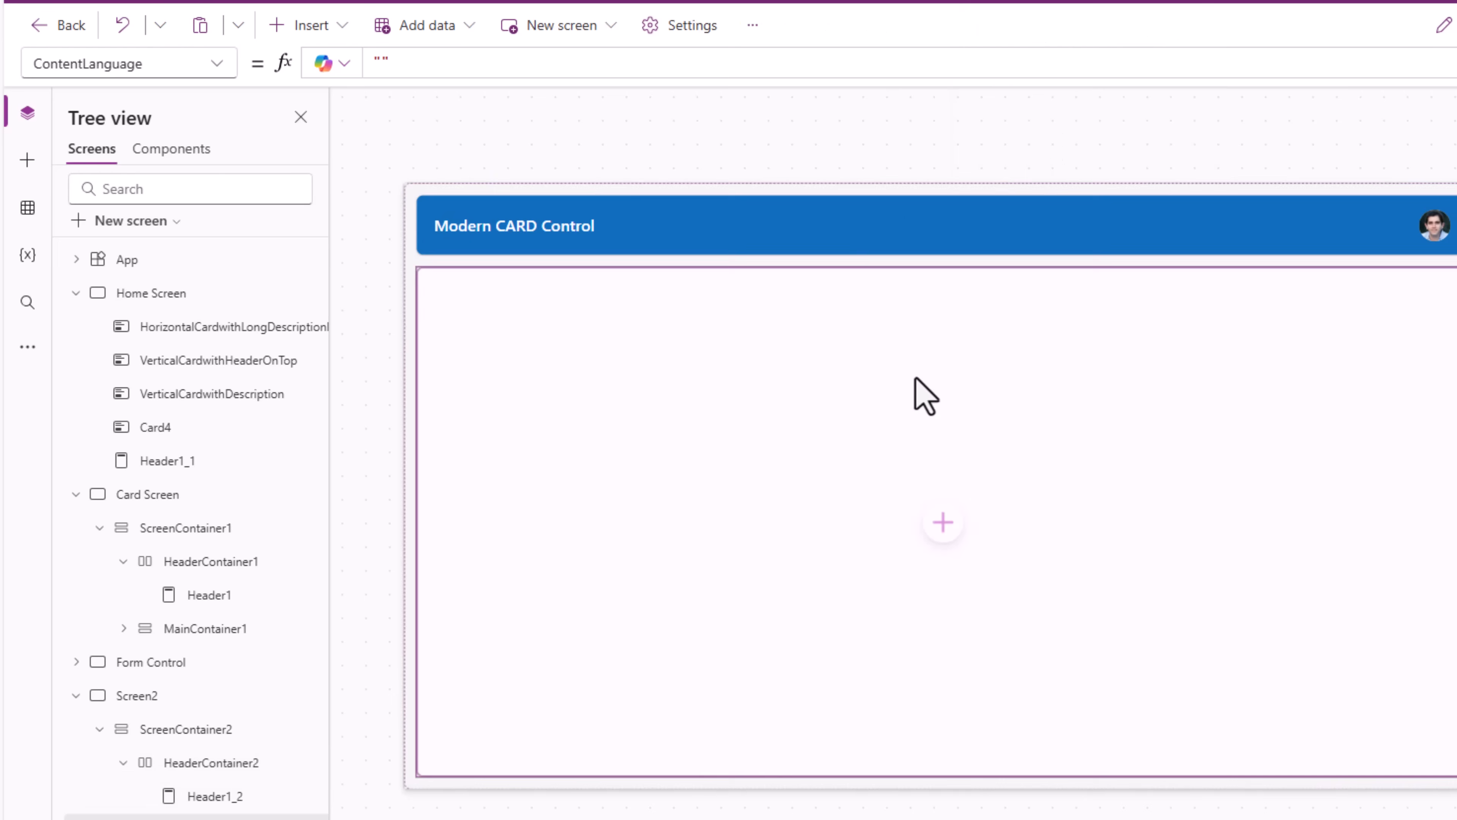
{"action": "mouse_move", "coordinate": [902, 521]}
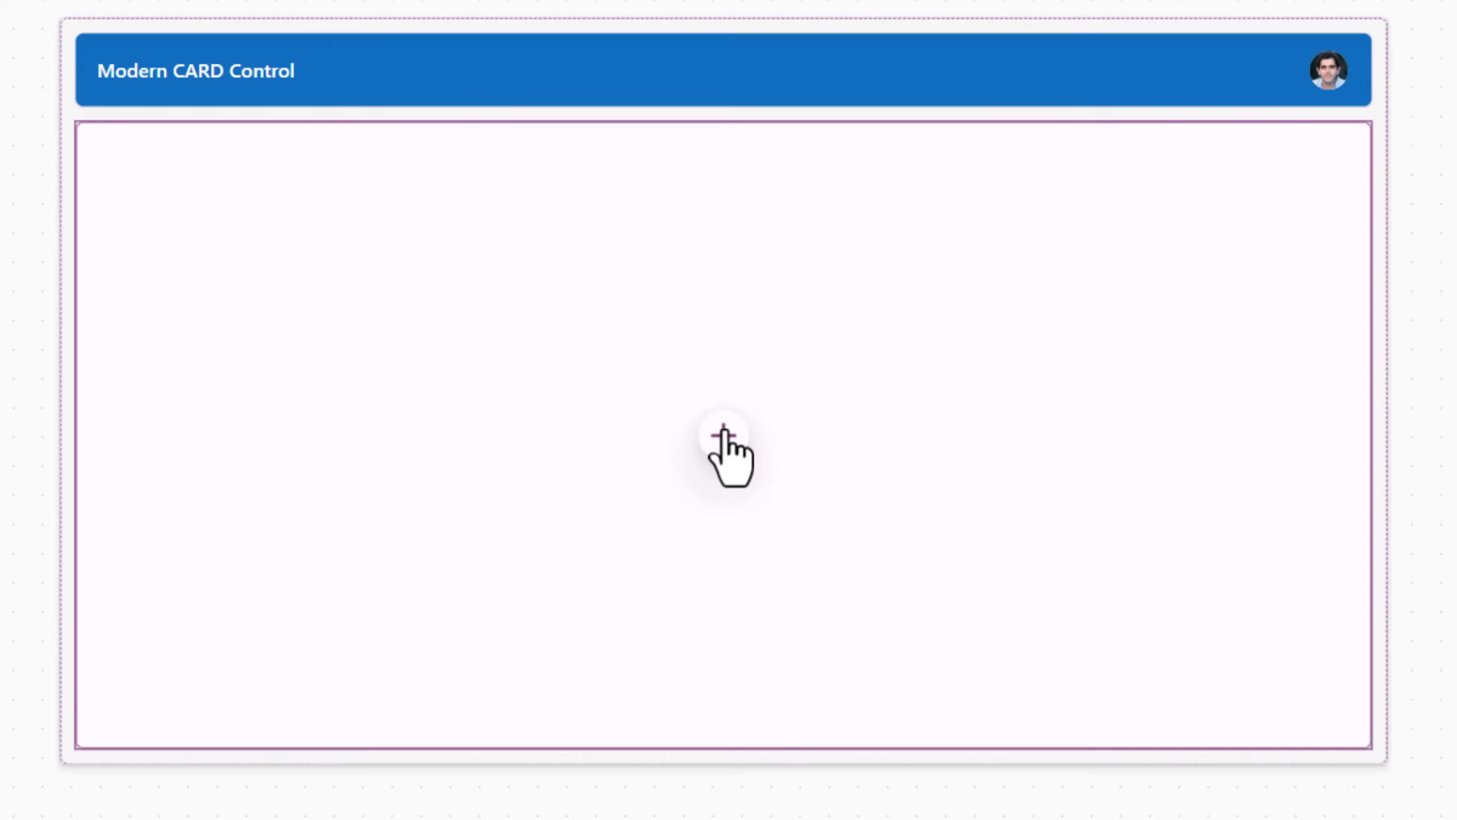
Add a Blank vertical gallery to the main container with Blank layout, stretched to fill it
{"action": "left_click", "coordinate": [723, 437]}
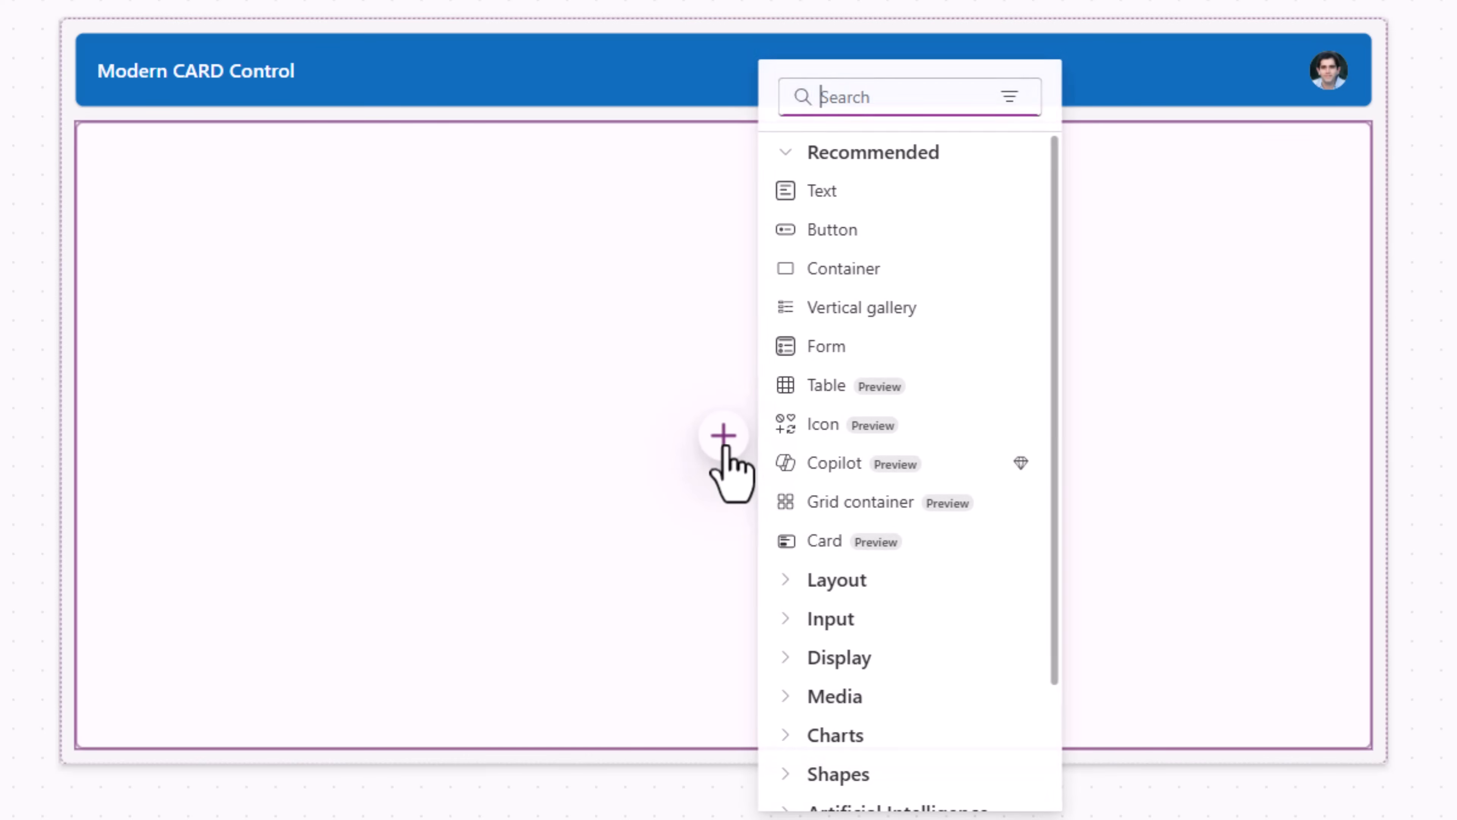
{"action": "type", "text": "gallery"}
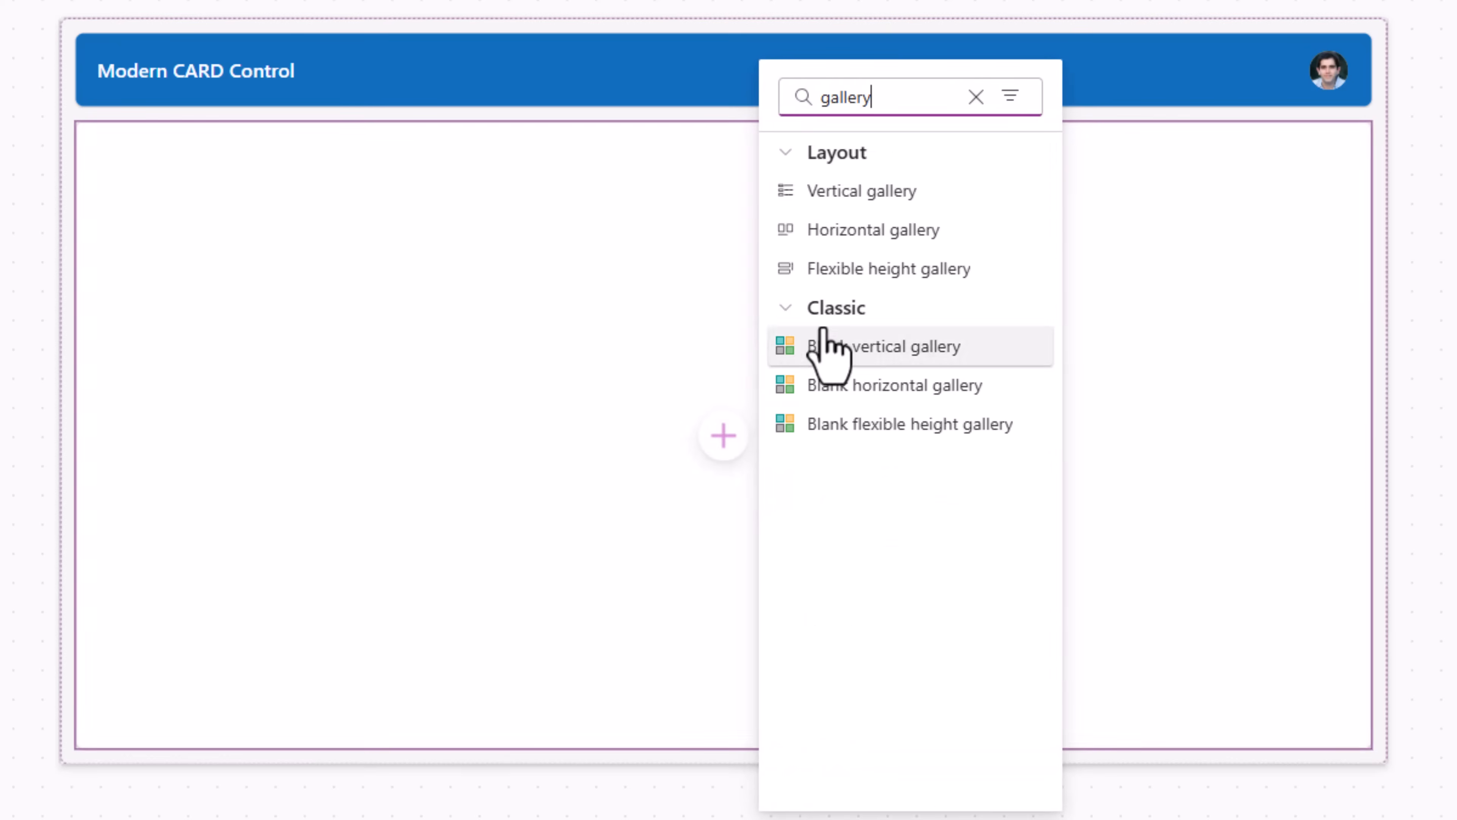
{"action": "left_click", "coordinate": [884, 346]}
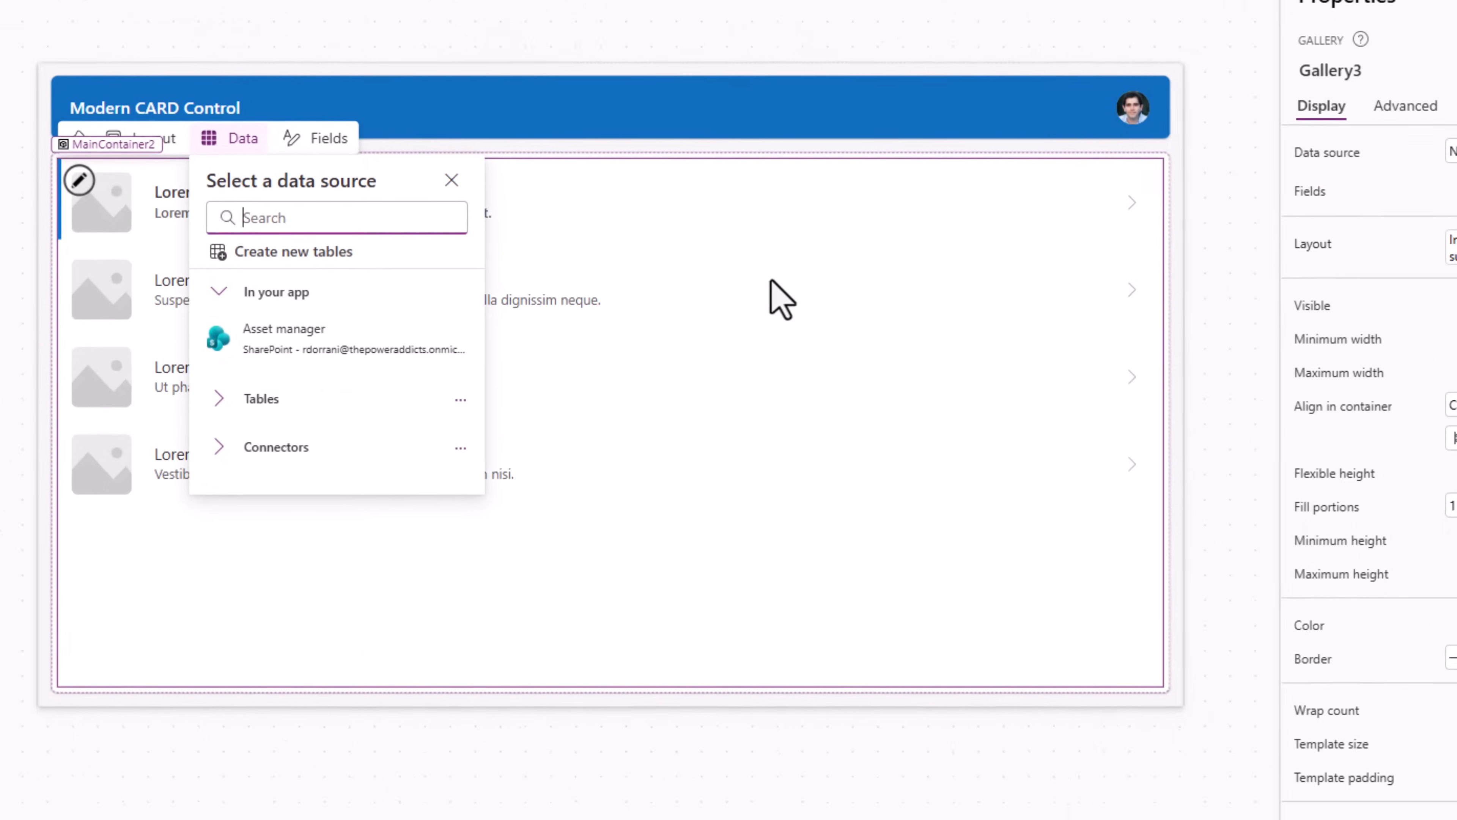
{"action": "left_click", "coordinate": [1359, 253]}
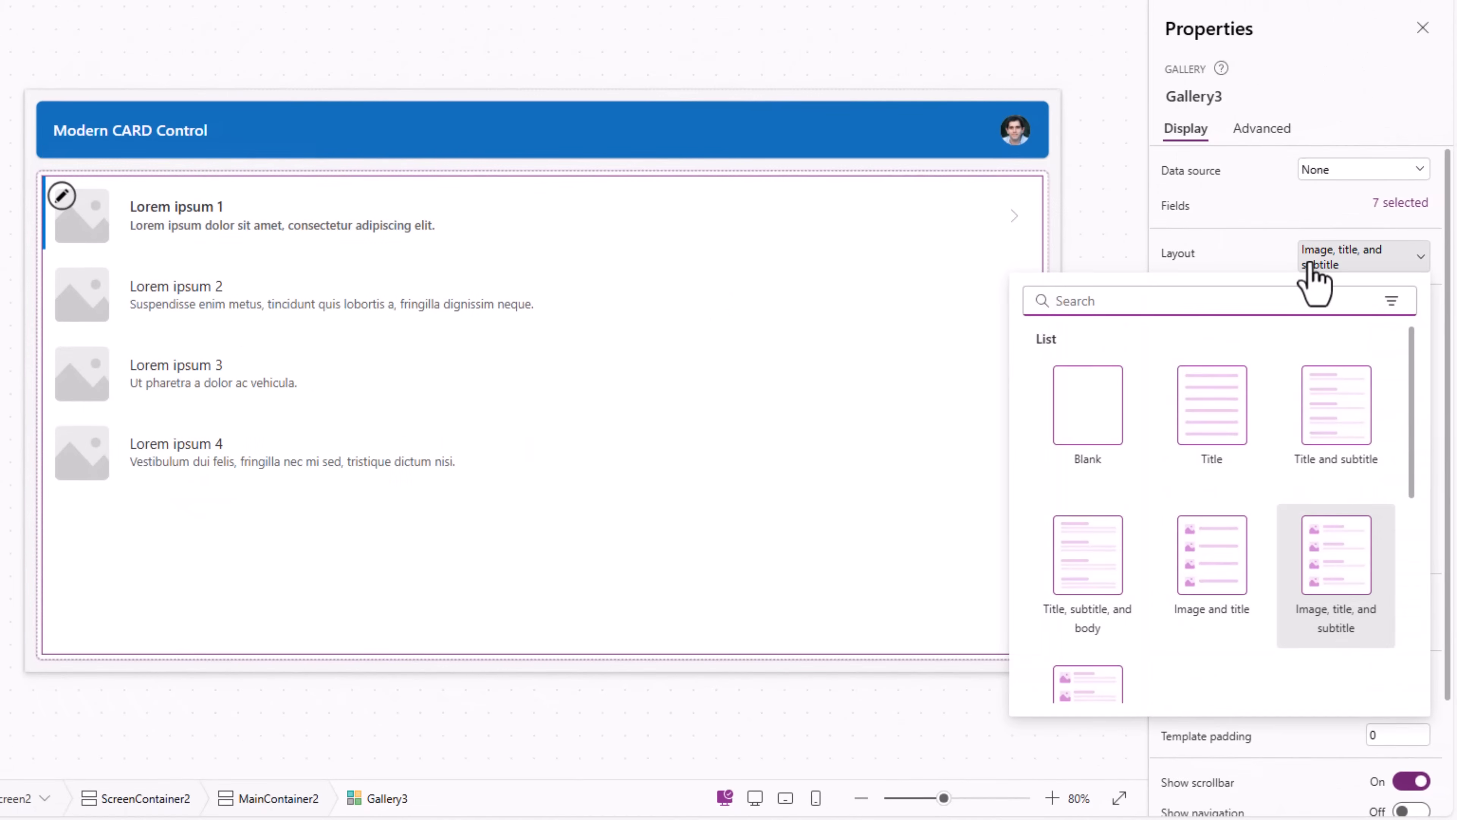
{"action": "left_click", "coordinate": [1086, 404]}
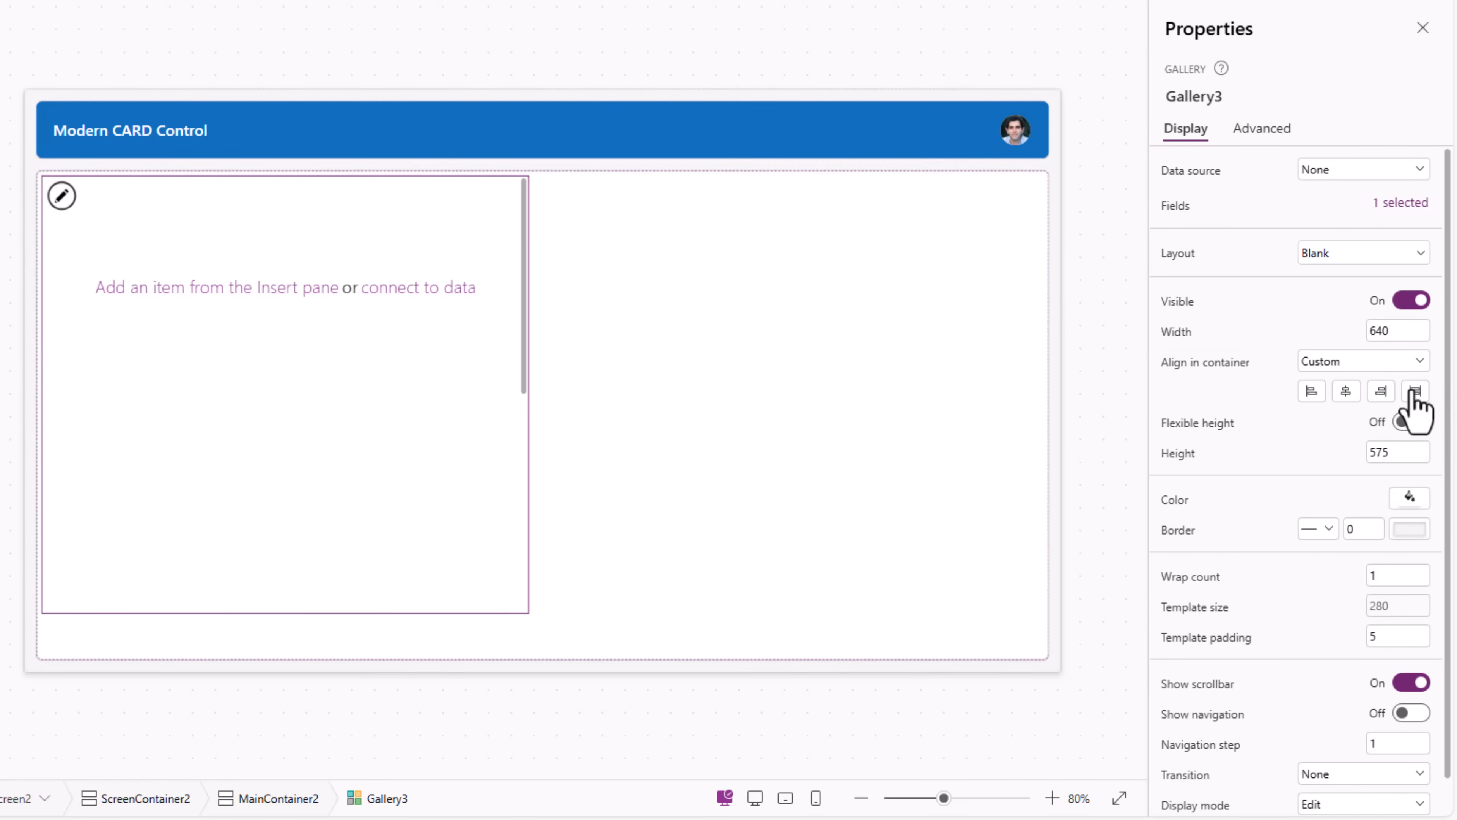
{"action": "left_click", "coordinate": [1413, 390]}
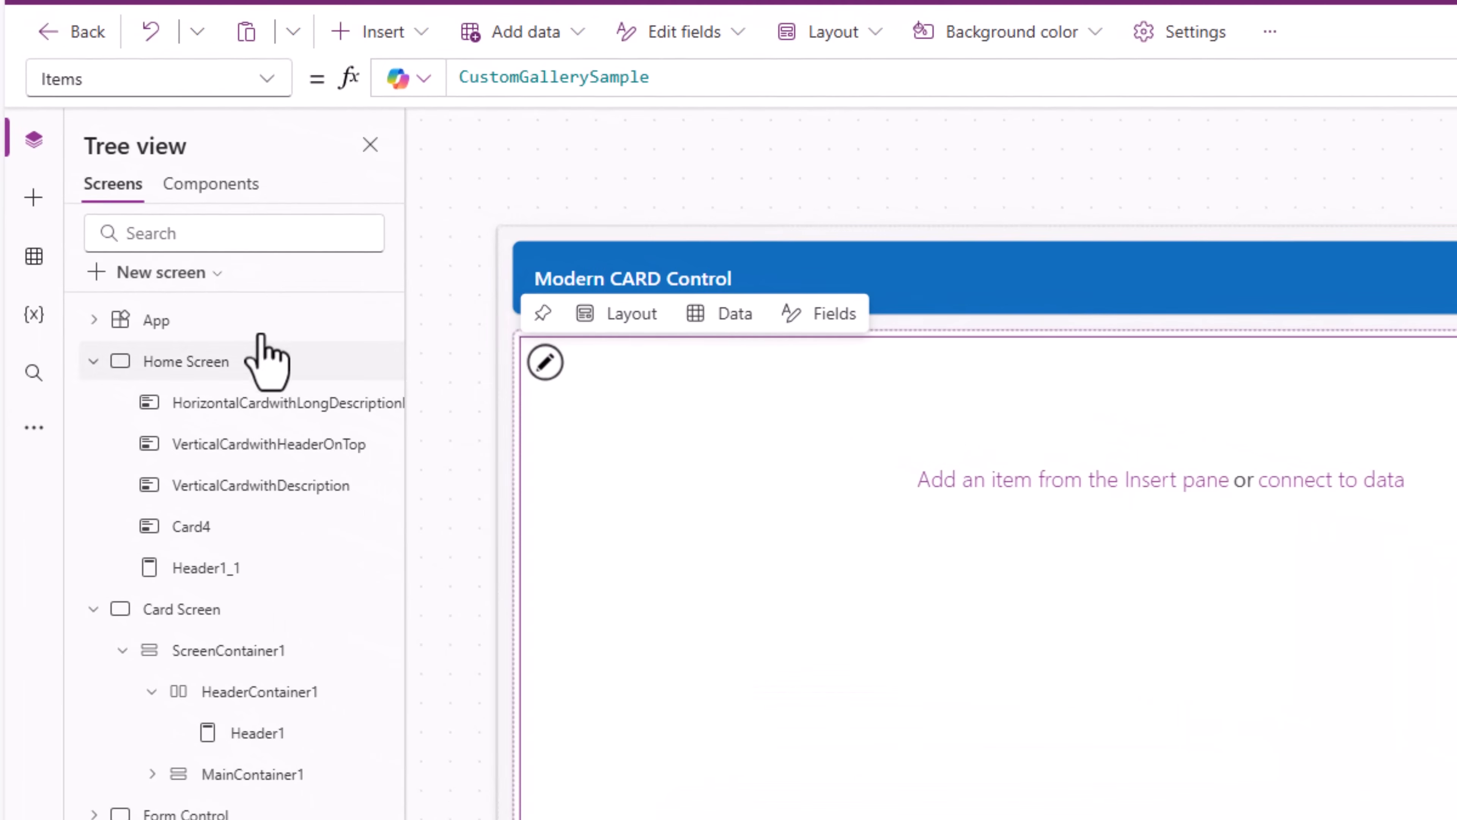
Review the SharePoint doc library's All Documents view, then return to the app
{"action": "left_click", "coordinate": [33, 257]}
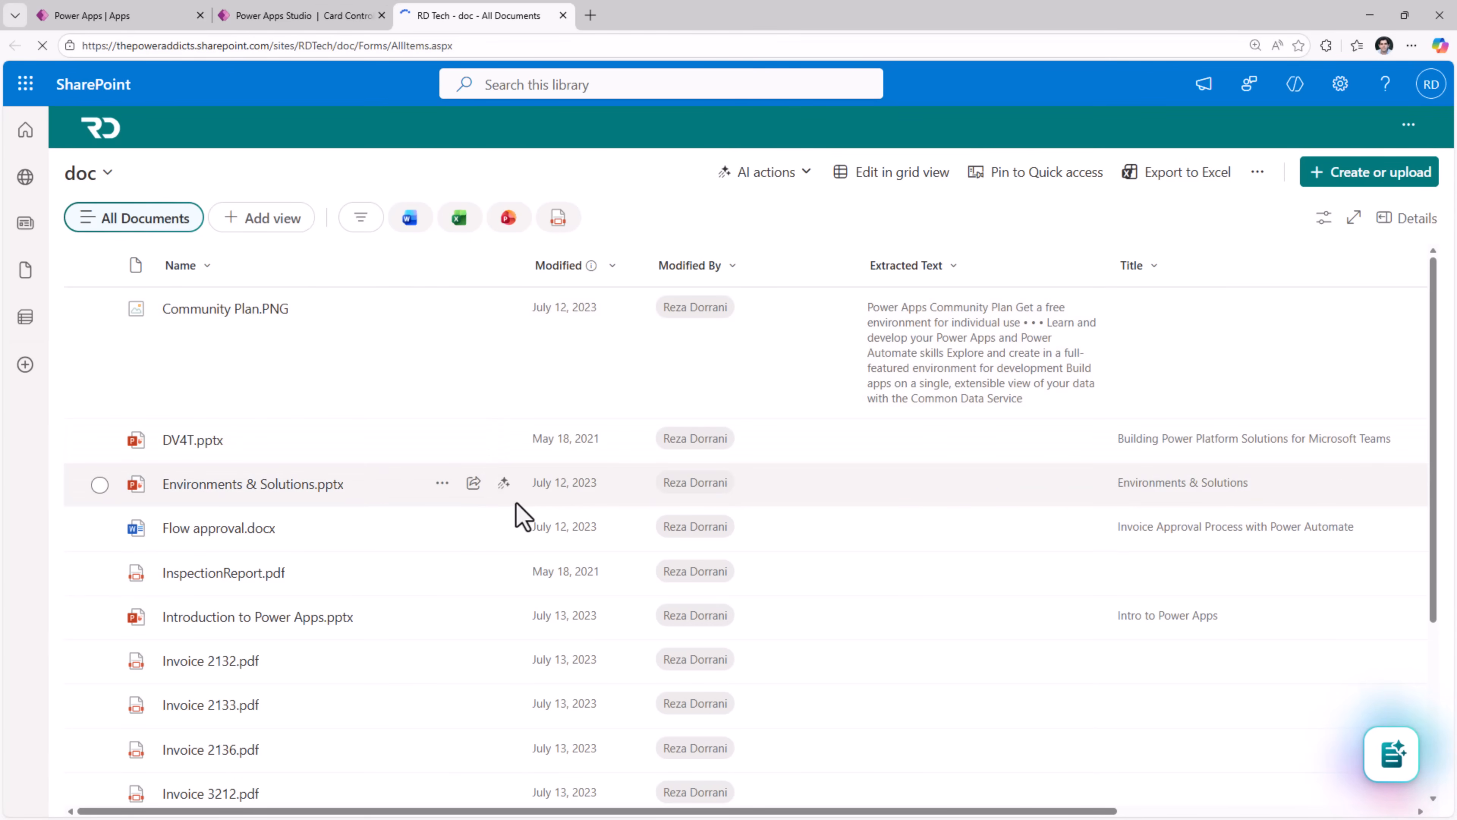
{"action": "scroll", "scroll_direction": "down", "scroll_amount": 3}
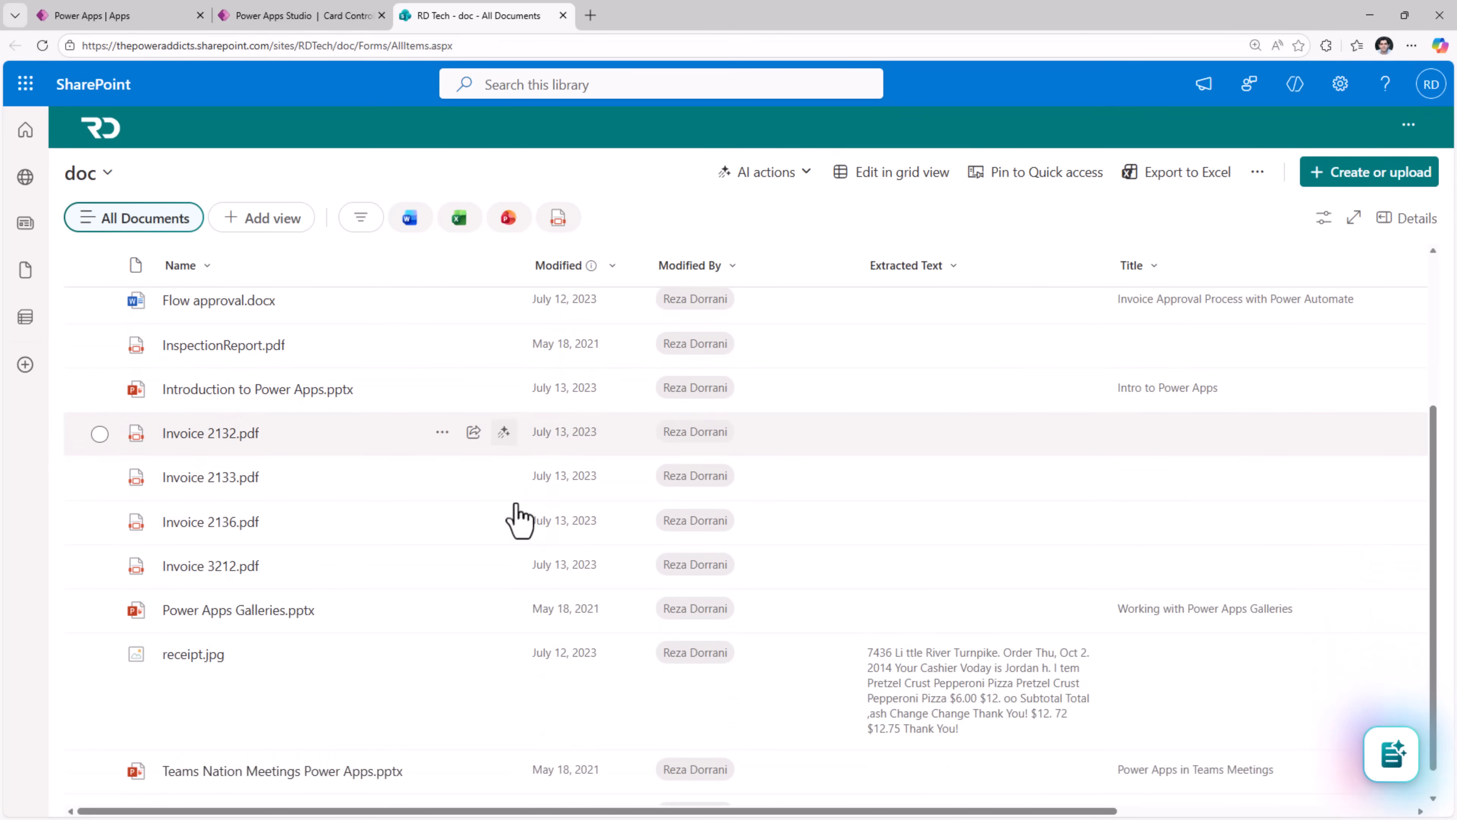
{"action": "scroll", "scroll_direction": "down", "scroll_amount": 3}
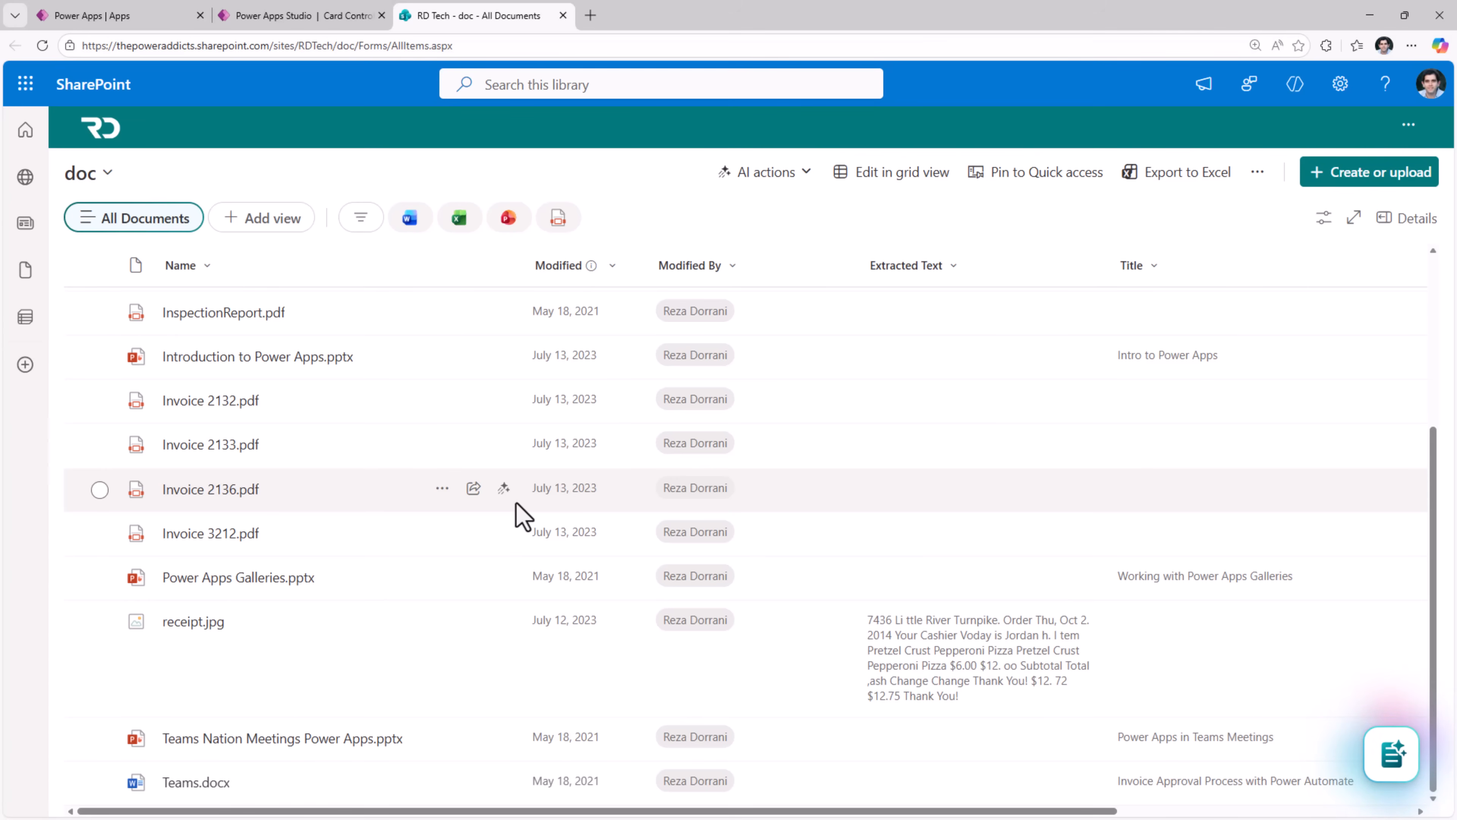
{"action": "left_click", "coordinate": [269, 15]}
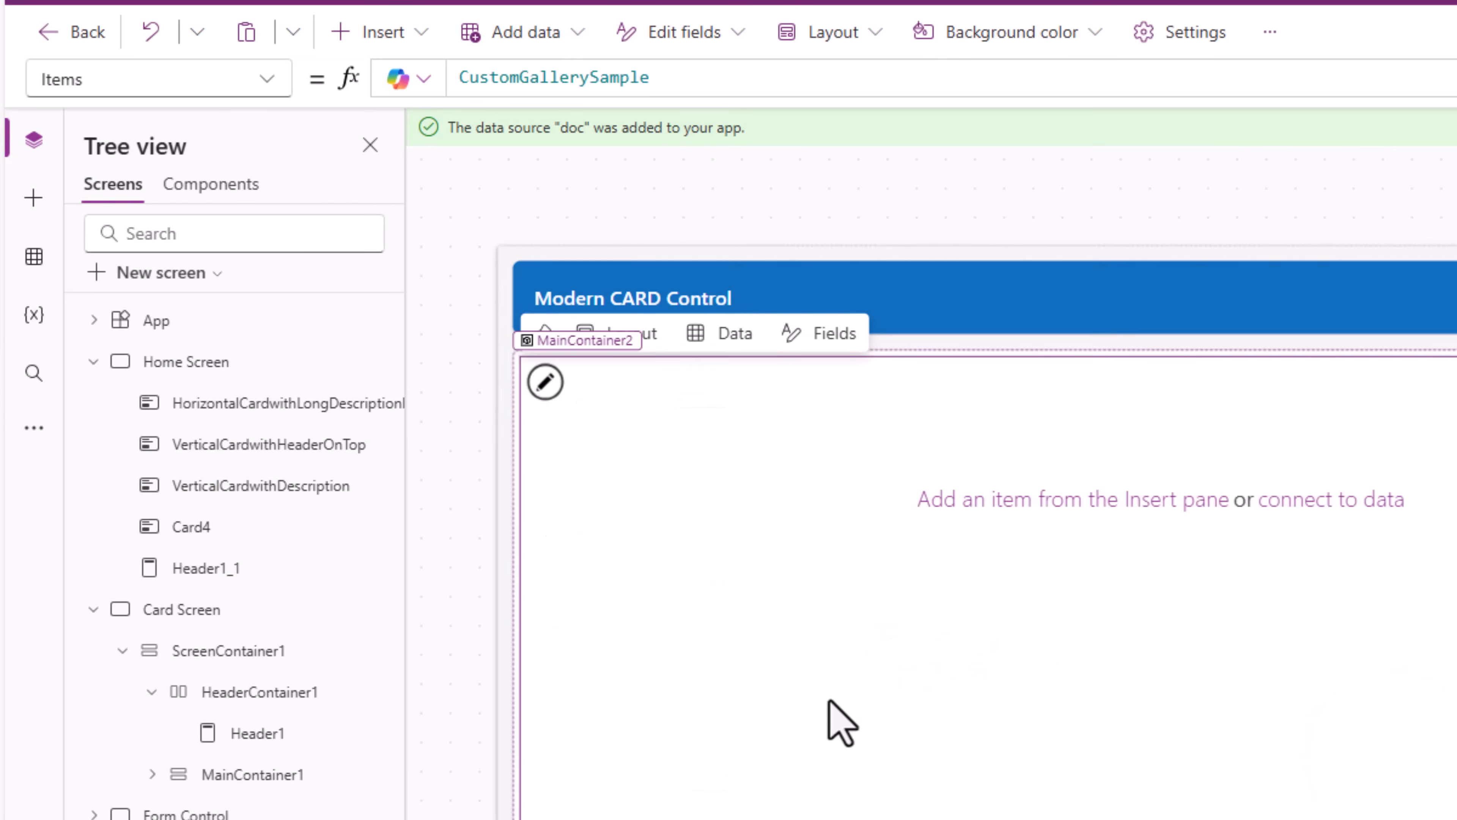
Connect the gallery's Items to the SharePoint doc library data source
{"action": "left_click", "coordinate": [733, 332]}
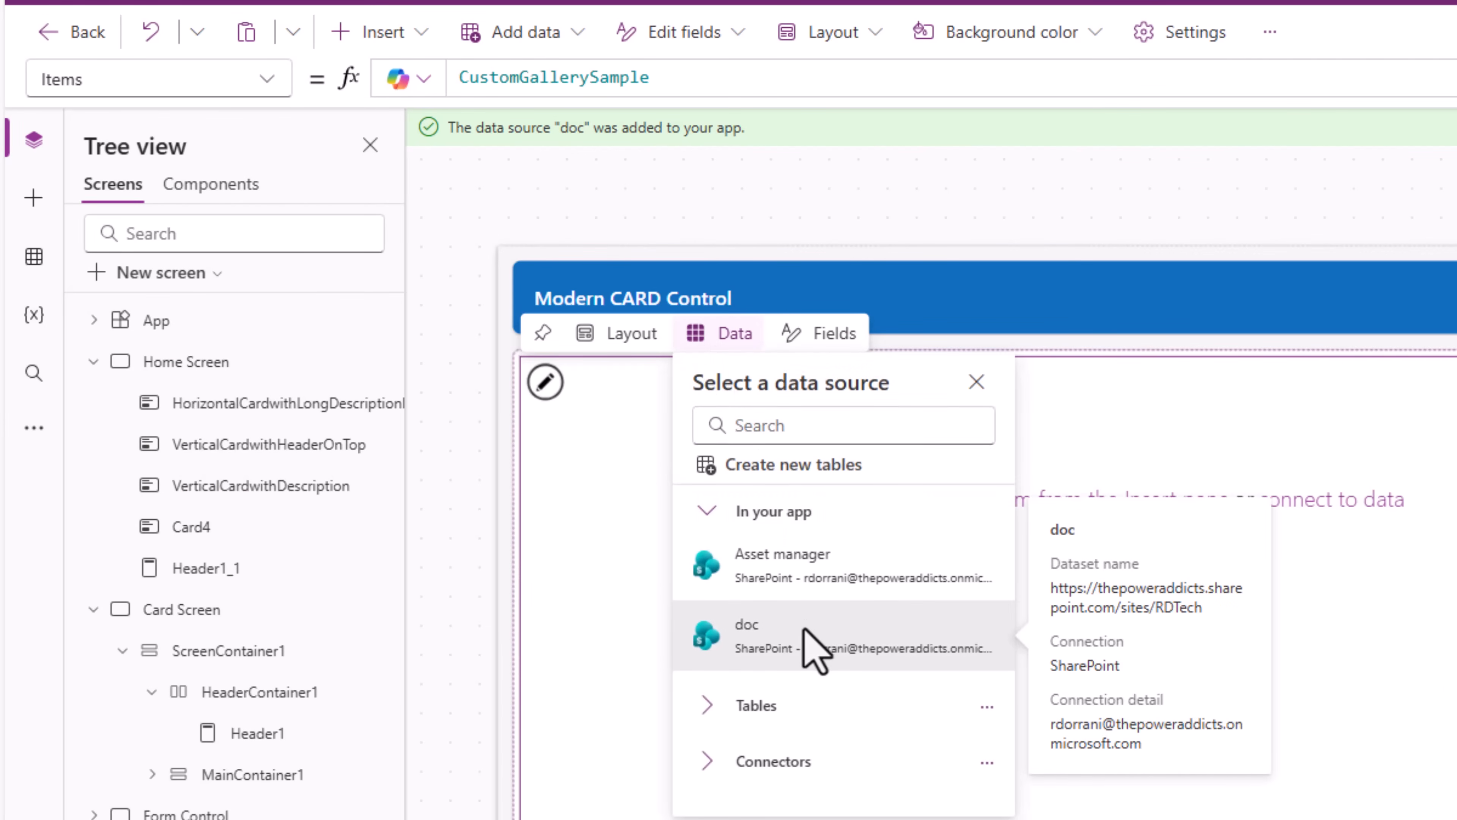
{"action": "left_click", "coordinate": [746, 632]}
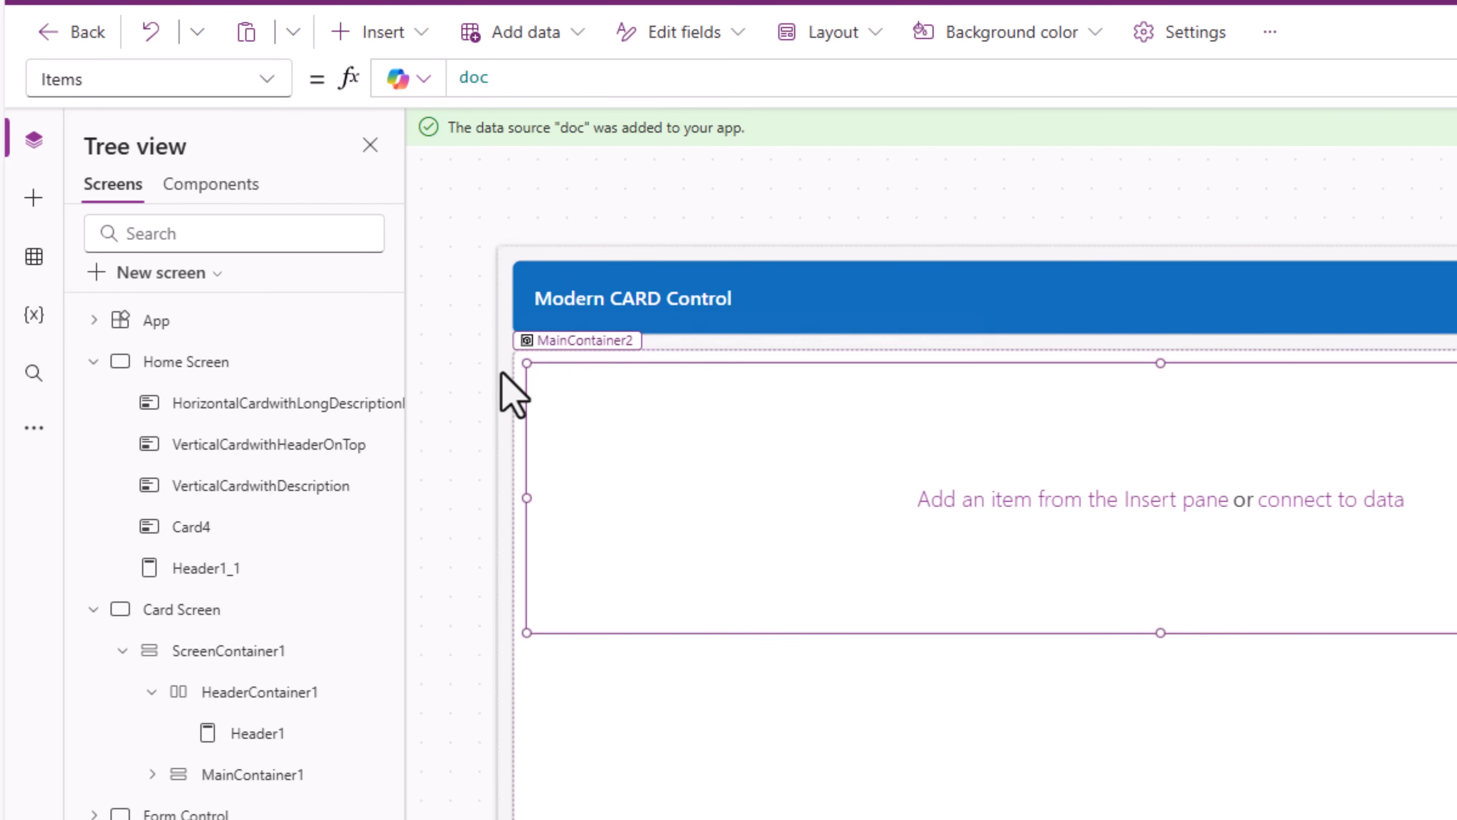
{"action": "left_click", "coordinate": [33, 198]}
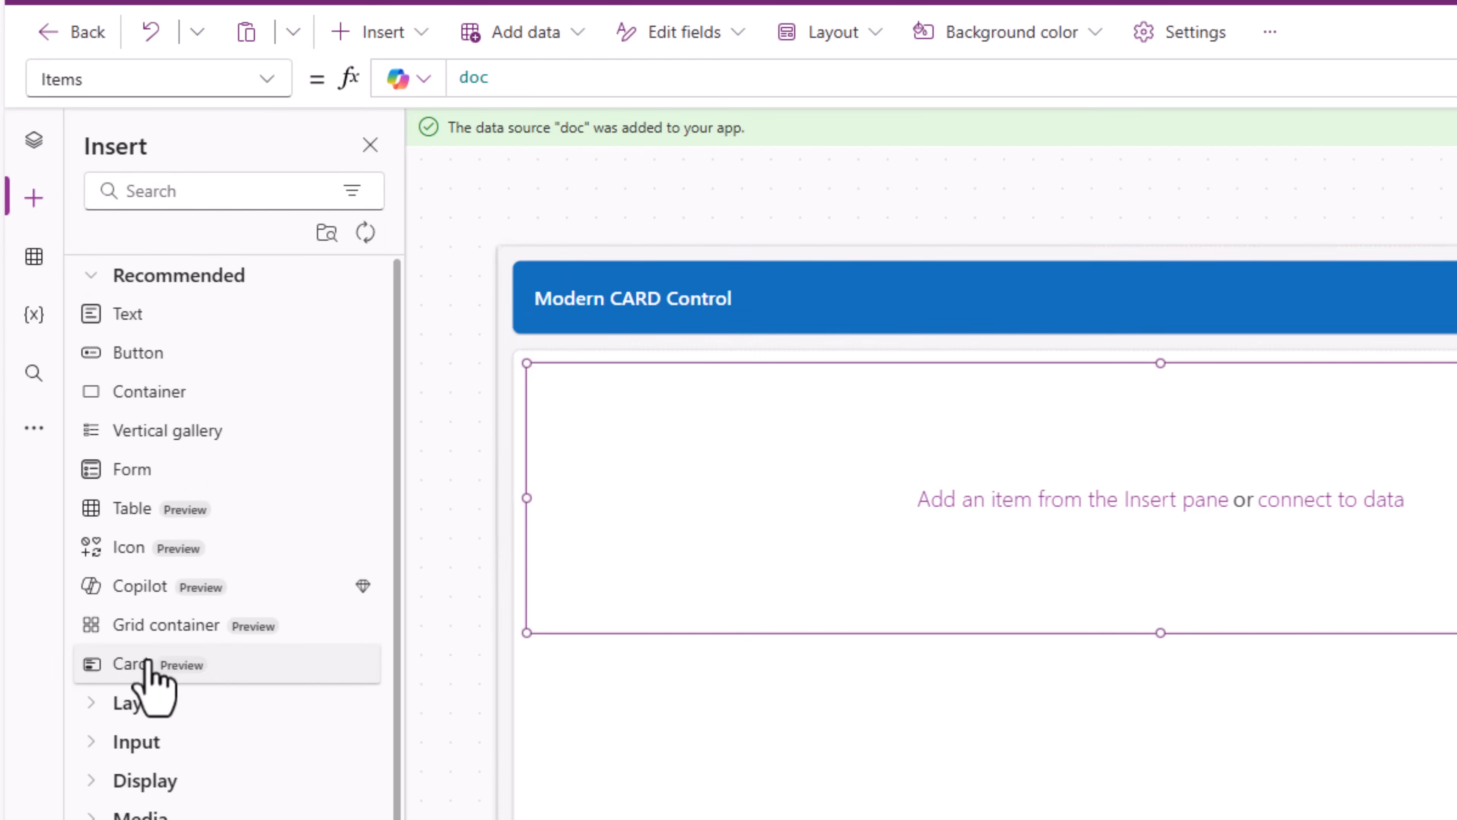
Add a Card to the gallery sized to Parent.TemplateWidth and Parent.TemplateHeight
{"action": "left_click", "coordinate": [131, 663]}
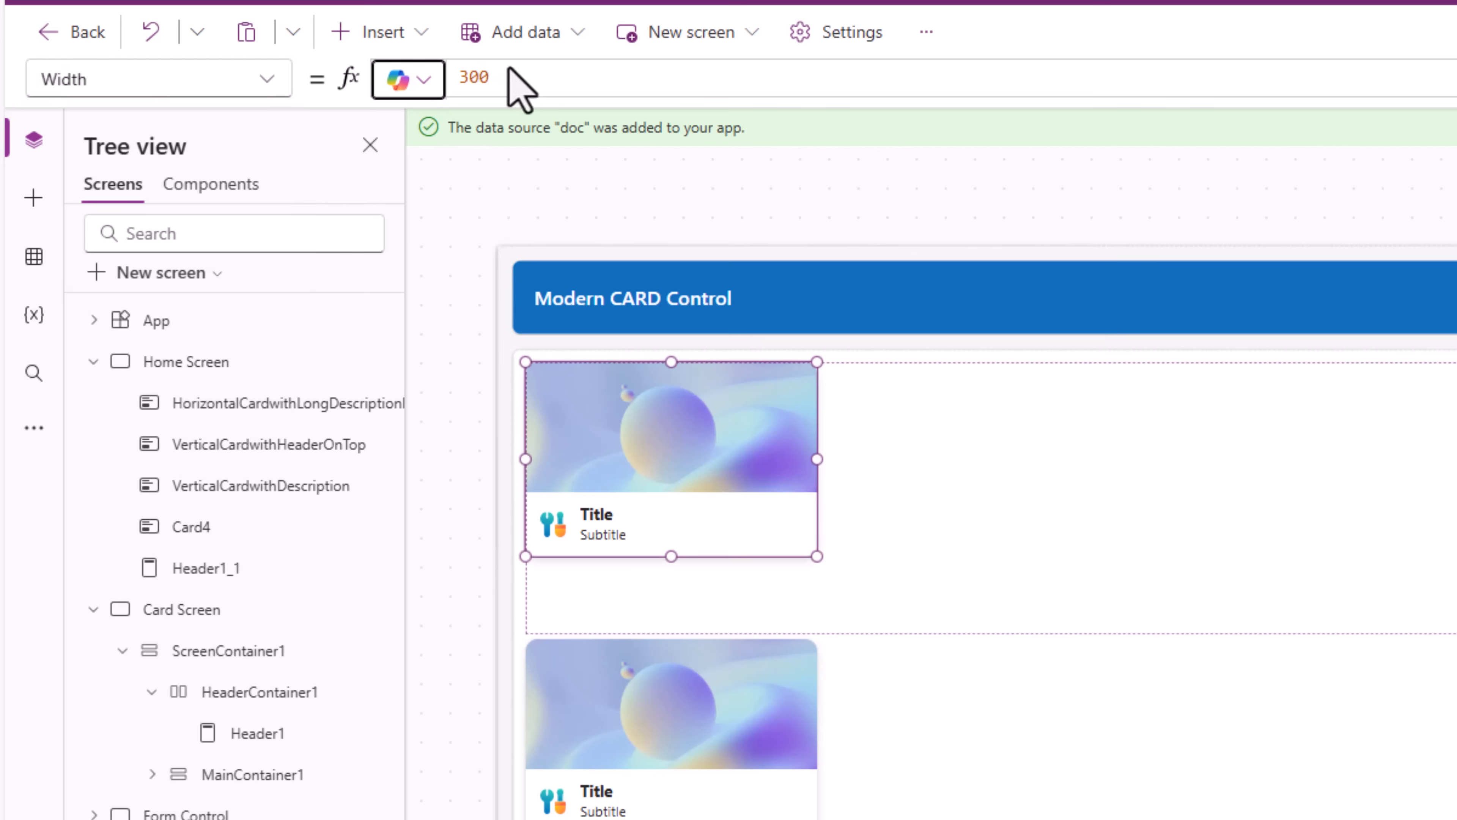
{"action": "type", "text": "par"}
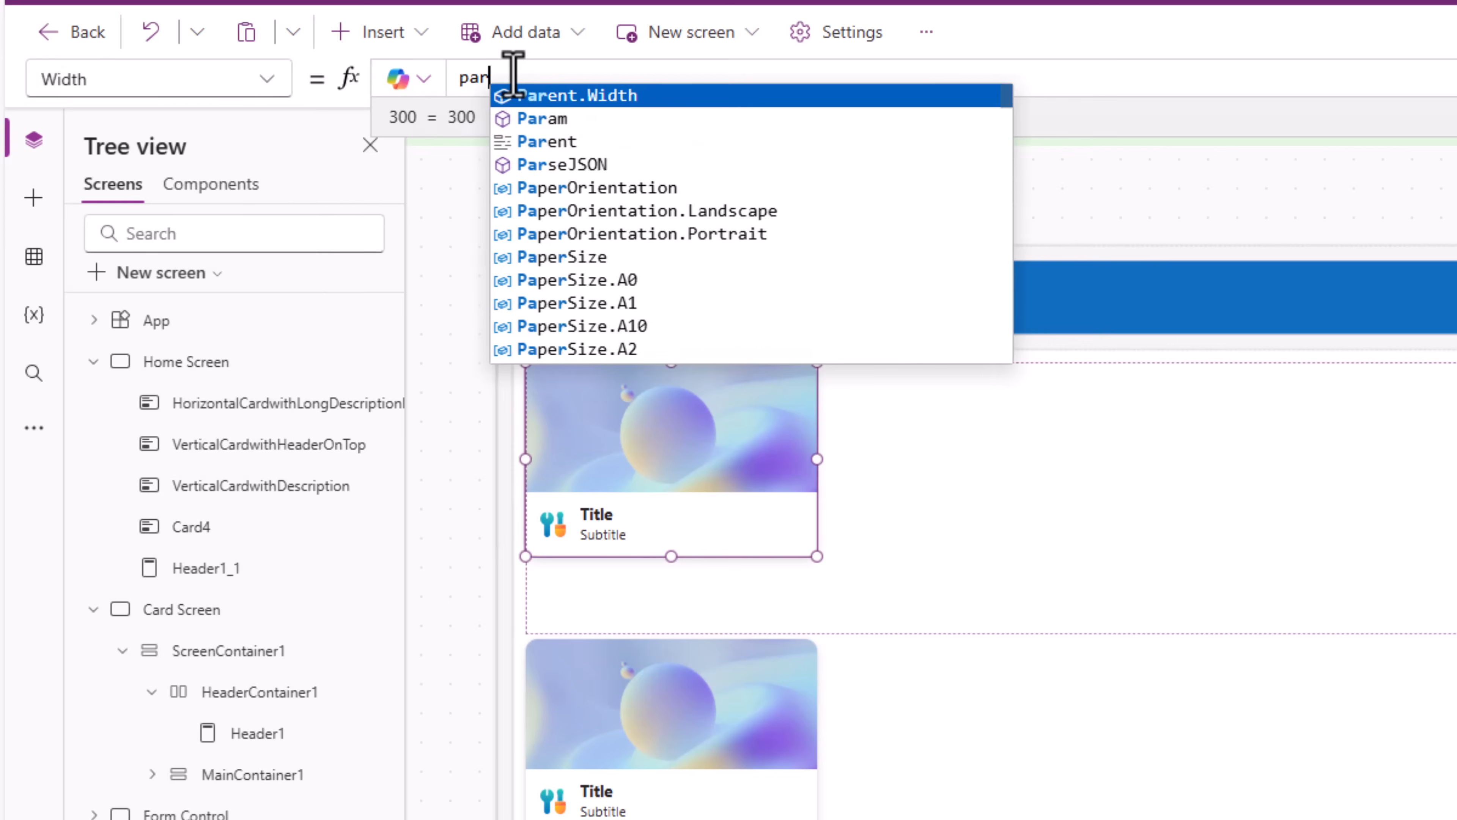
{"action": "type", "text": "Parent.te"}
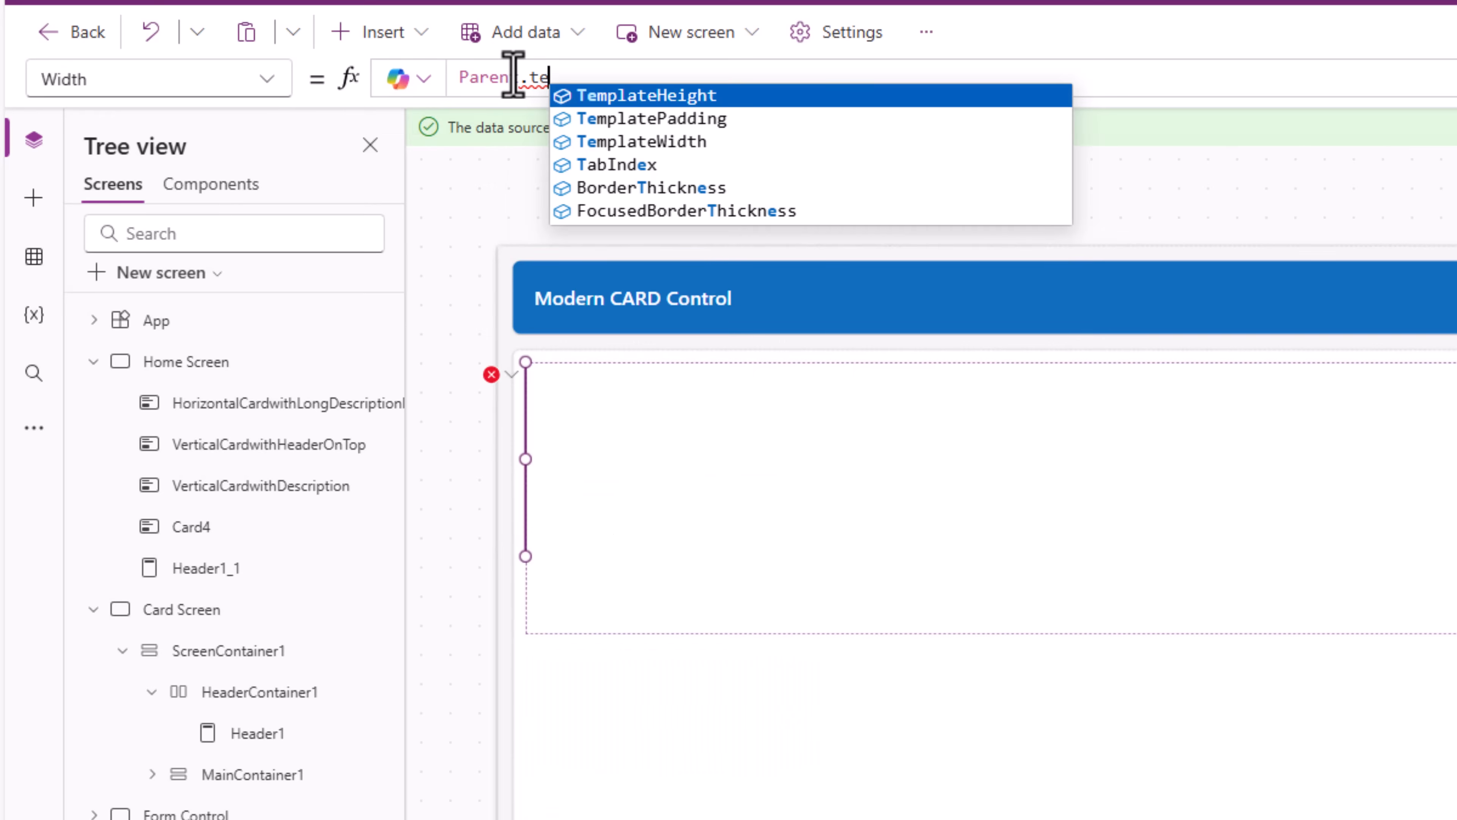
{"action": "left_click", "coordinate": [641, 141]}
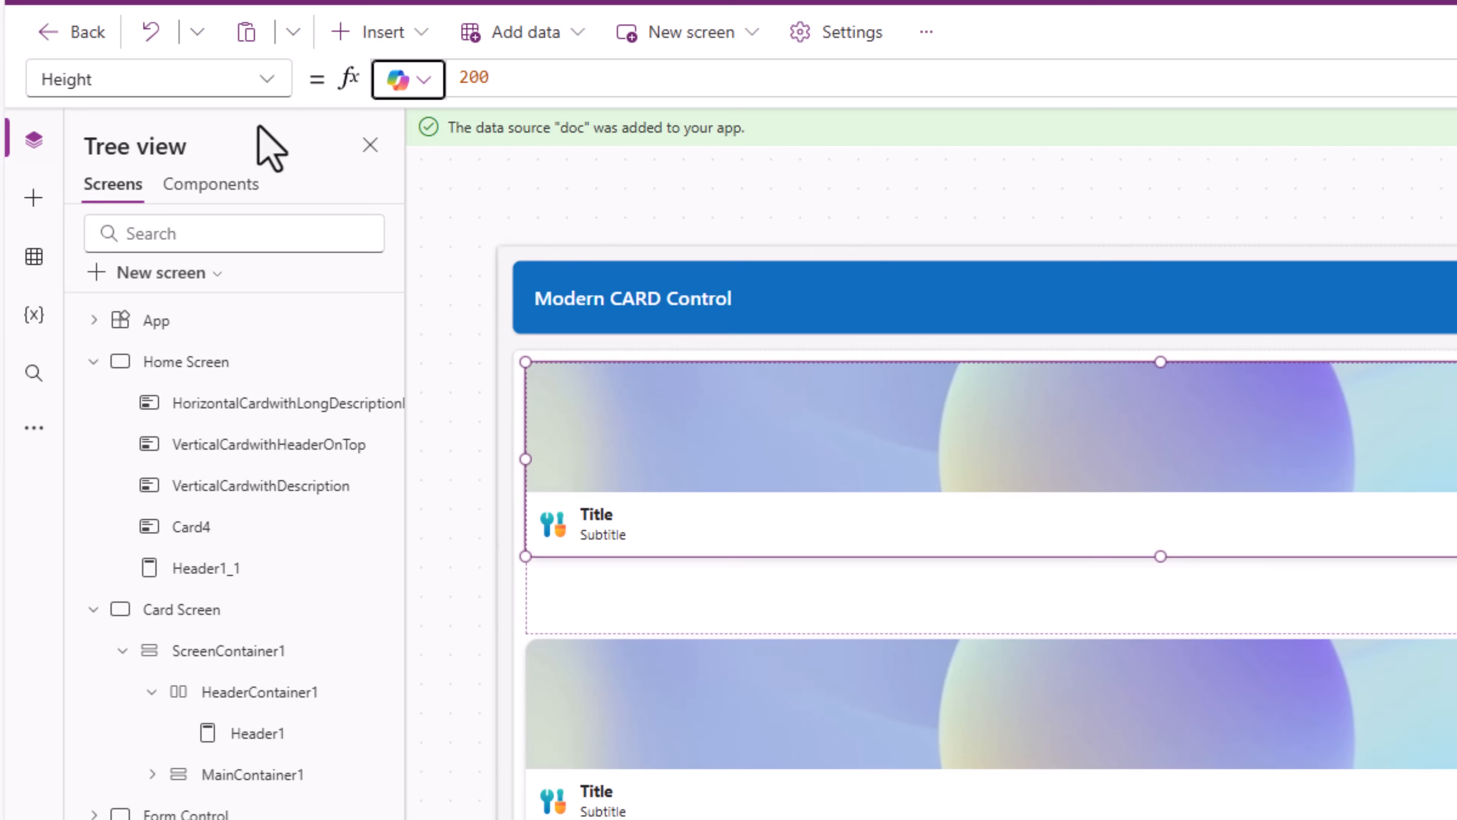
{"action": "type", "text": "Parent.tem"}
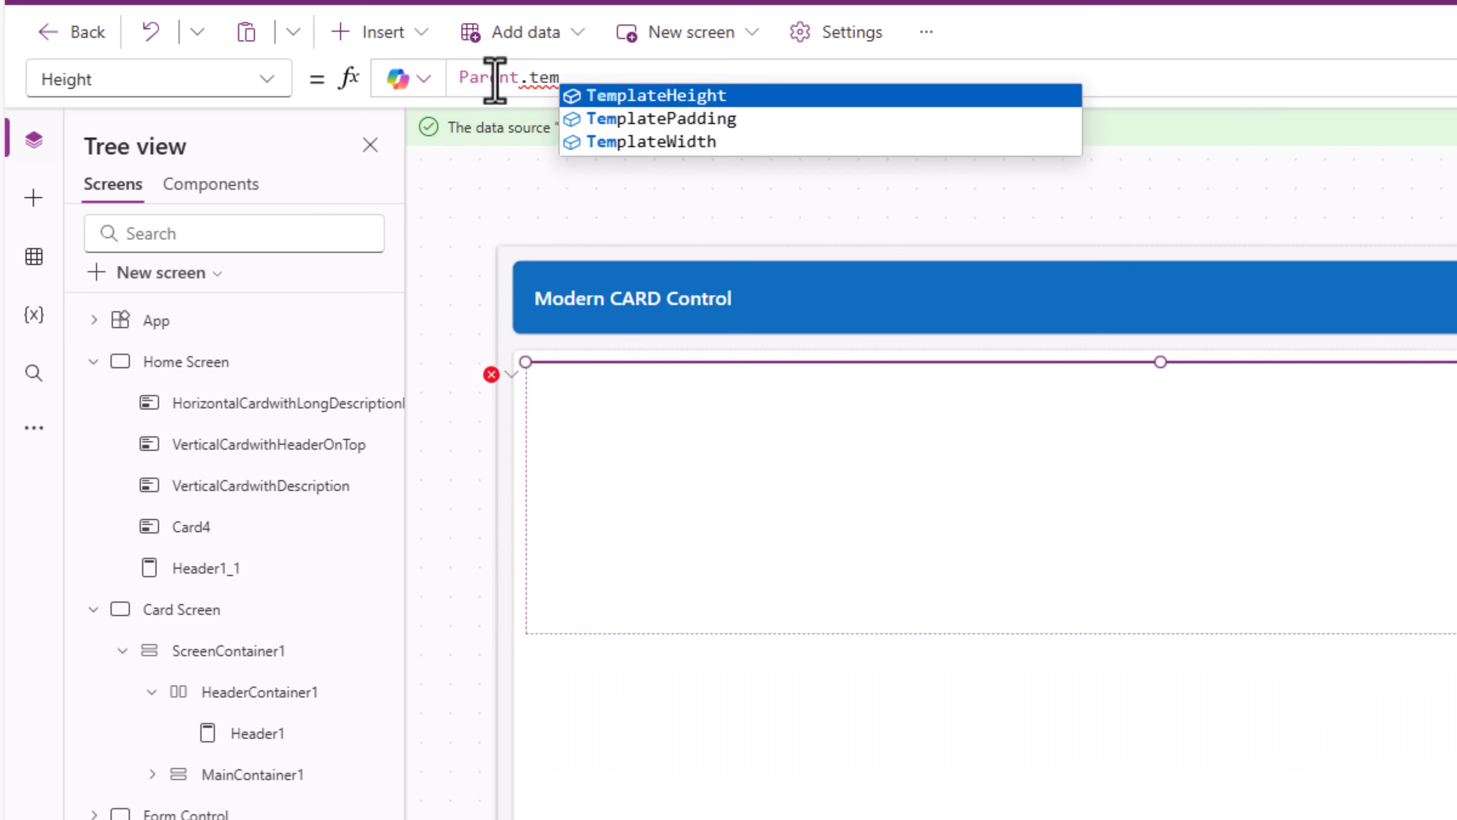
{"action": "left_click", "coordinate": [653, 95]}
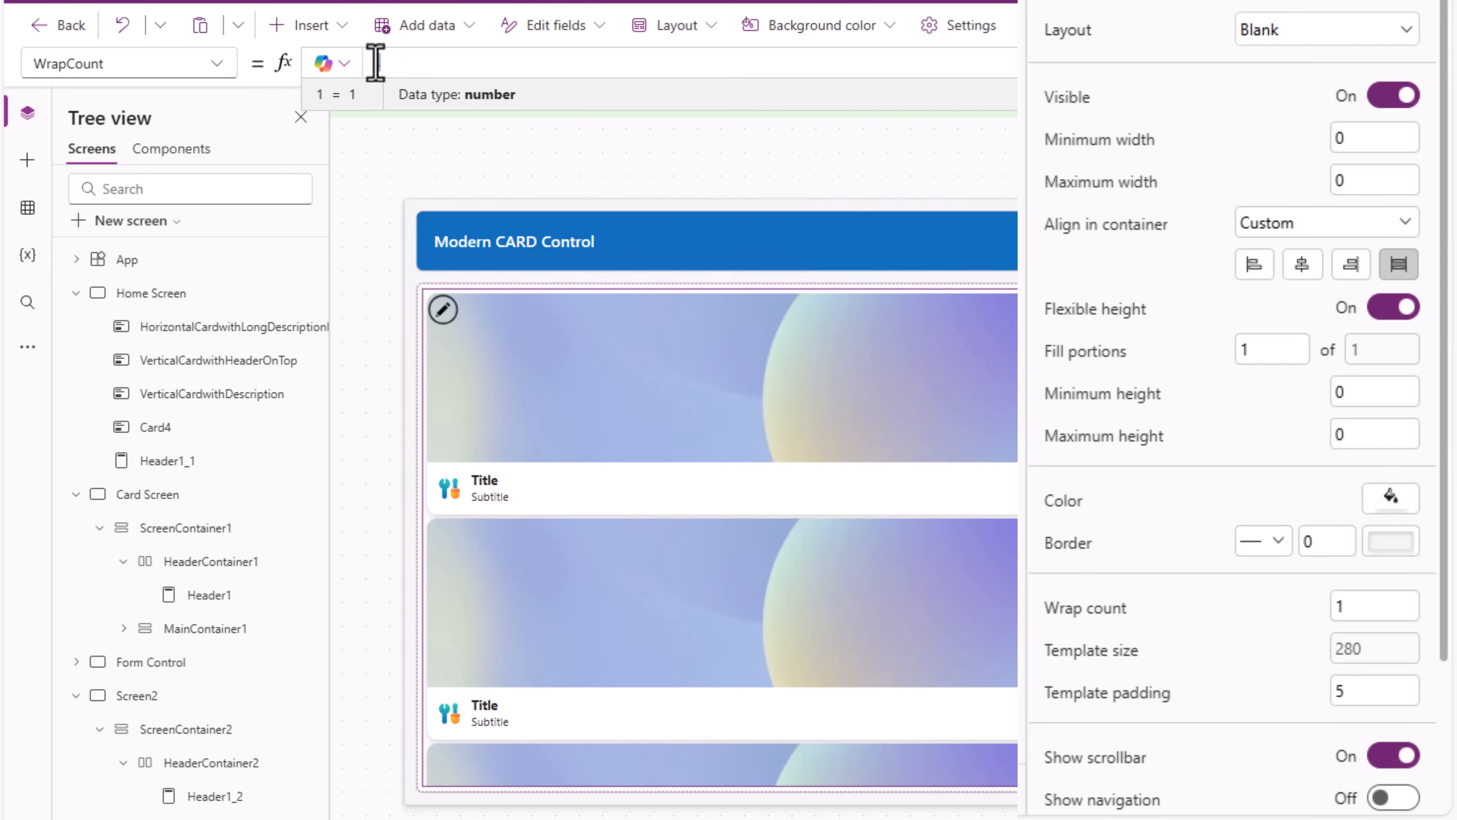
Drive the gallery WrapCount from Screen2.Size and set template padding to 25
{"action": "type", "text": "2"}
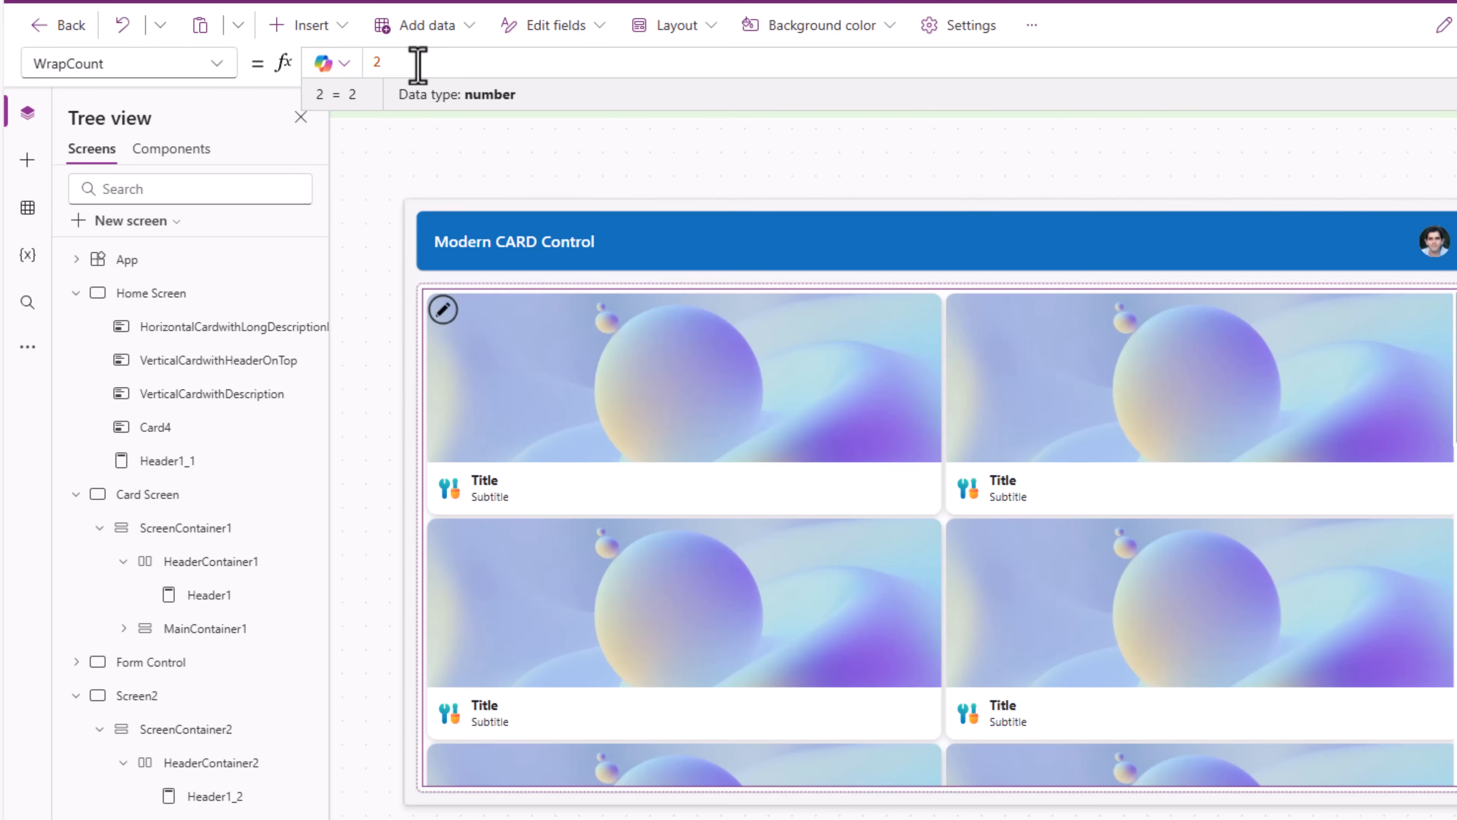
{"action": "type", "text": "3"}
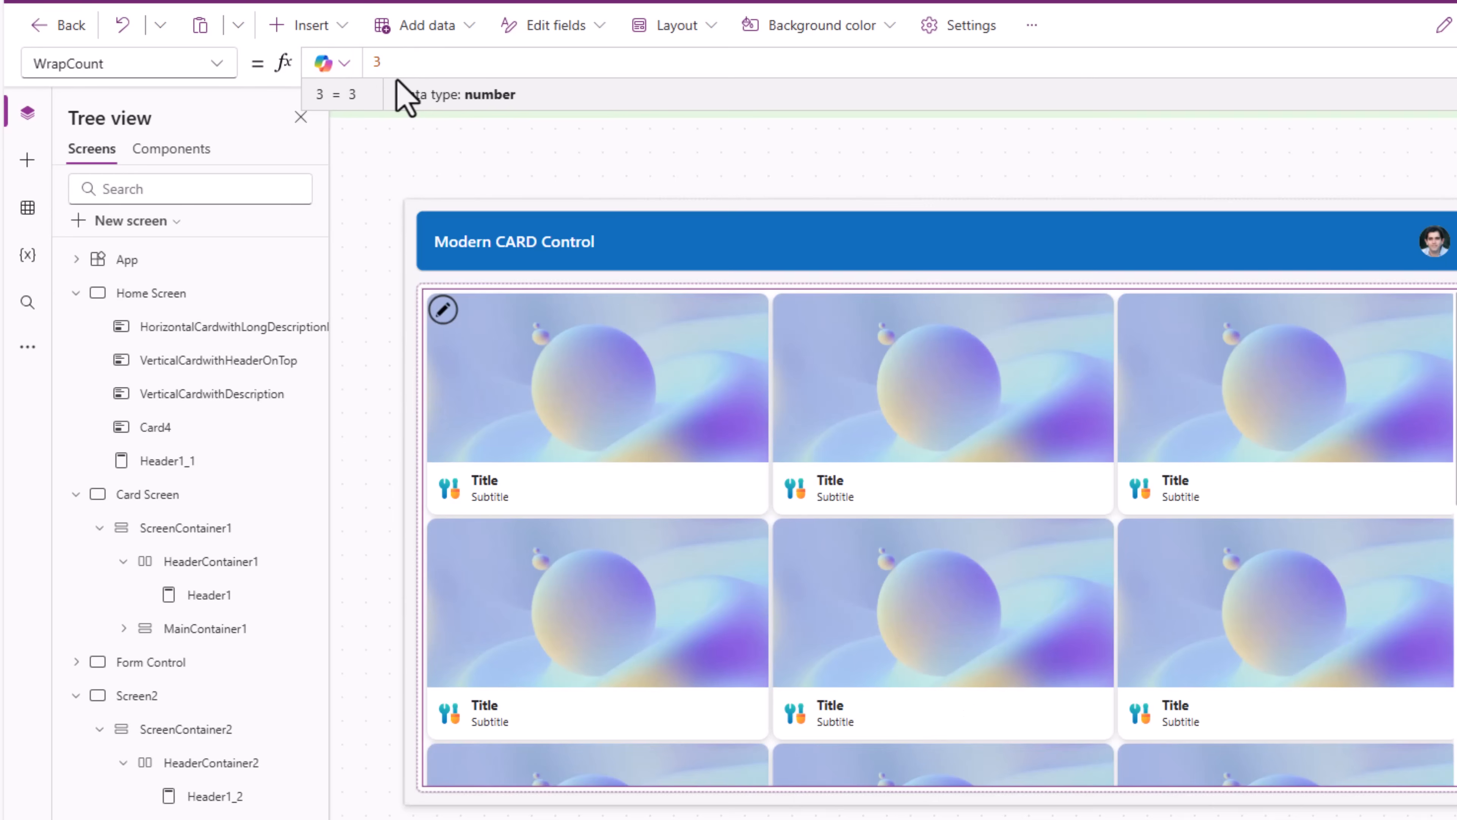
{"action": "left_click", "coordinate": [381, 62]}
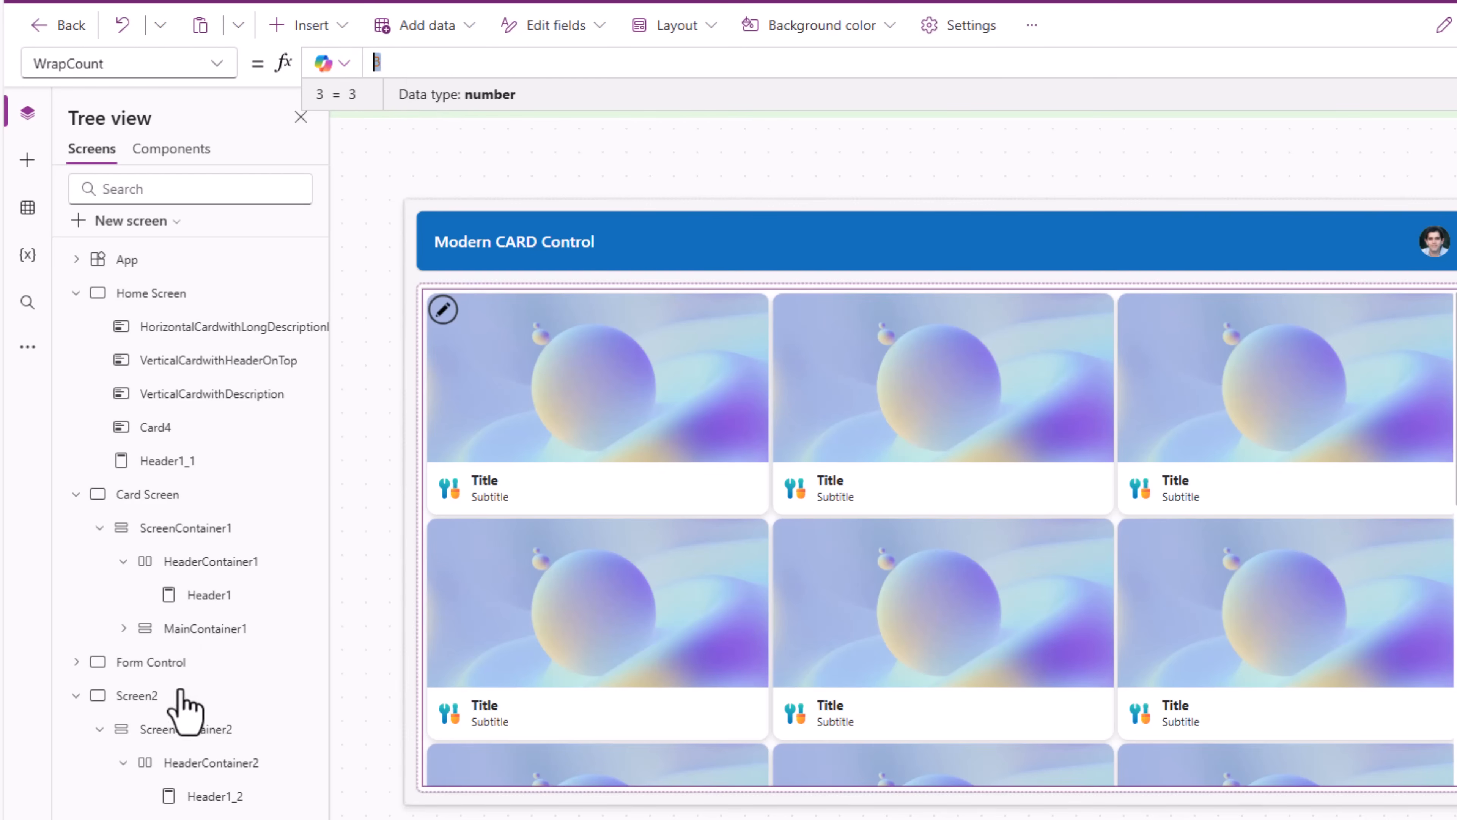
{"action": "mouse_move", "coordinate": [437, 199]}
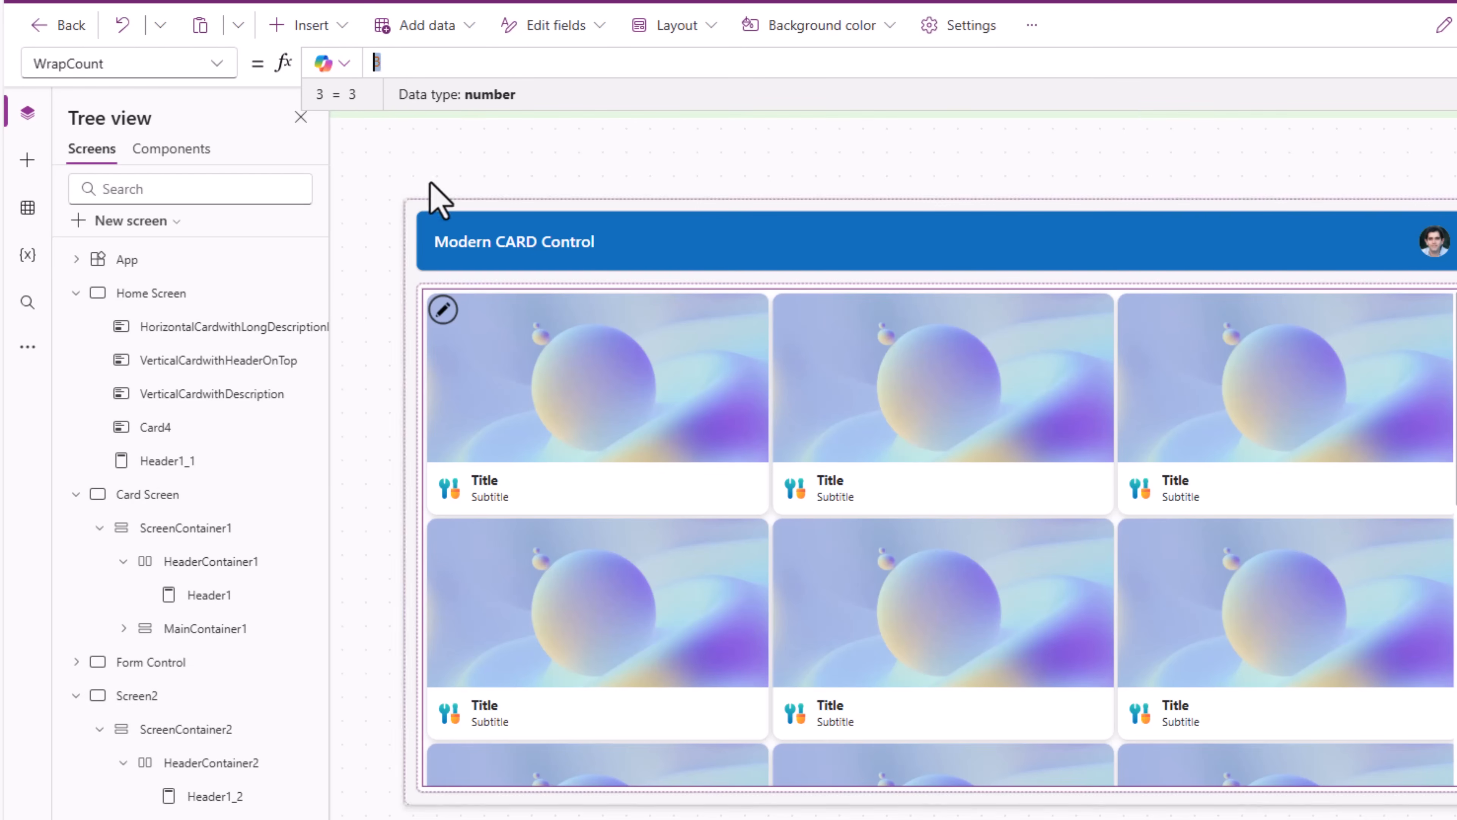
{"action": "type", "text": "Screen2."}
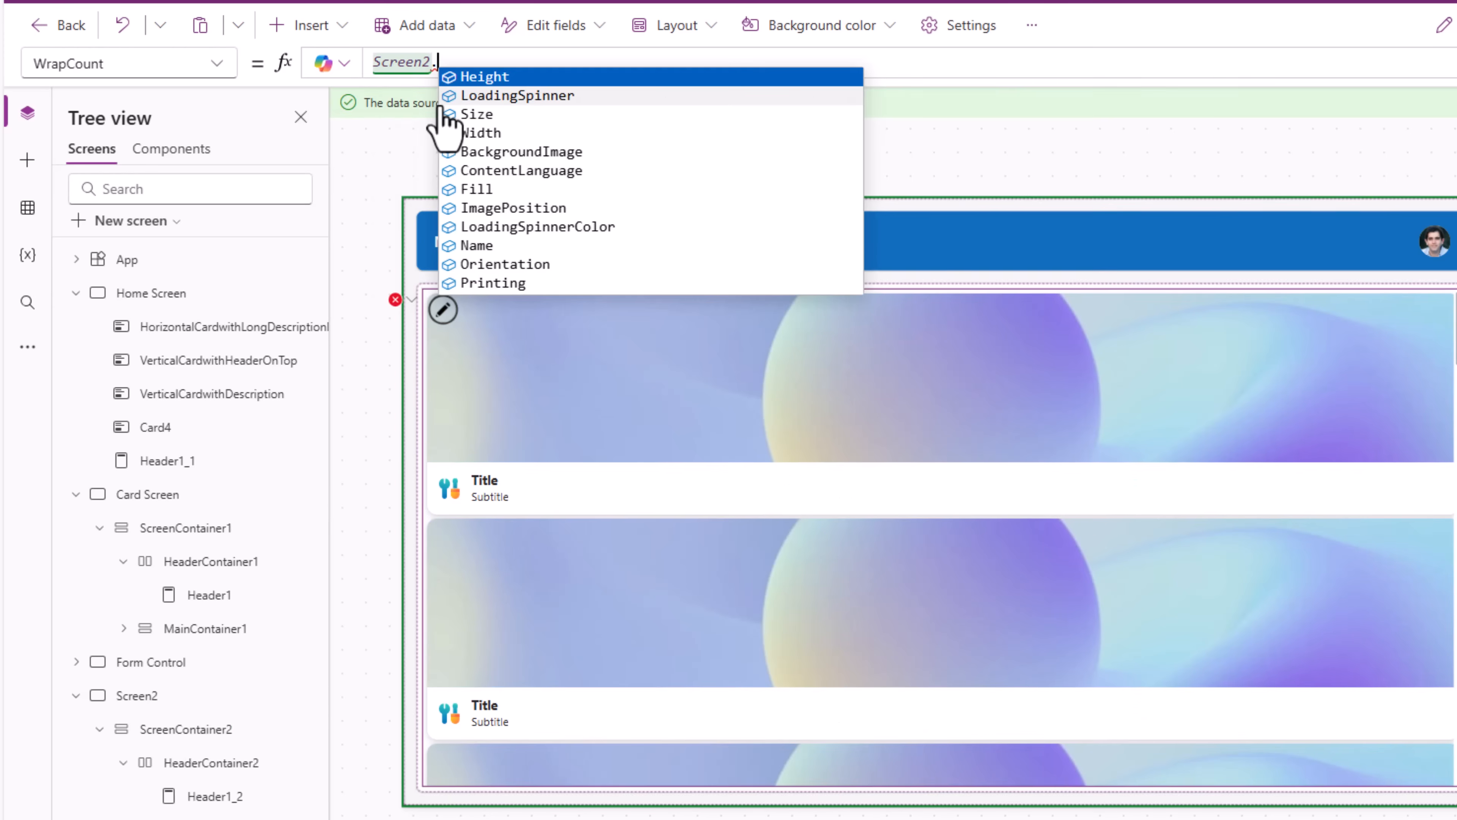
{"action": "left_click", "coordinate": [477, 113]}
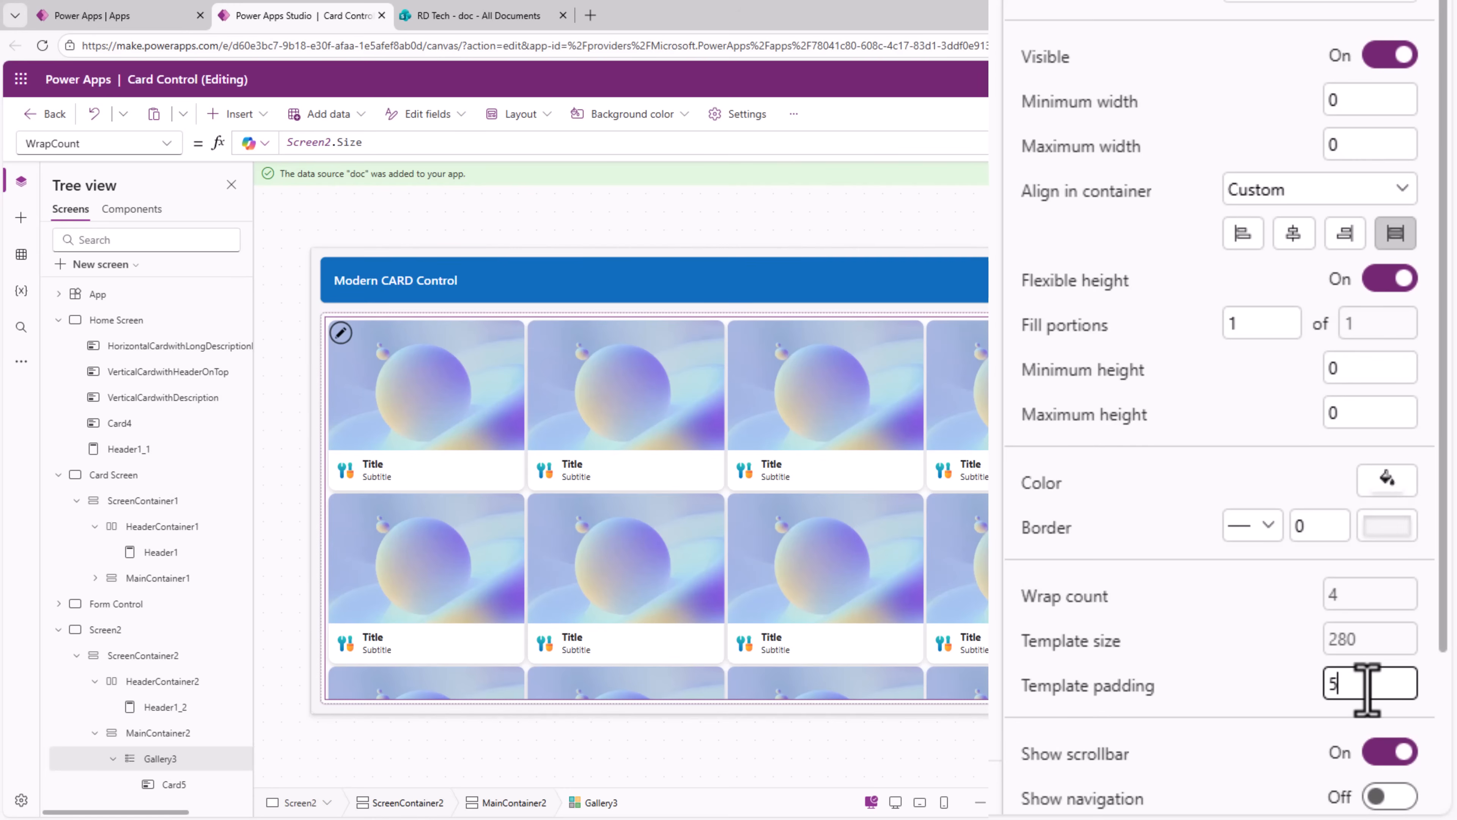
{"action": "type", "text": "25"}
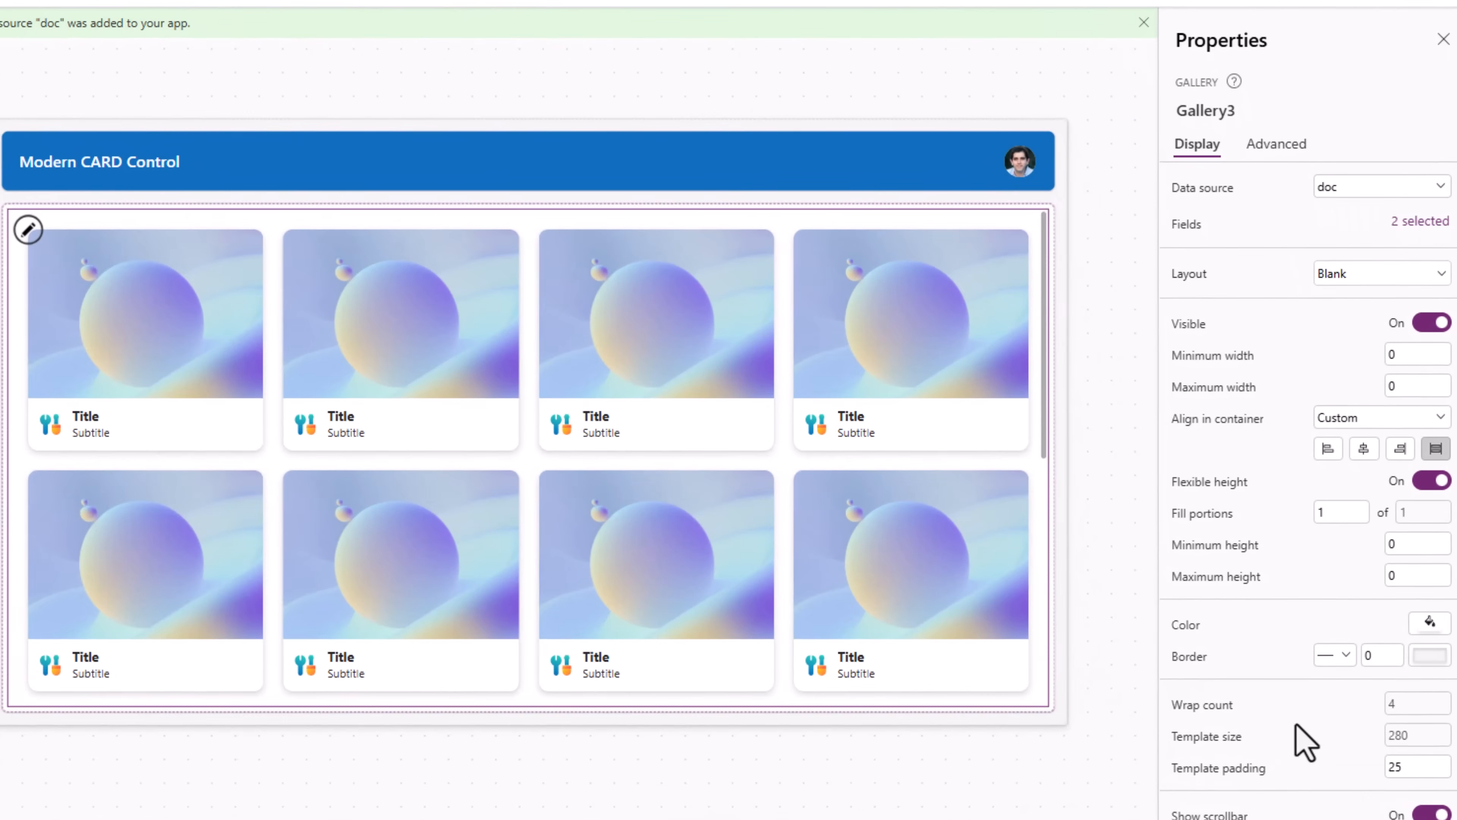
{"action": "left_click", "coordinate": [144, 339]}
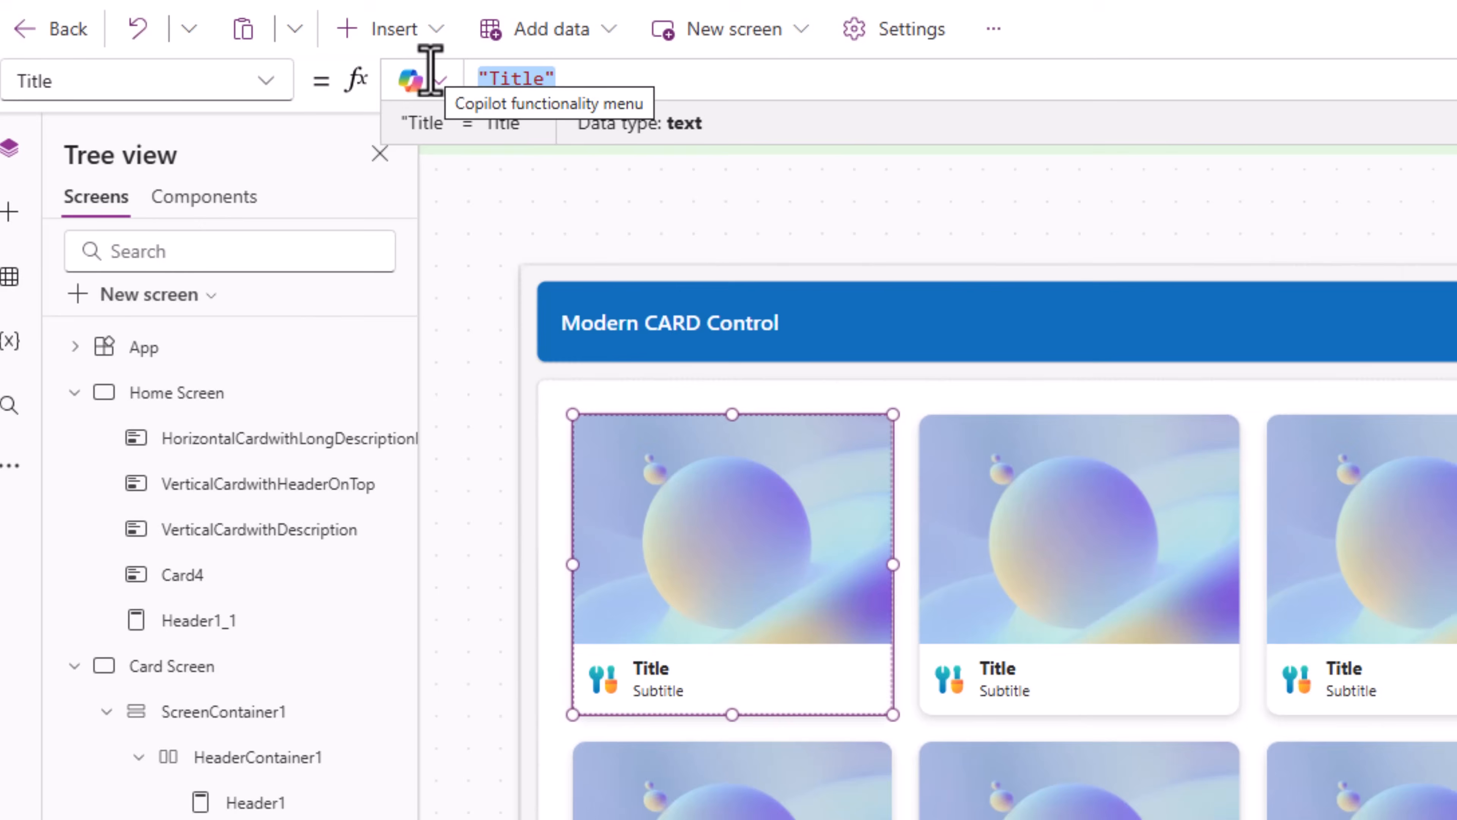
Start the card Subtitle with ThisItem.'Created By'.DisplayName
{"action": "type", "text": "ThisItem.t"}
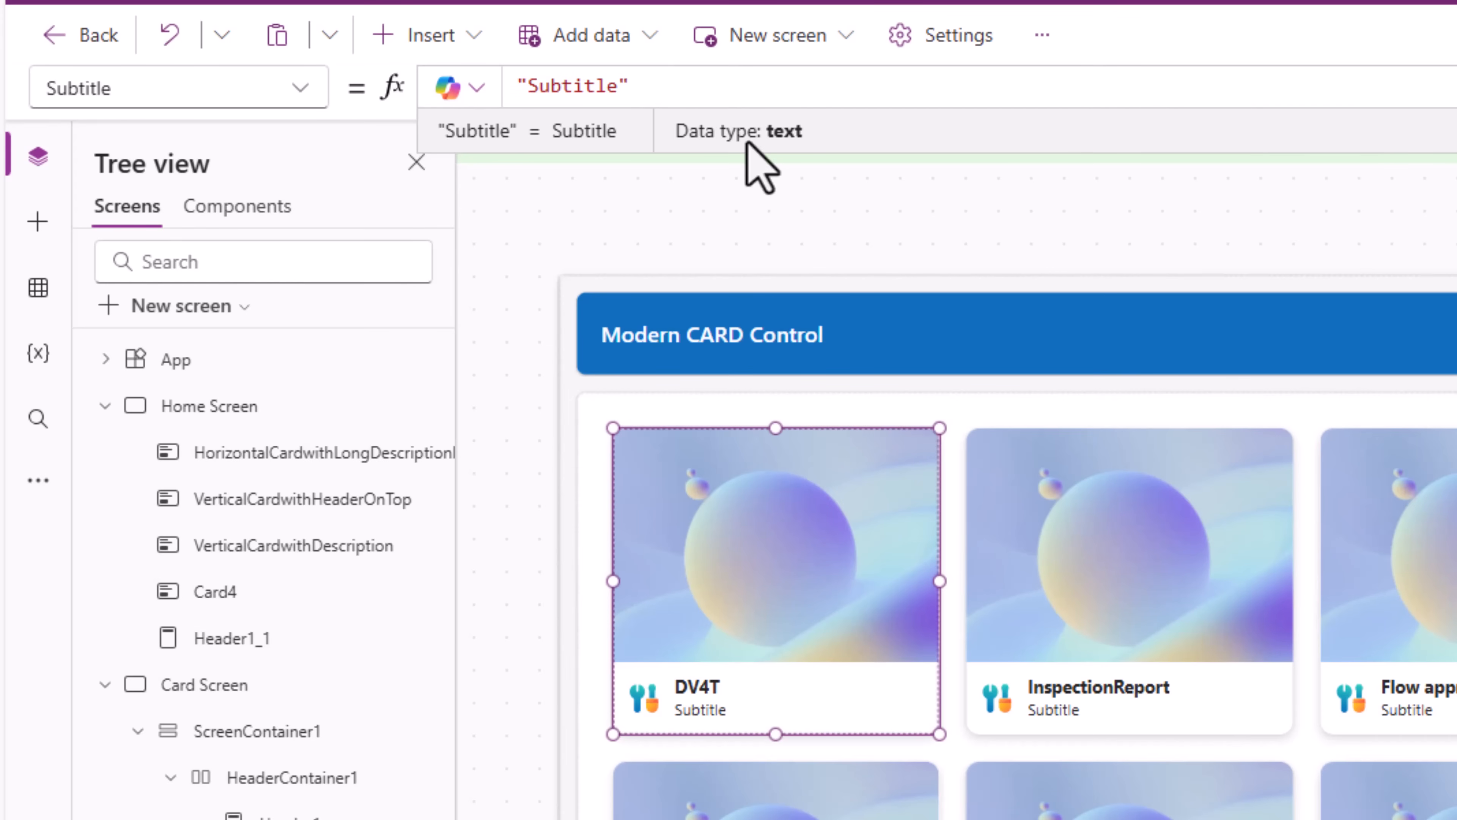
{"action": "type", "text": "ThisItem.'Created By'."}
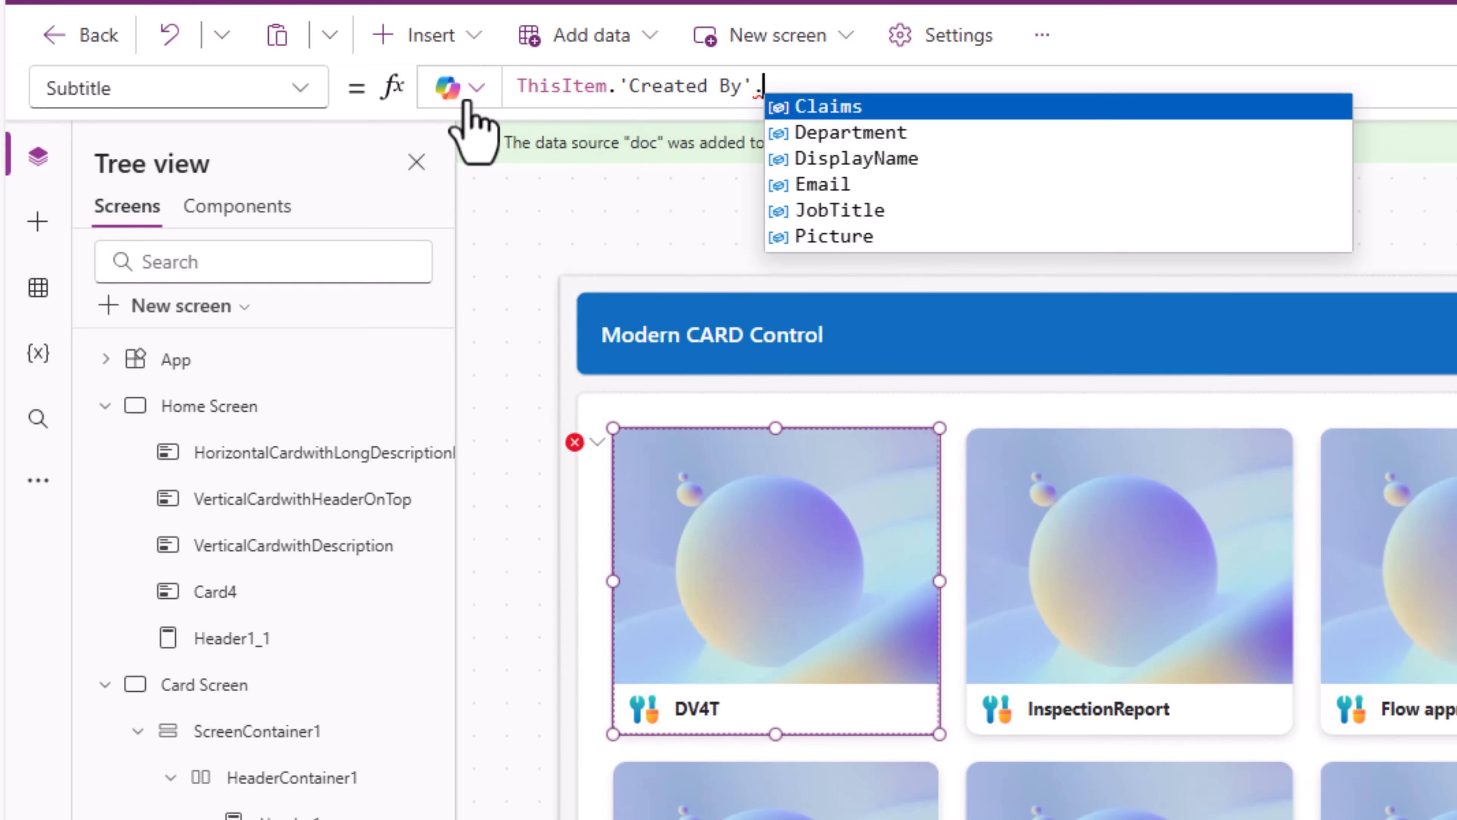
{"action": "left_click", "coordinate": [849, 158]}
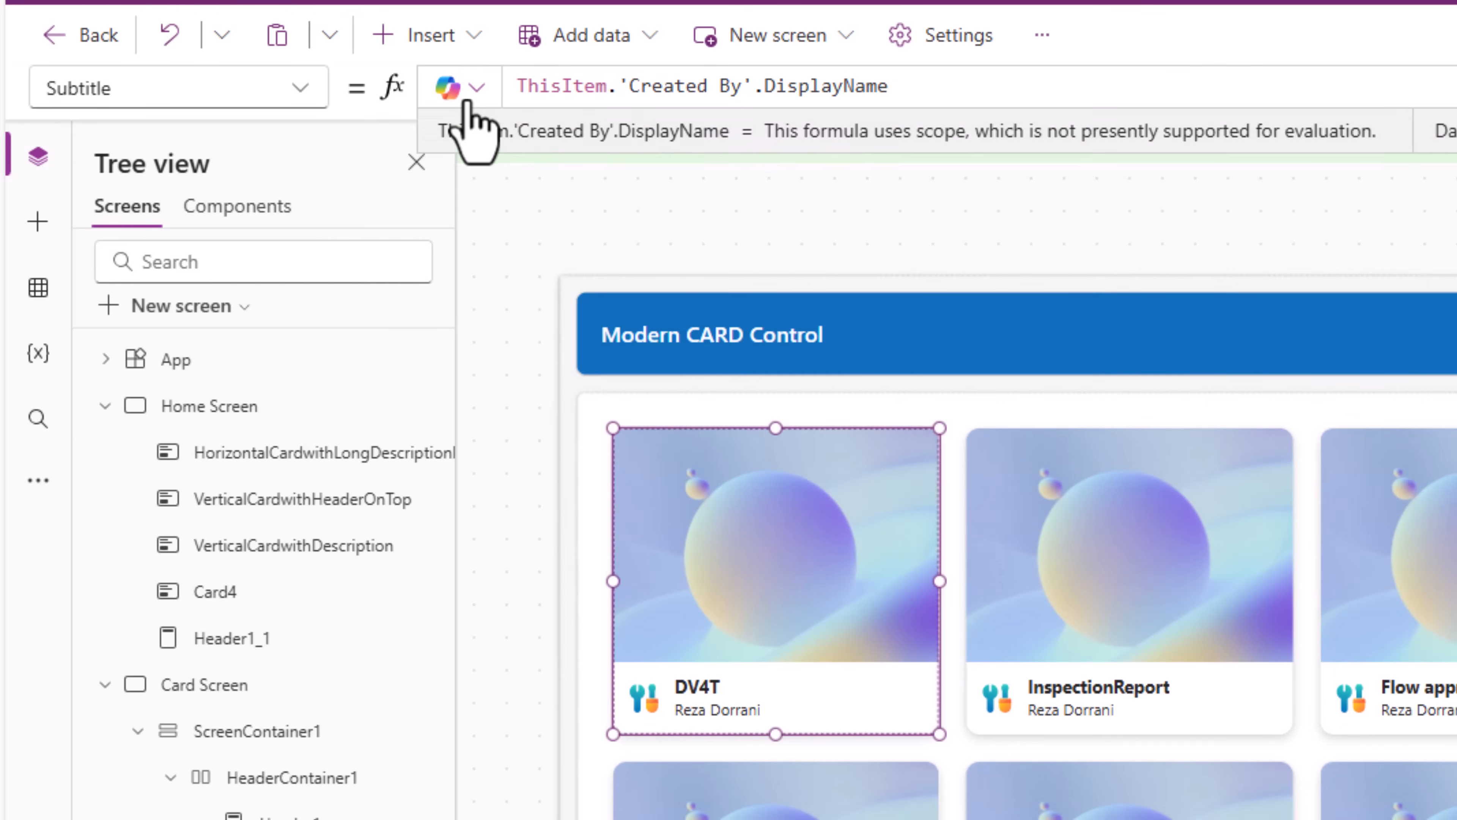
{"action": "left_click", "coordinate": [878, 86]}
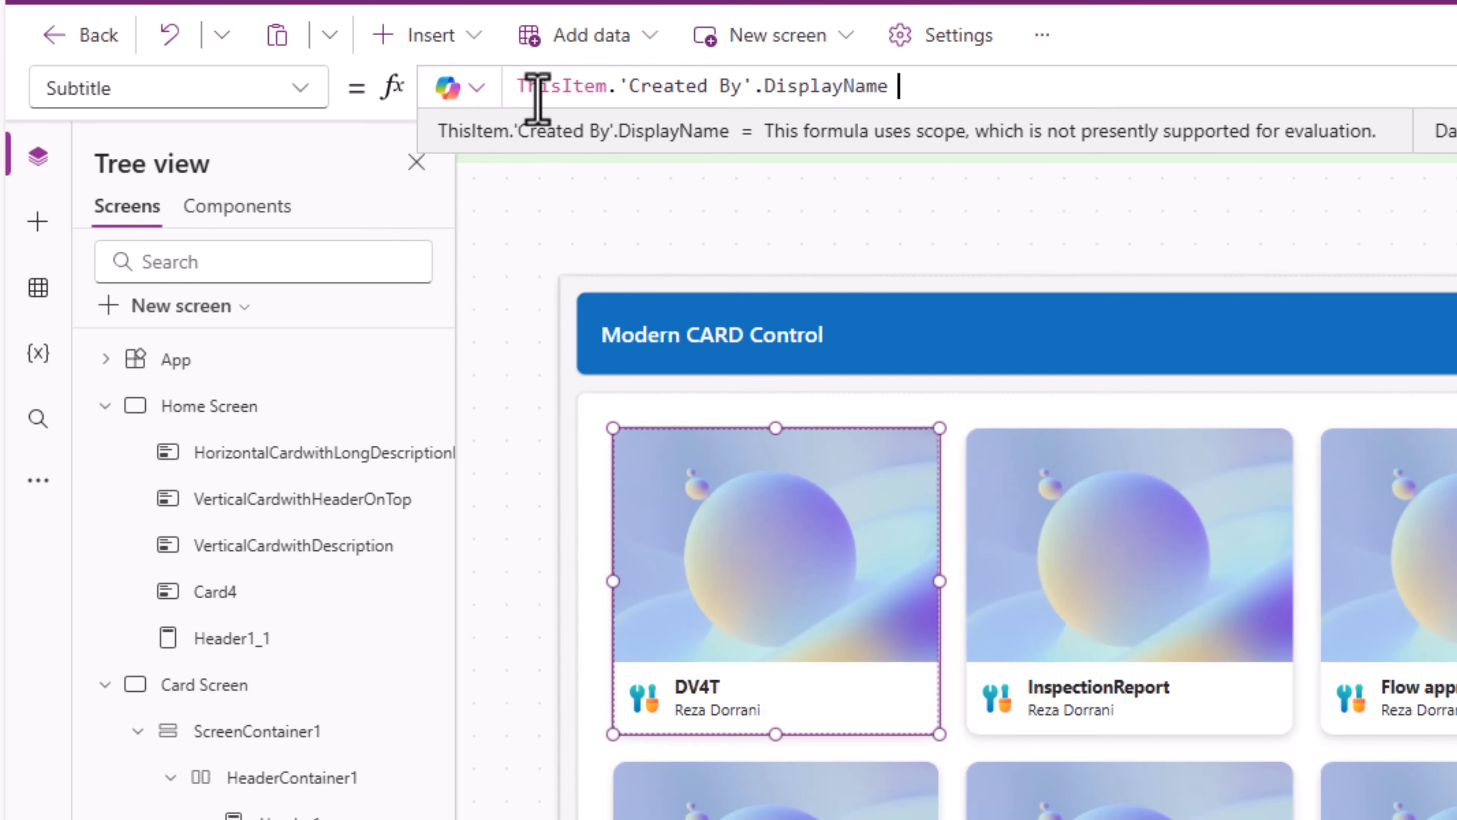
Append a calendar emoji and ThisItem.Created to the subtitle formula
{"action": "type", "text": "& \""}
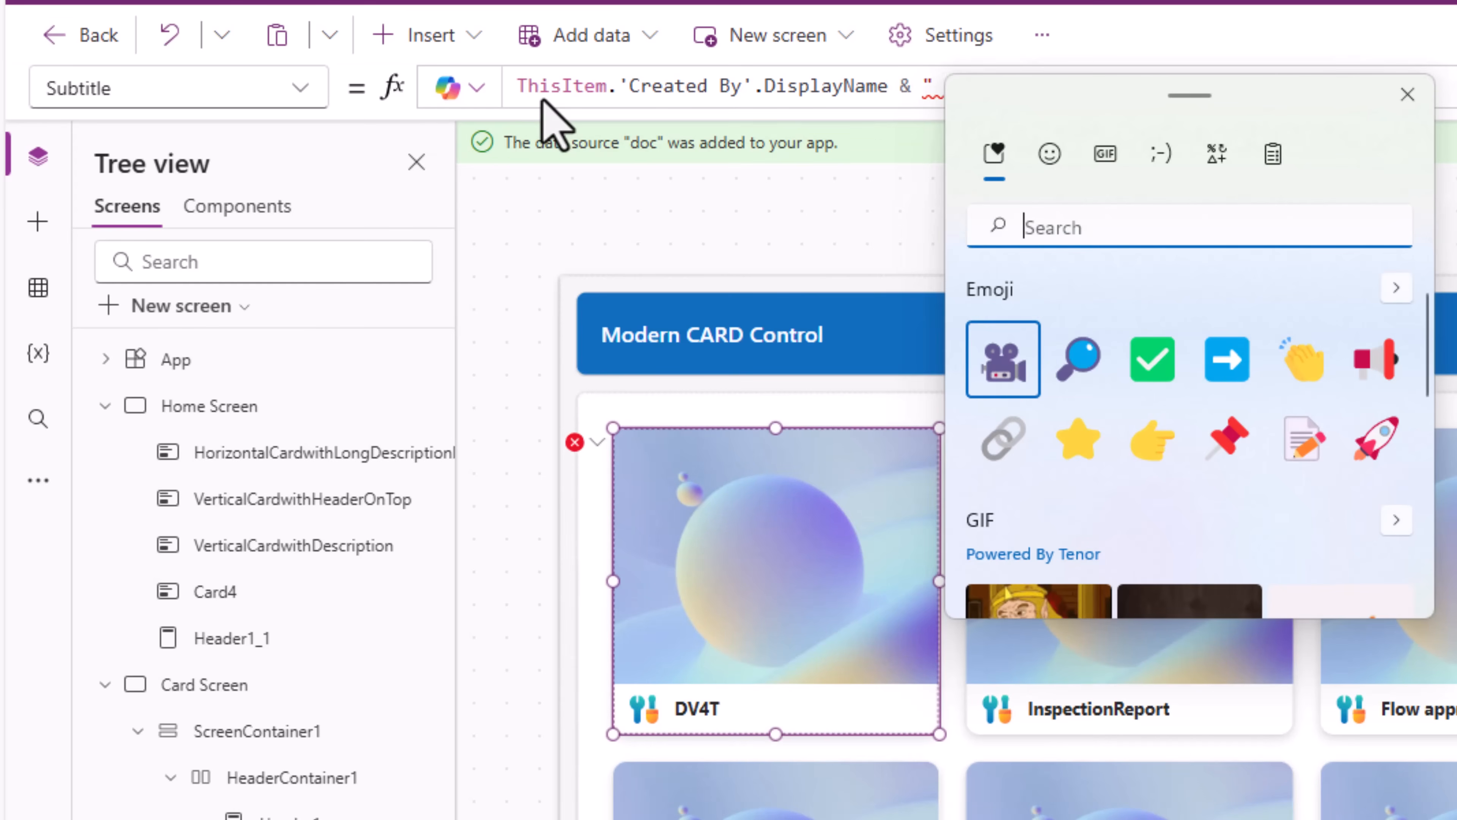
{"action": "type", "text": "calen"}
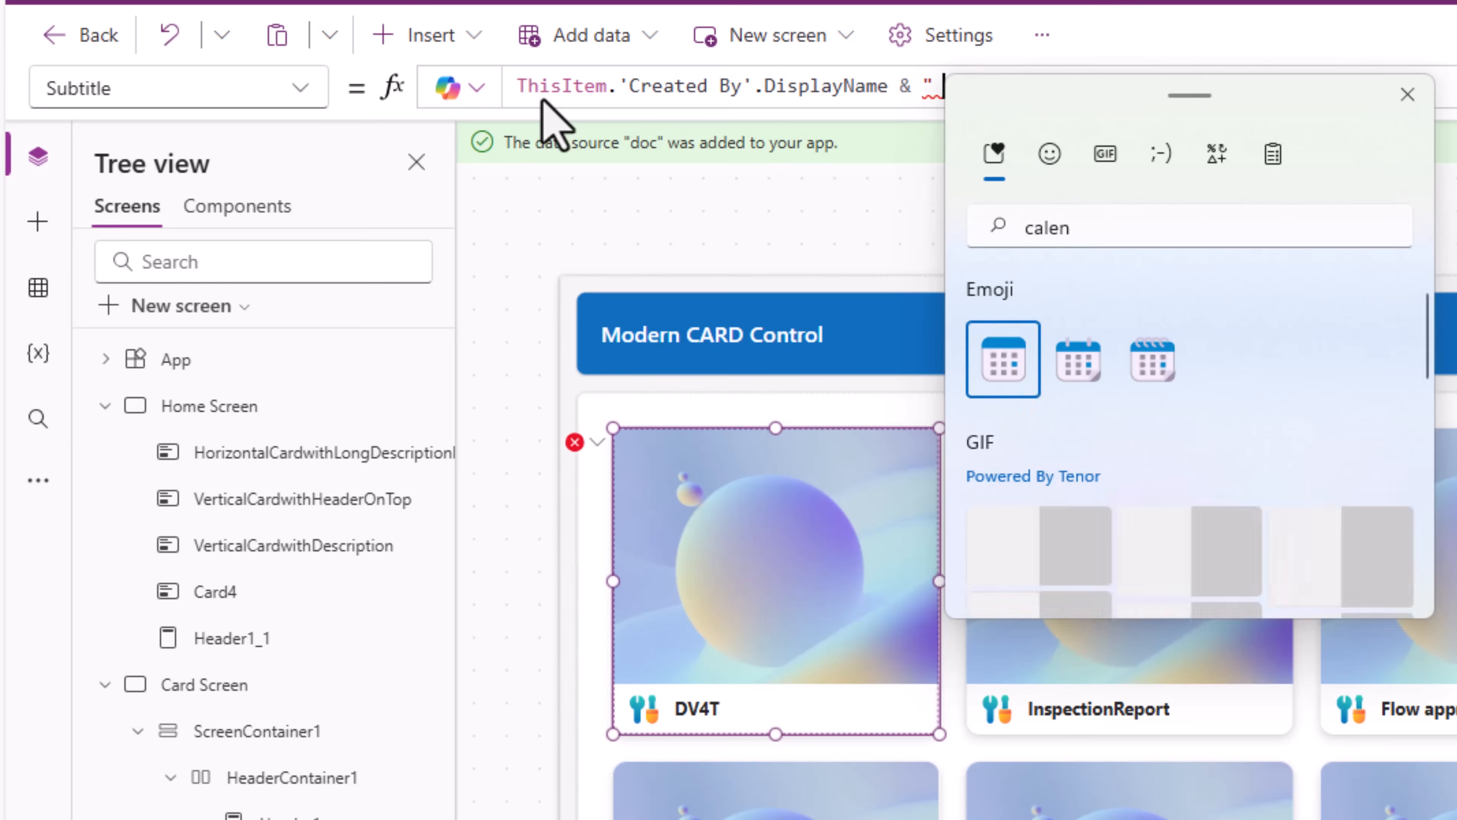
{"action": "left_click", "coordinate": [1002, 360]}
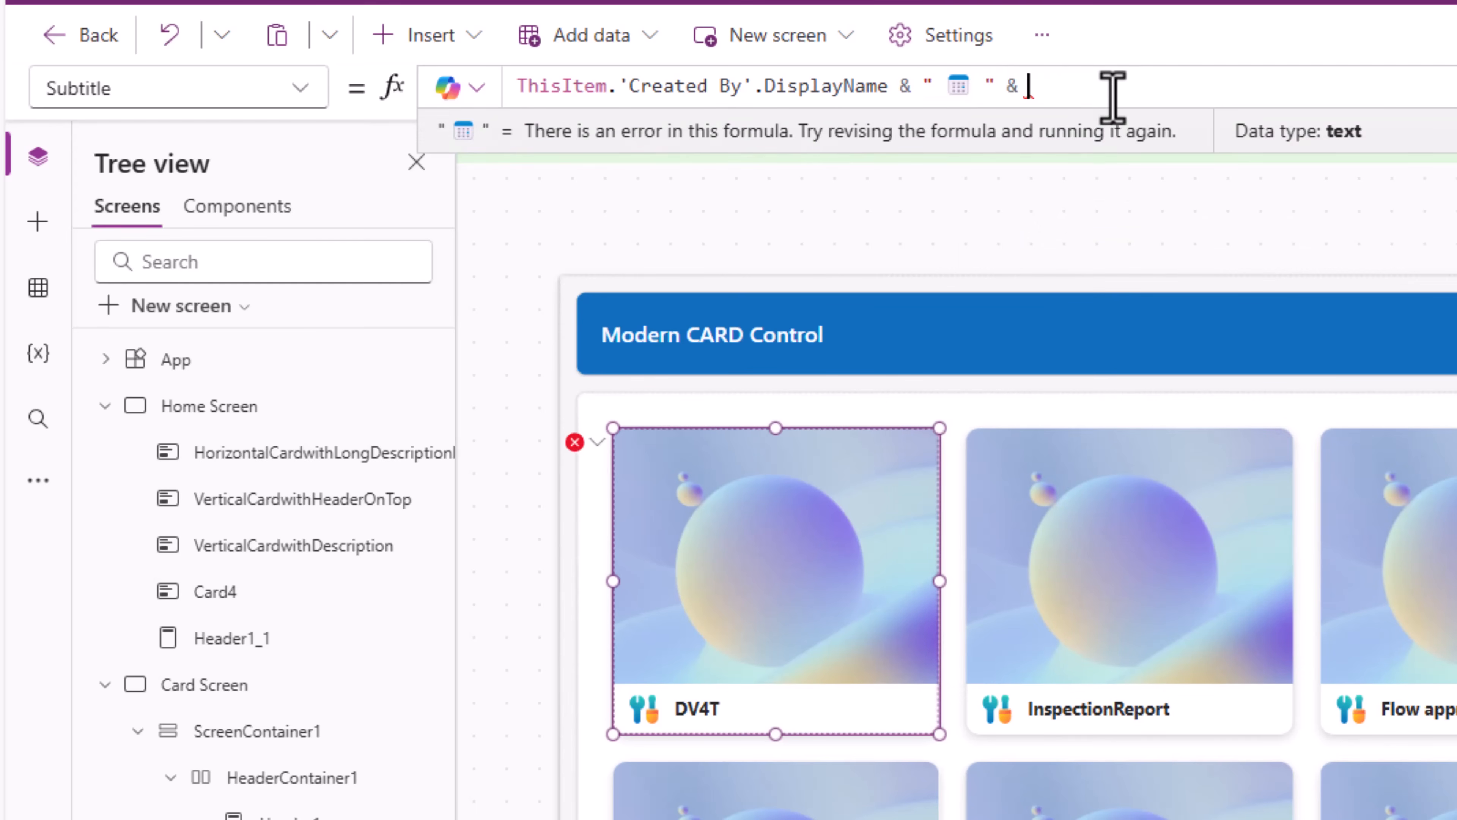
{"action": "type", "text": "ThisItem."}
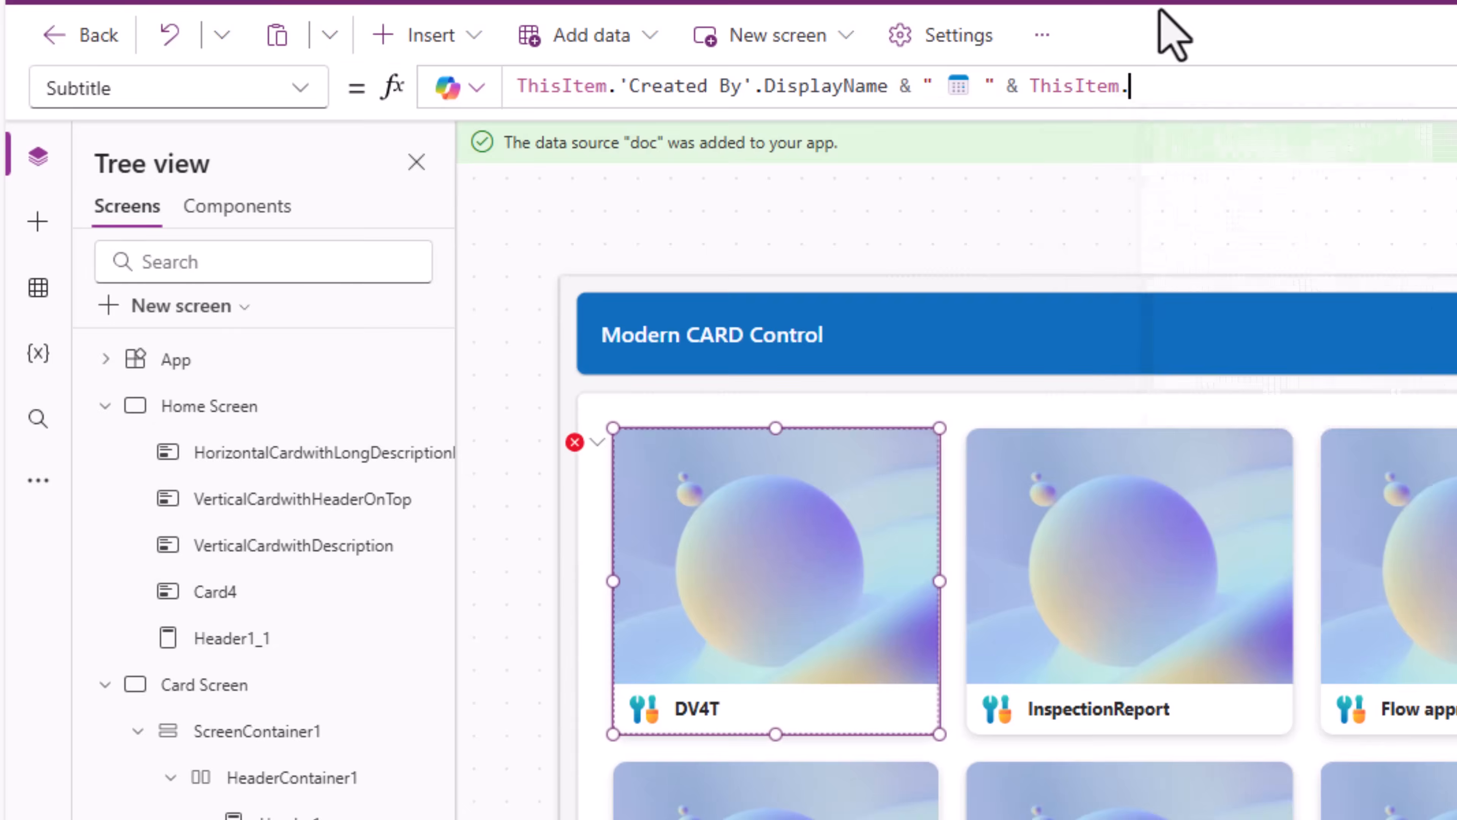
{"action": "type", "text": "Created"}
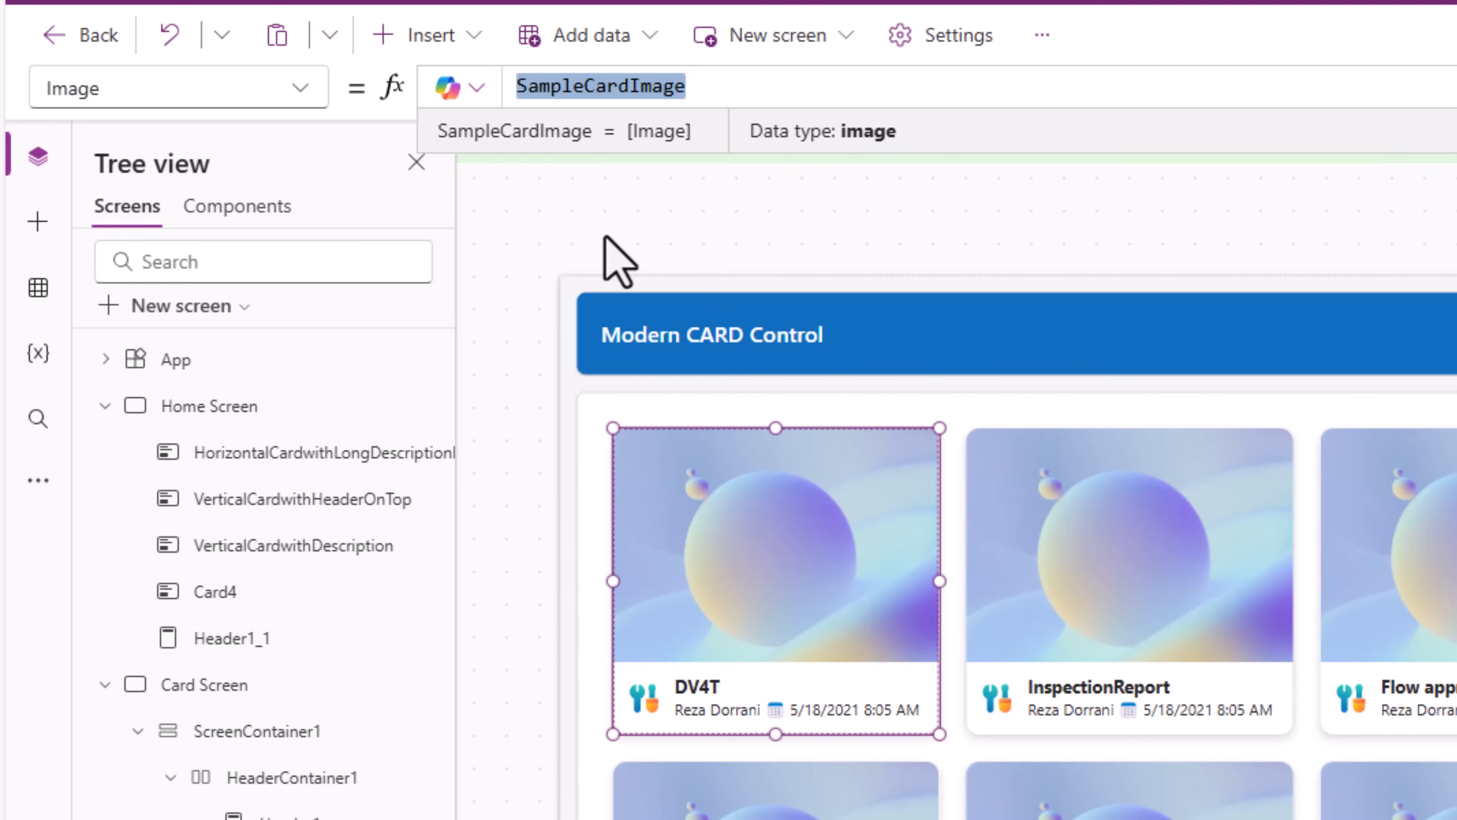
Set the card Image to ThisItem.Thumbnail and add the file-type SVG icon formula
{"action": "type", "text": "ThisItem."}
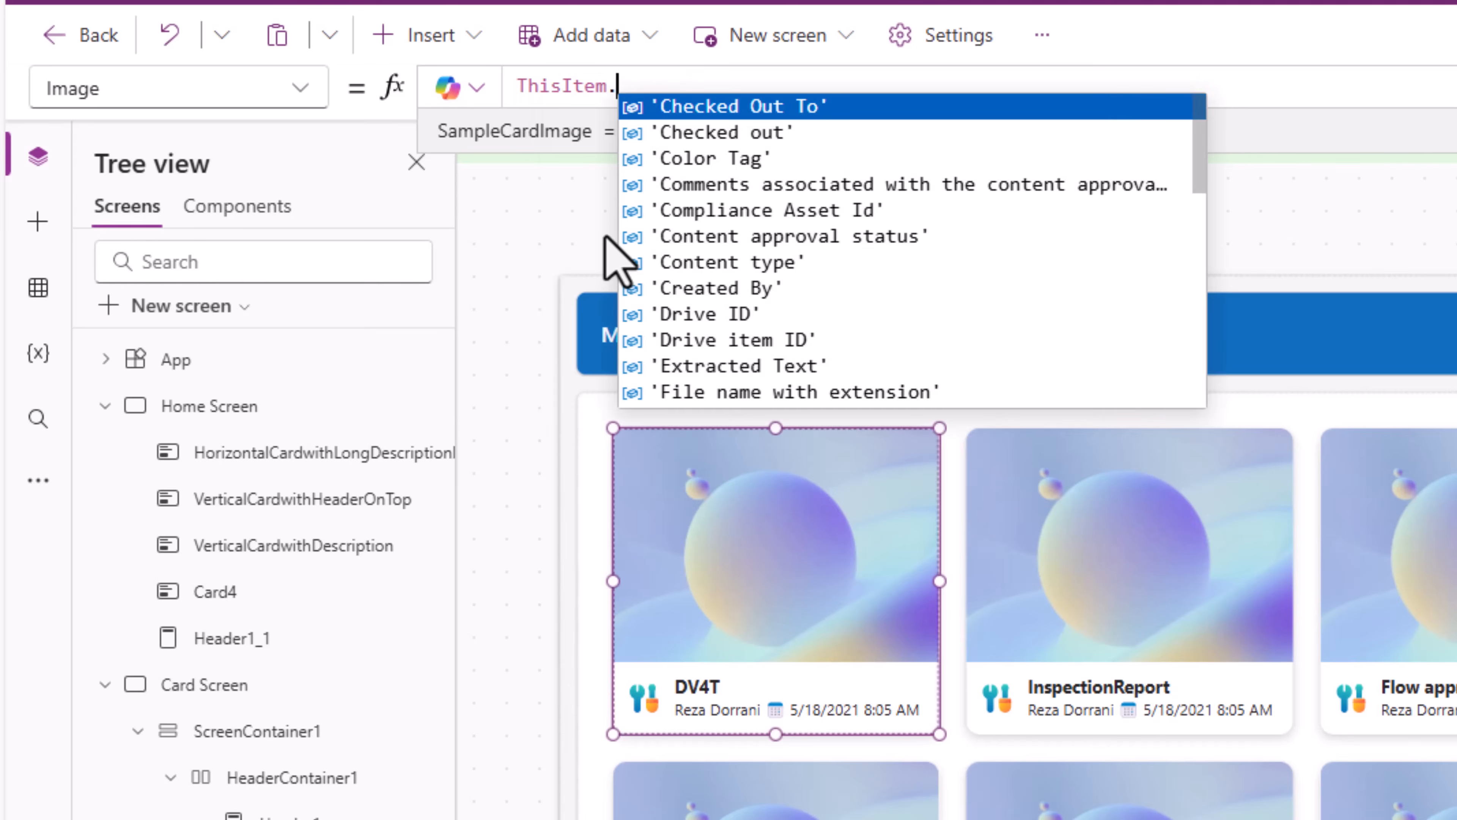
{"action": "type", "text": "Thumbnail"}
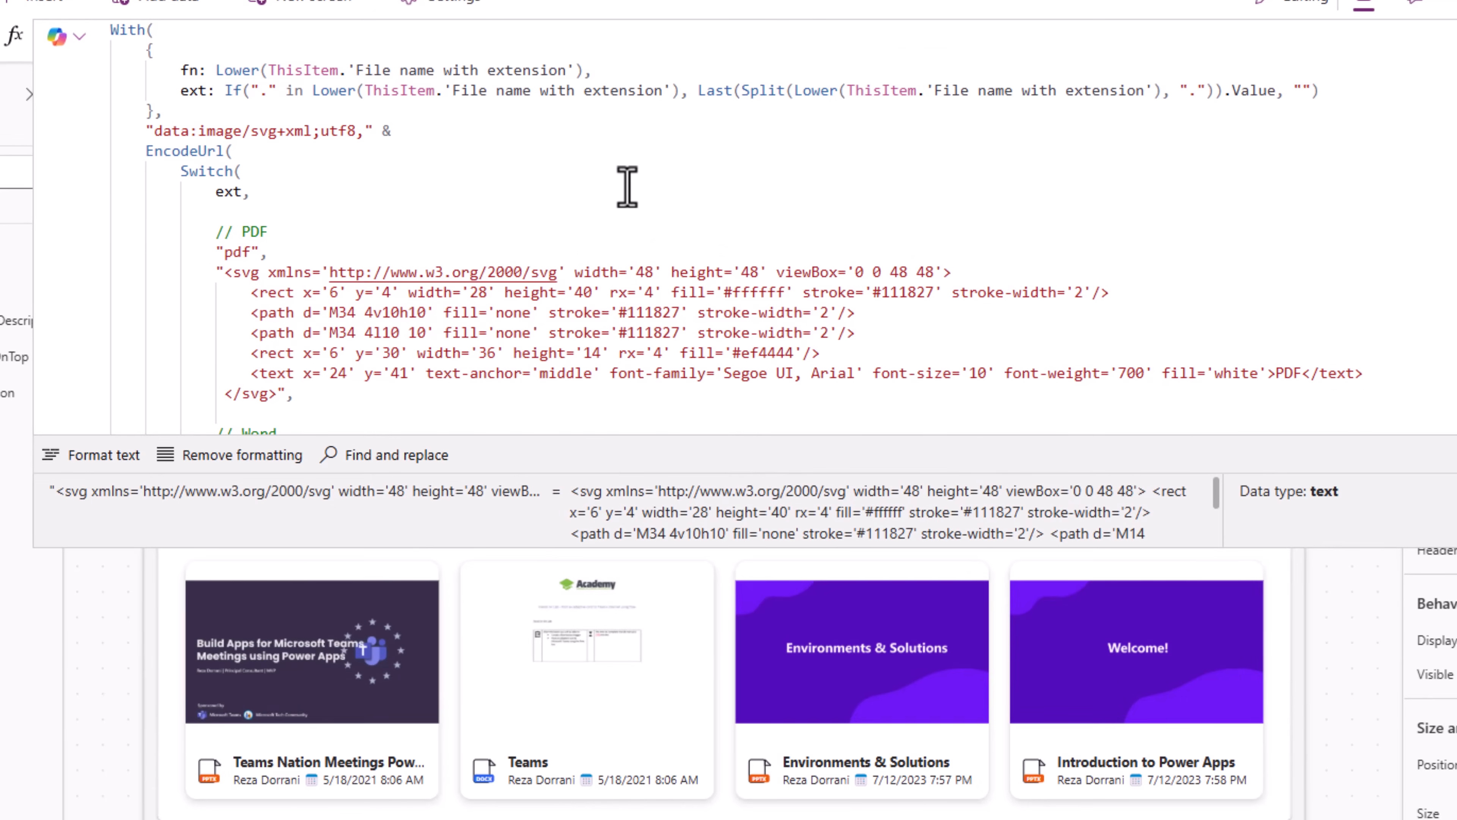
{"action": "mouse_move", "coordinate": [578, 109]}
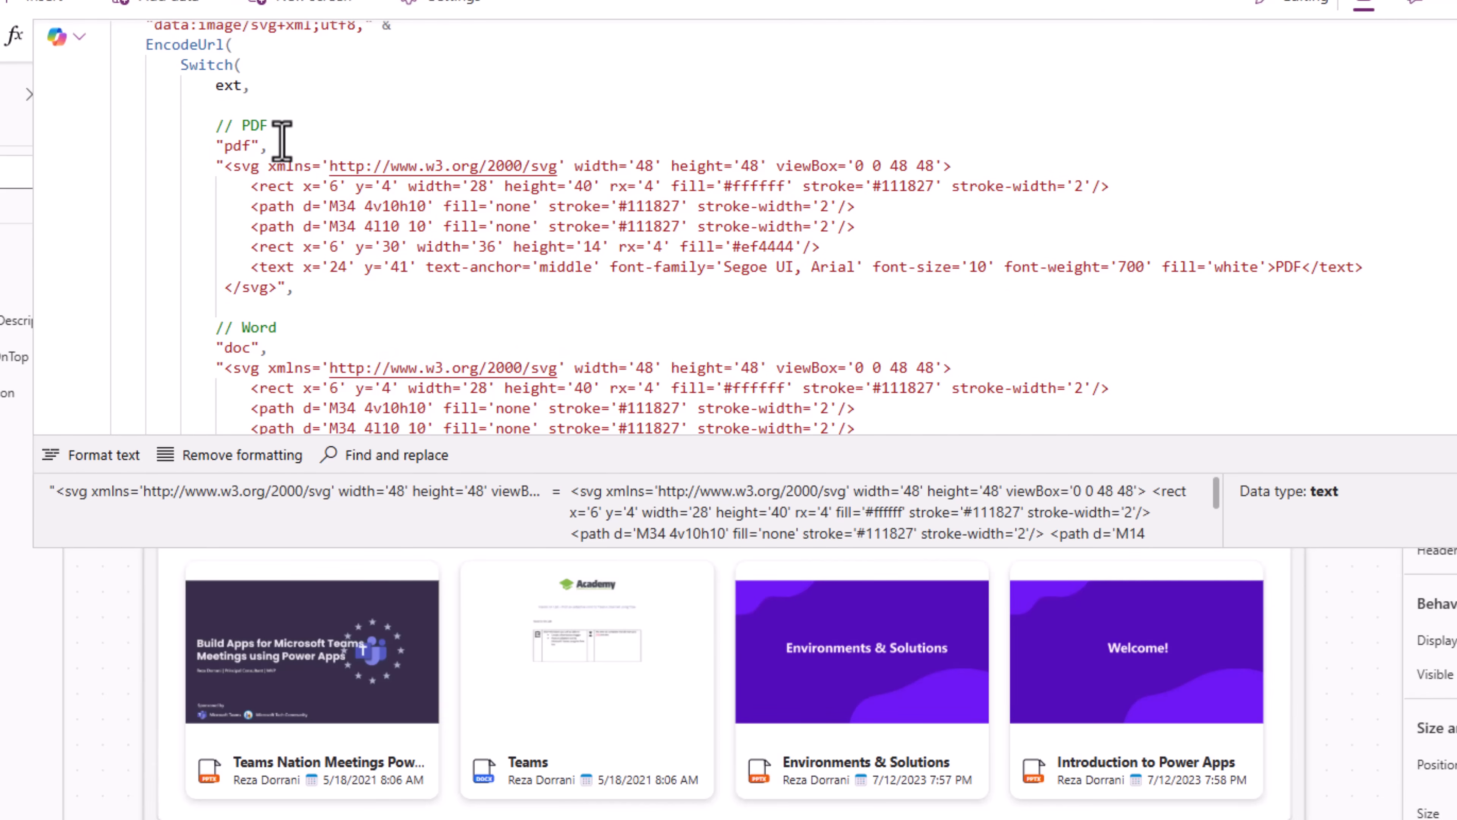
{"action": "scroll", "scroll_direction": "down", "scroll_amount": 3}
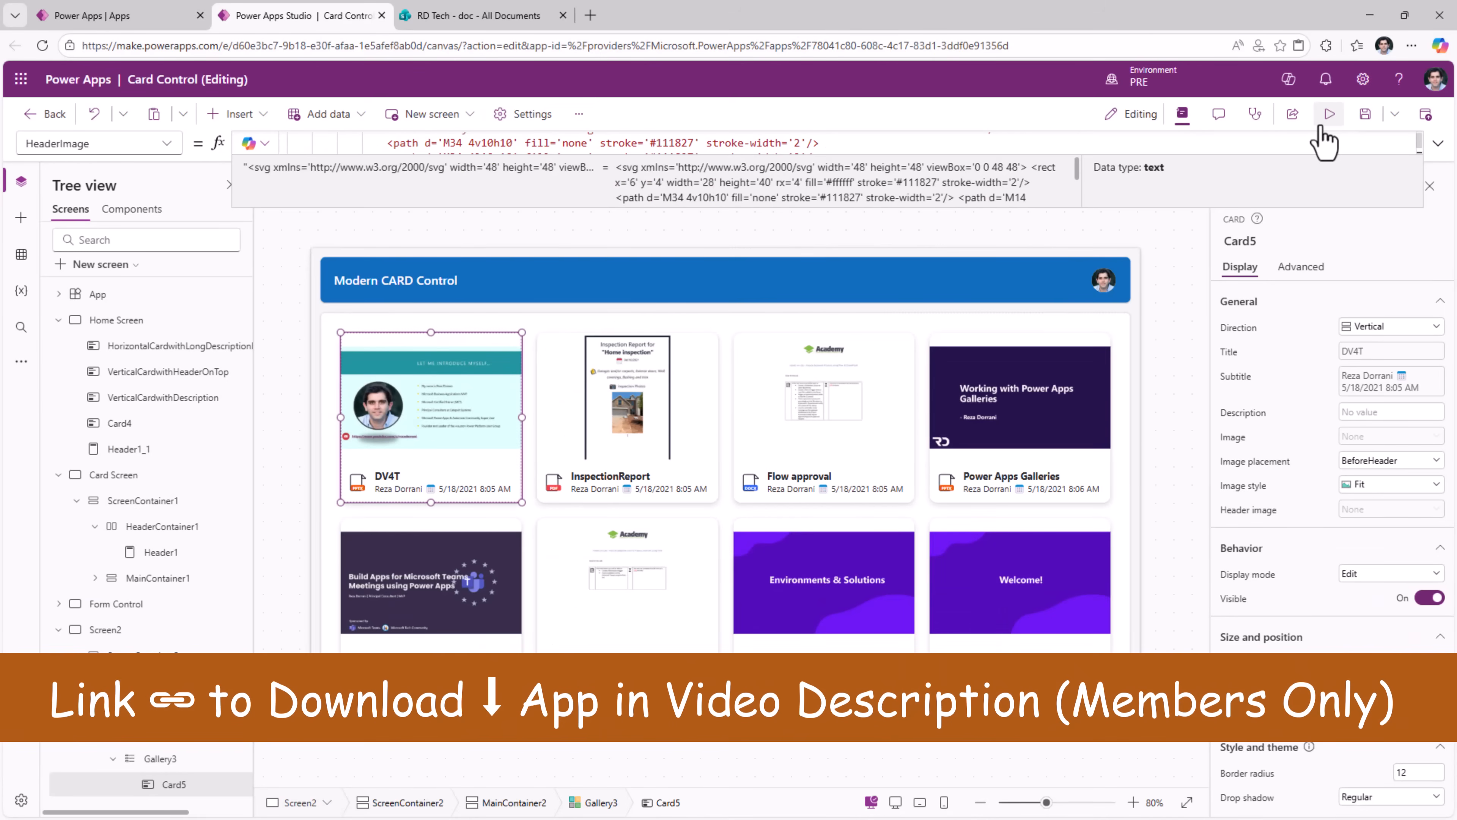
Preview the card gallery and try it on a tablet in both orientations, selecting the Flow approval card
{"action": "left_click", "coordinate": [1328, 113]}
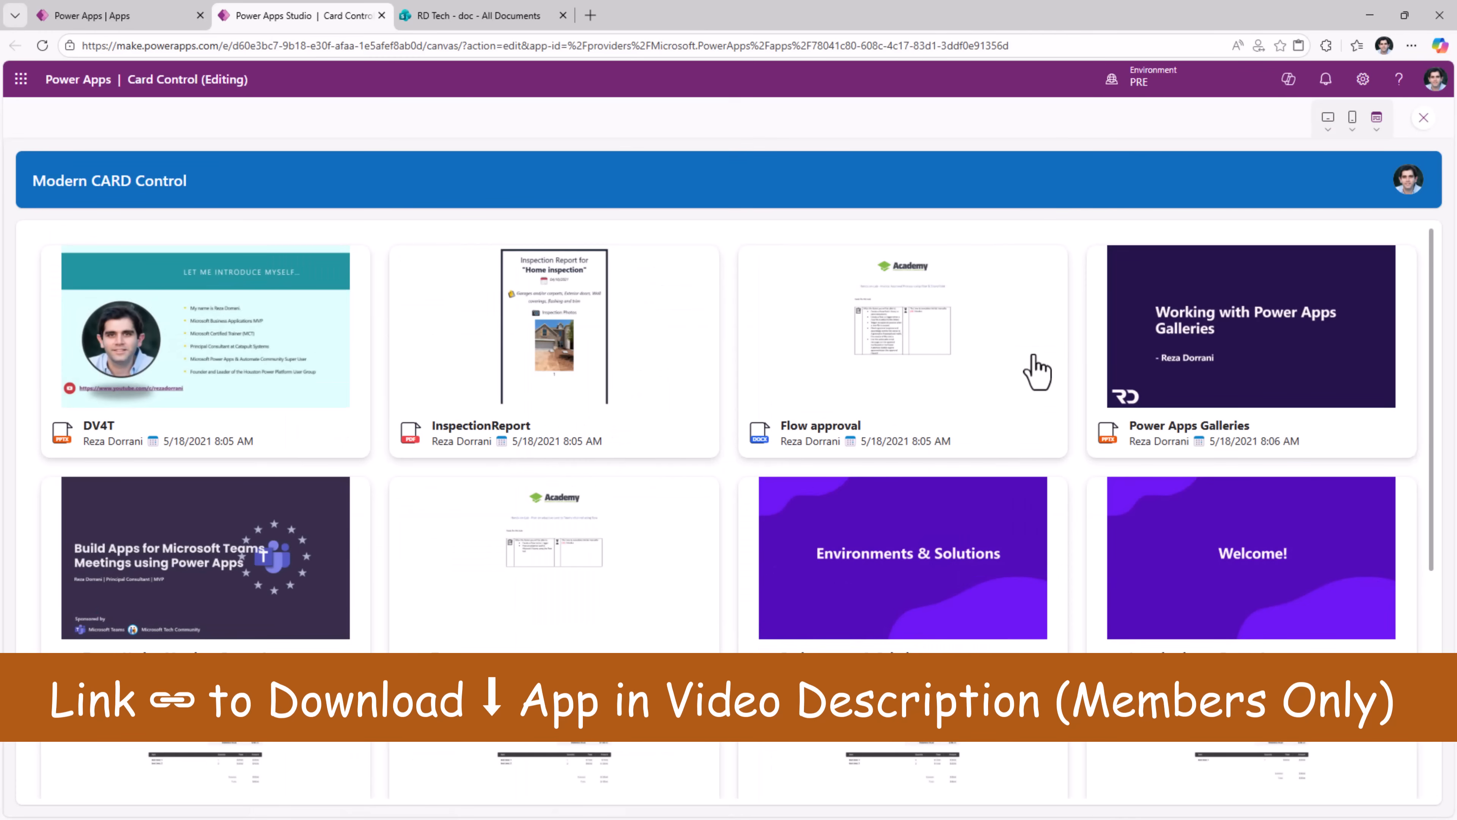
{"action": "mouse_move", "coordinate": [467, 472]}
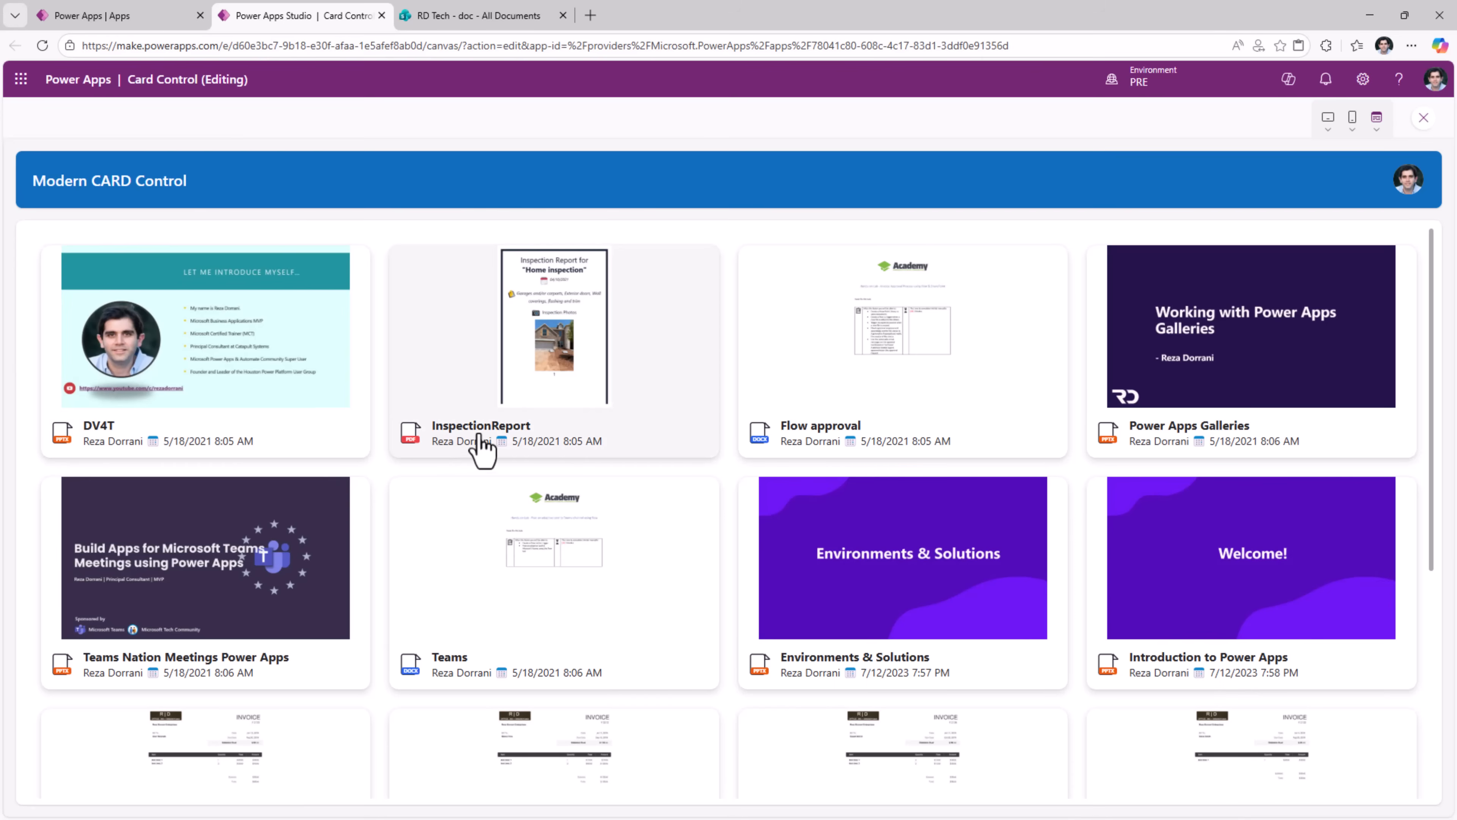
{"action": "mouse_move", "coordinate": [552, 456]}
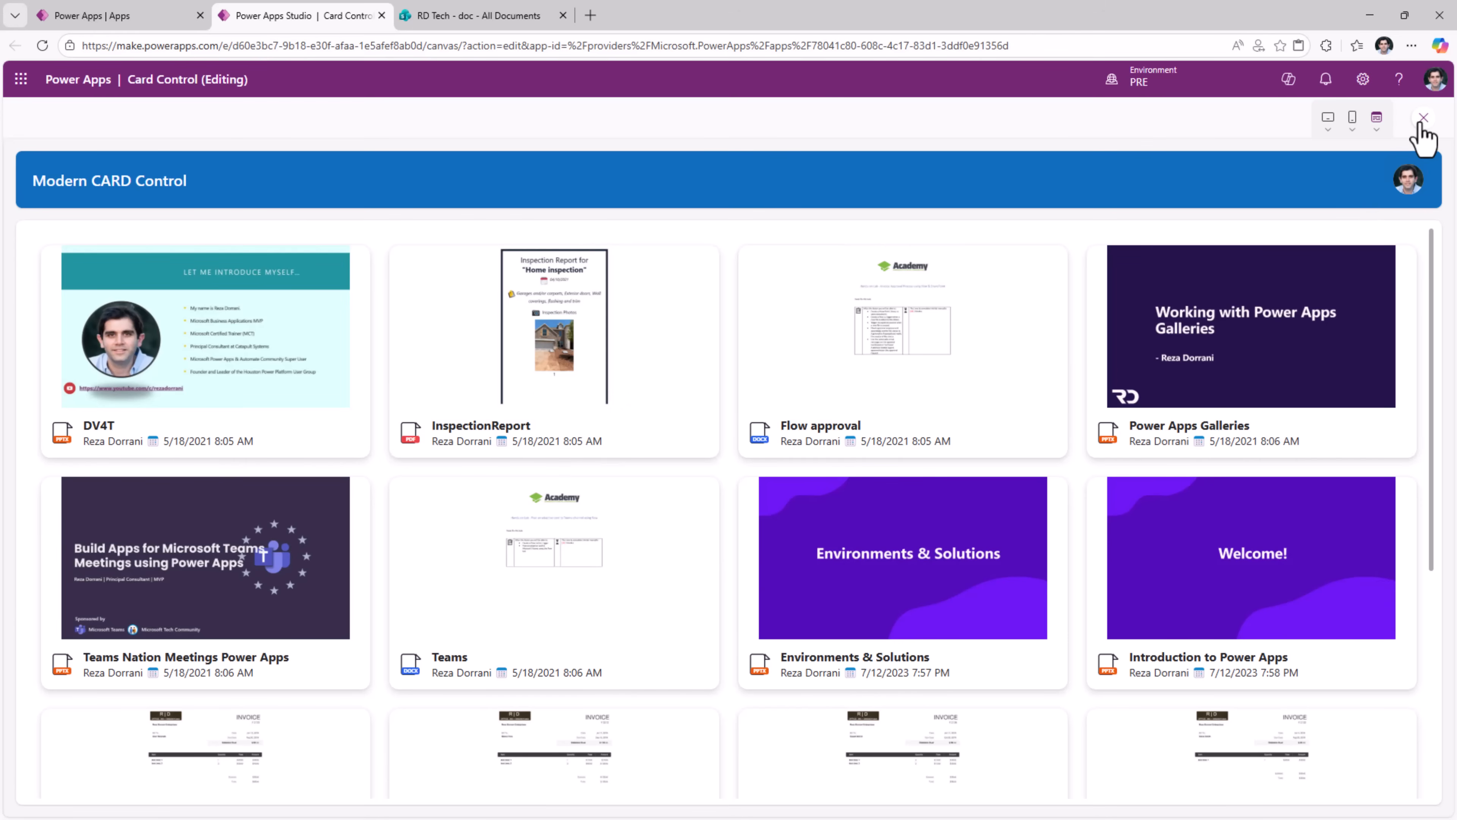
{"action": "left_click", "coordinate": [1423, 118]}
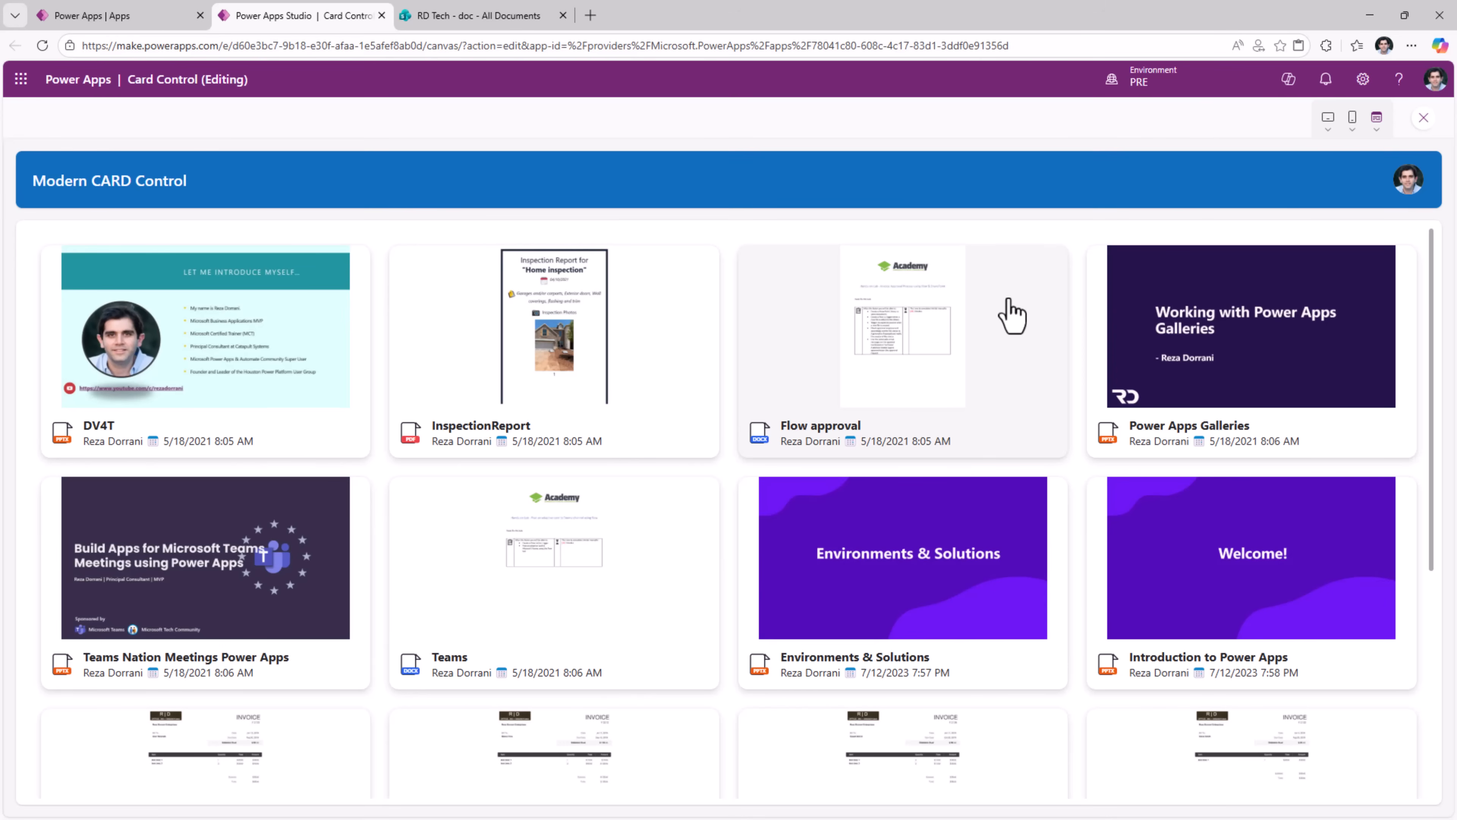
{"action": "left_click", "coordinate": [1353, 117]}
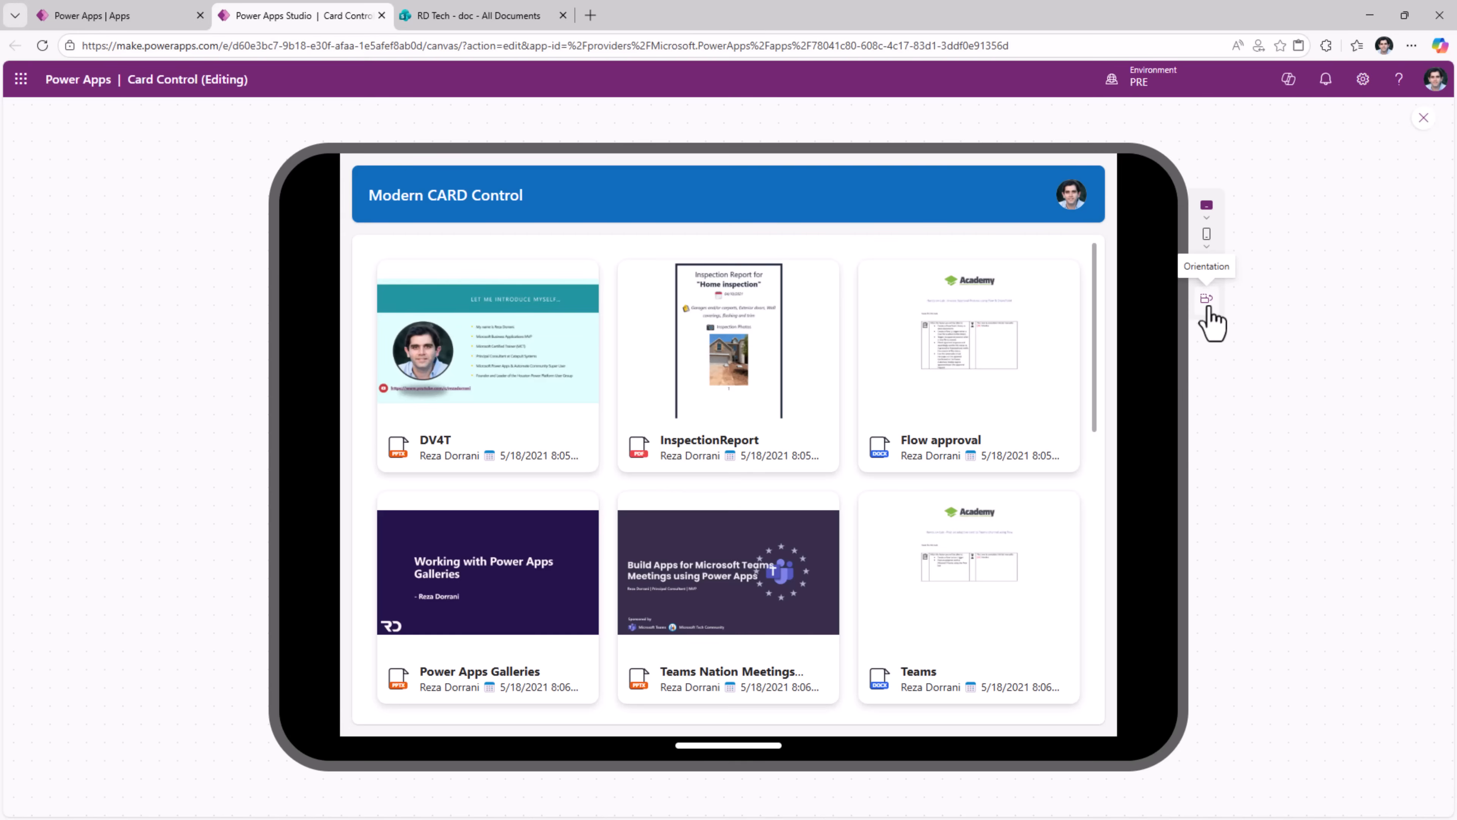
{"action": "left_click", "coordinate": [1205, 233]}
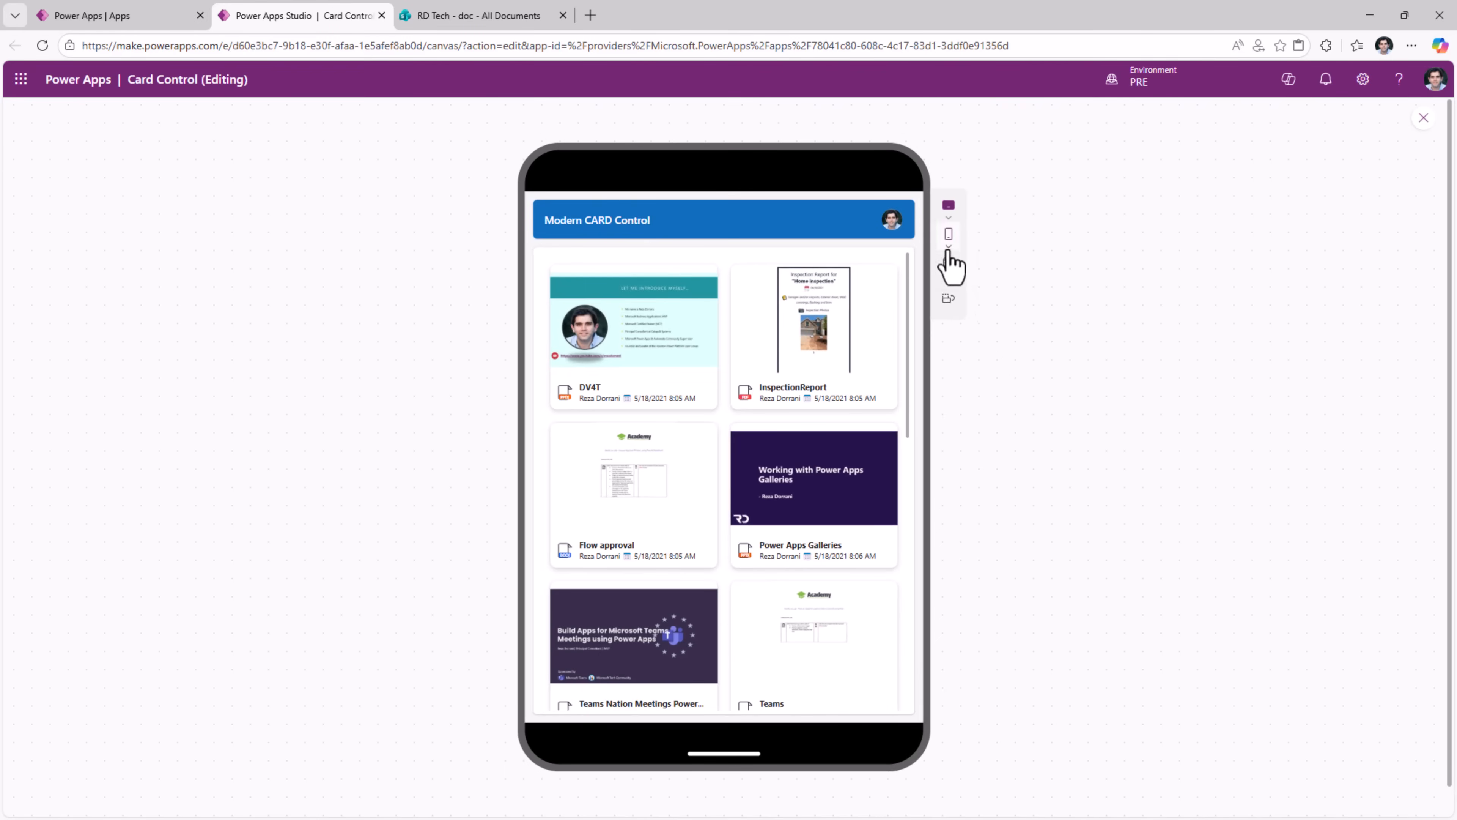
Preview on a phone layout, return to desktop size and select the DV4T document card
{"action": "left_click", "coordinate": [947, 217]}
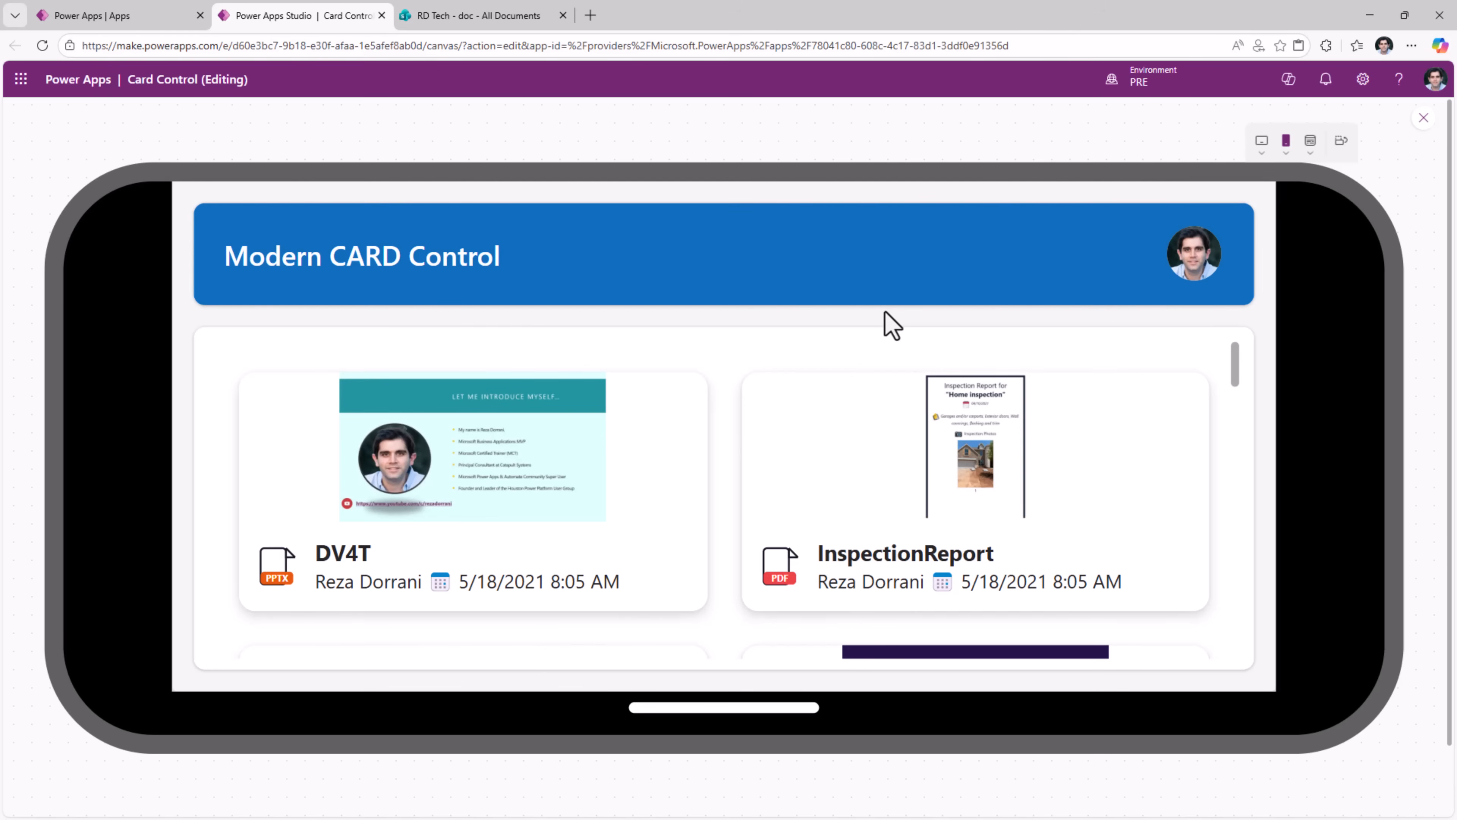
{"action": "left_click", "coordinate": [1376, 118]}
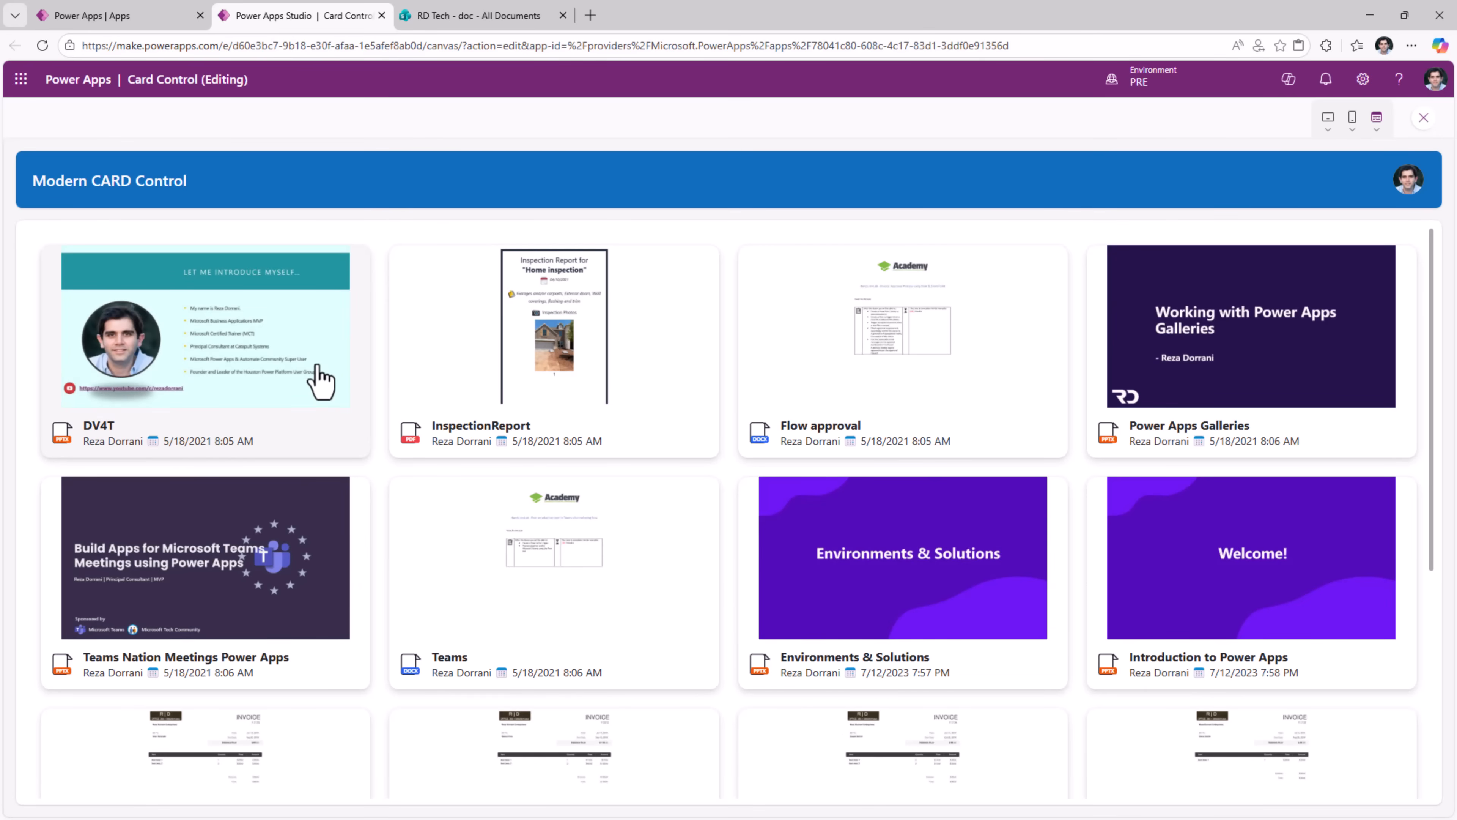
{"action": "left_click", "coordinate": [204, 352]}
{"action": "type", "text": "Launch("}
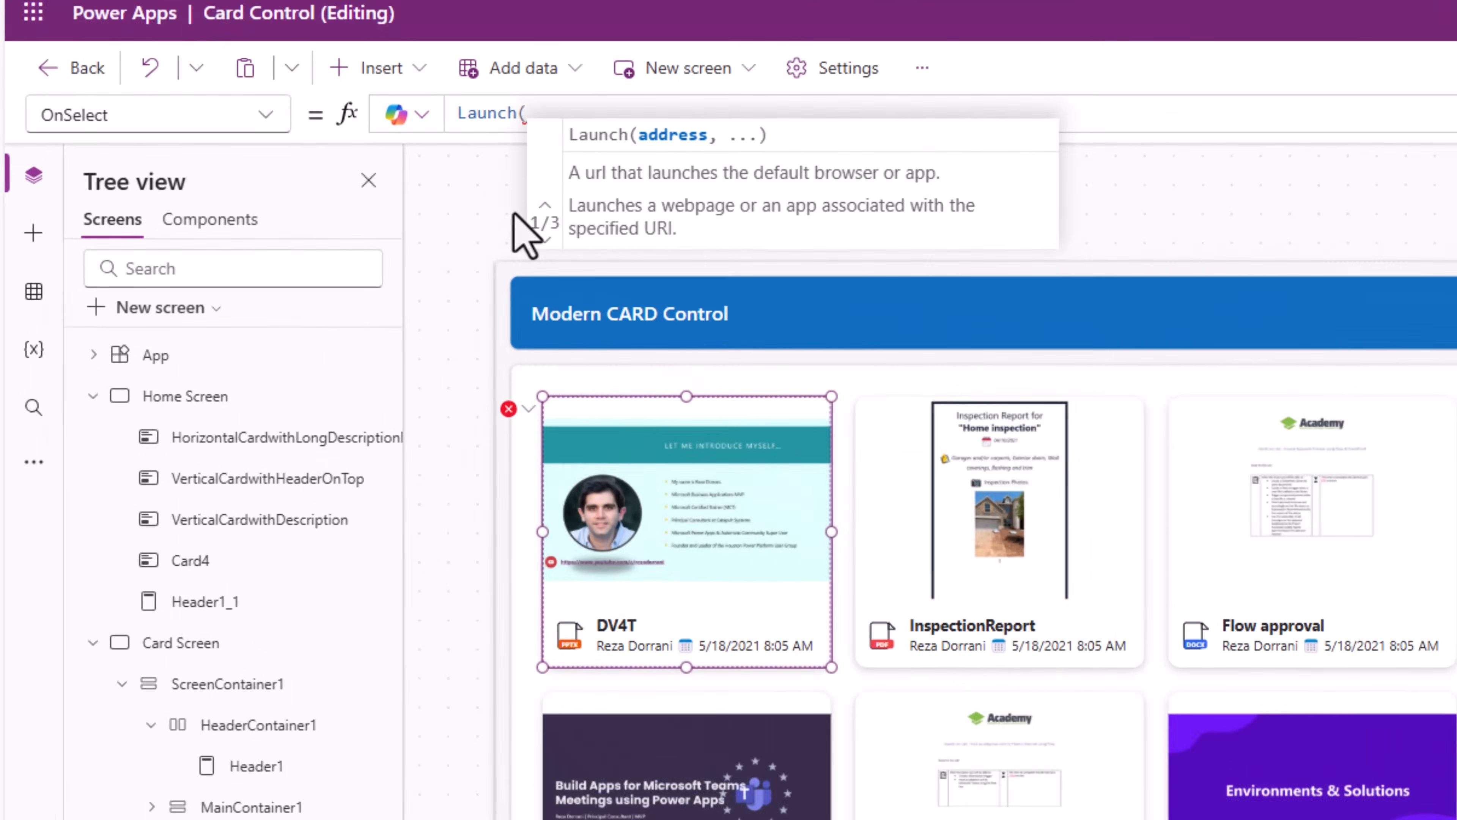
Set the card's OnSelect to Launch(ThisItem.'Link to item') and test it on the InspectionReport card
{"action": "type", "text": "this"}
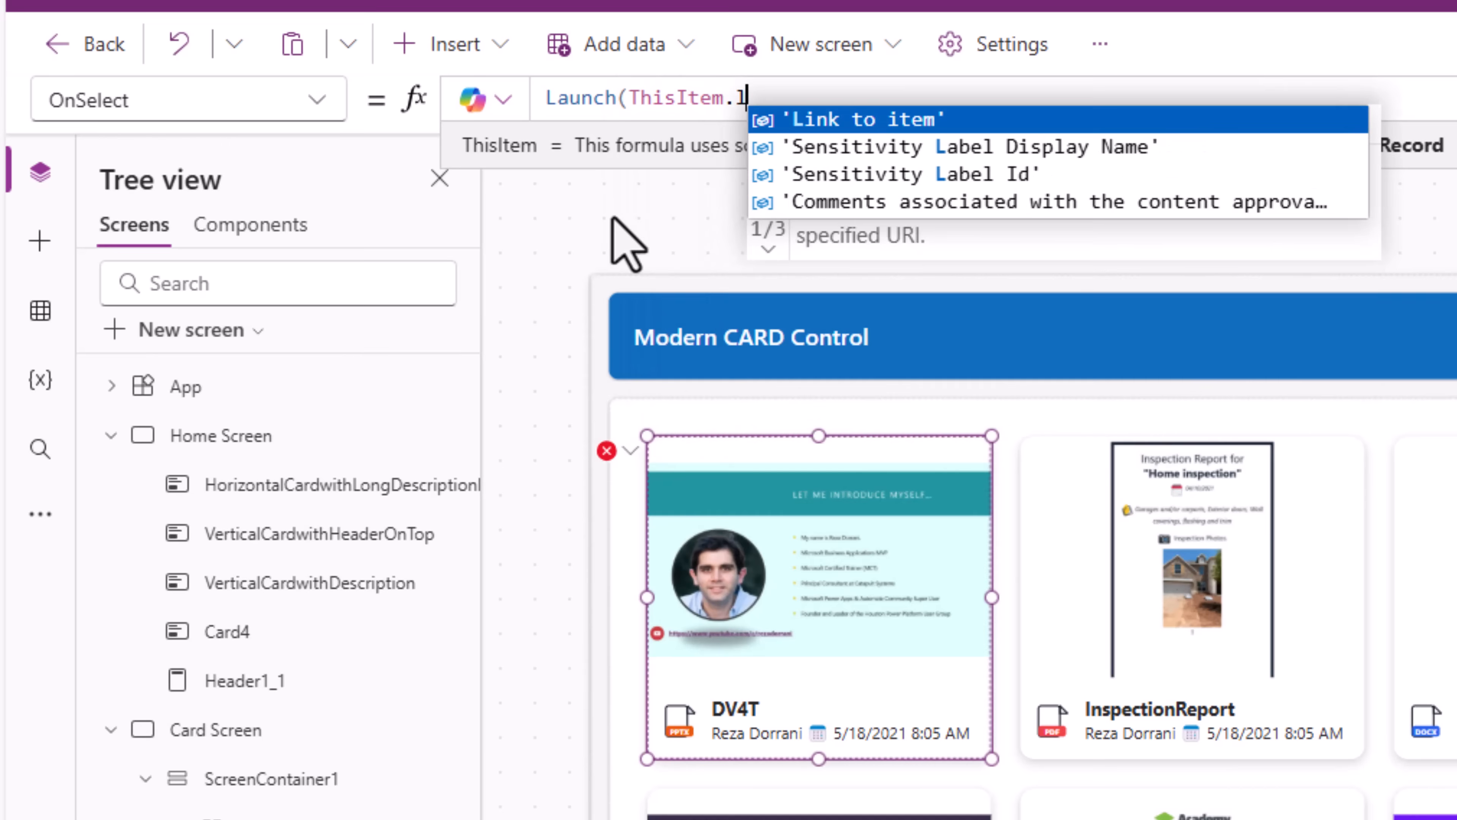
{"action": "left_click", "coordinate": [859, 119]}
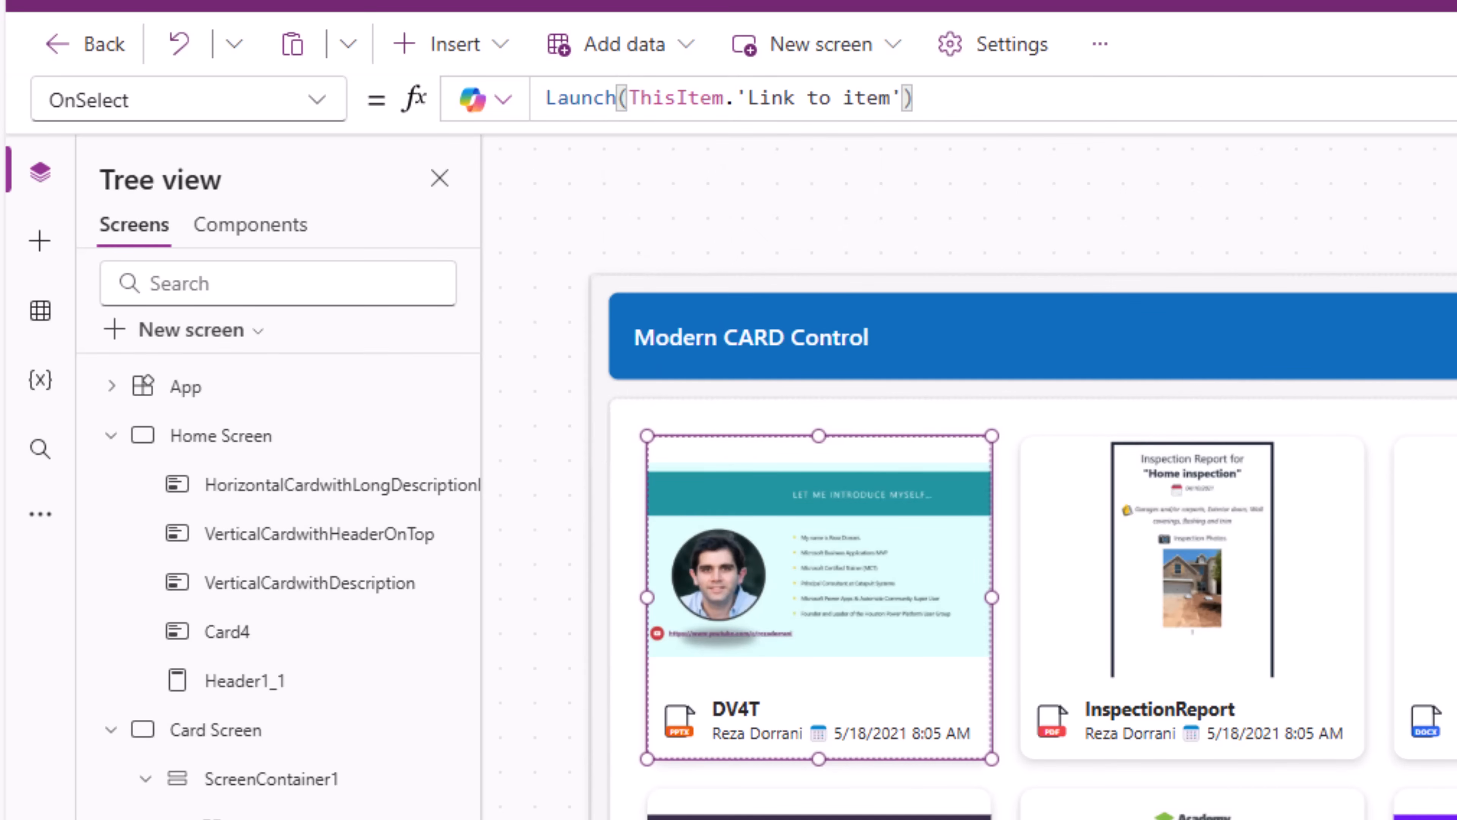
{"action": "left_click", "coordinate": [1352, 117]}
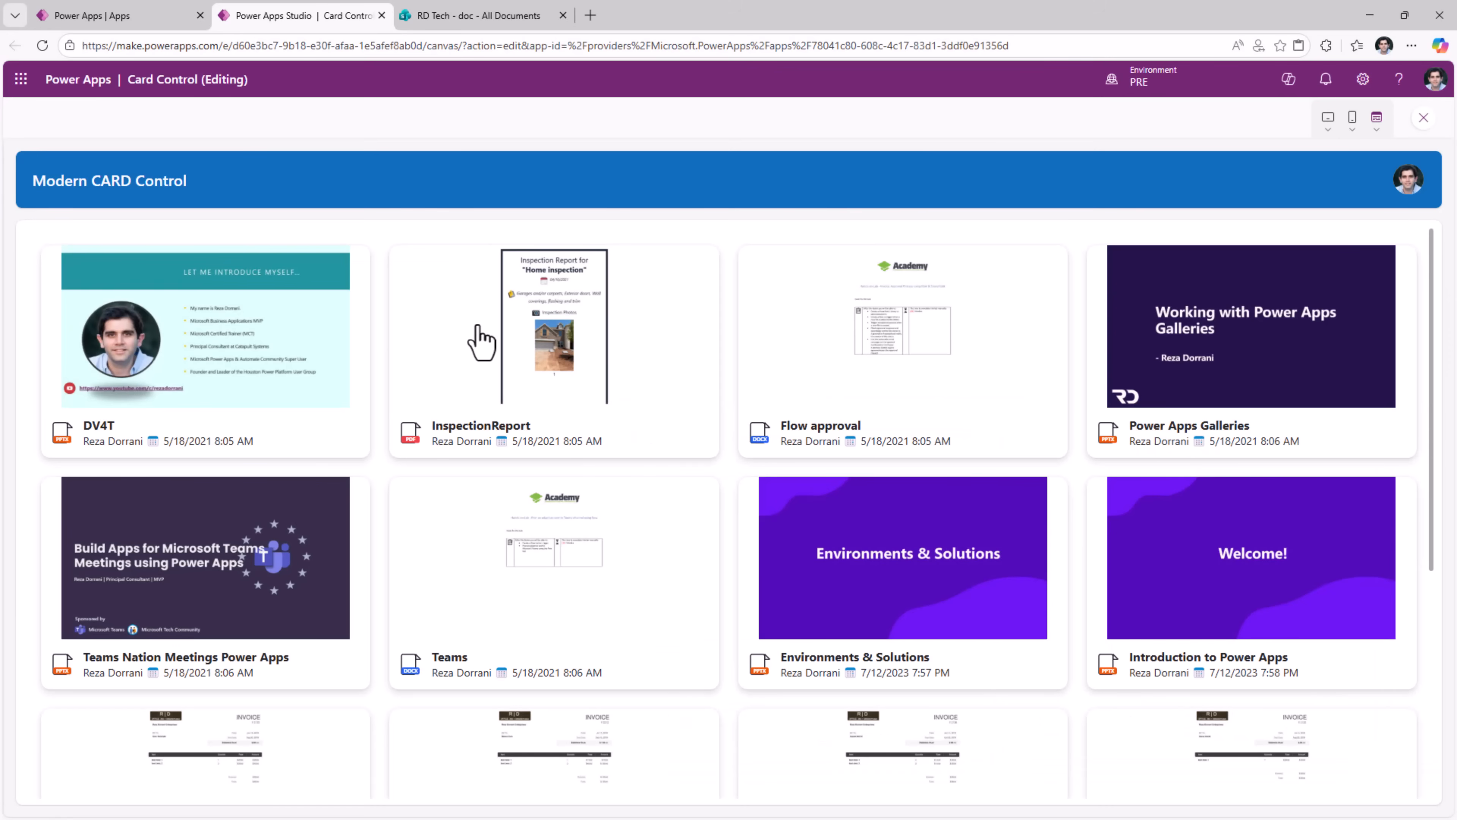
{"action": "left_click", "coordinate": [553, 323]}
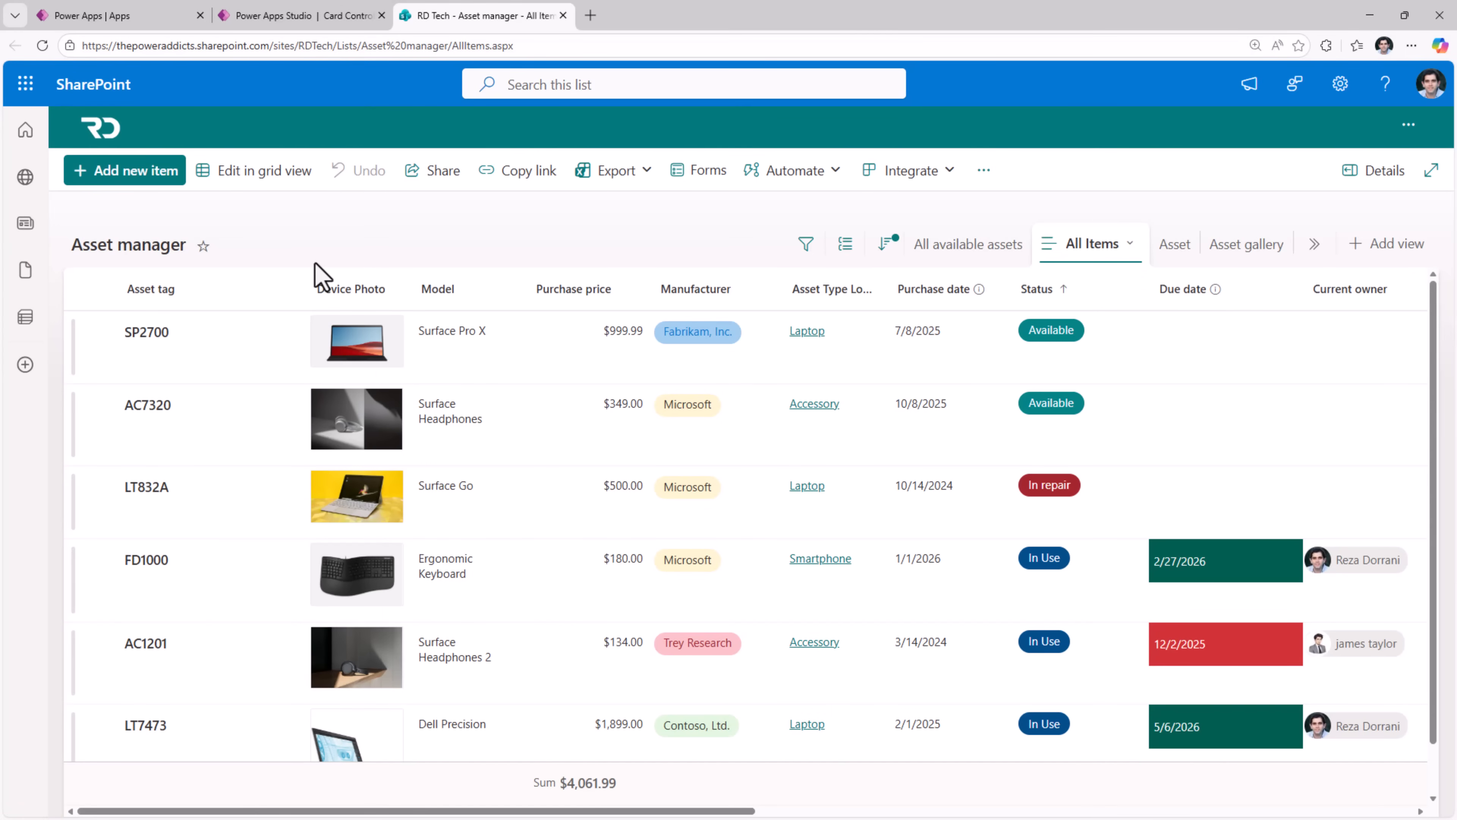
{"action": "mouse_move", "coordinate": [203, 283]}
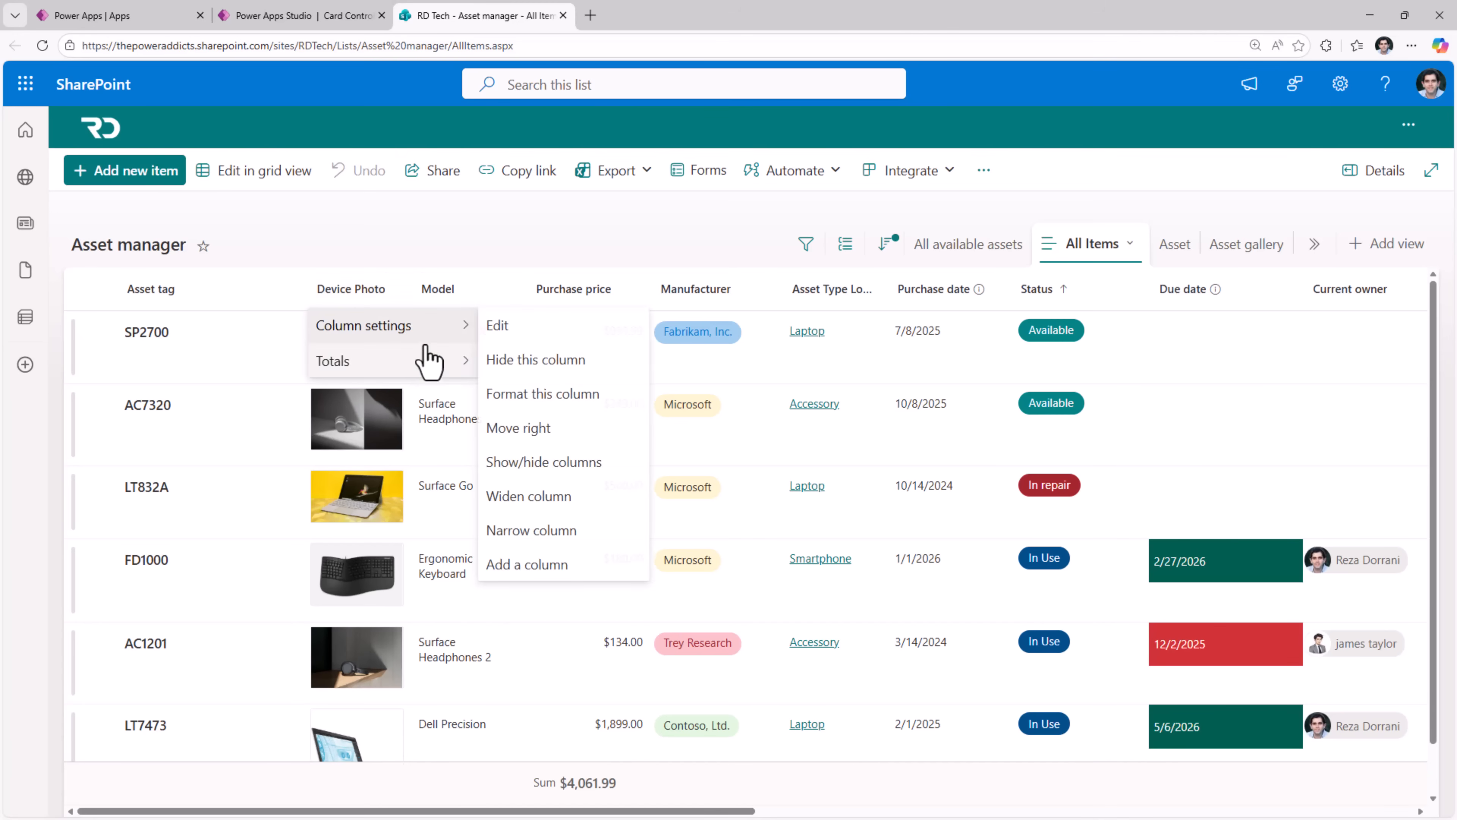
{"action": "left_click", "coordinate": [498, 325]}
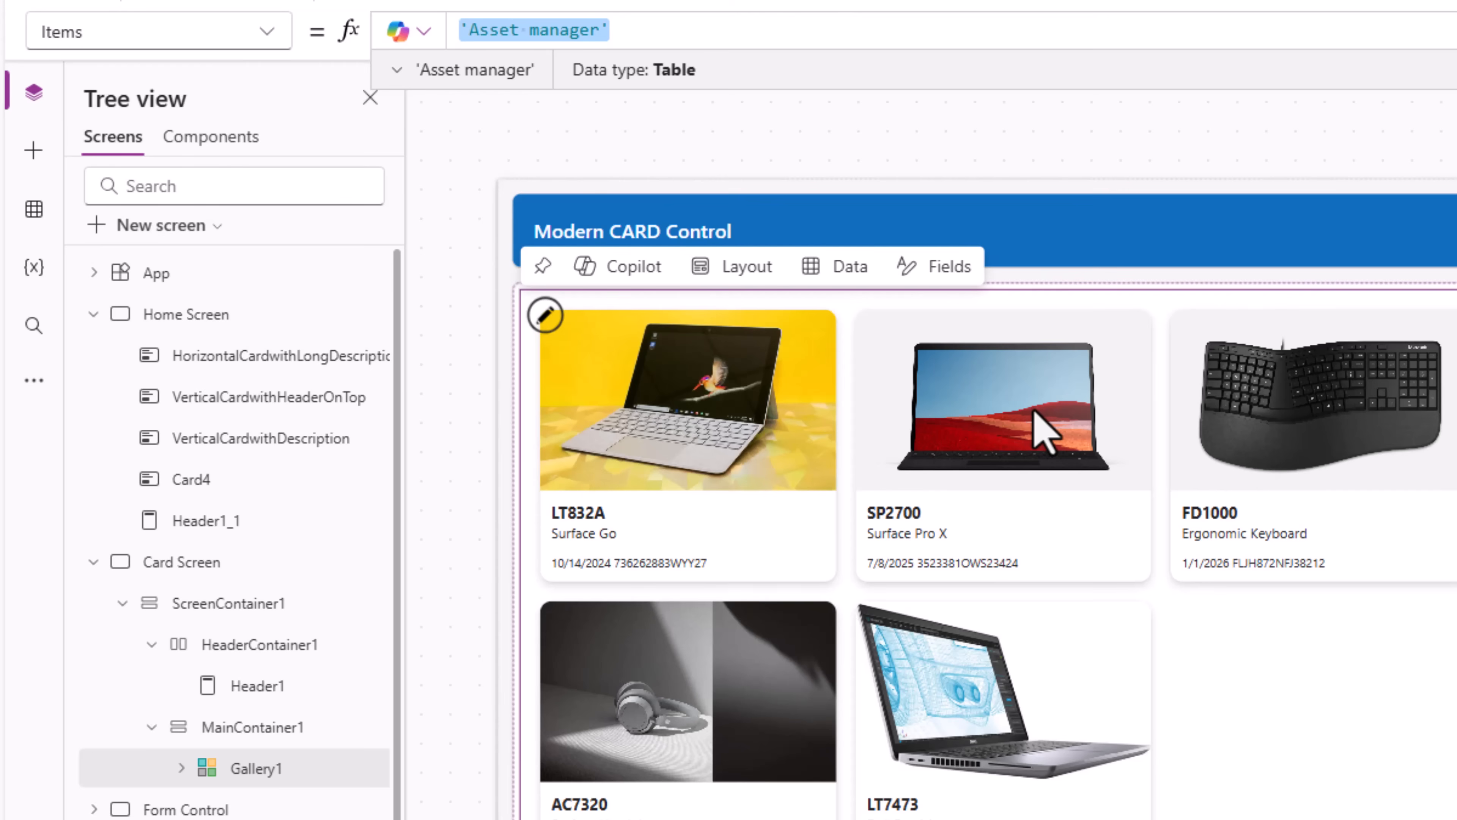
Set the card Image to ThisItem.'Device Photo'.Full, preview the asset cards and return from a card's form
{"action": "left_click", "coordinate": [686, 399]}
{"action": "type", "text": "ThisItem.'Device Photo'."}
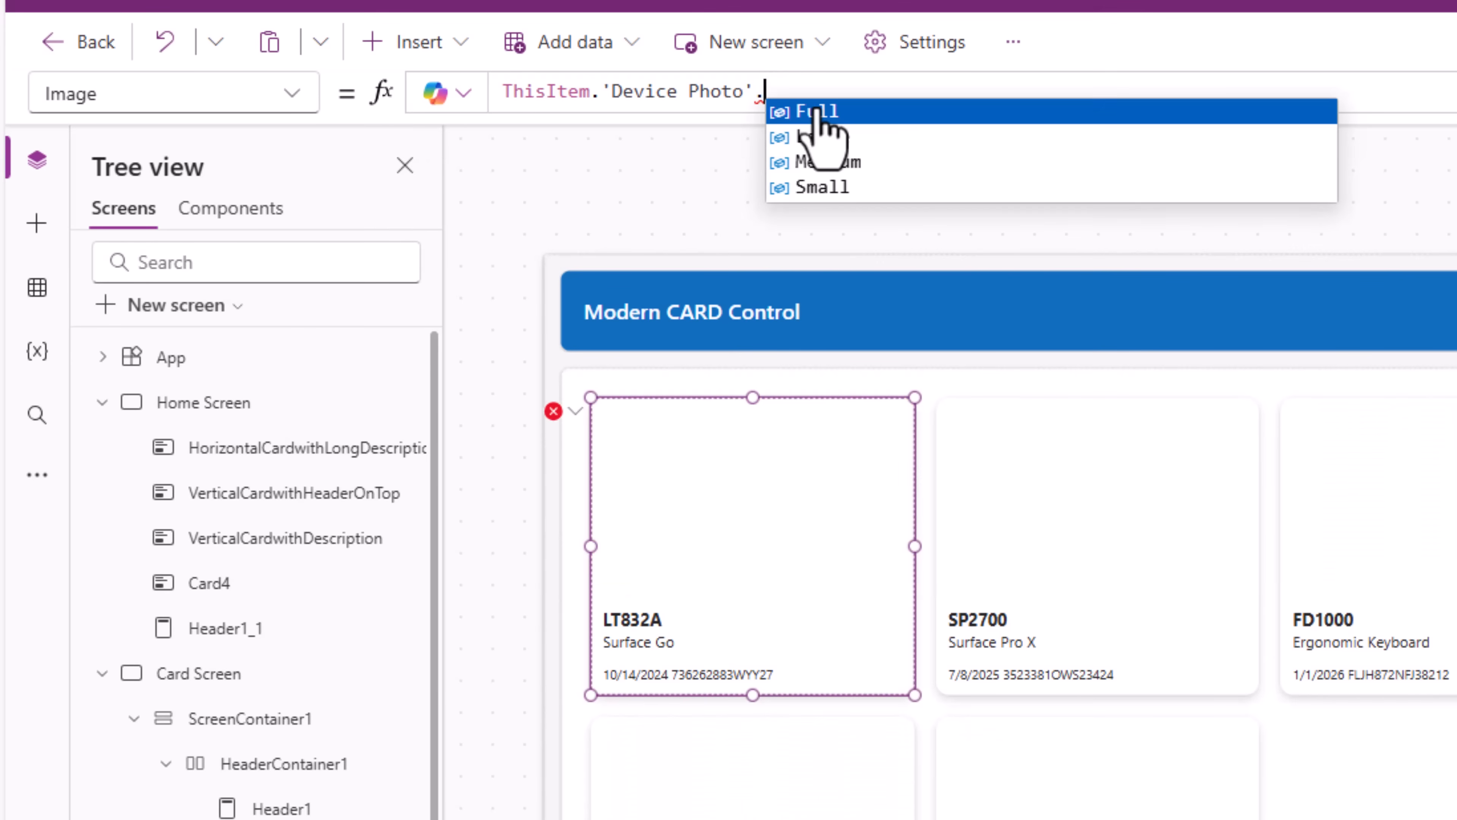
{"action": "left_click", "coordinate": [816, 111]}
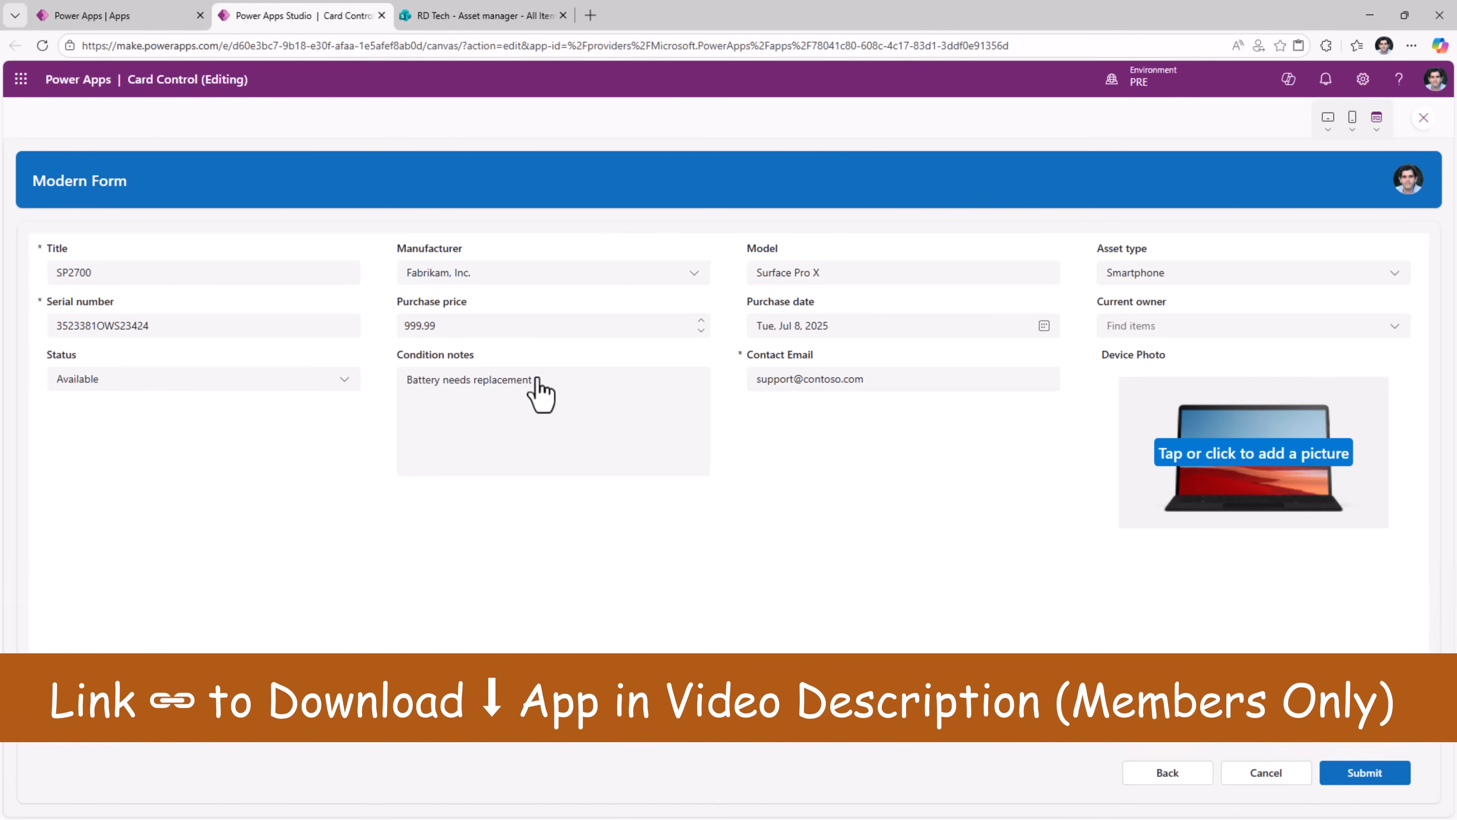
{"action": "mouse_move", "coordinate": [543, 348]}
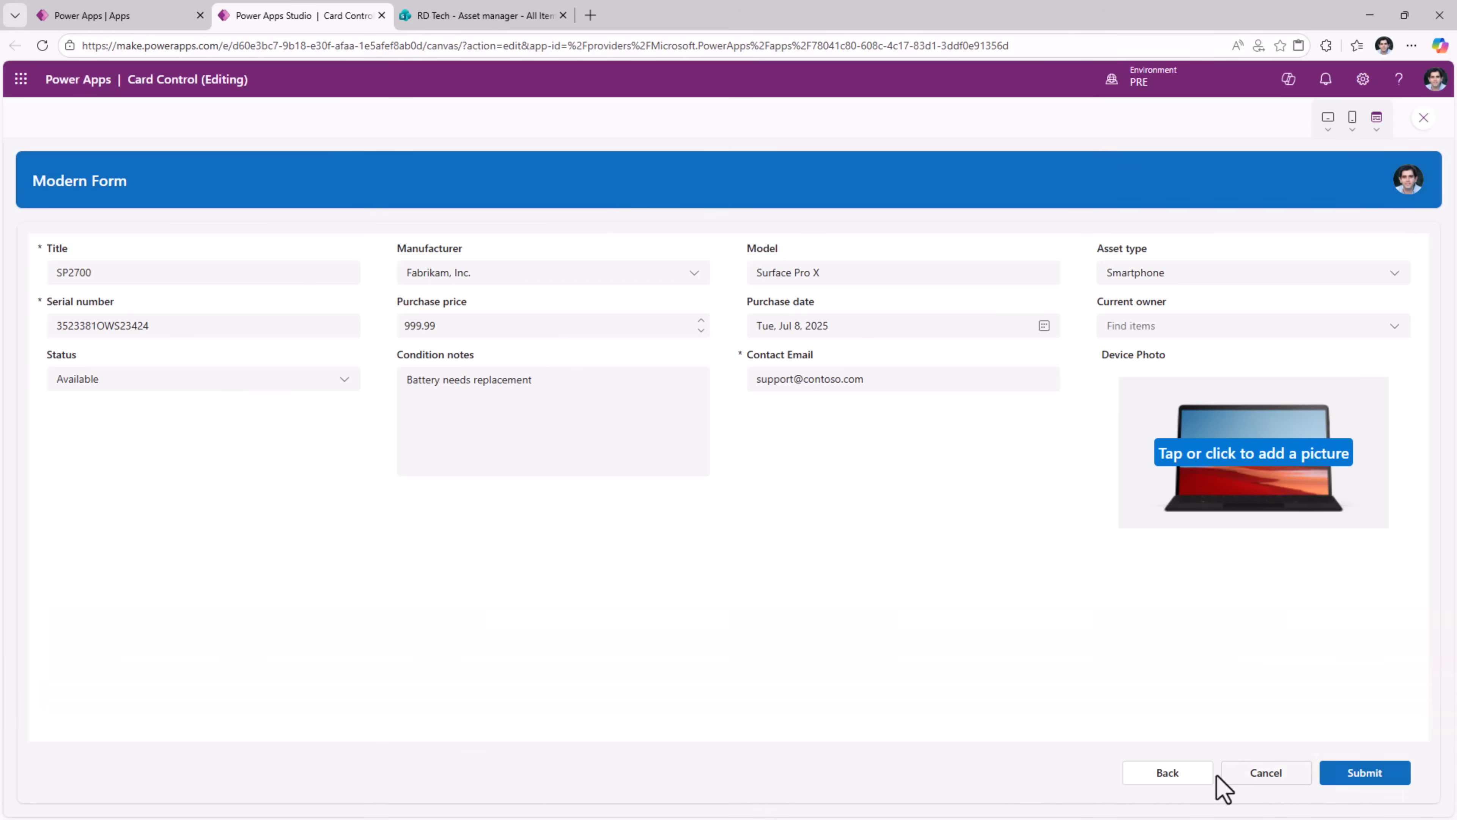
{"action": "left_click", "coordinate": [1168, 773]}
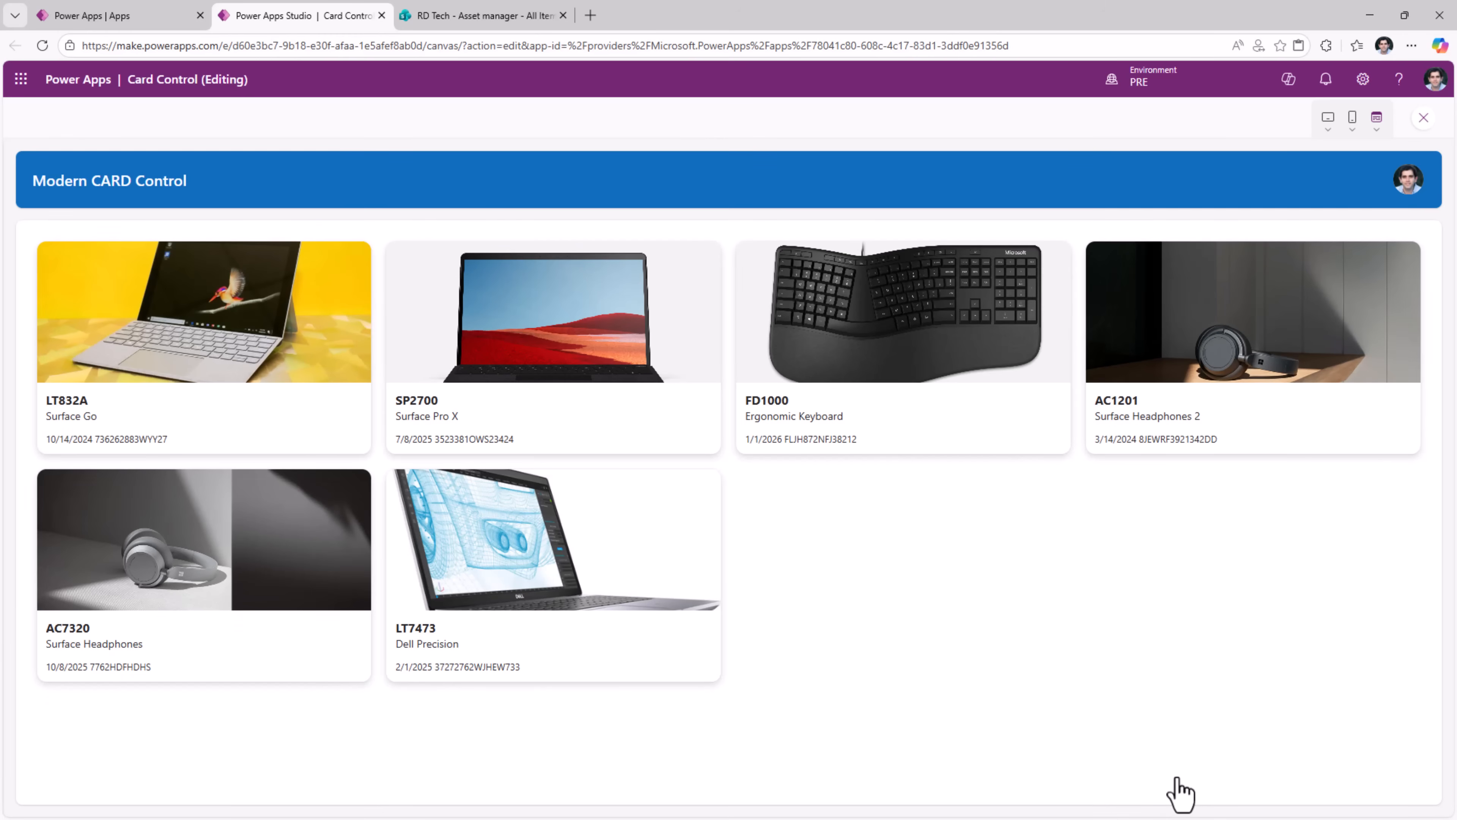